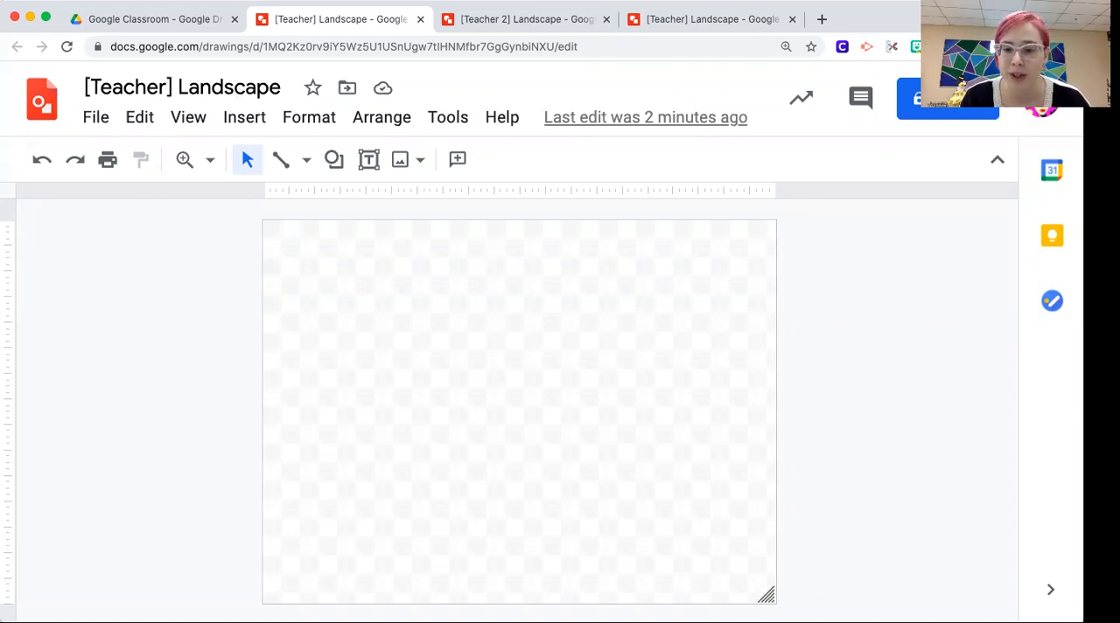
mouse_move(688, 586)
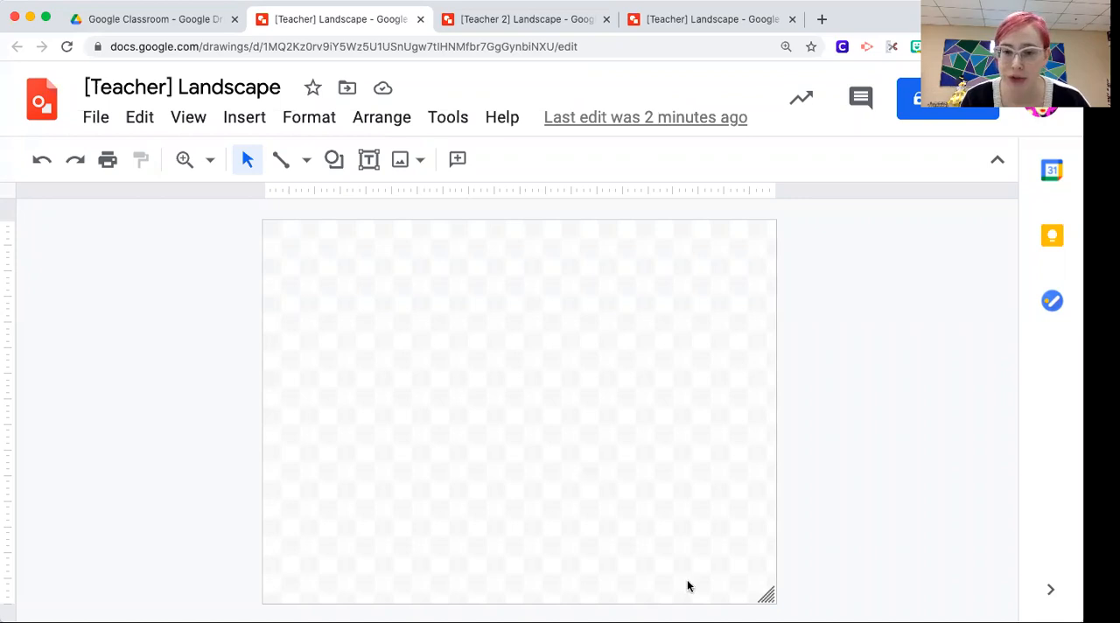
mouse_move(228, 136)
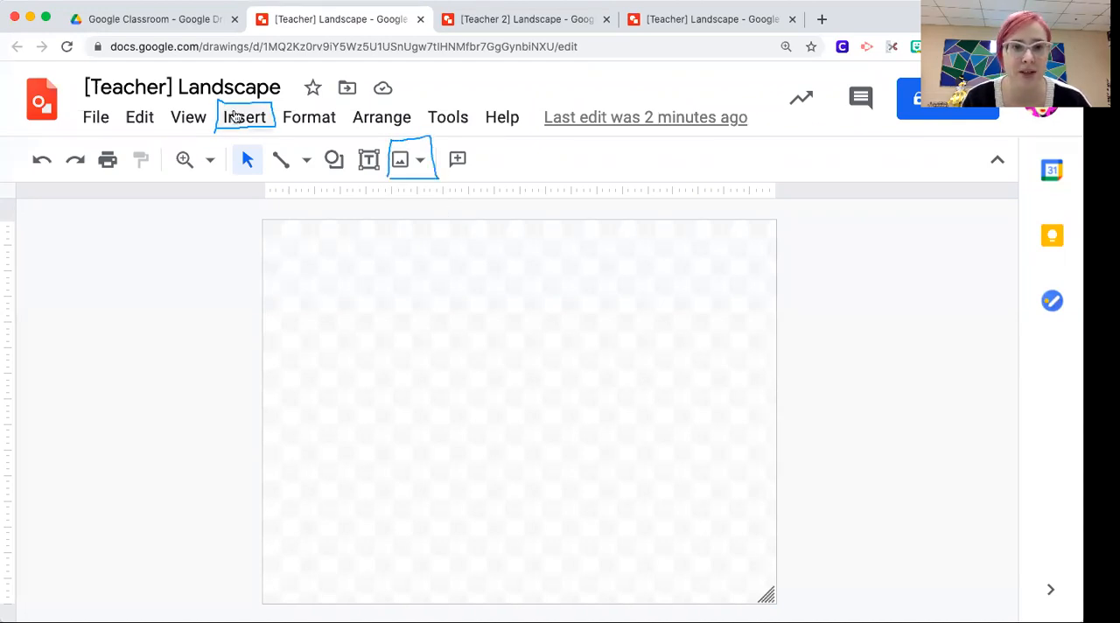
Open the Search the web image panel from the toolbar's image dropdown
click(245, 116)
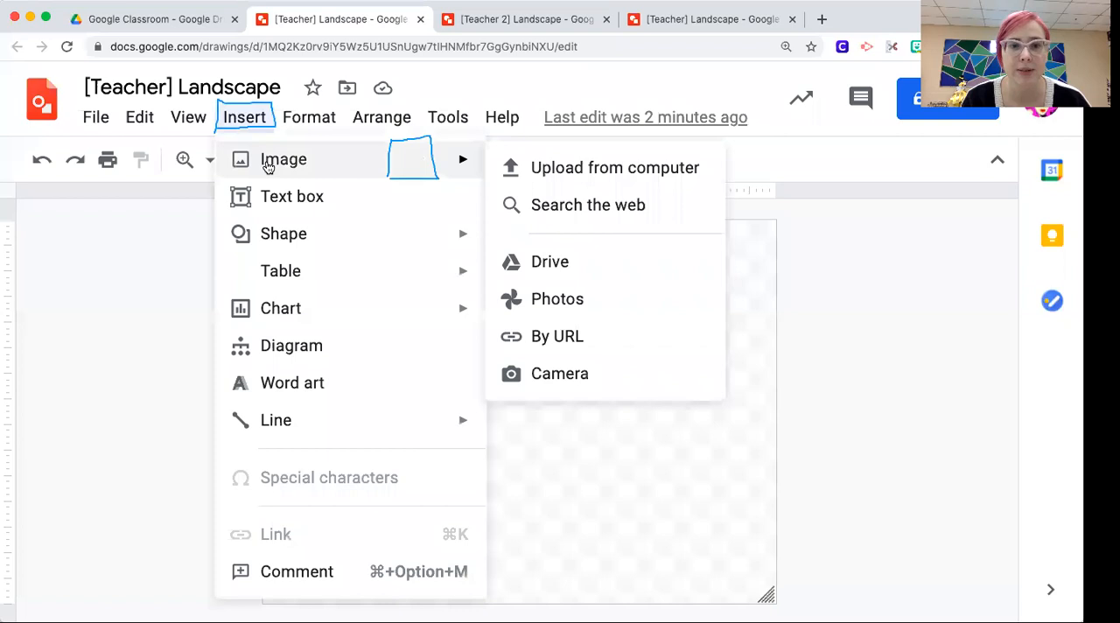
click(503, 169)
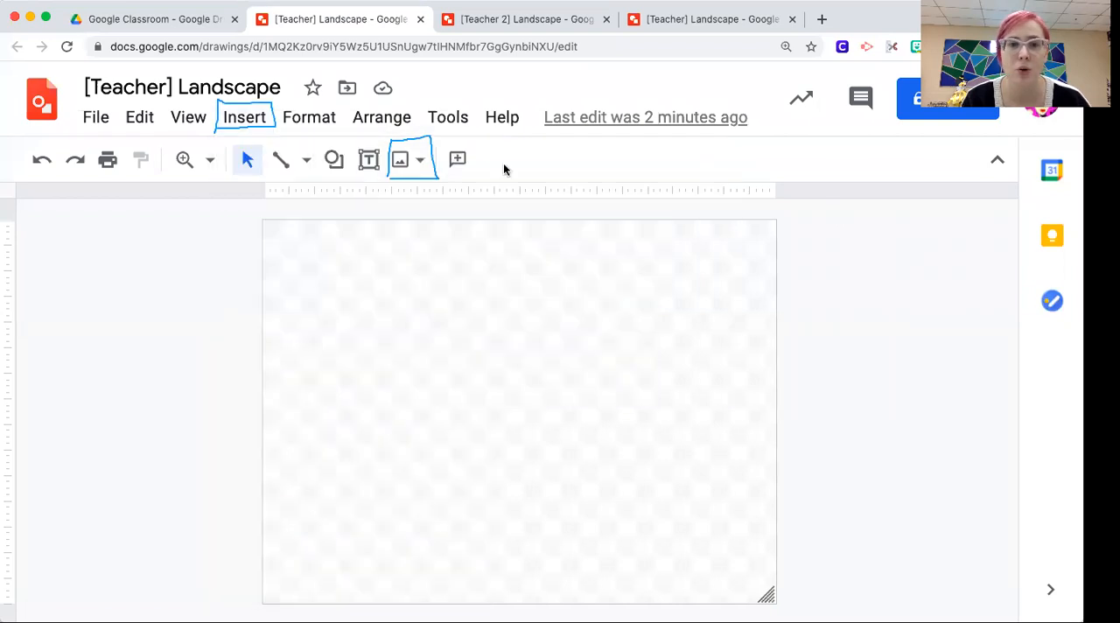
click(400, 159)
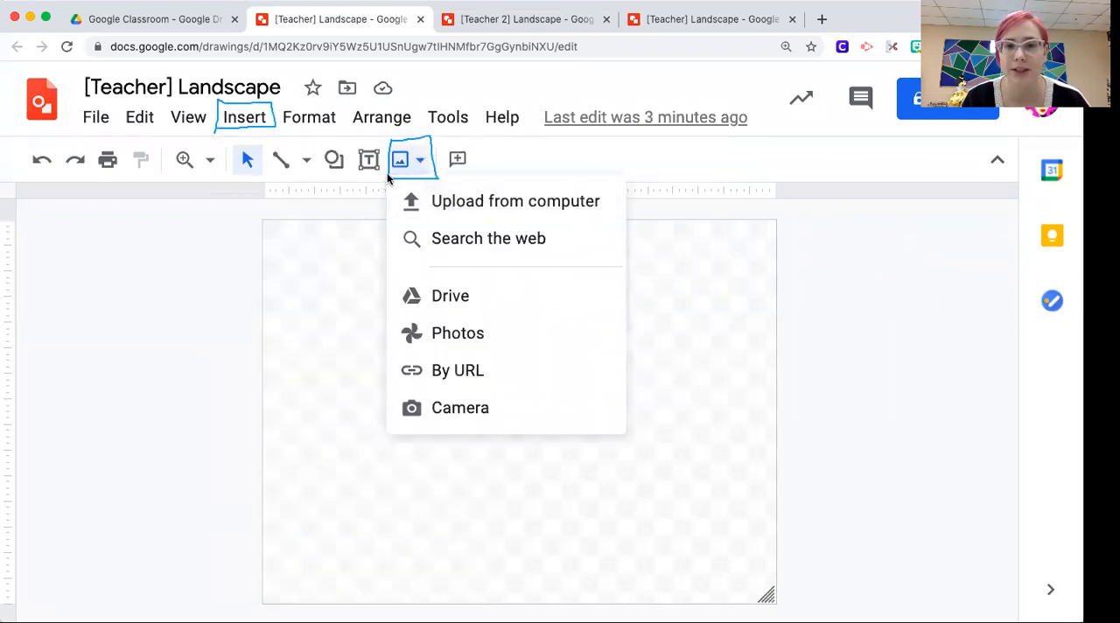
click(444, 242)
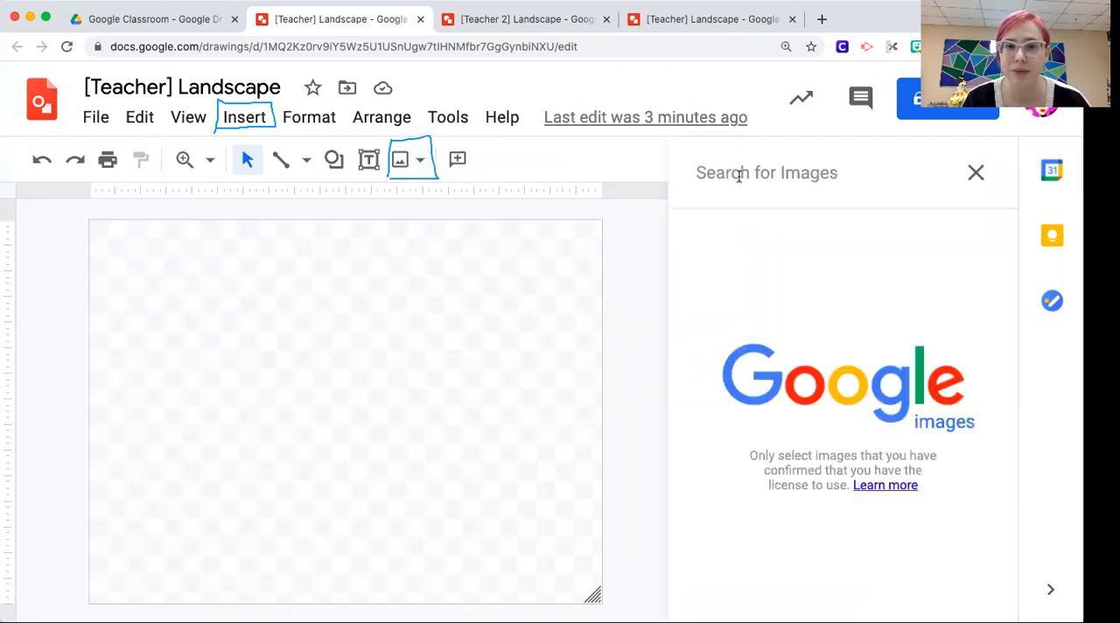
Search images for 'landscape' and scroll the results to the cloudy mountain lake photo
text(landscape)
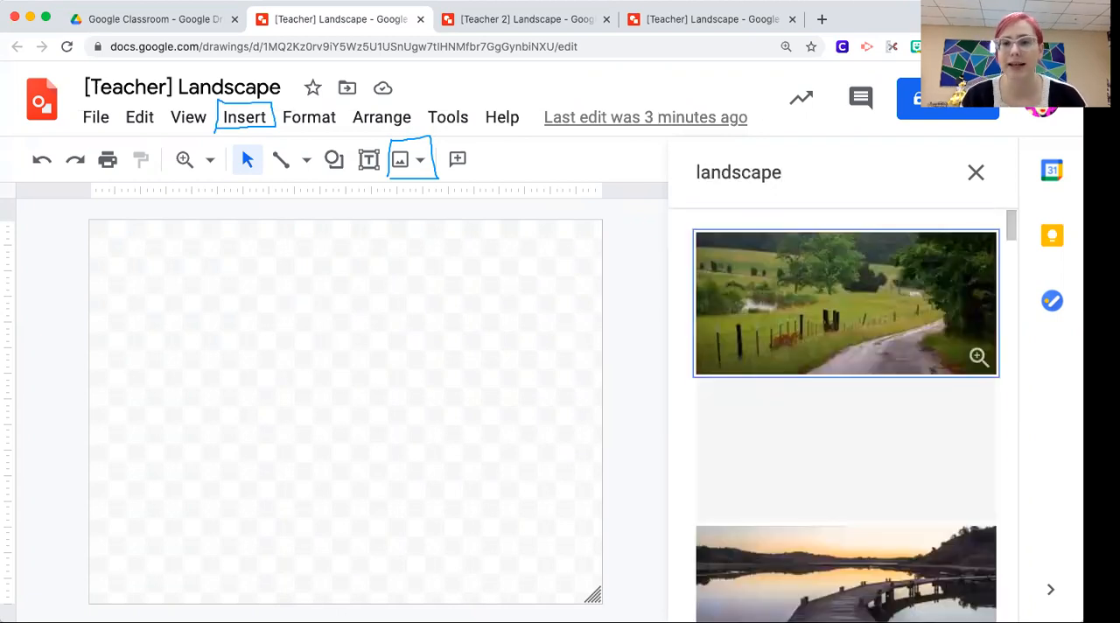
scroll(down, 3)
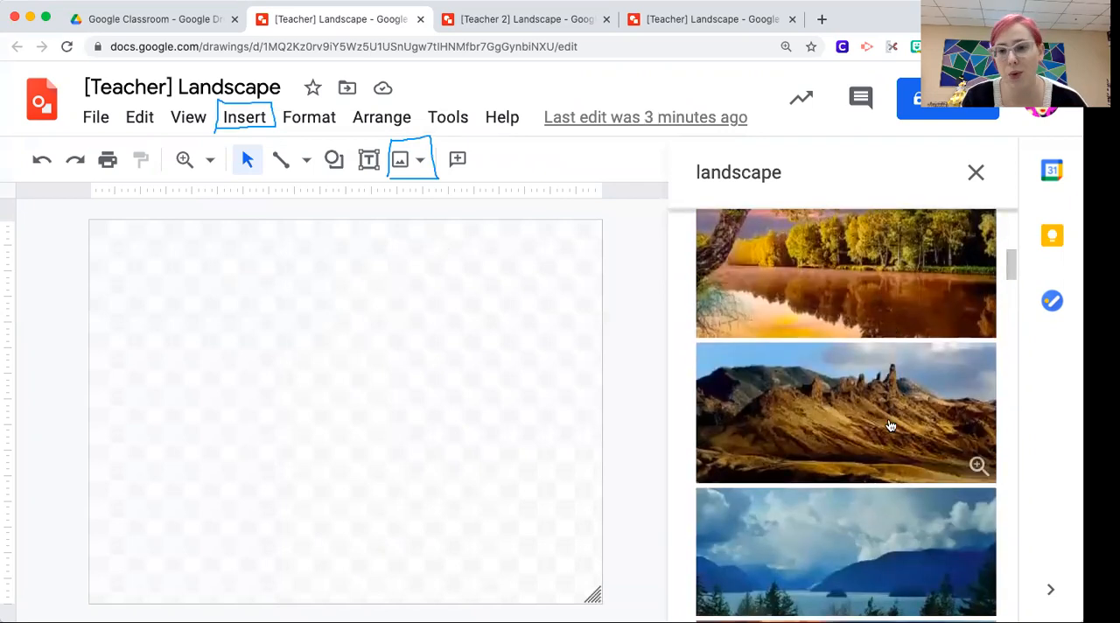
scroll(down, 3)
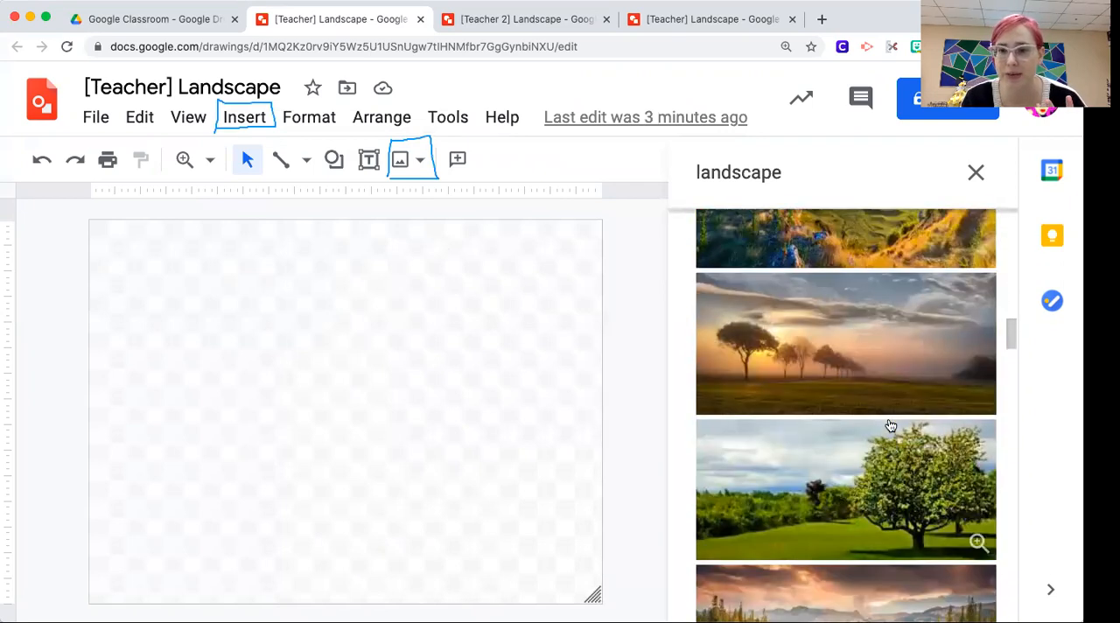
scroll(down, 3)
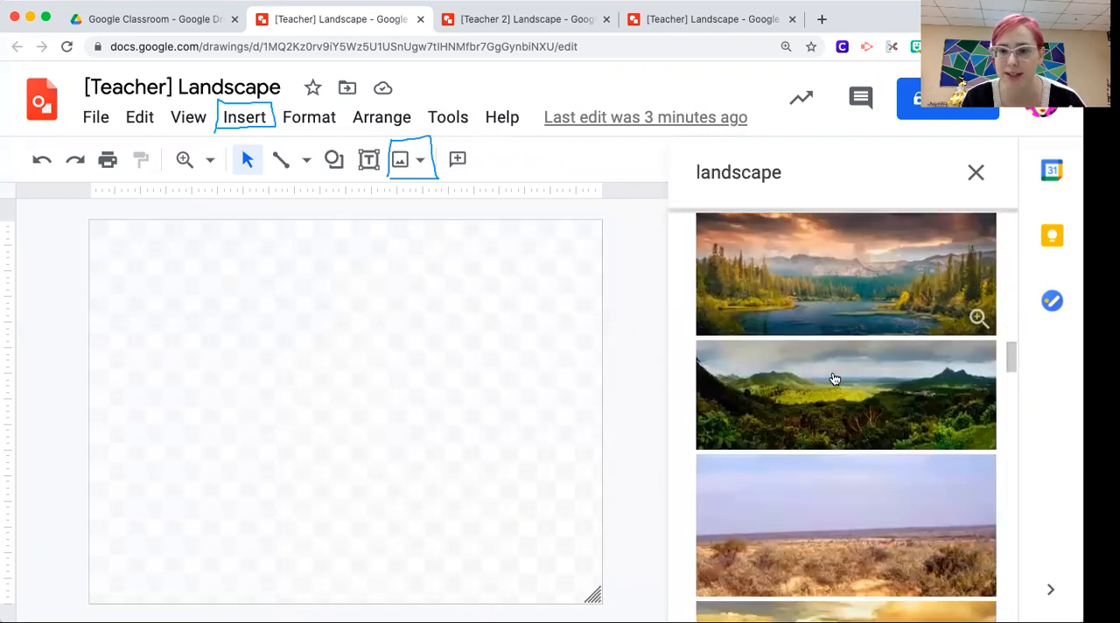
scroll(down, 3)
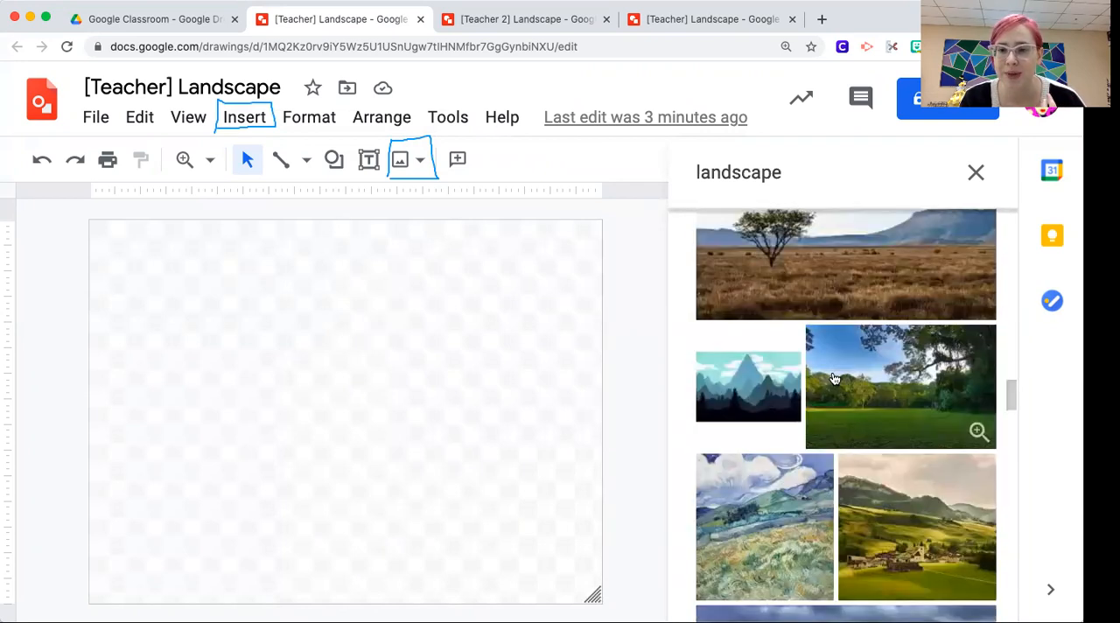
scroll(down, 3)
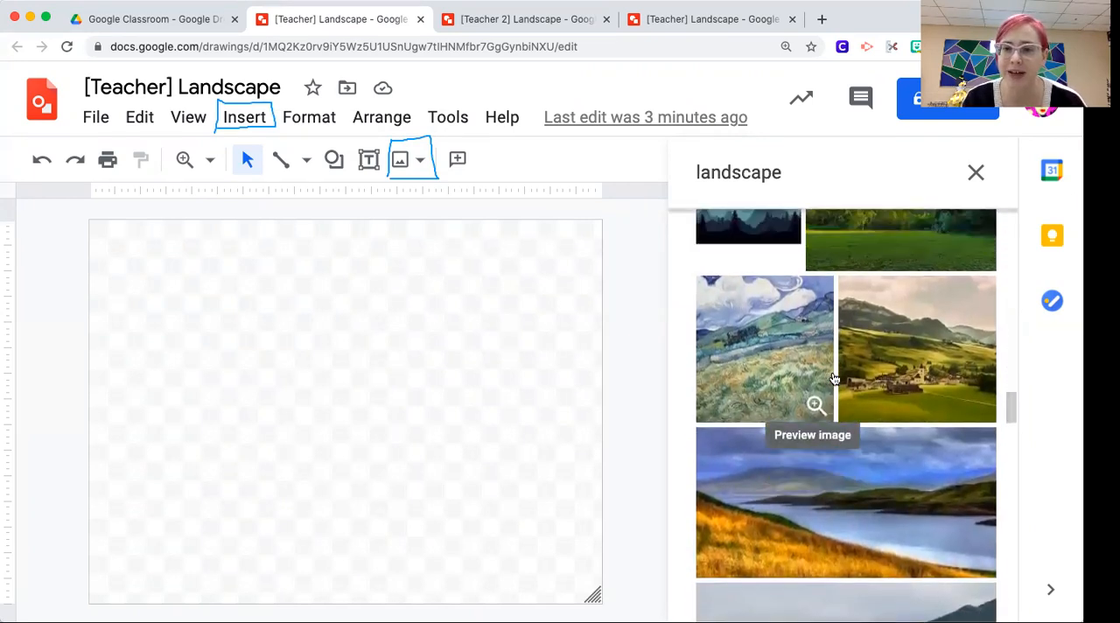
scroll(down, 3)
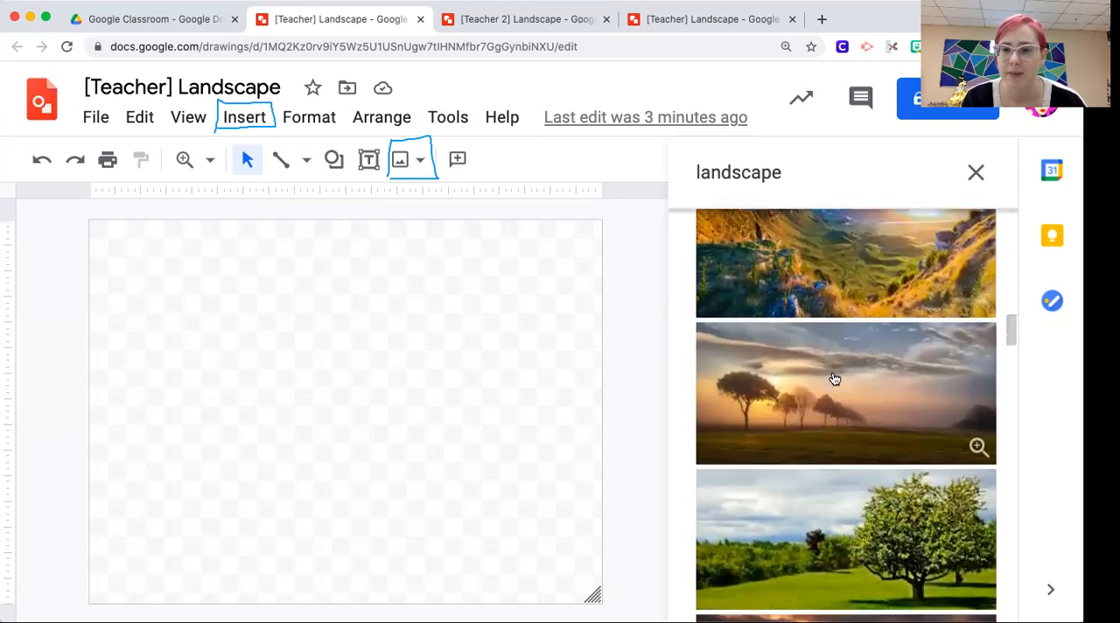
scroll(down, 3)
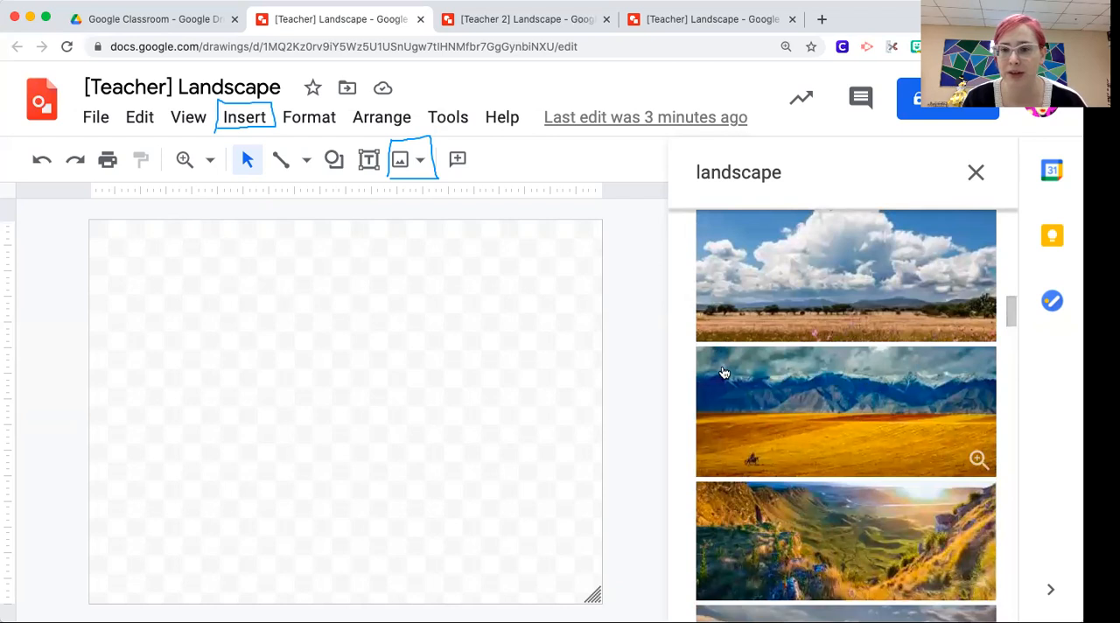
mouse_move(902, 449)
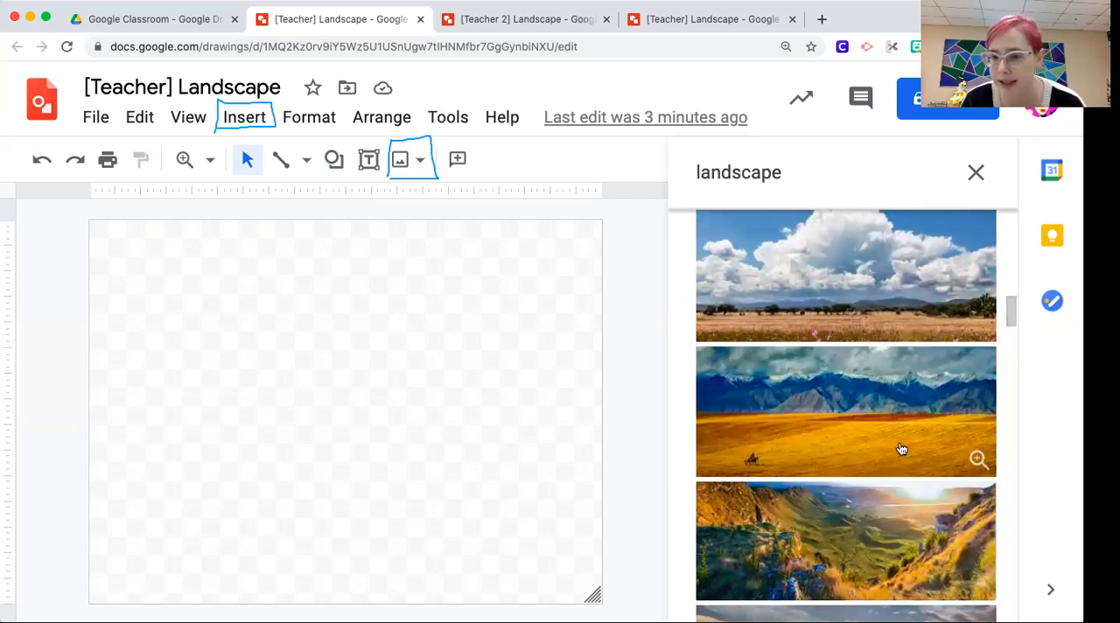
scroll(down, 3)
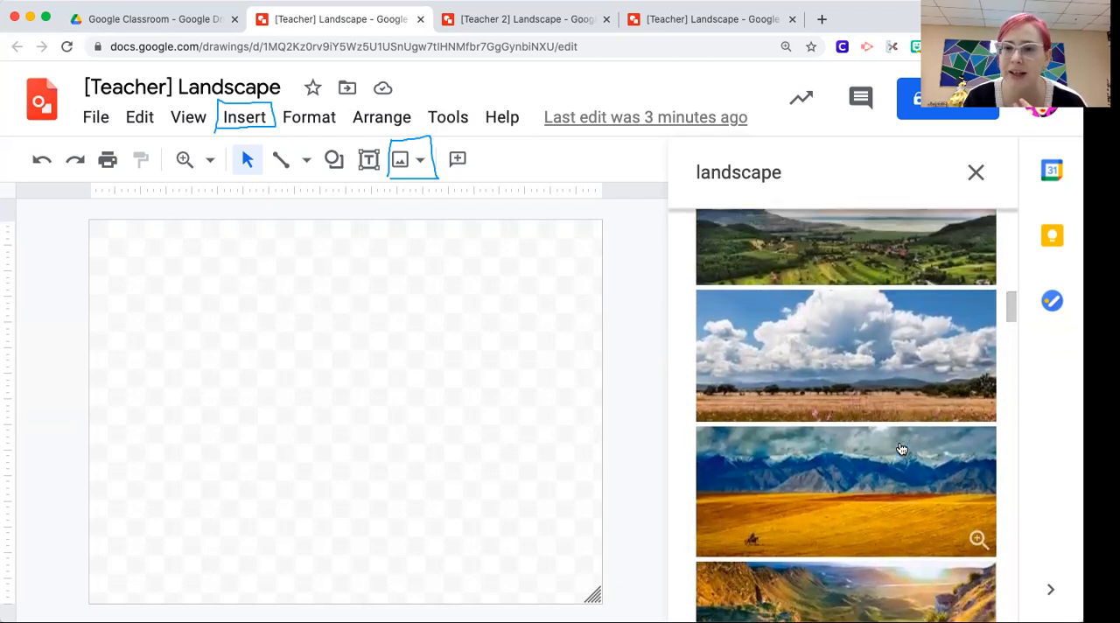
scroll(down, 3)
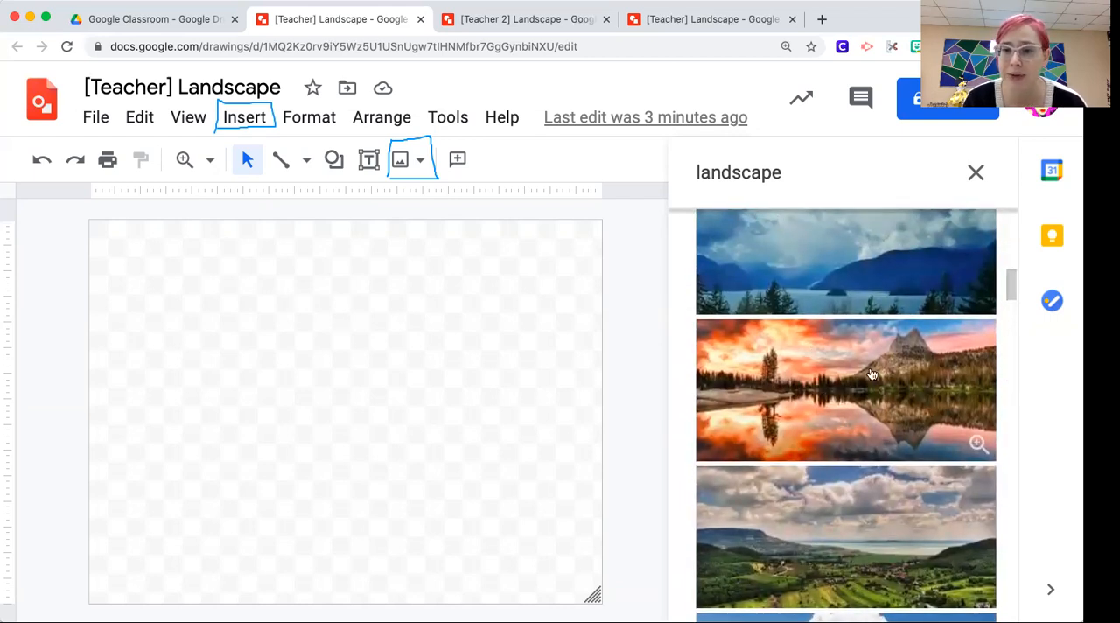
scroll(down, 3)
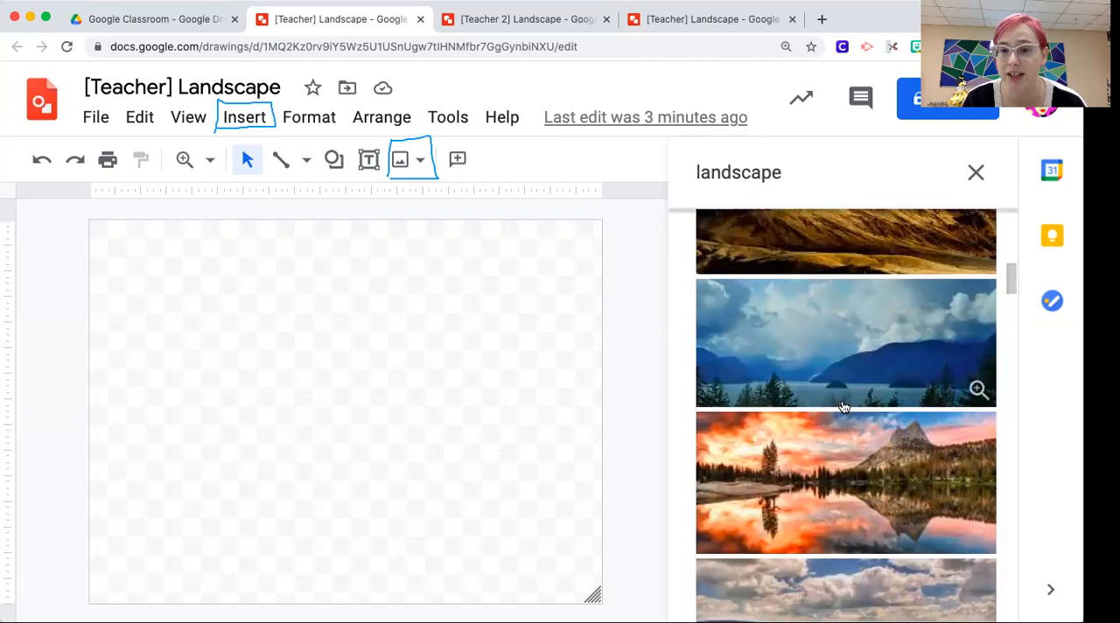
mouse_move(751, 344)
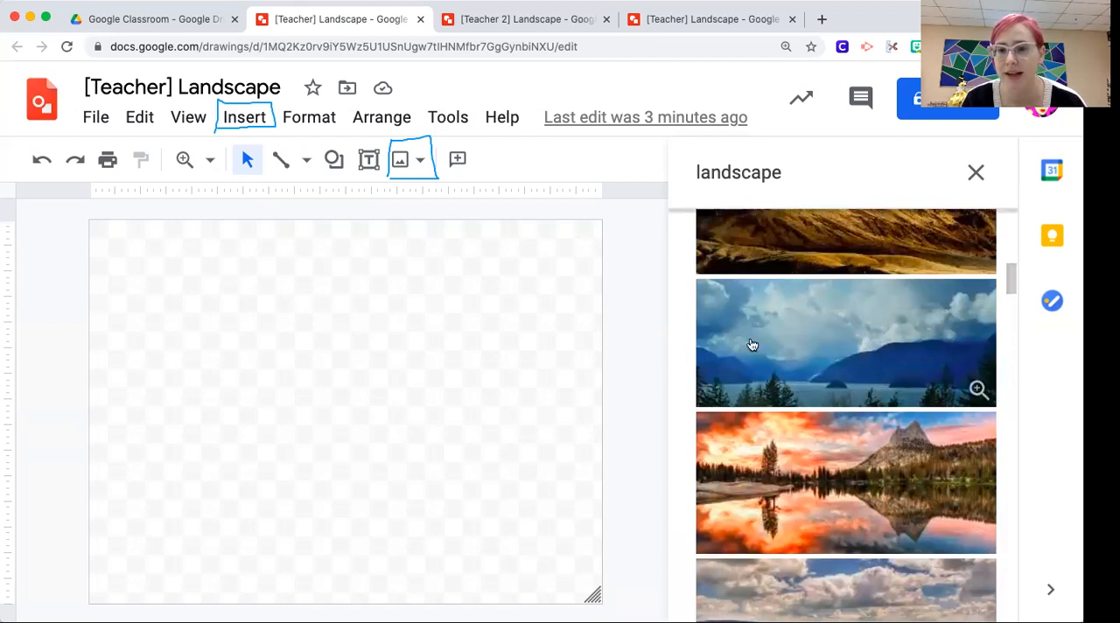
scroll(down, 3)
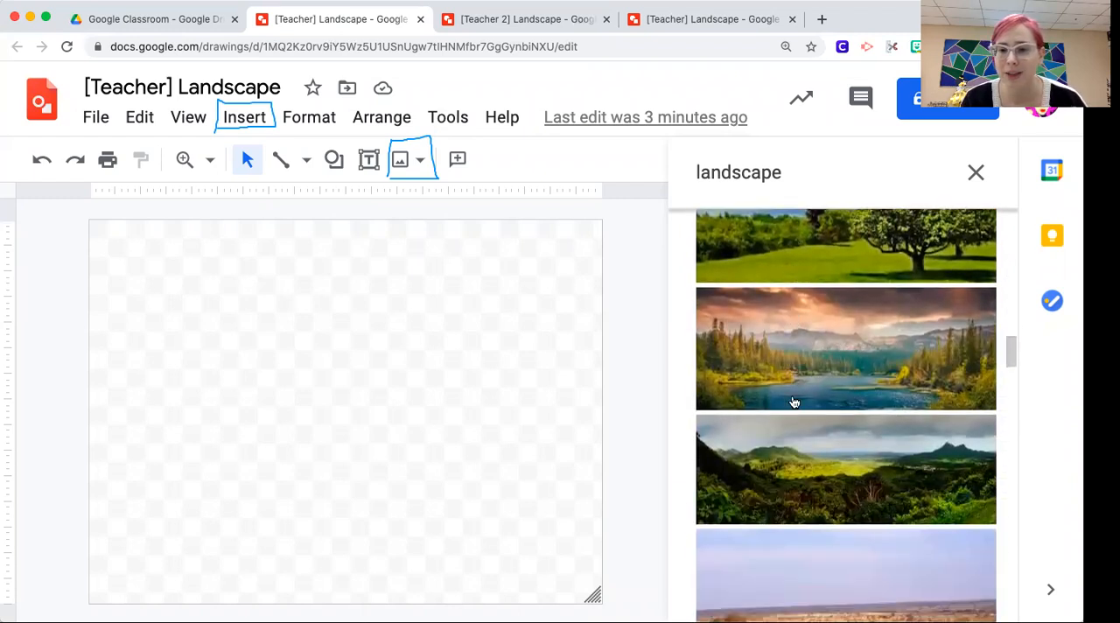
scroll(down, 3)
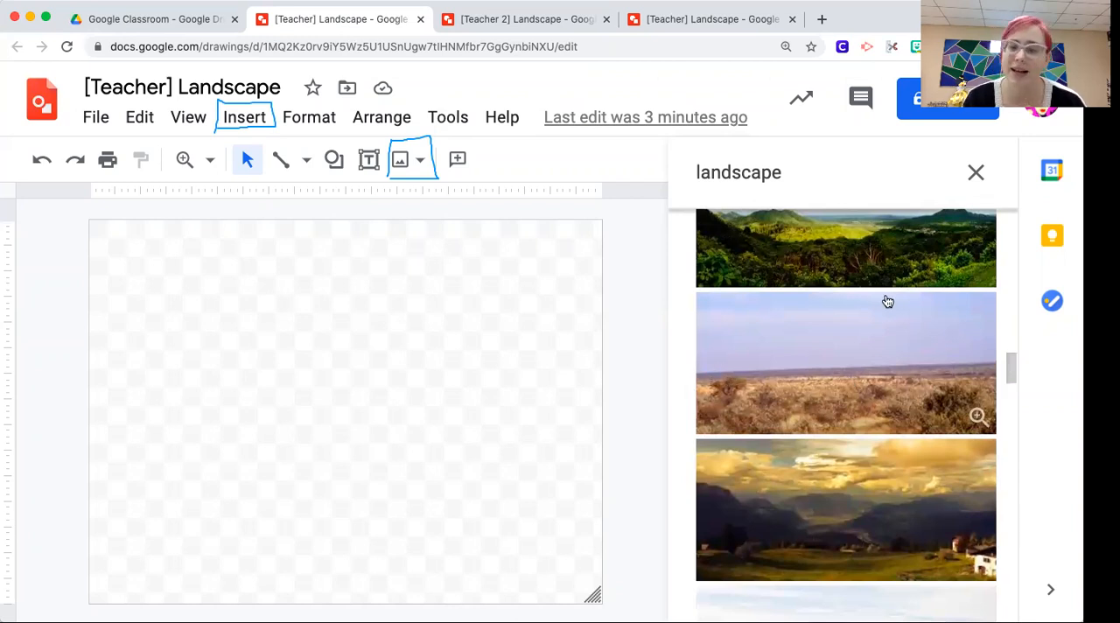
mouse_move(889, 364)
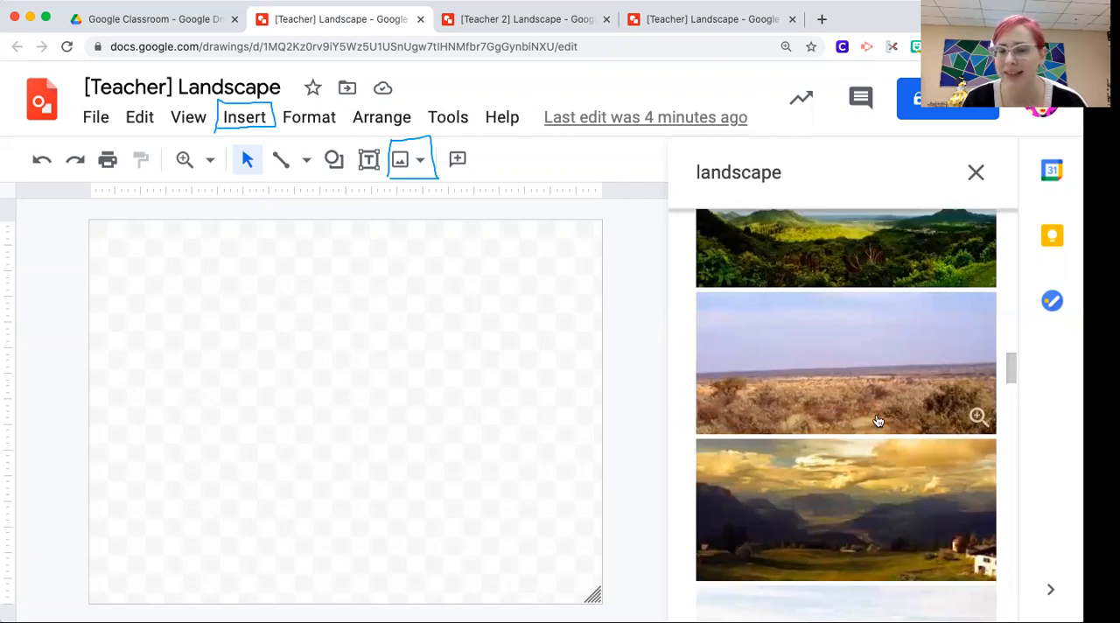
mouse_move(808, 388)
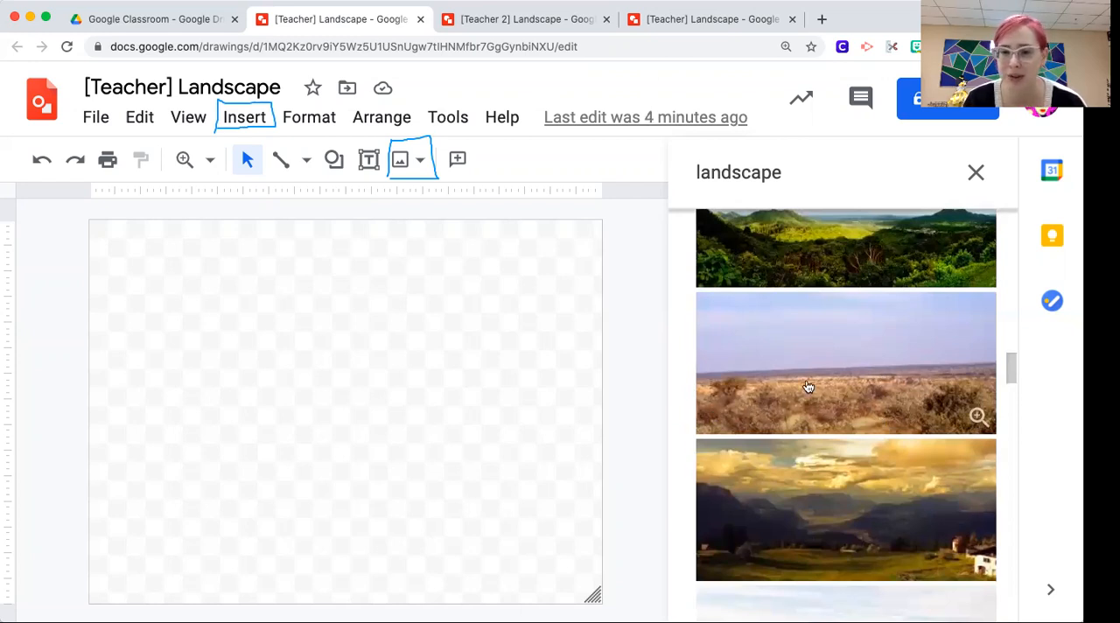
scroll(down, 3)
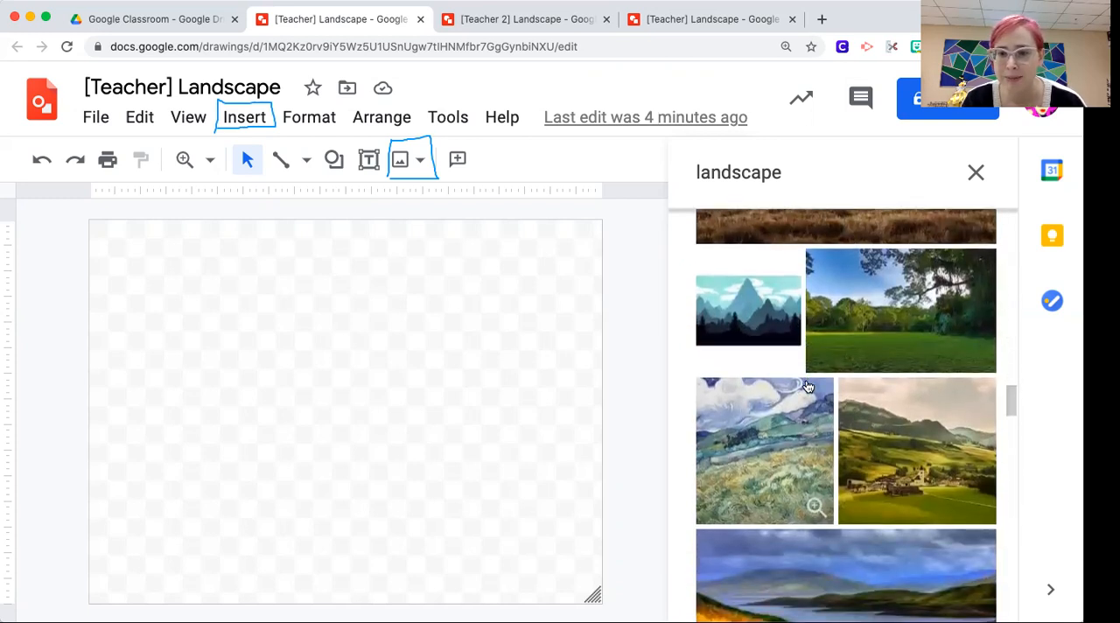
scroll(down, 3)
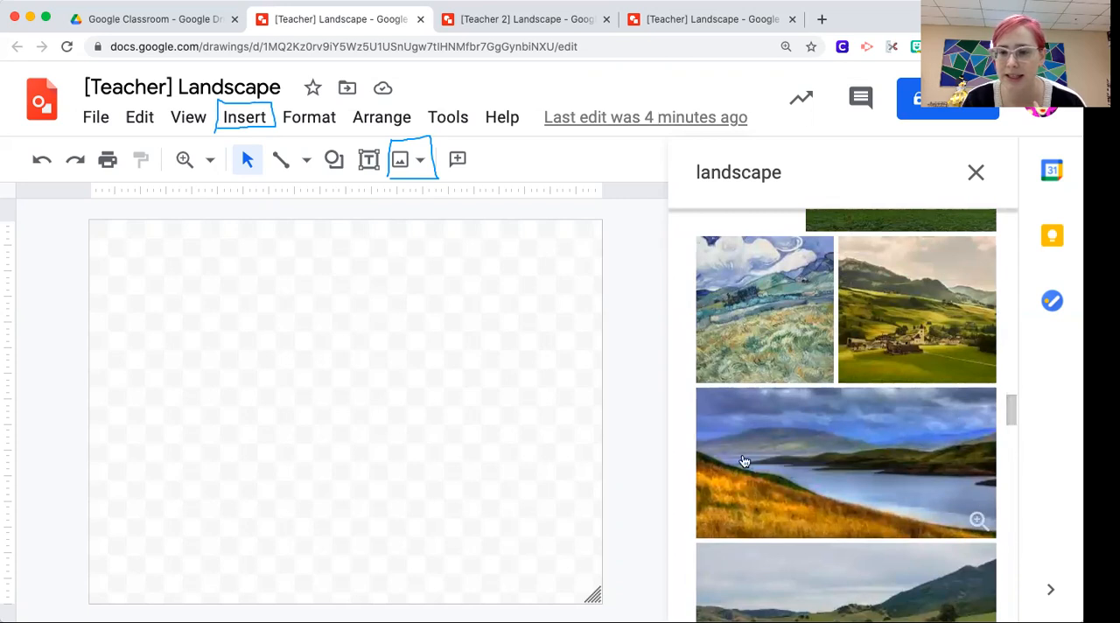
scroll(down, 3)
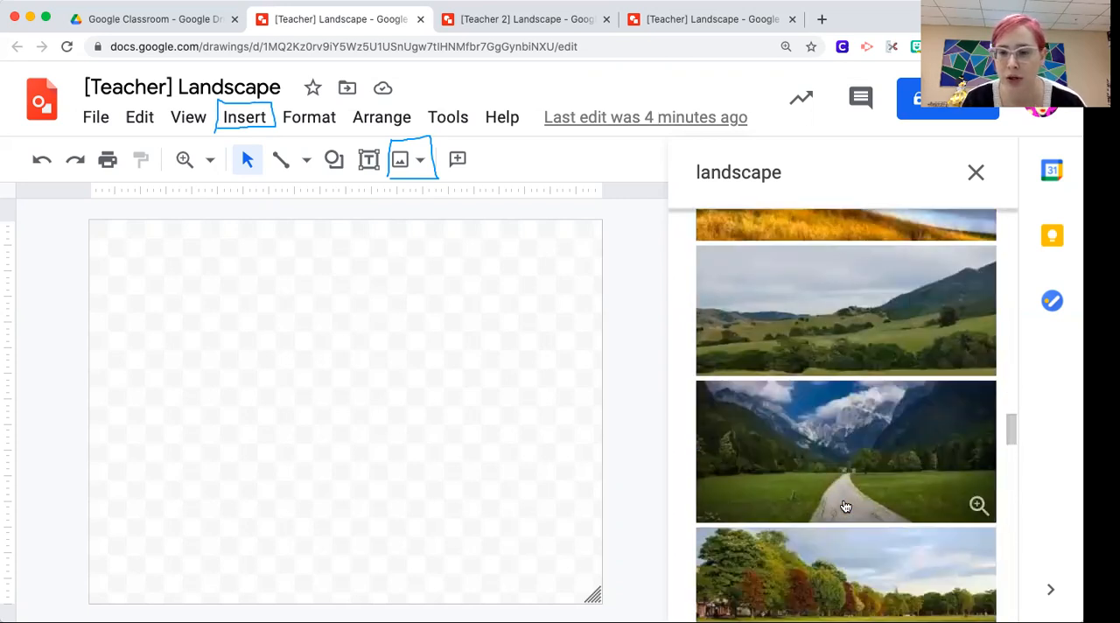
scroll(down, 3)
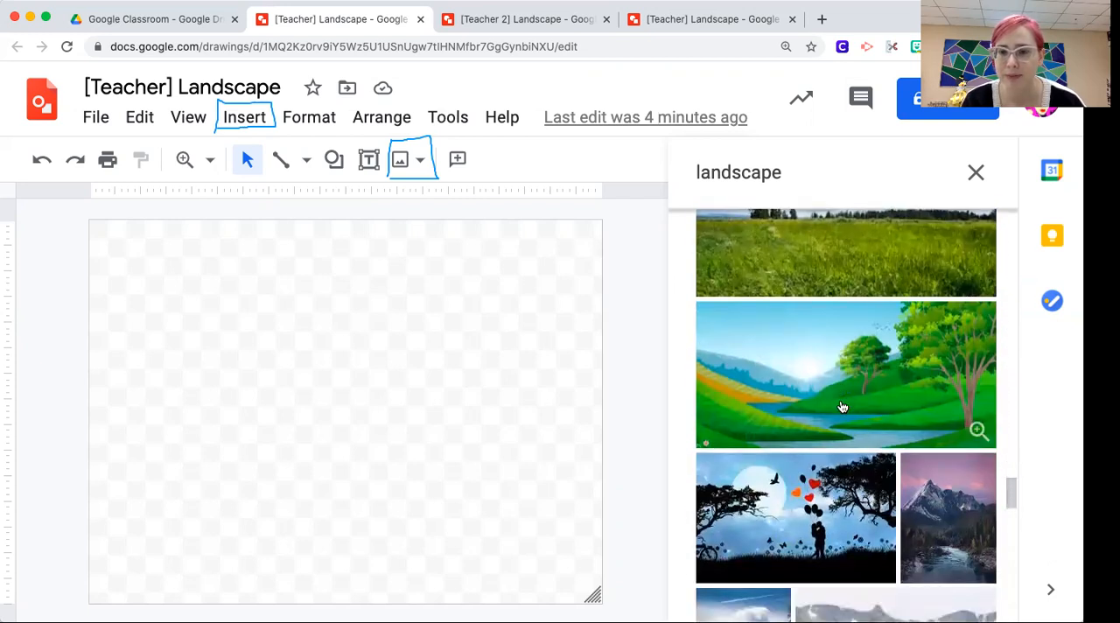
scroll(down, 3)
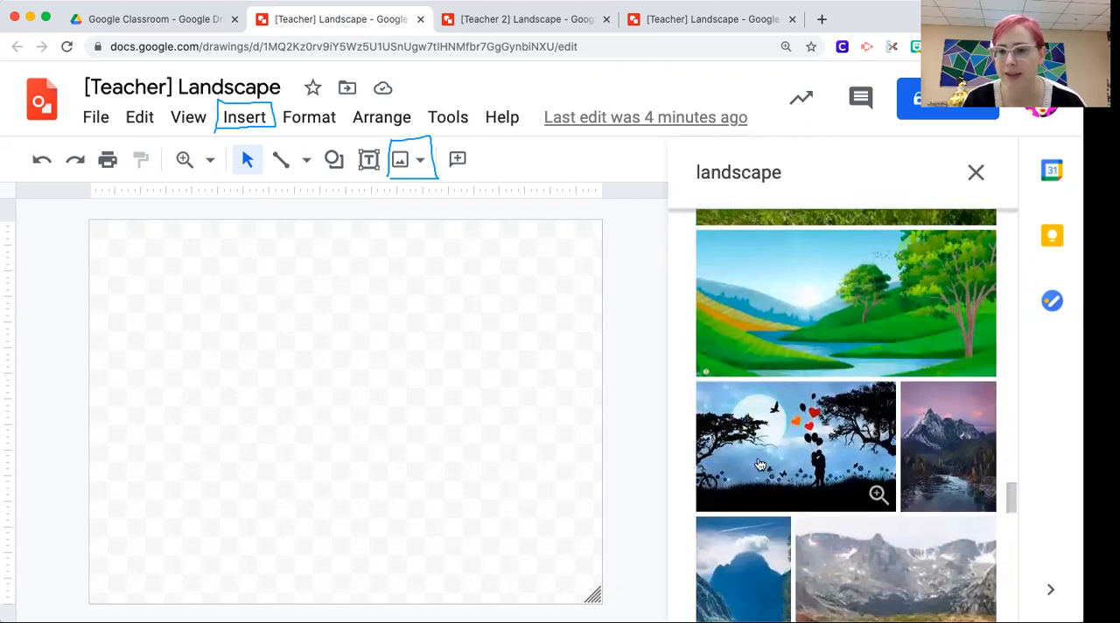
mouse_move(773, 468)
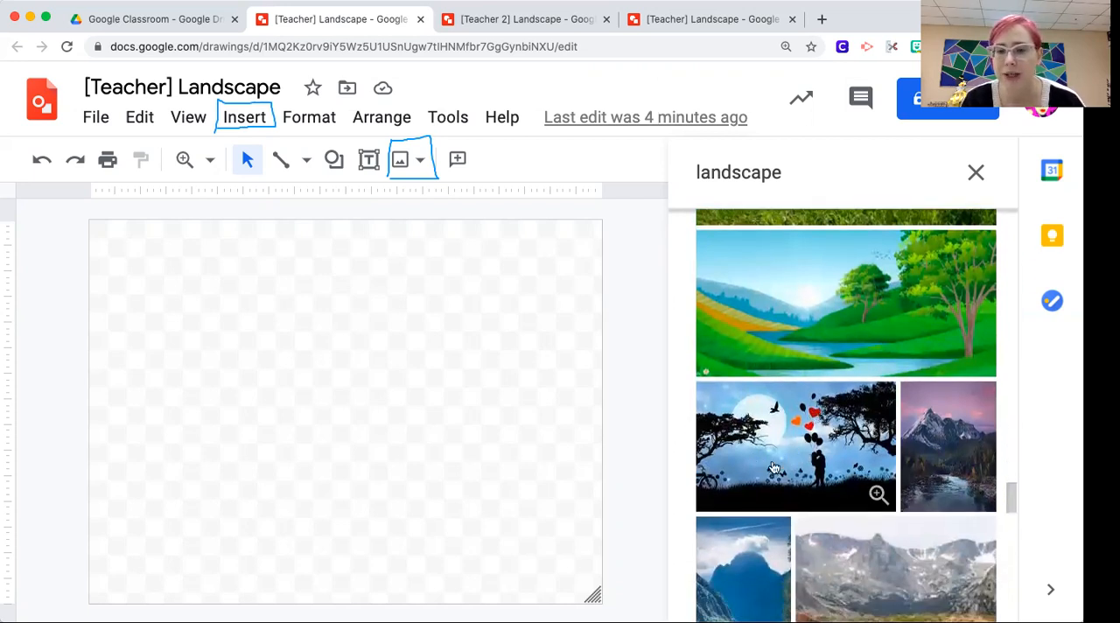
mouse_move(778, 448)
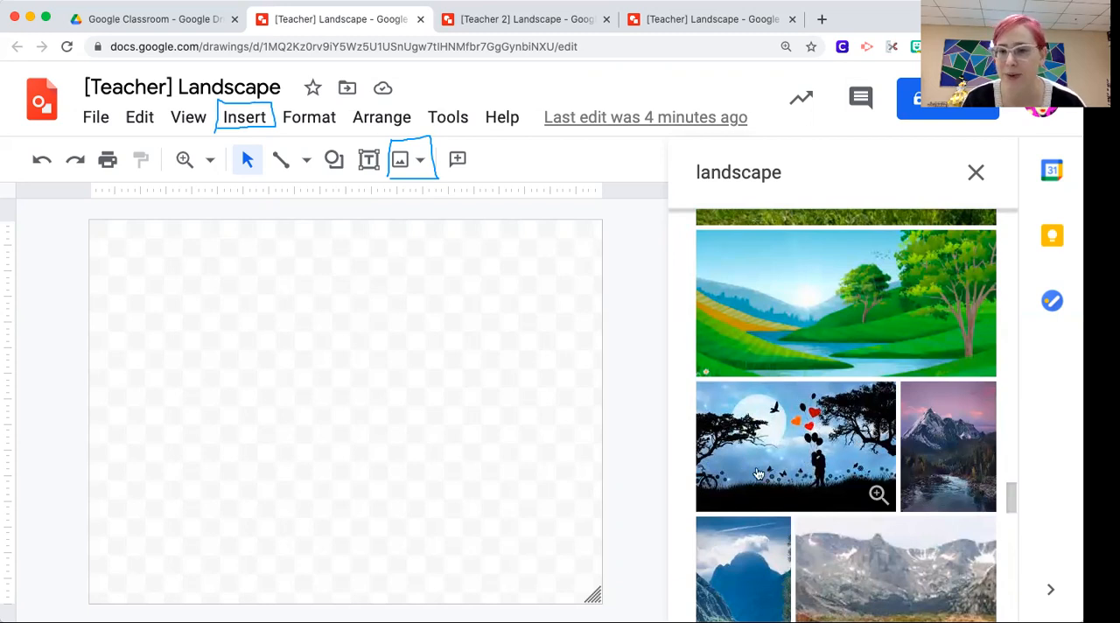
scroll(down, 3)
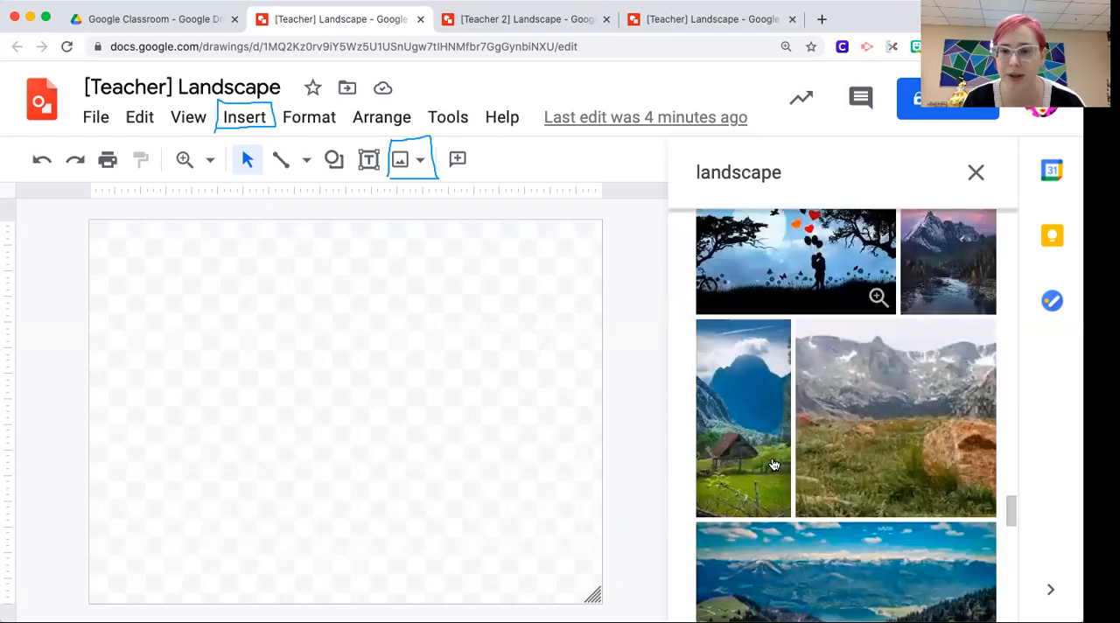
scroll(down, 3)
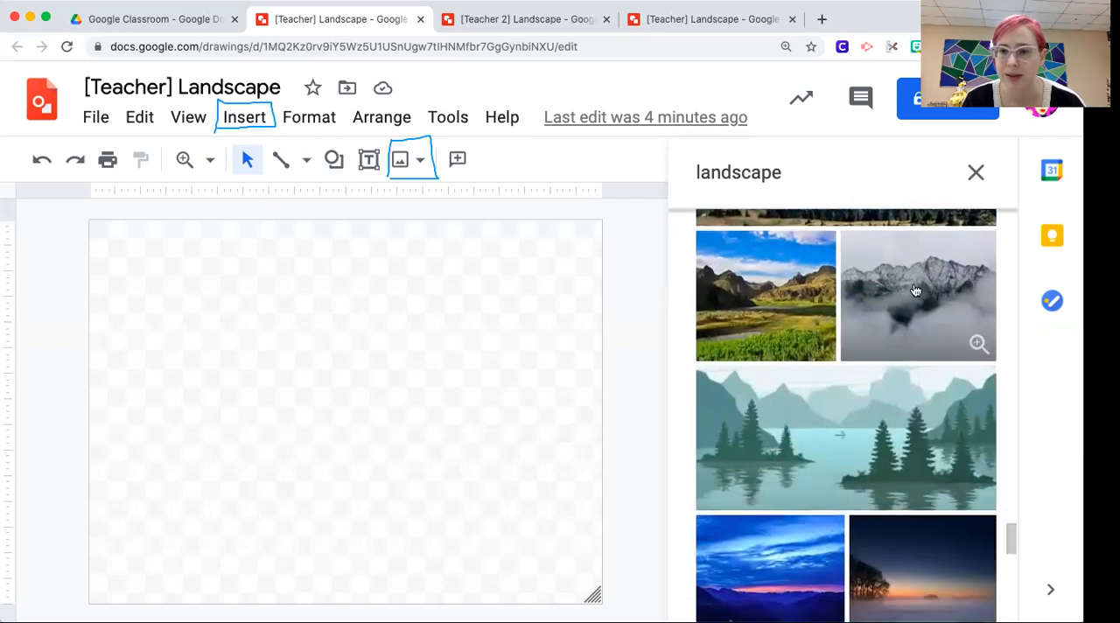
scroll(down, 3)
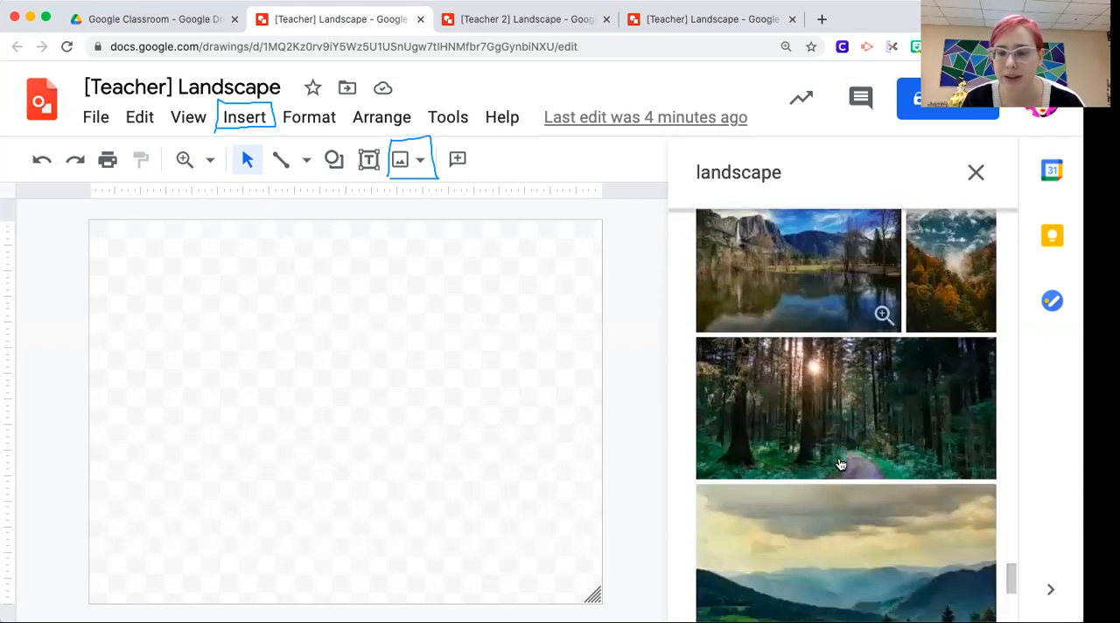
scroll(down, 3)
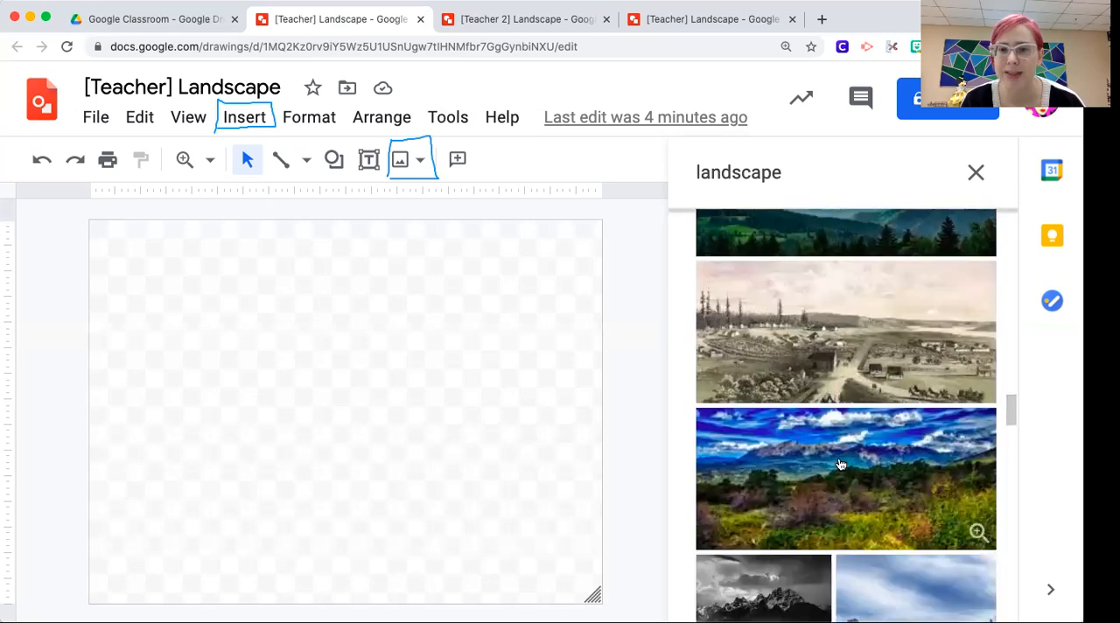
scroll(down, 3)
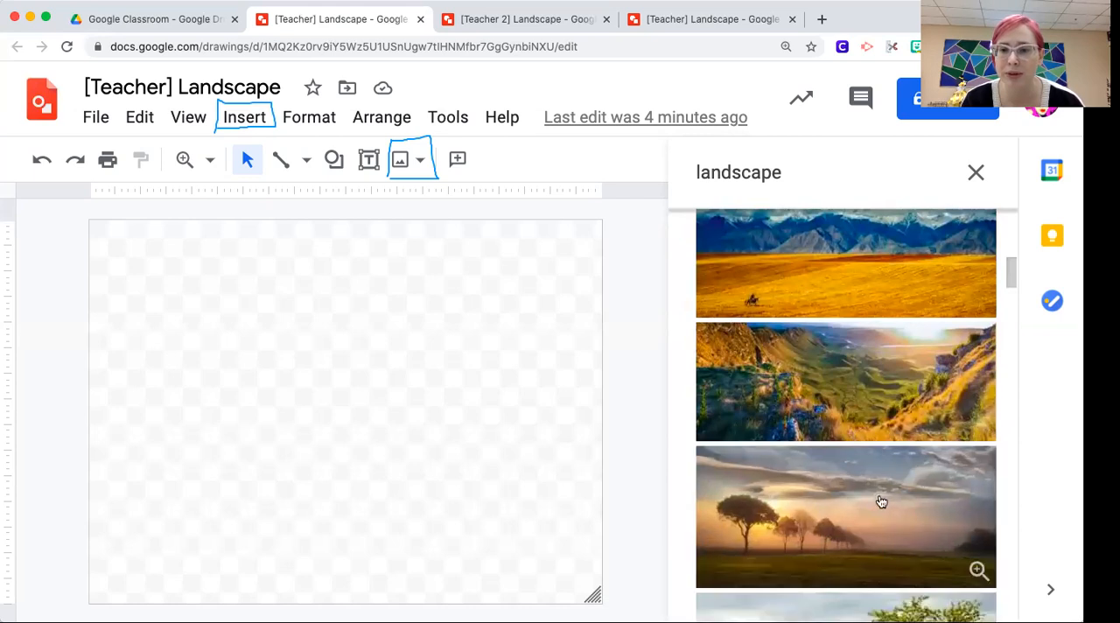
scroll(down, 3)
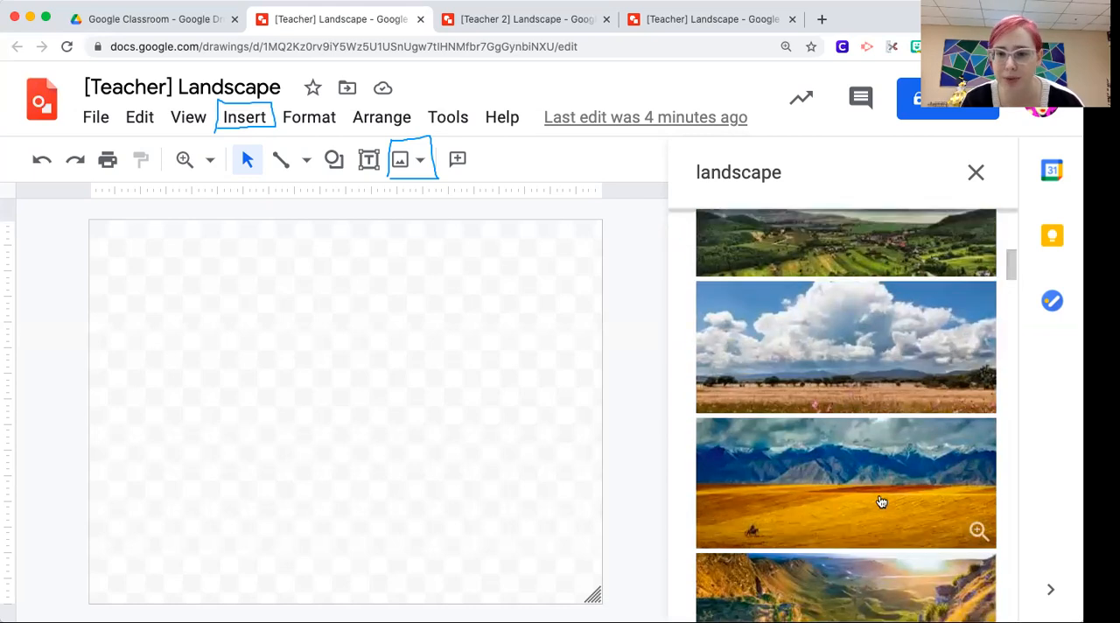
scroll(down, 3)
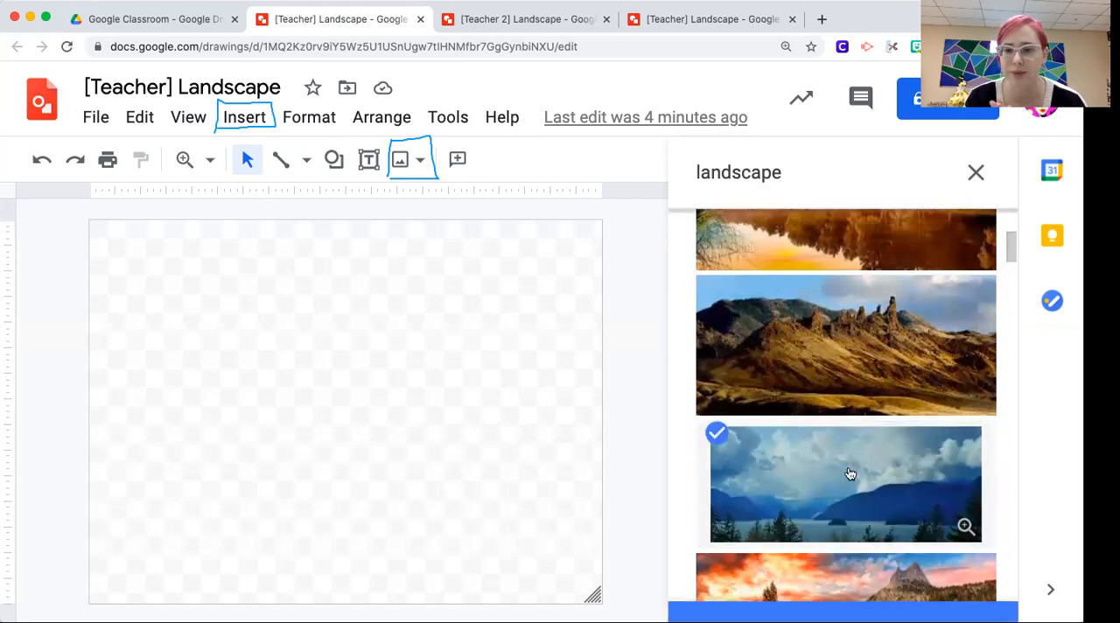
Insert the mountain lake photo and drag it to the canvas's upper left
click(840, 610)
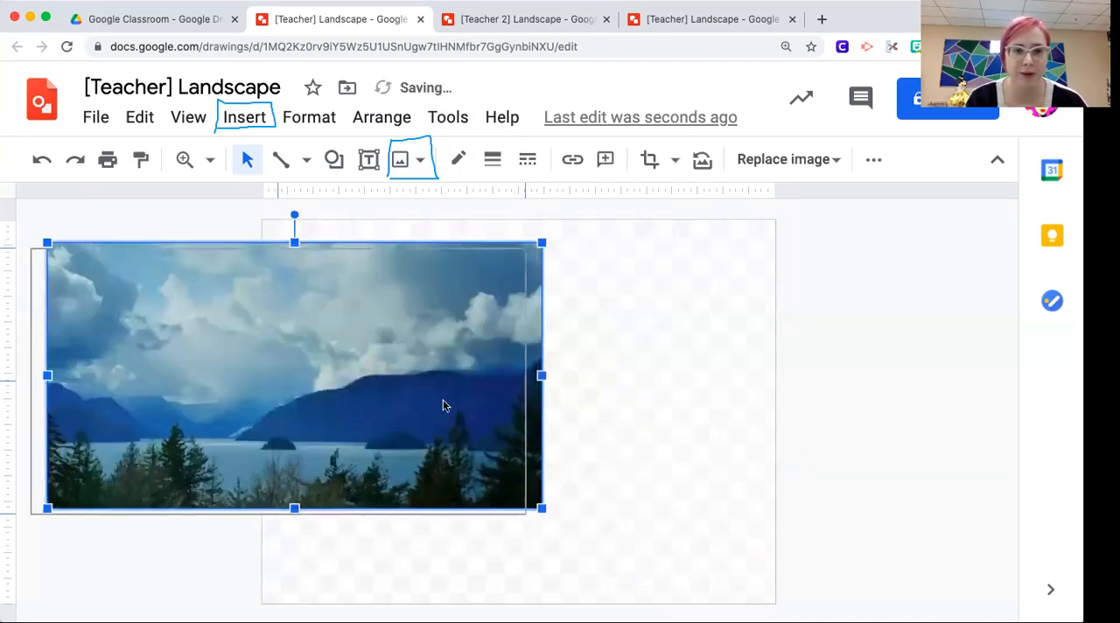
drag(442, 405, 354, 332)
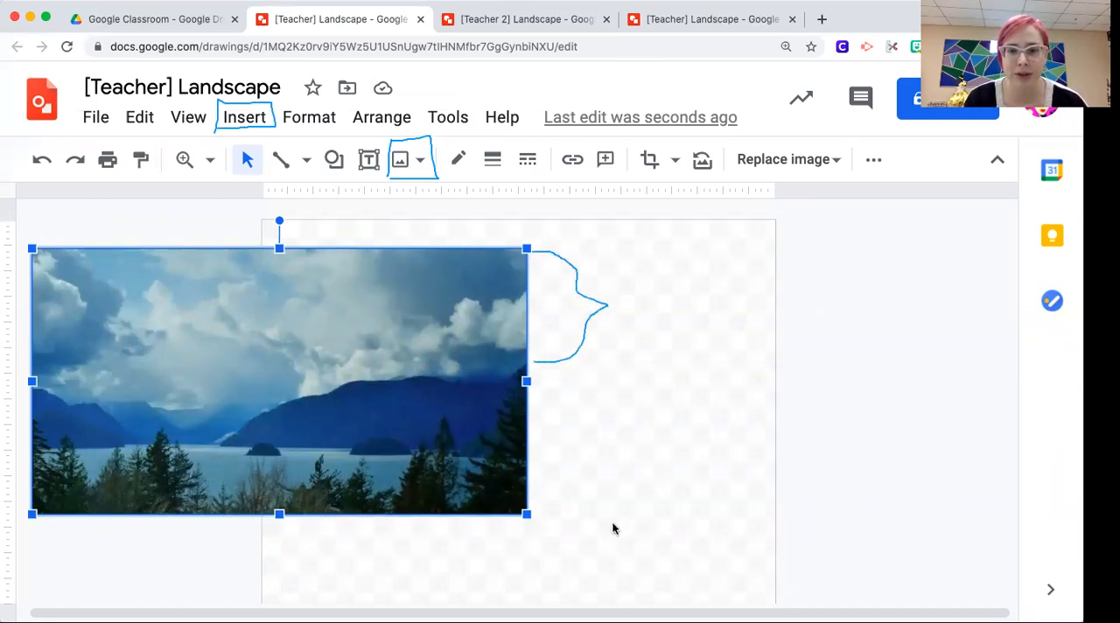
drag(525, 381, 573, 392)
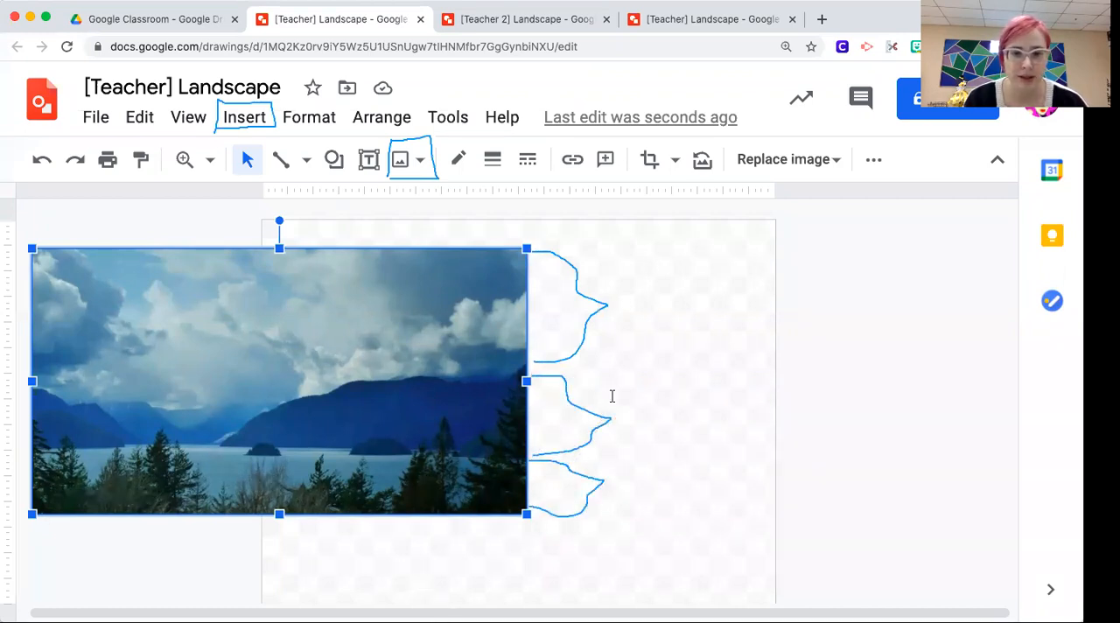
text(background)
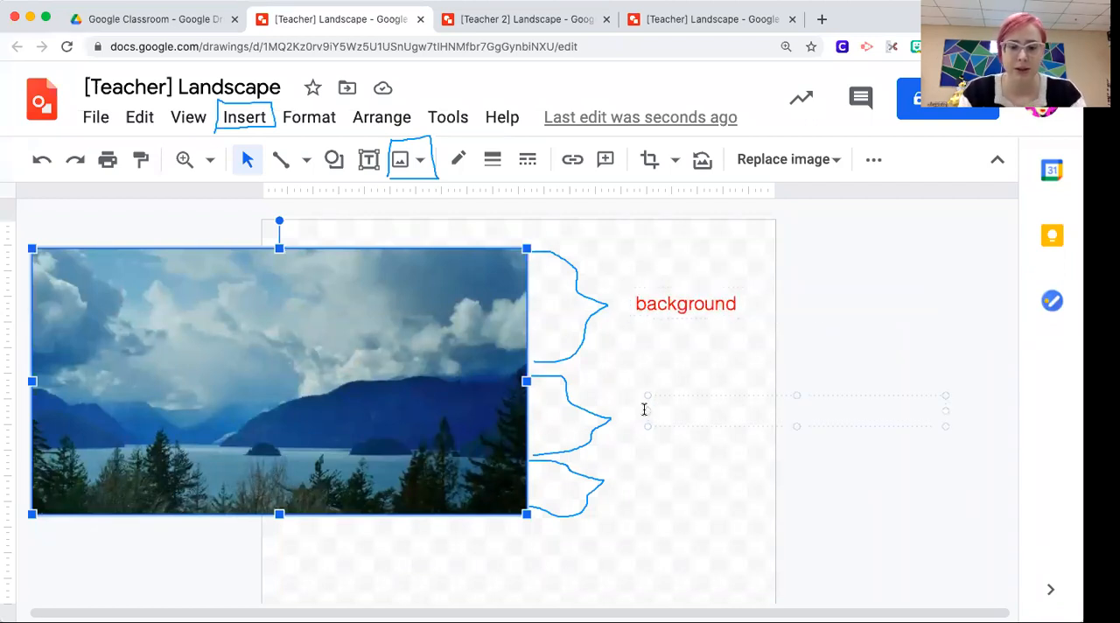
text(middle grou)
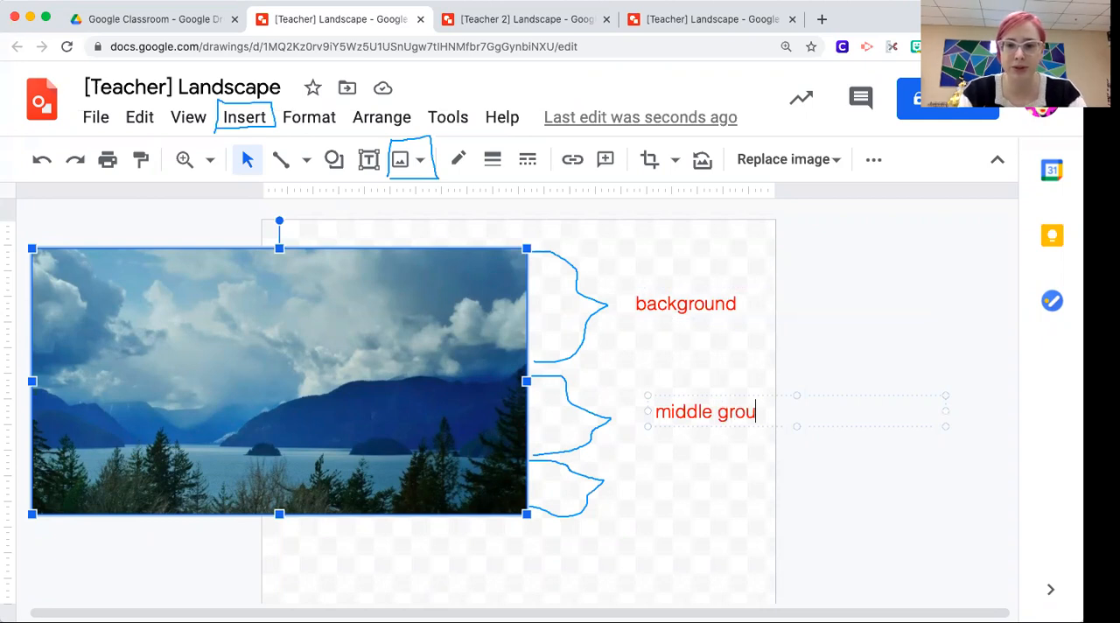
text(fo)
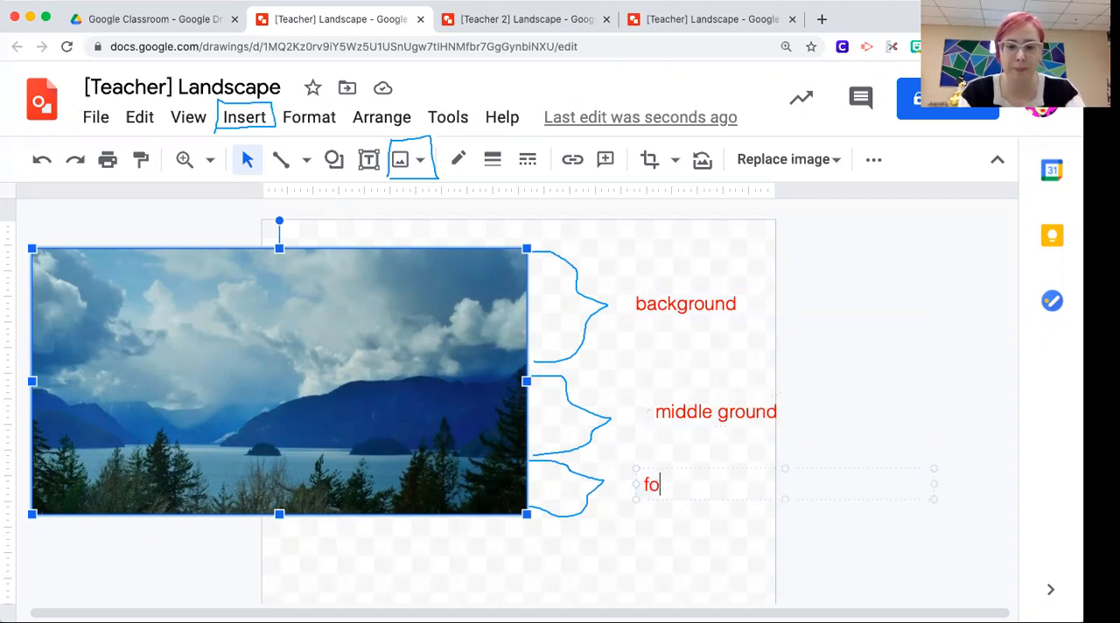
text(reground)
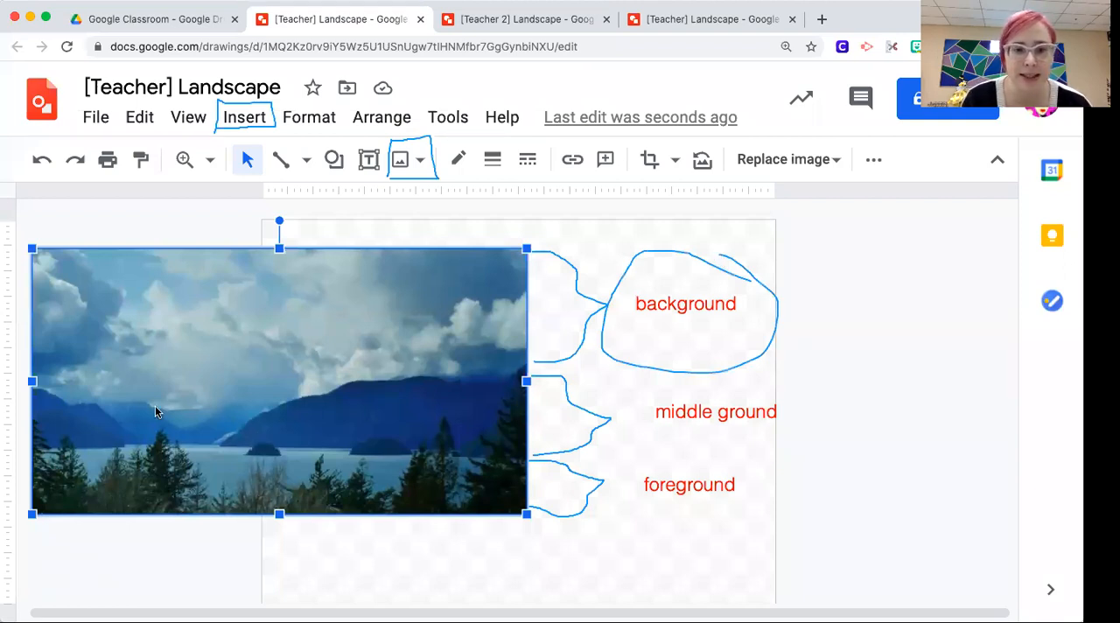
mouse_move(221, 488)
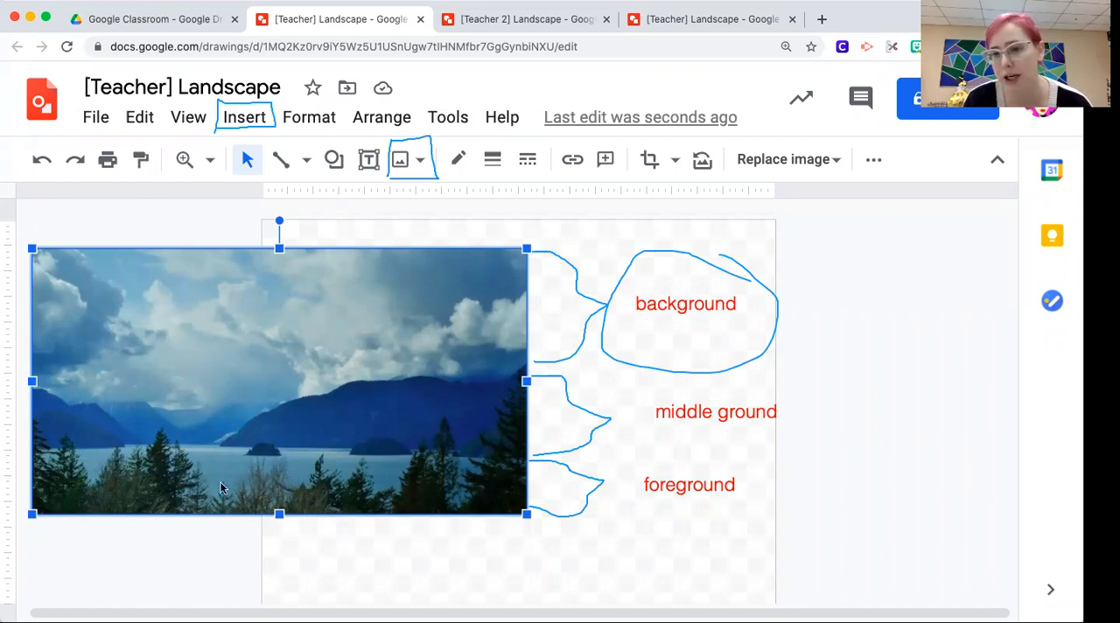
mouse_move(202, 488)
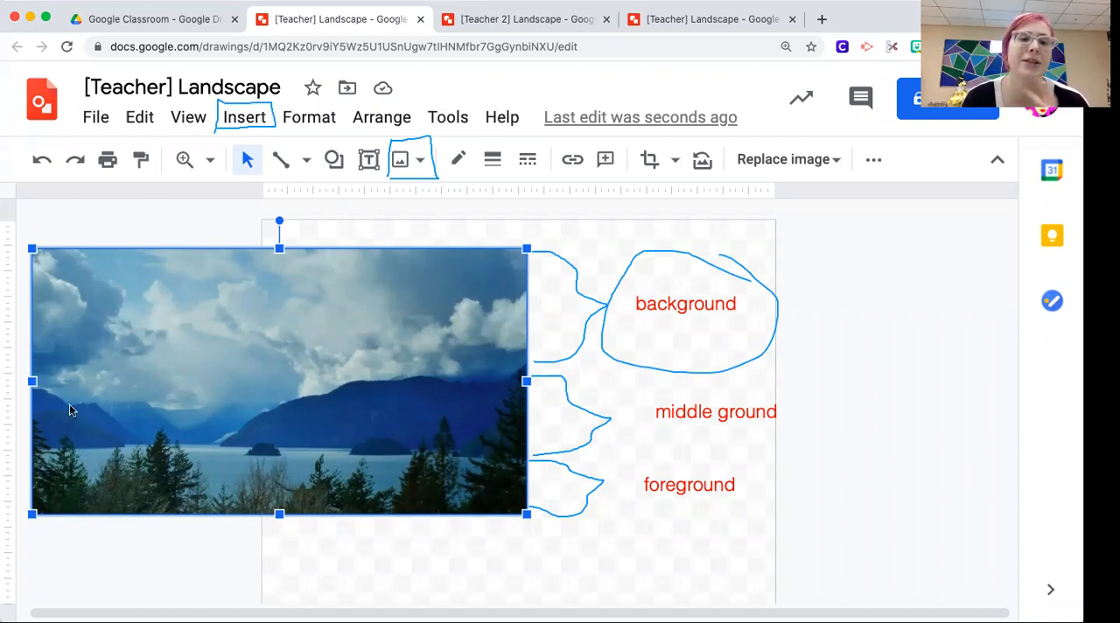
mouse_move(171, 330)
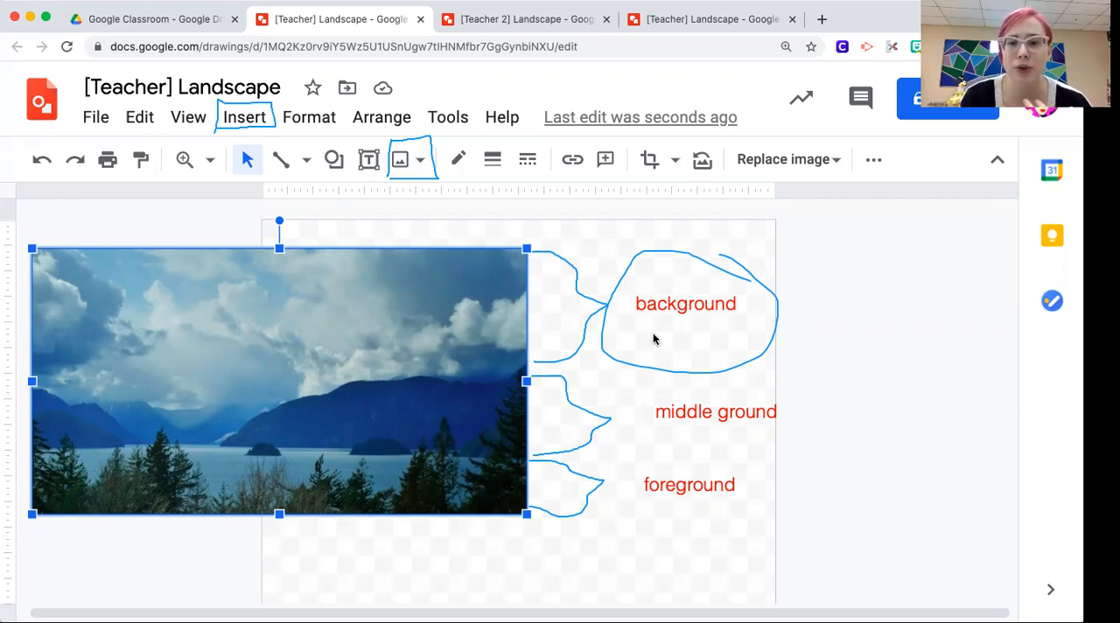
mouse_move(687, 324)
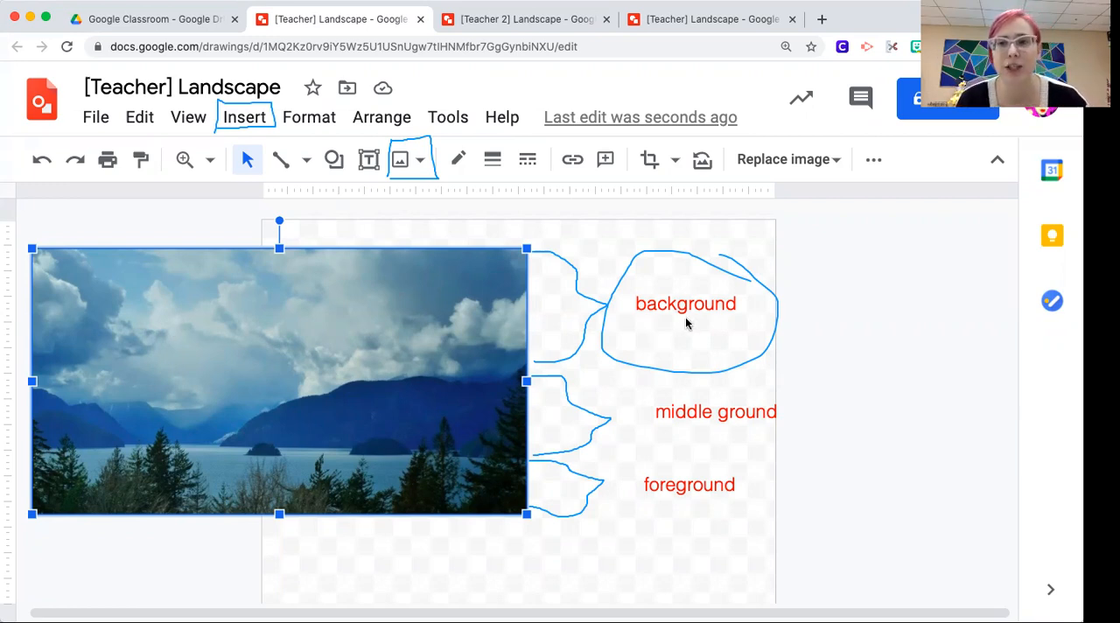
mouse_move(224, 300)
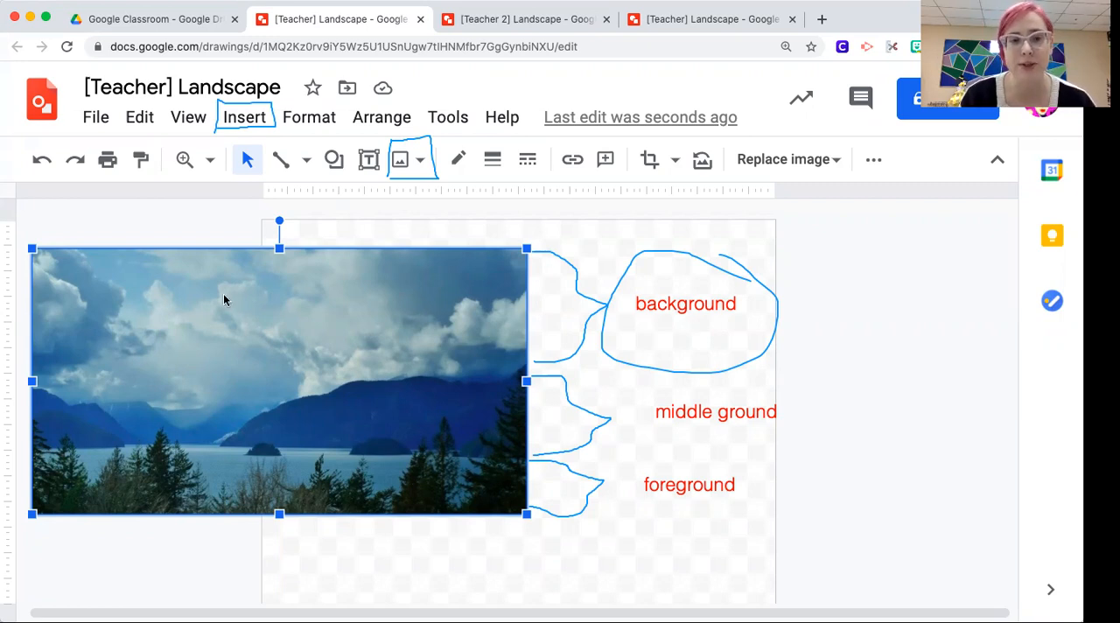
mouse_move(94, 510)
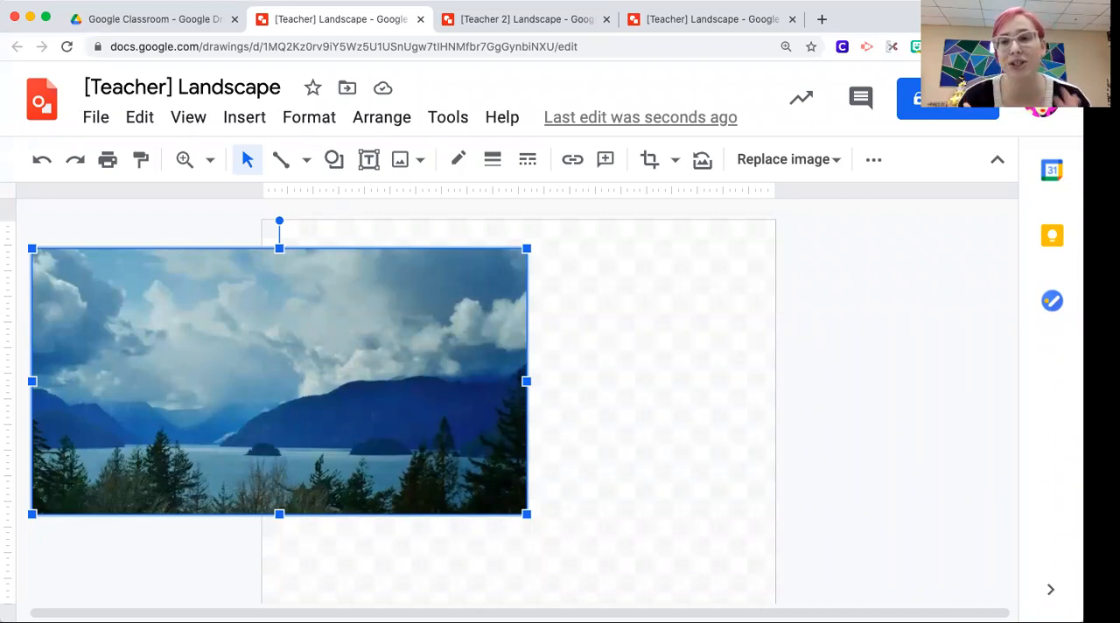
mouse_move(244, 172)
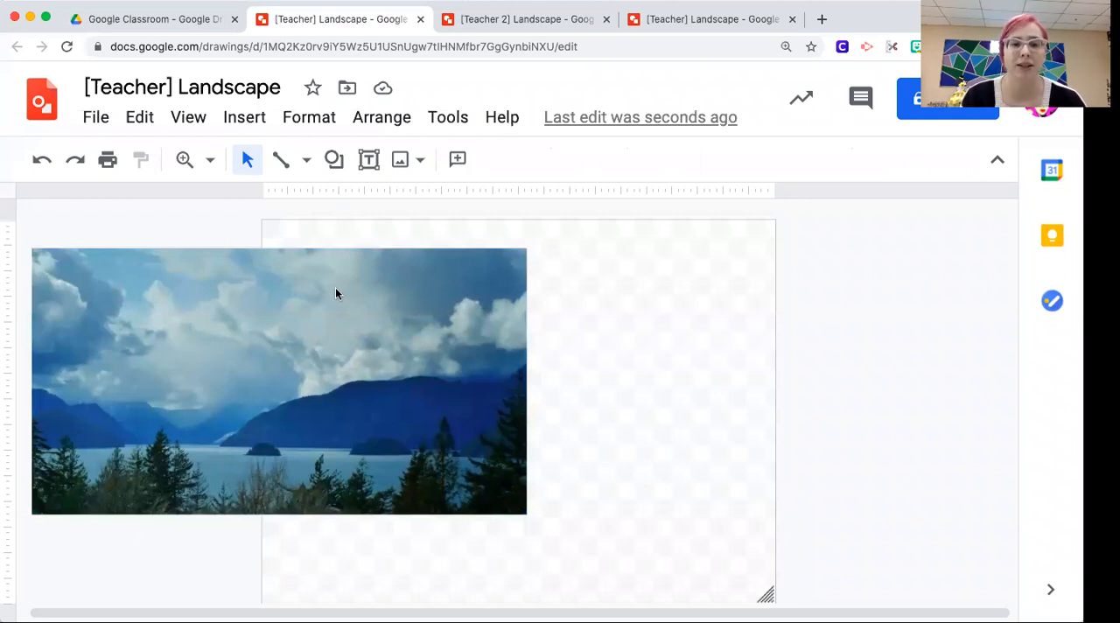
mouse_move(343, 204)
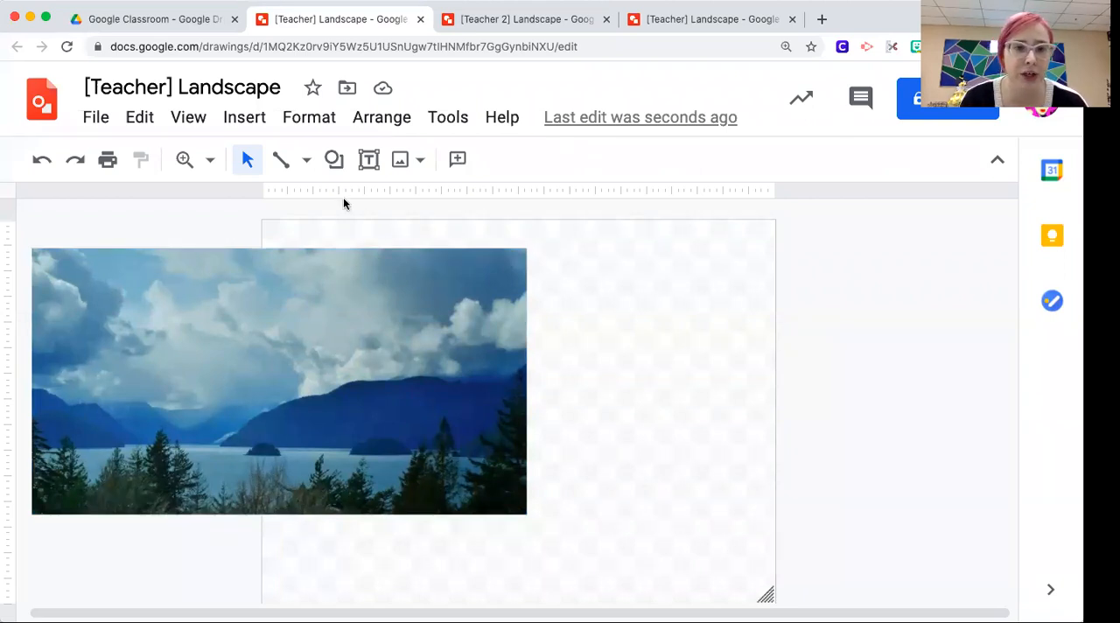
Deselect the photo and choose Polyline from the line tool dropdown
click(279, 159)
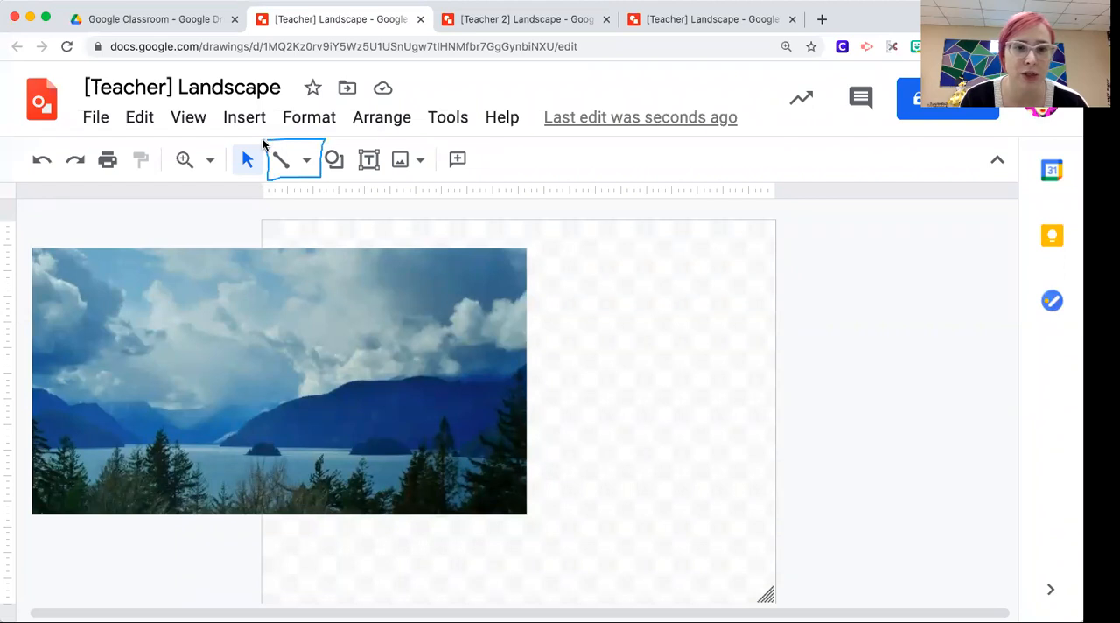
mouse_move(396, 187)
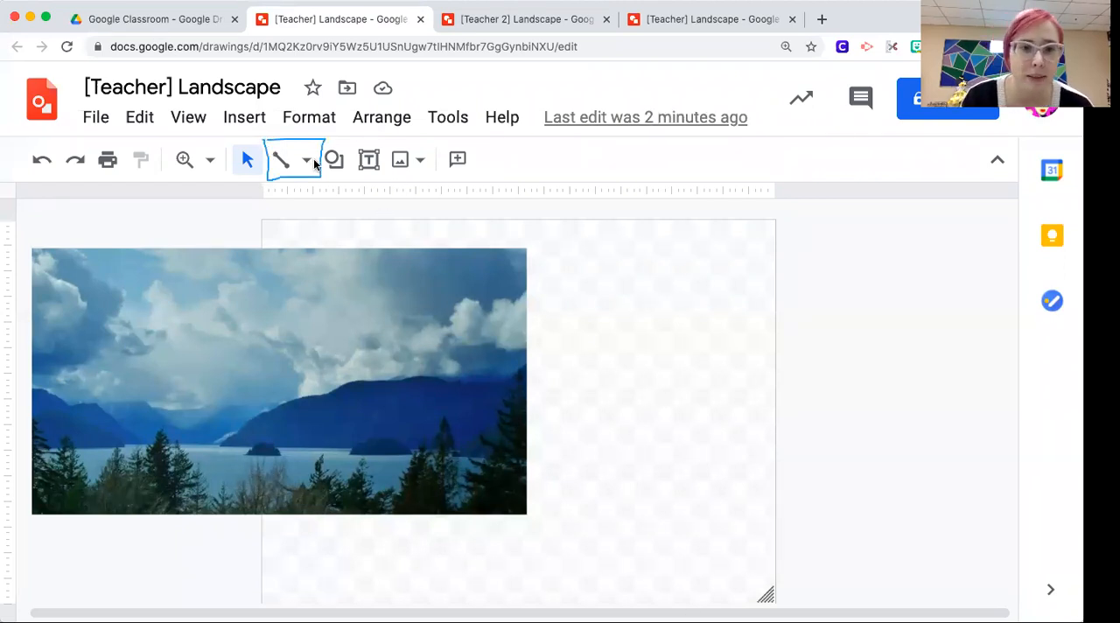
click(306, 159)
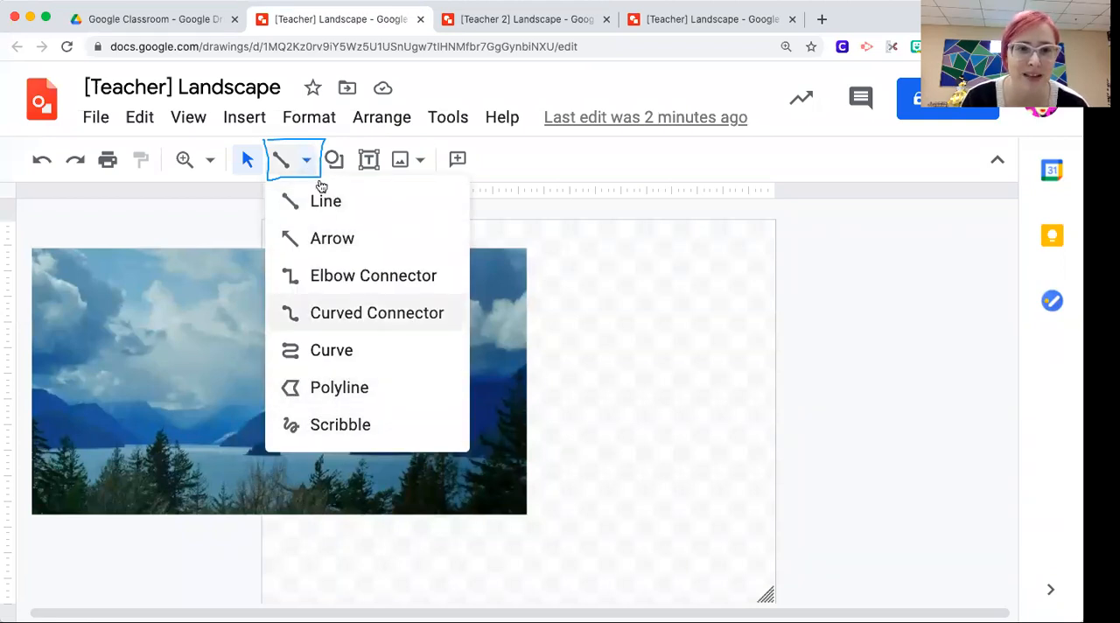
click(307, 159)
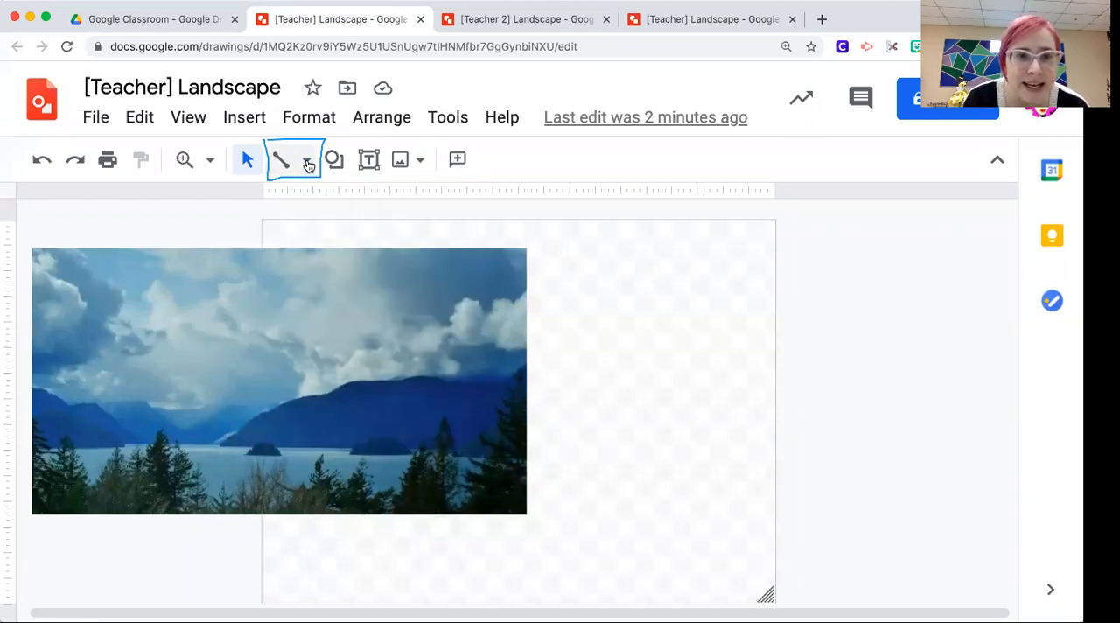
click(306, 159)
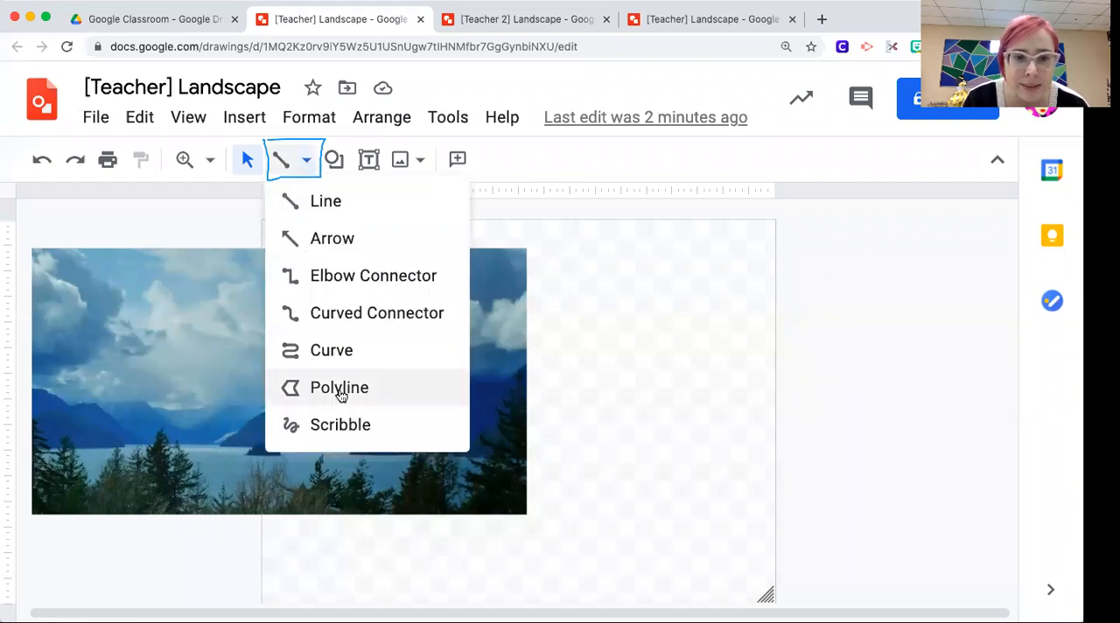
click(338, 388)
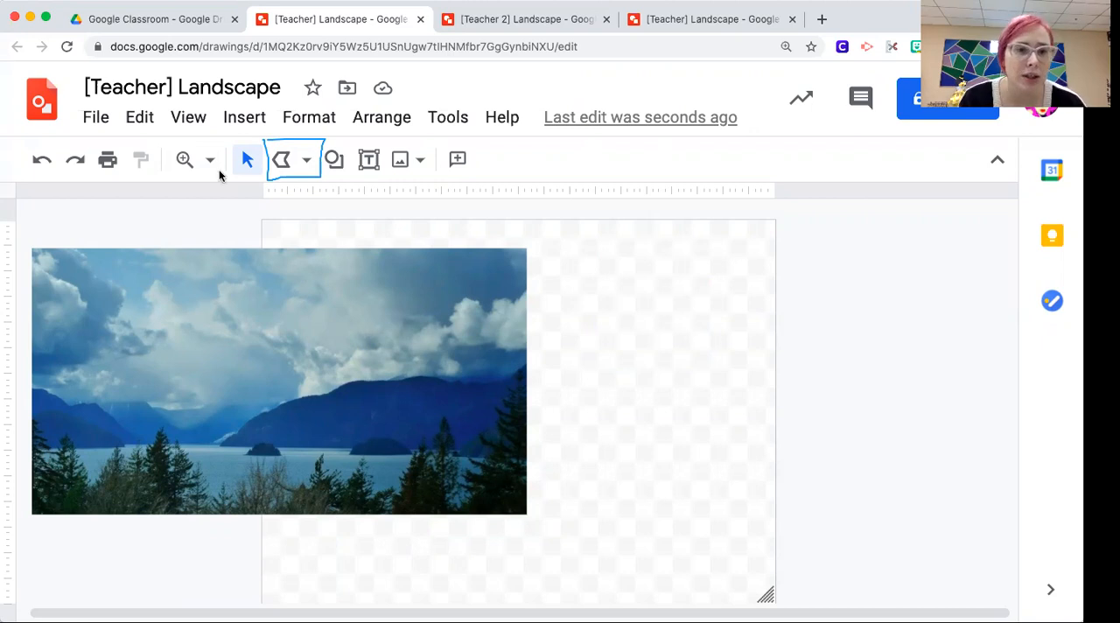
Set the canvas zoom to 50%
click(209, 159)
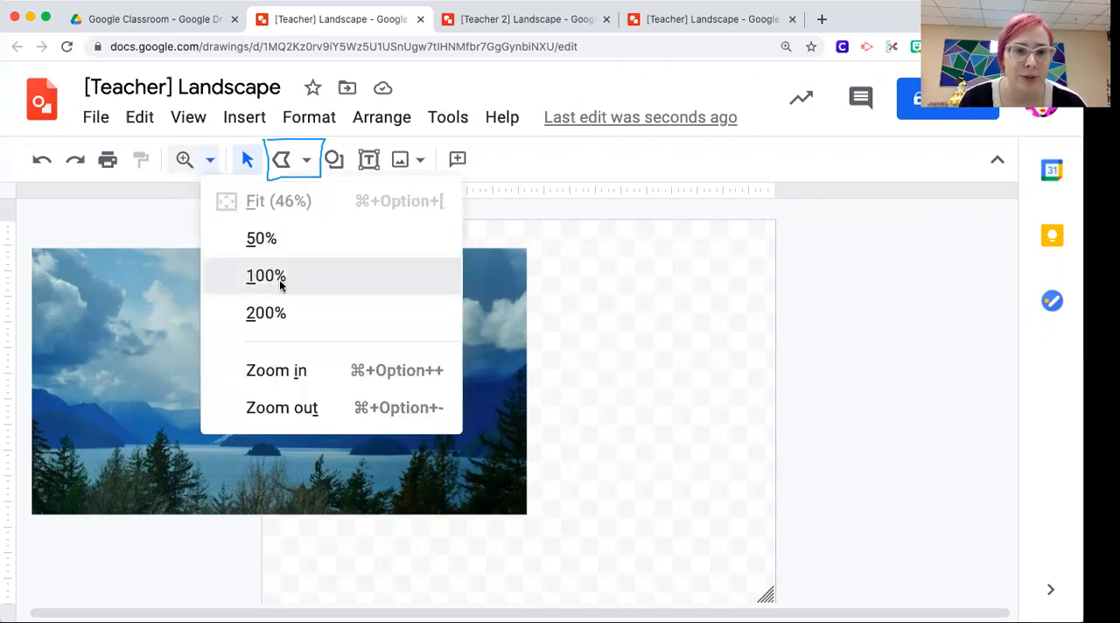
click(265, 276)
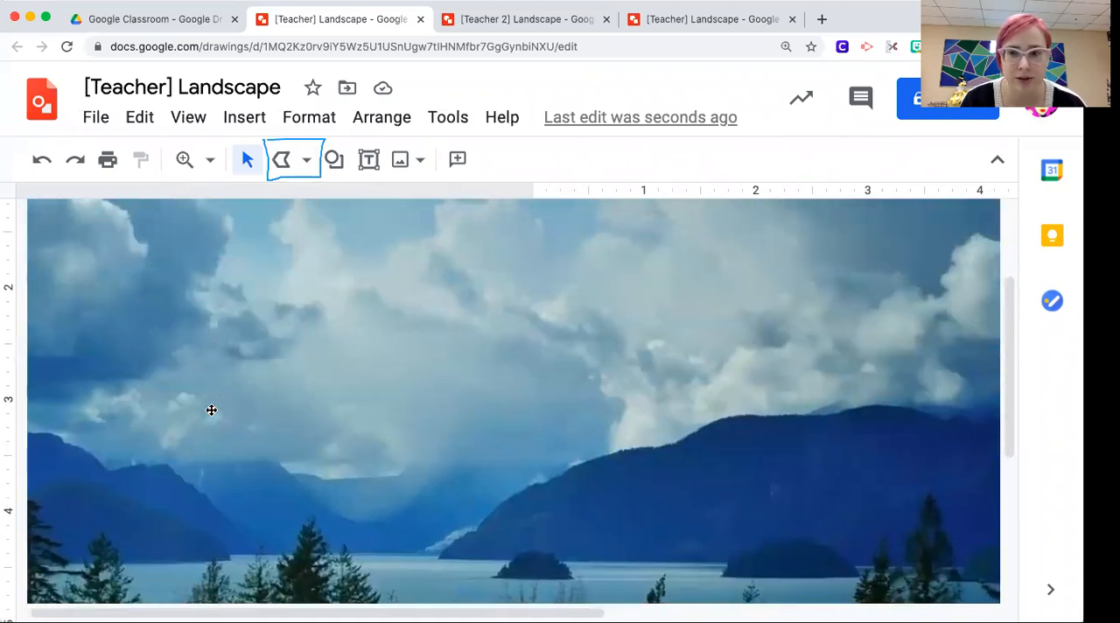
click(208, 159)
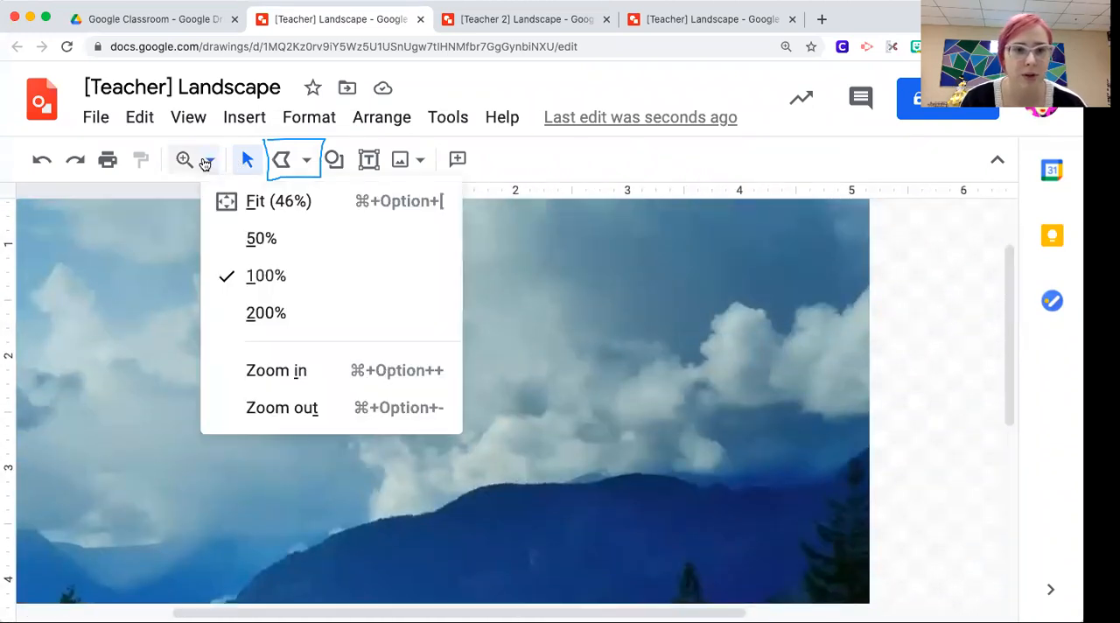
click(278, 200)
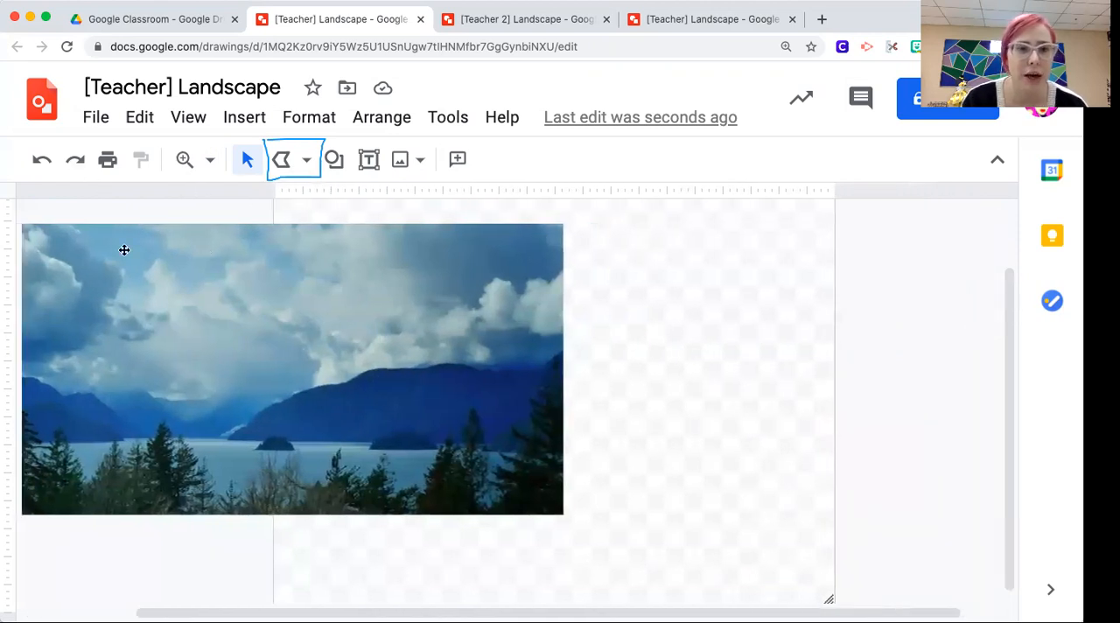
mouse_move(119, 453)
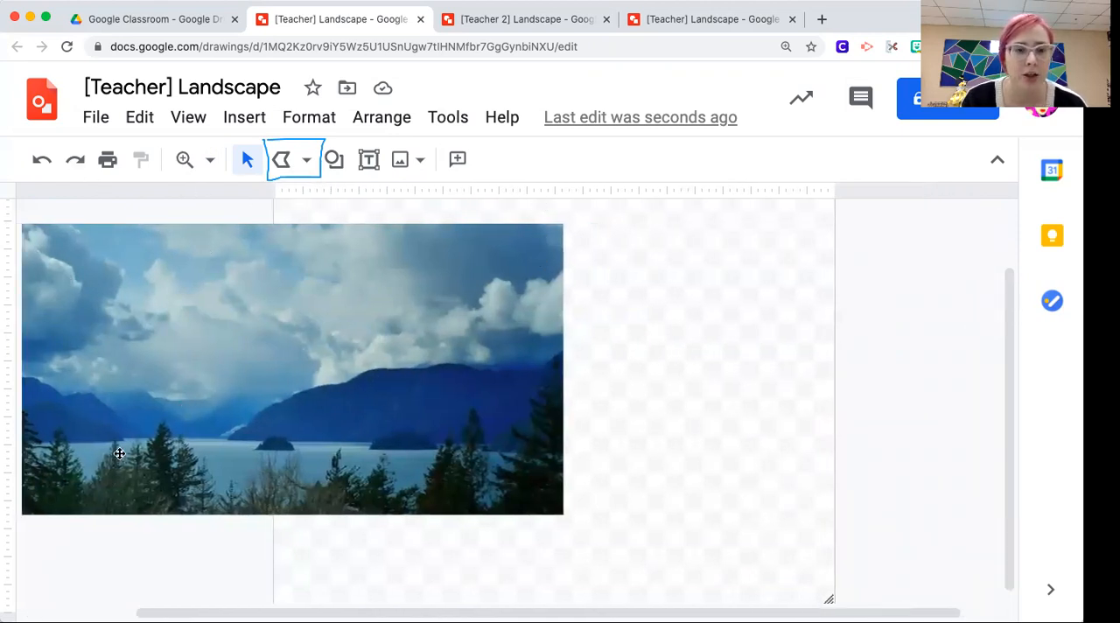
mouse_move(129, 252)
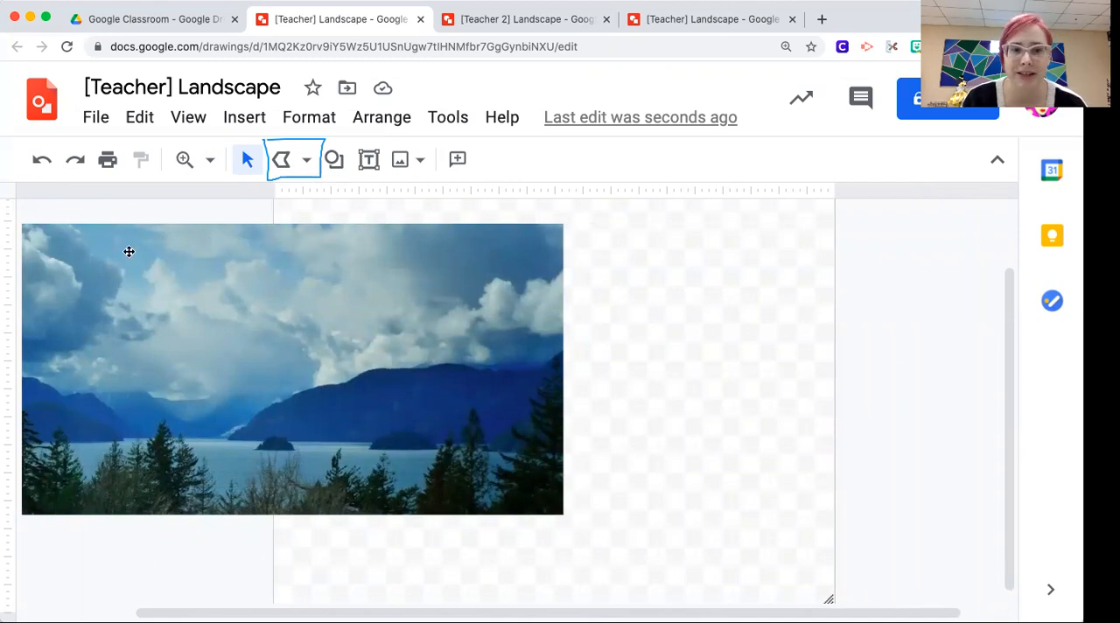
mouse_move(282, 159)
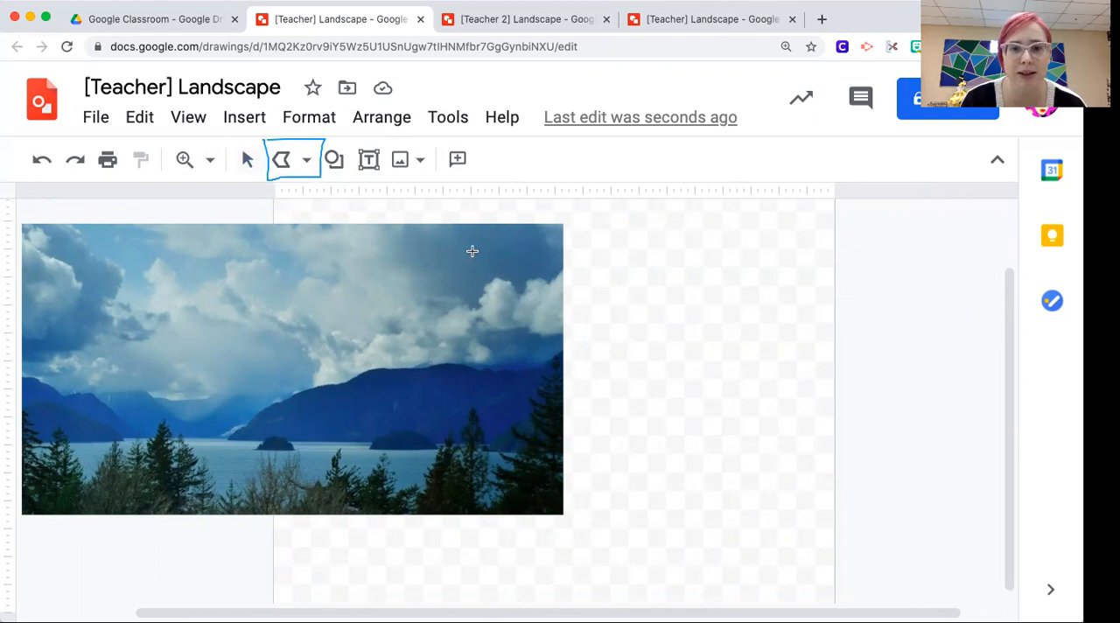
mouse_move(93, 233)
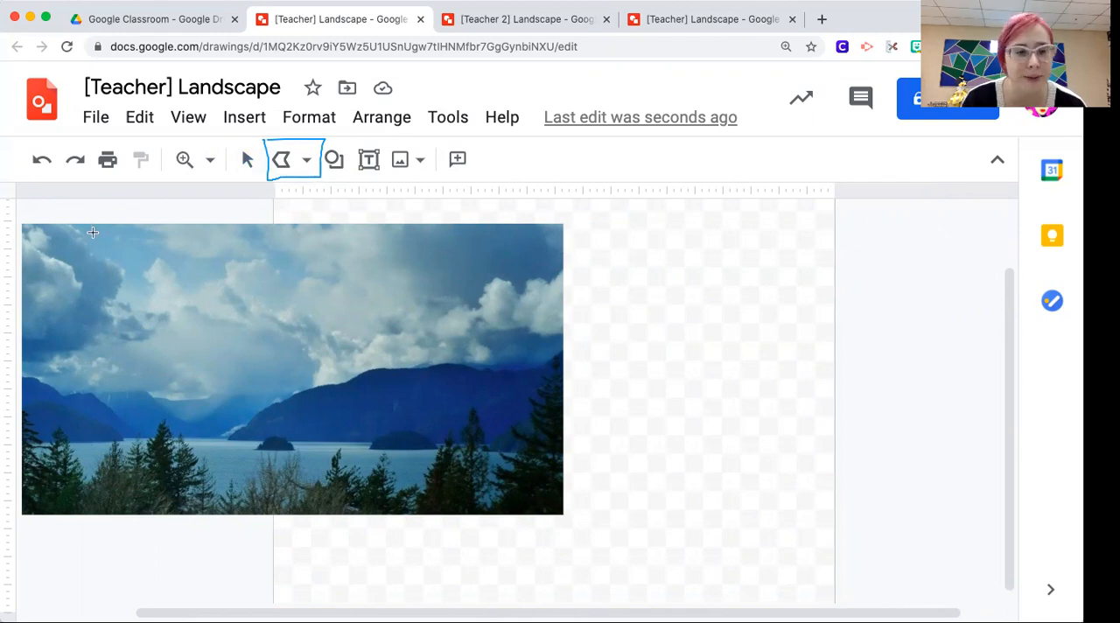
mouse_move(547, 223)
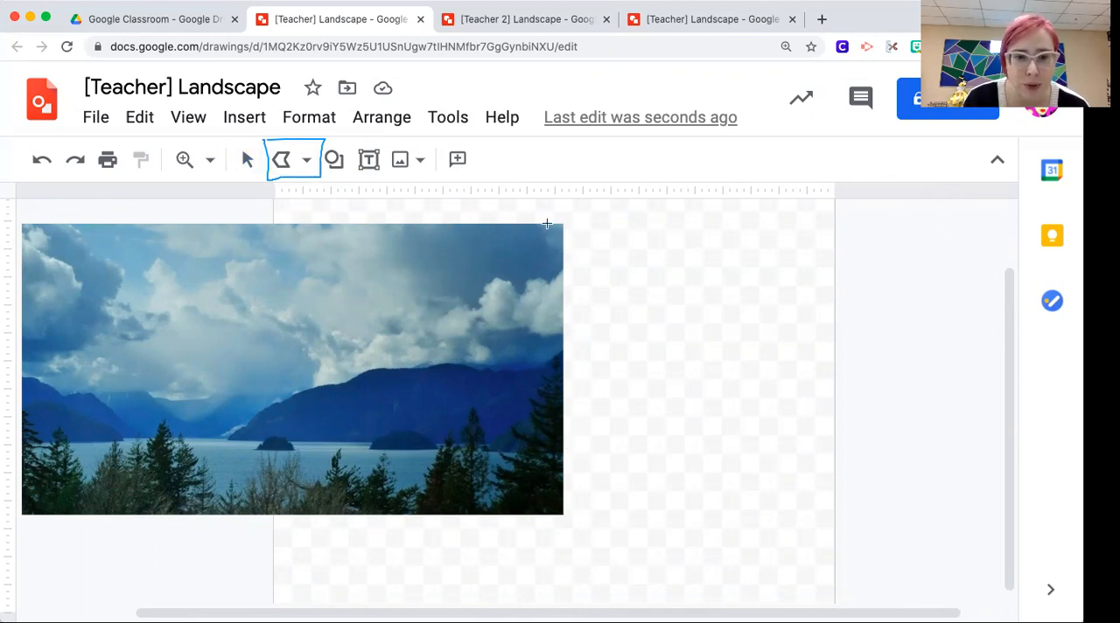
mouse_move(640, 402)
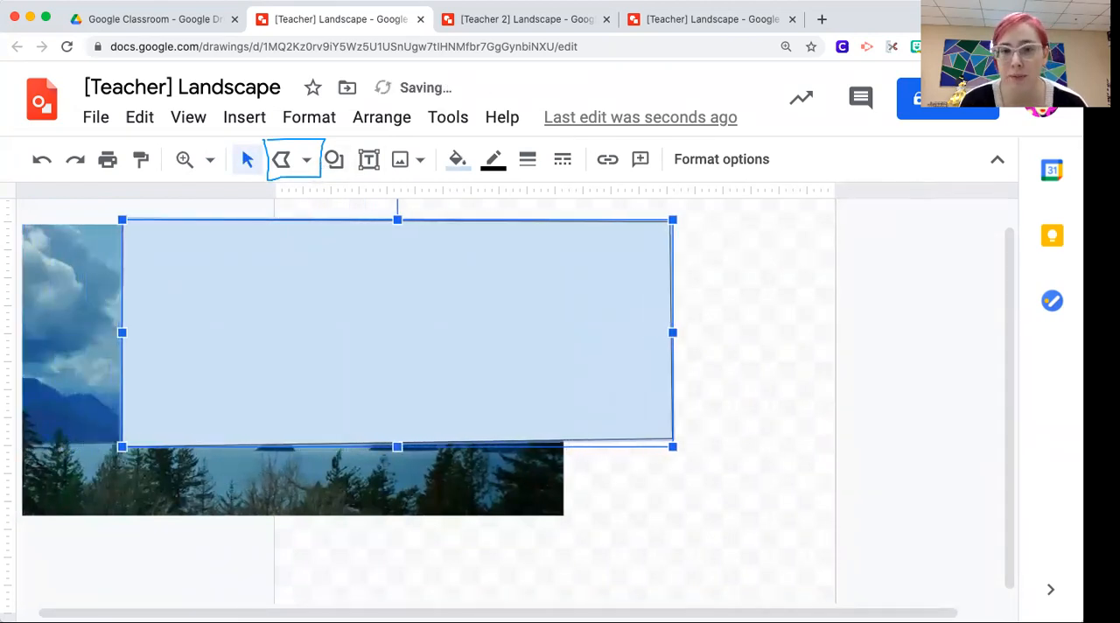
Drag the light blue rectangle right until it meets the photo's right edge
drag(394, 333, 508, 332)
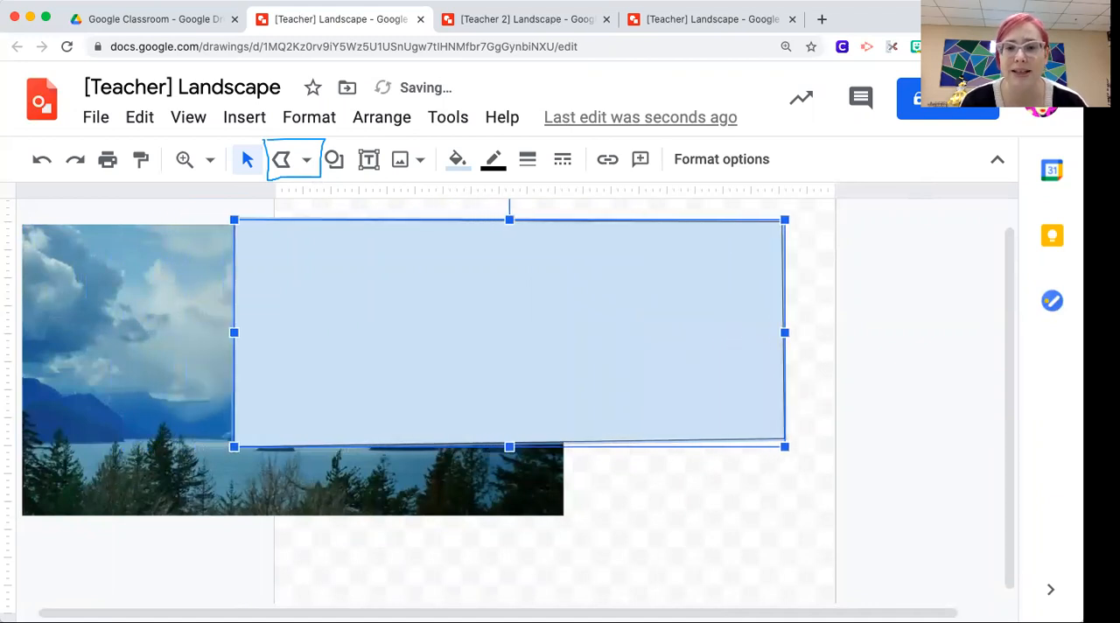
drag(508, 332, 621, 332)
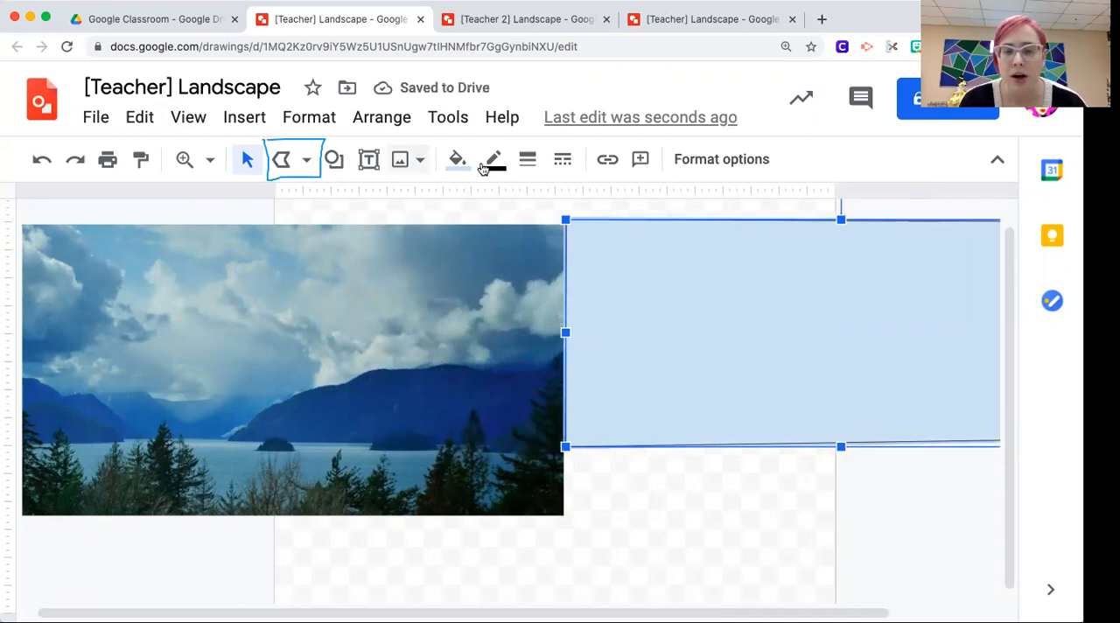
mouse_move(491, 159)
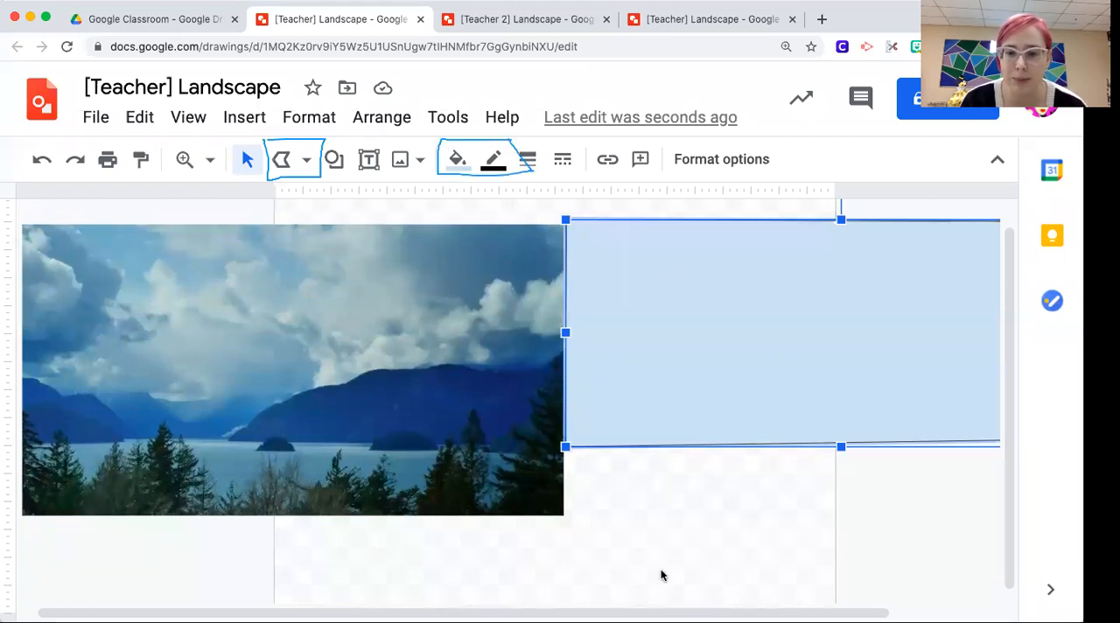
mouse_move(493, 158)
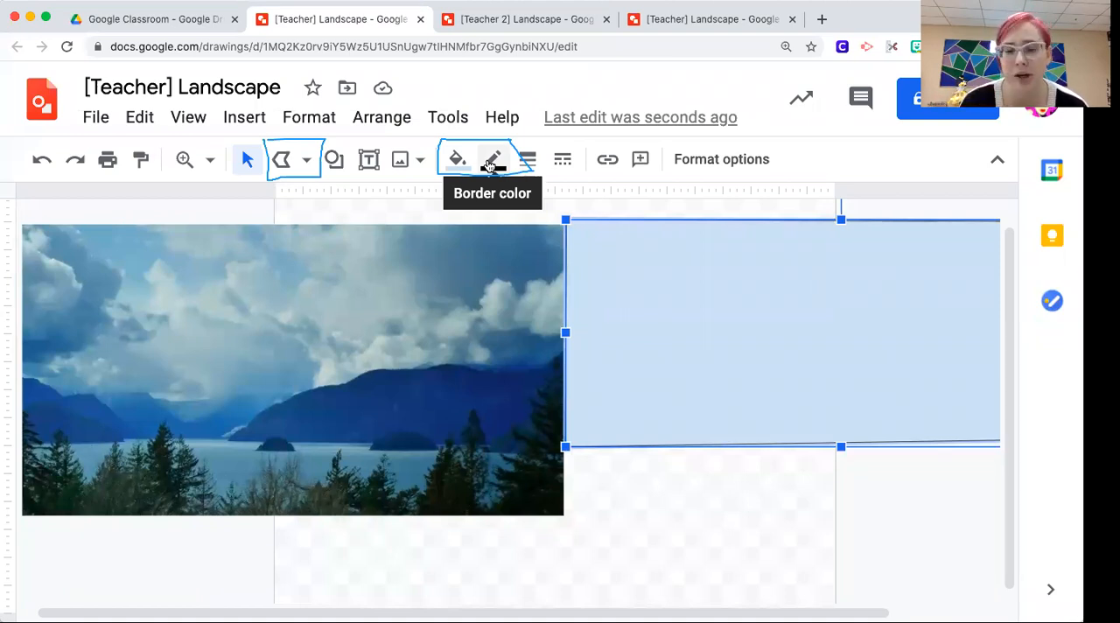
Make the rectangle's border transparent and give it a deeper blue fill
click(492, 159)
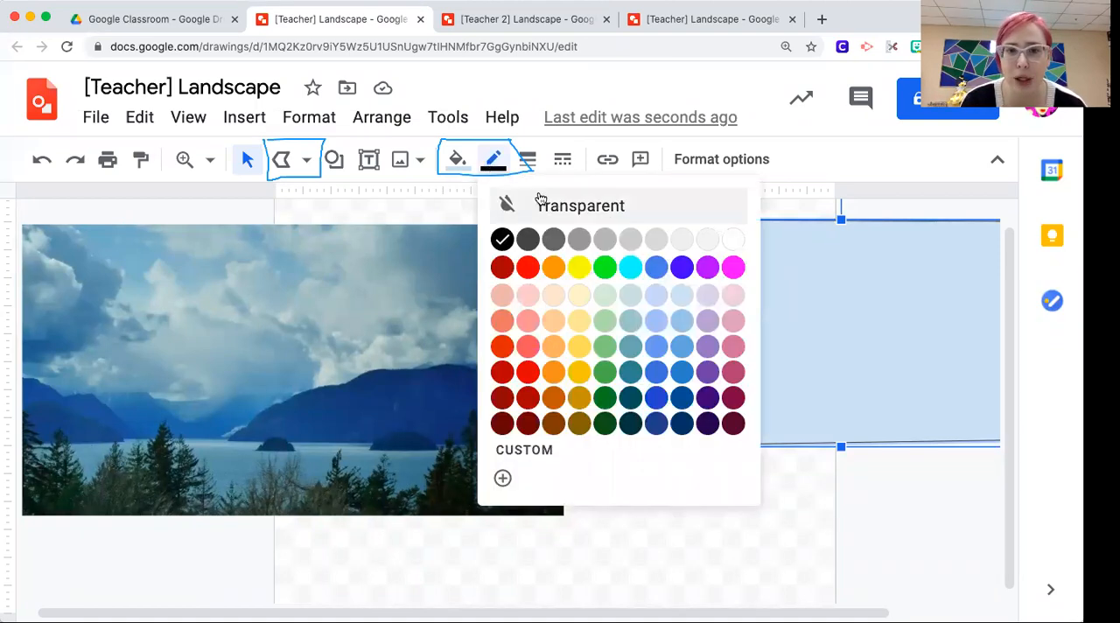
click(506, 204)
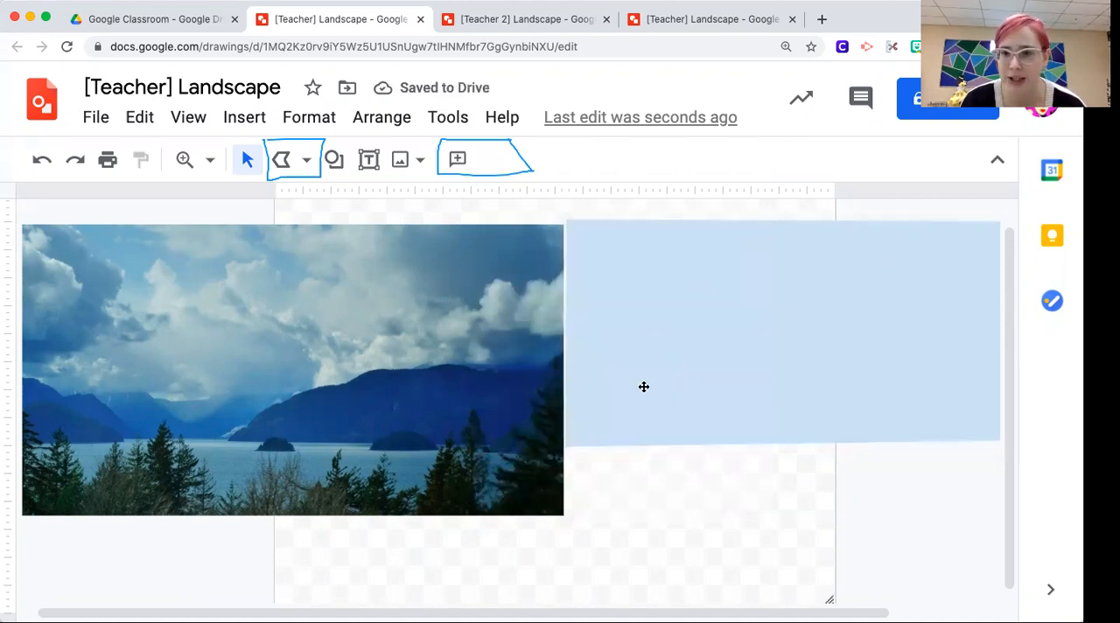
click(783, 330)
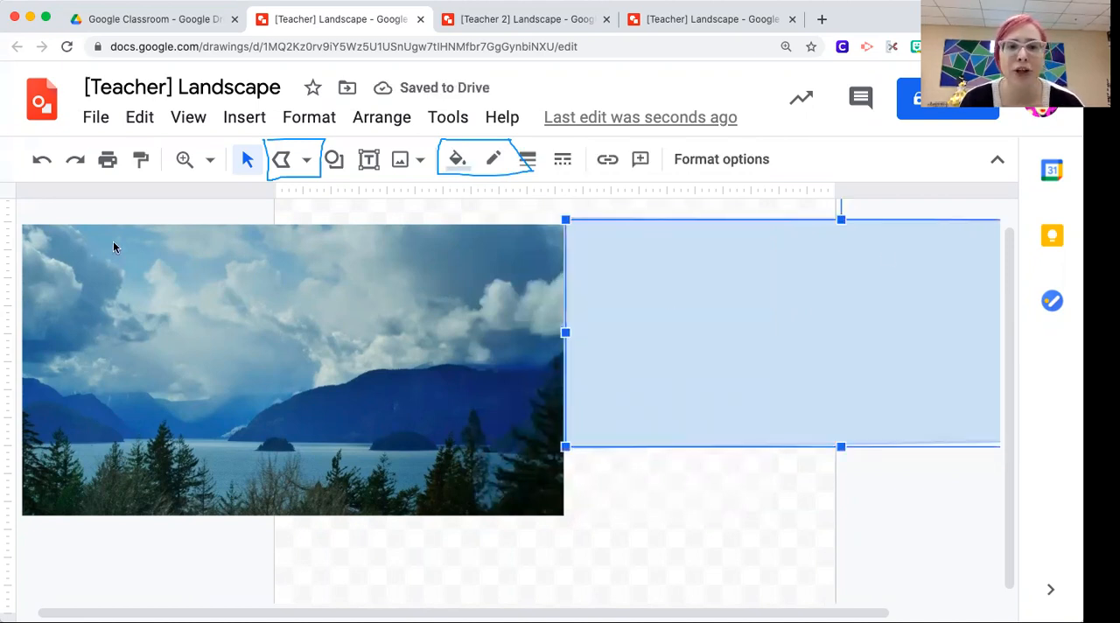
click(455, 158)
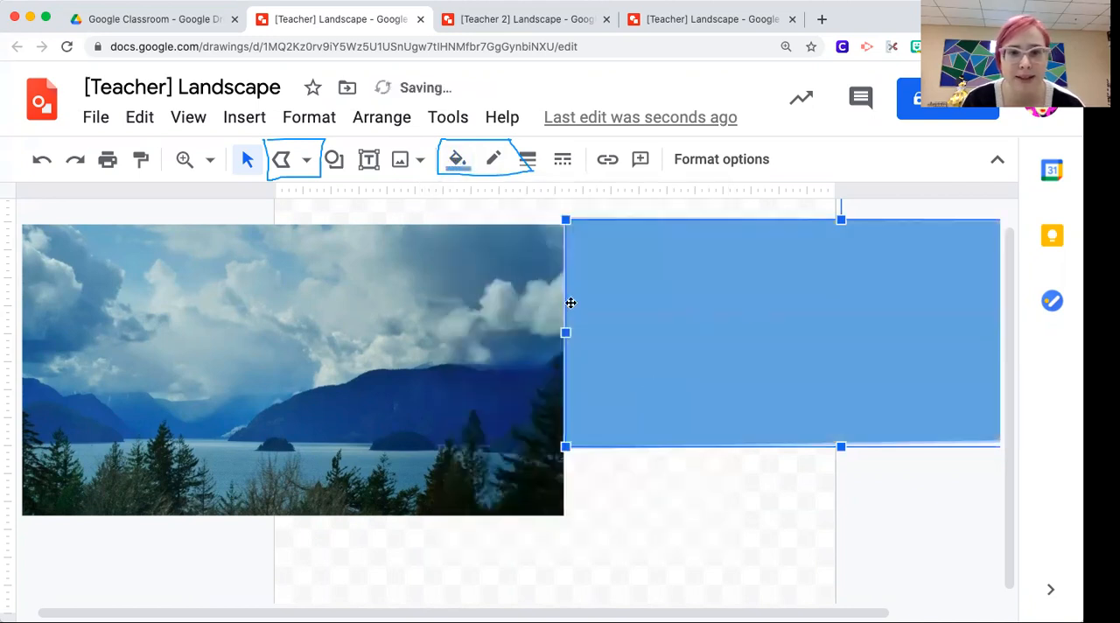
mouse_move(147, 252)
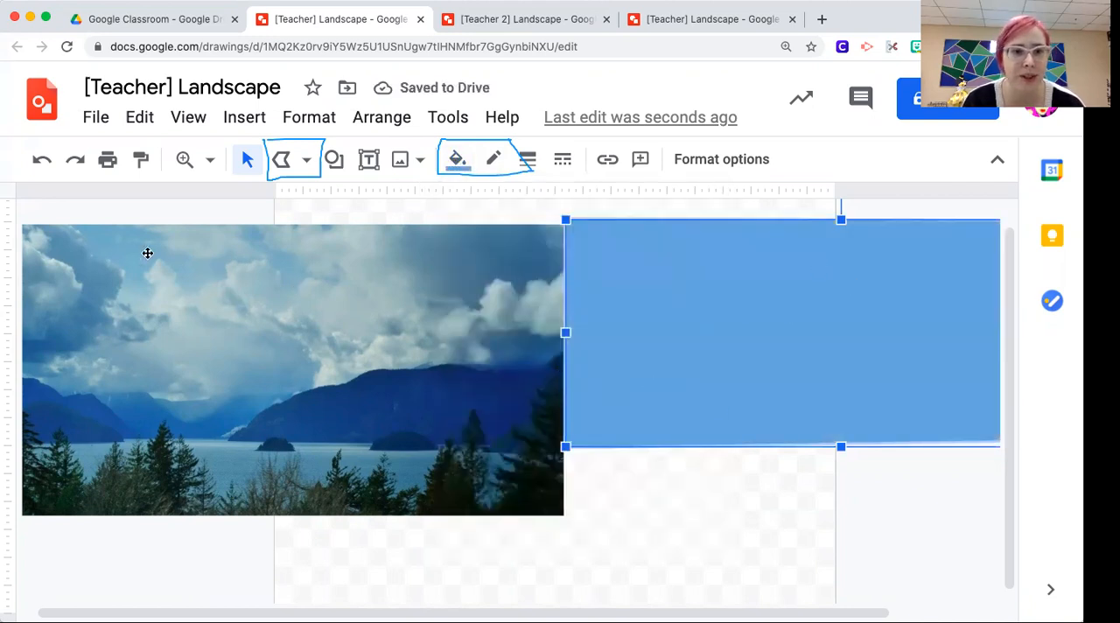
click(455, 159)
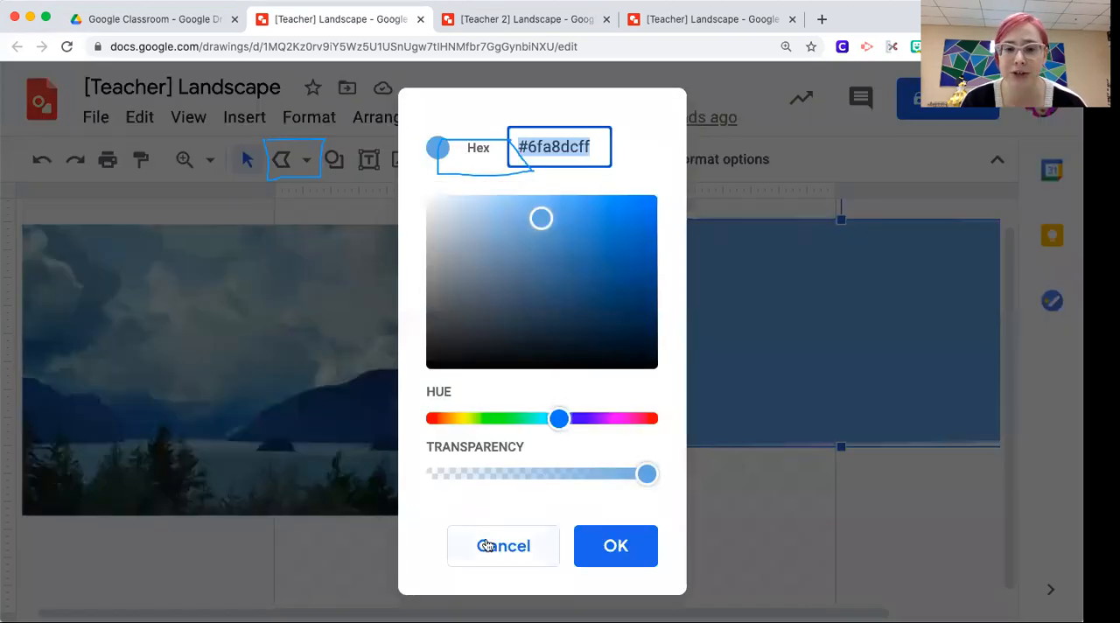
Apply a lighter custom blue fill to the rectangle
click(503, 546)
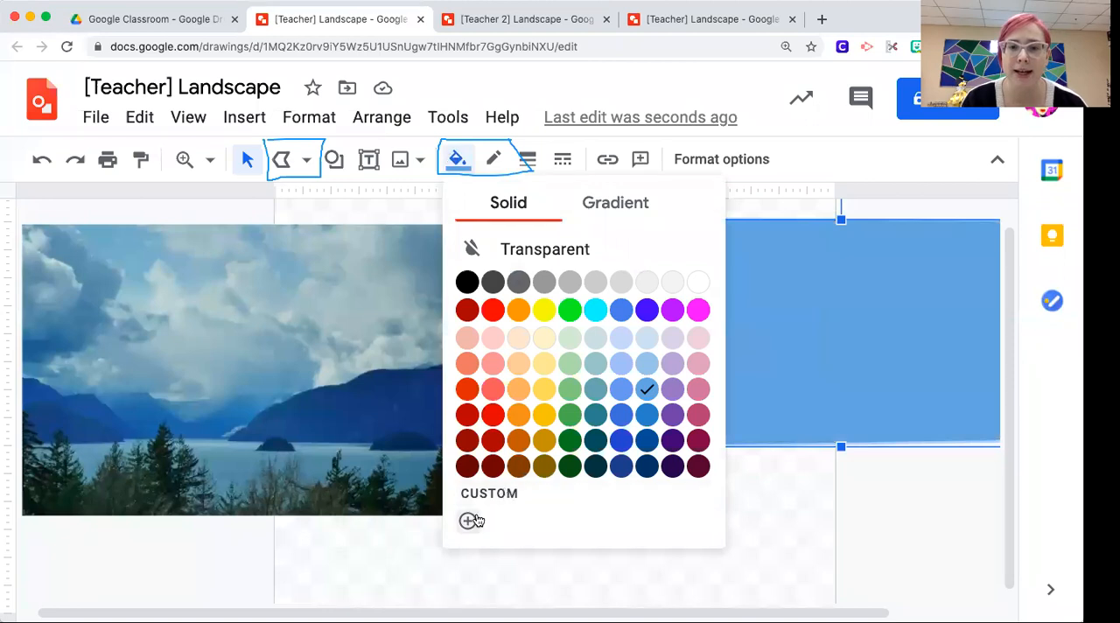
click(472, 521)
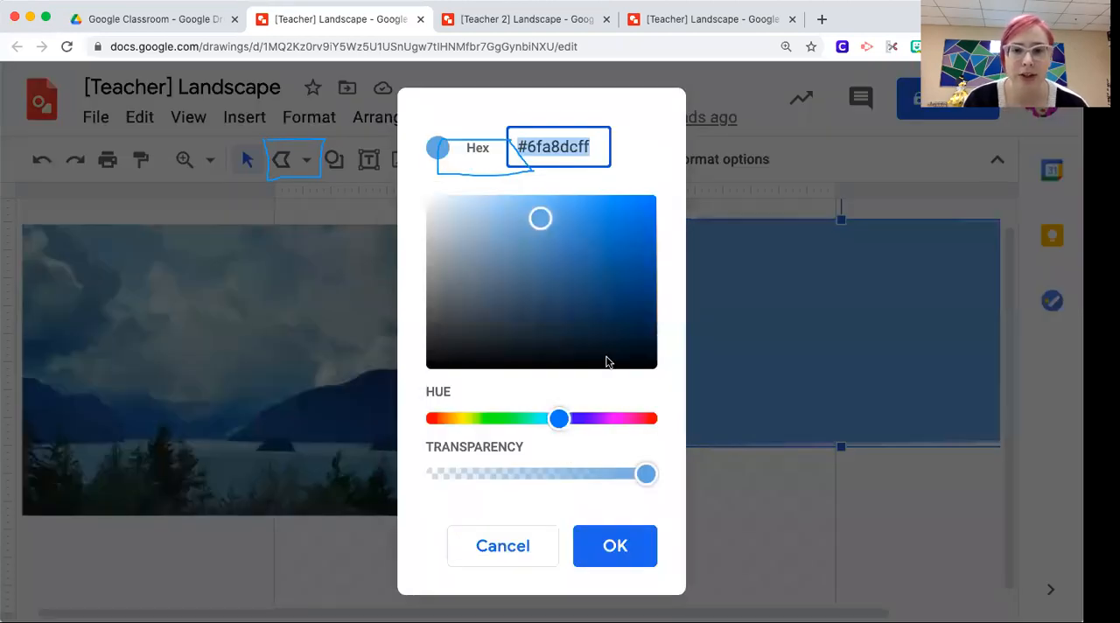
click(547, 204)
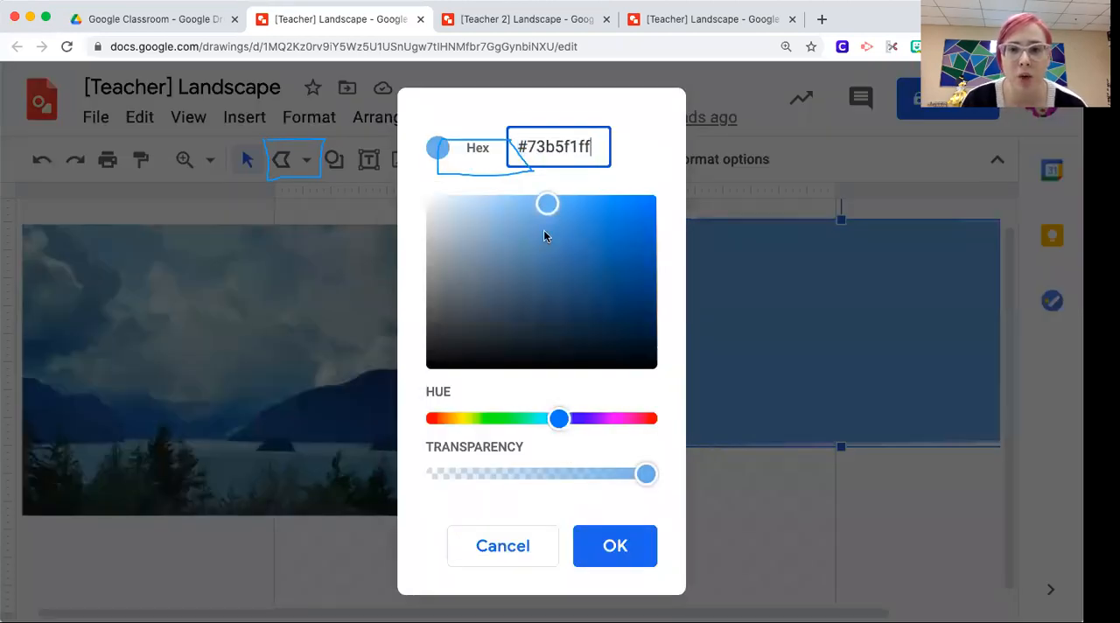
click(614, 545)
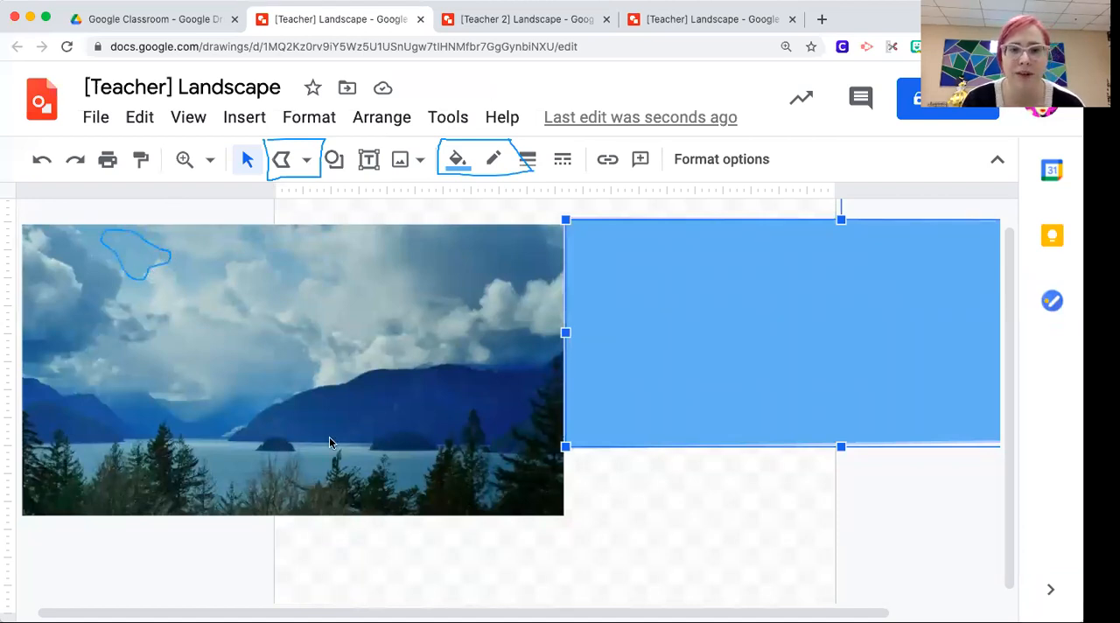
mouse_move(520, 217)
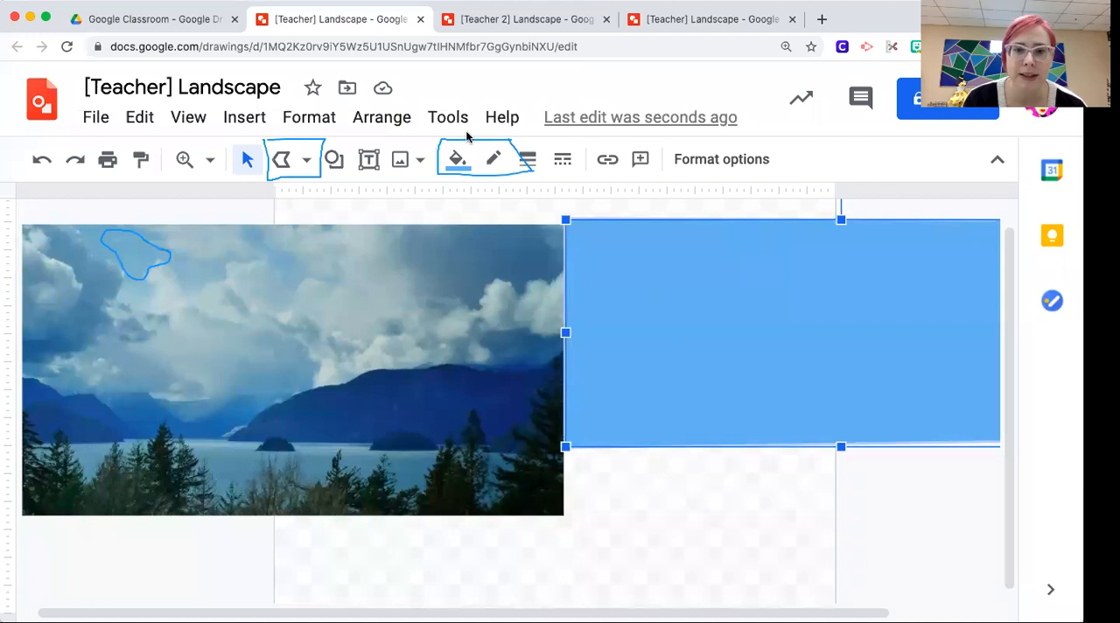
Change the rectangle's fill to a softer greyish blue custom colour
click(456, 158)
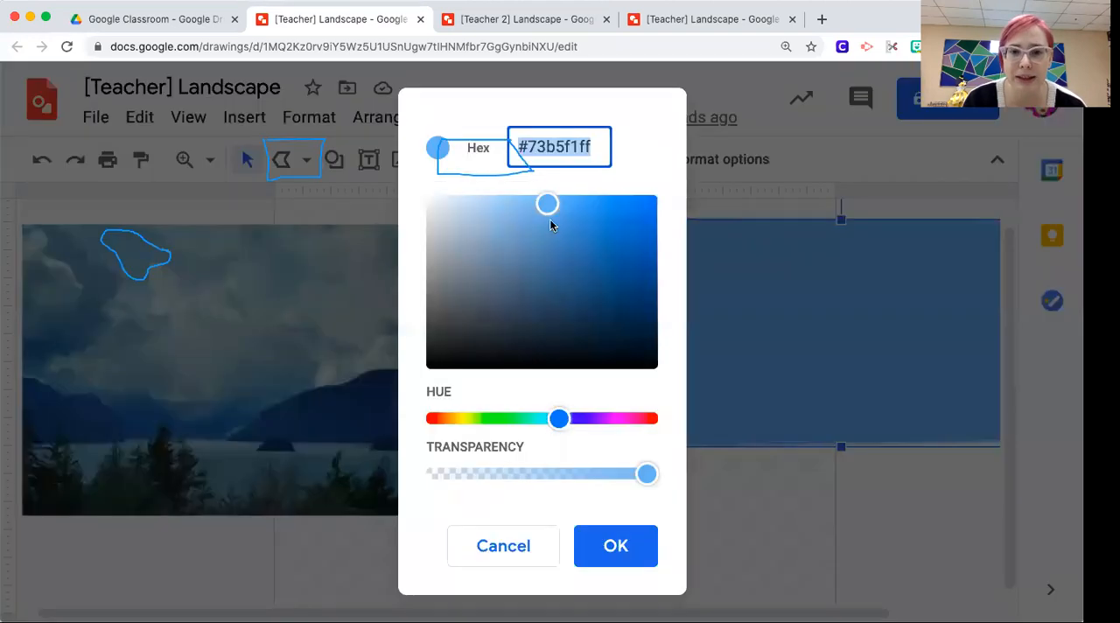
click(515, 225)
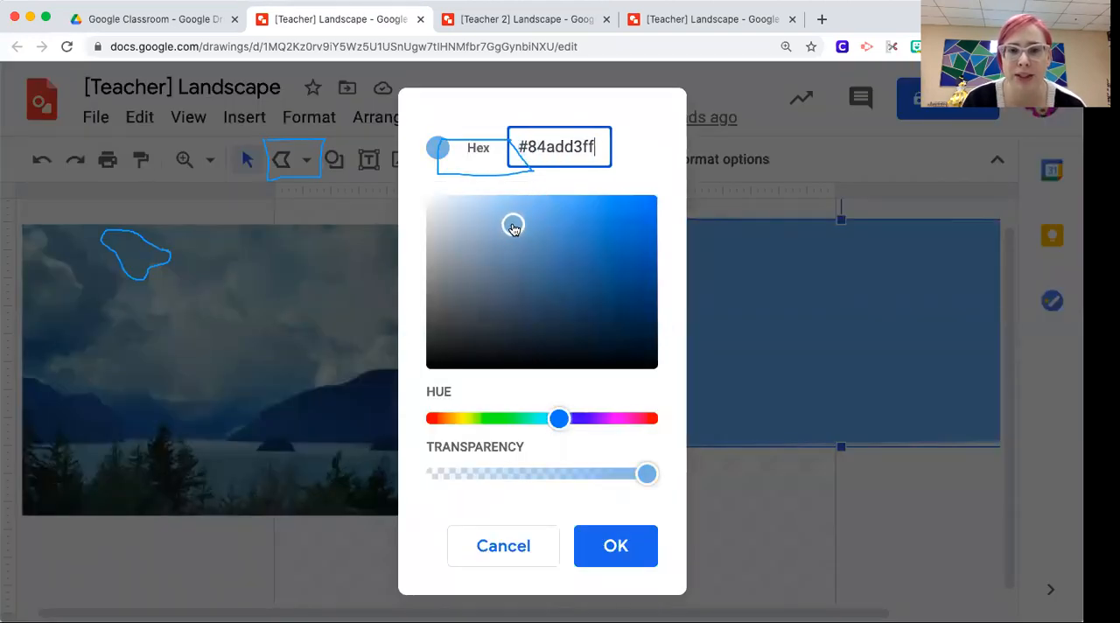
click(615, 545)
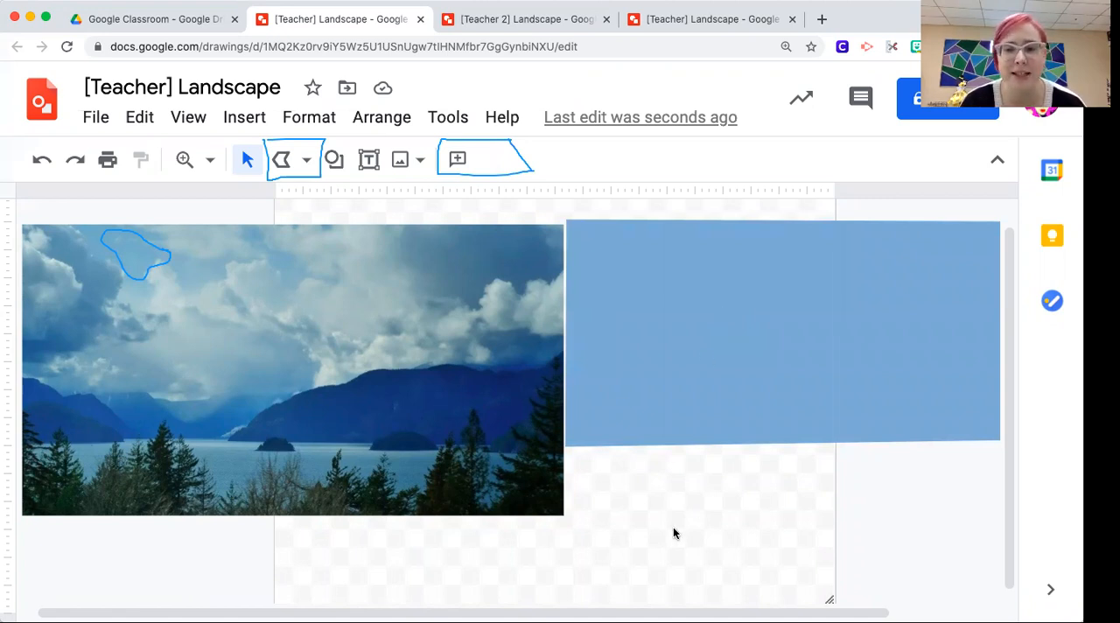
mouse_move(272, 241)
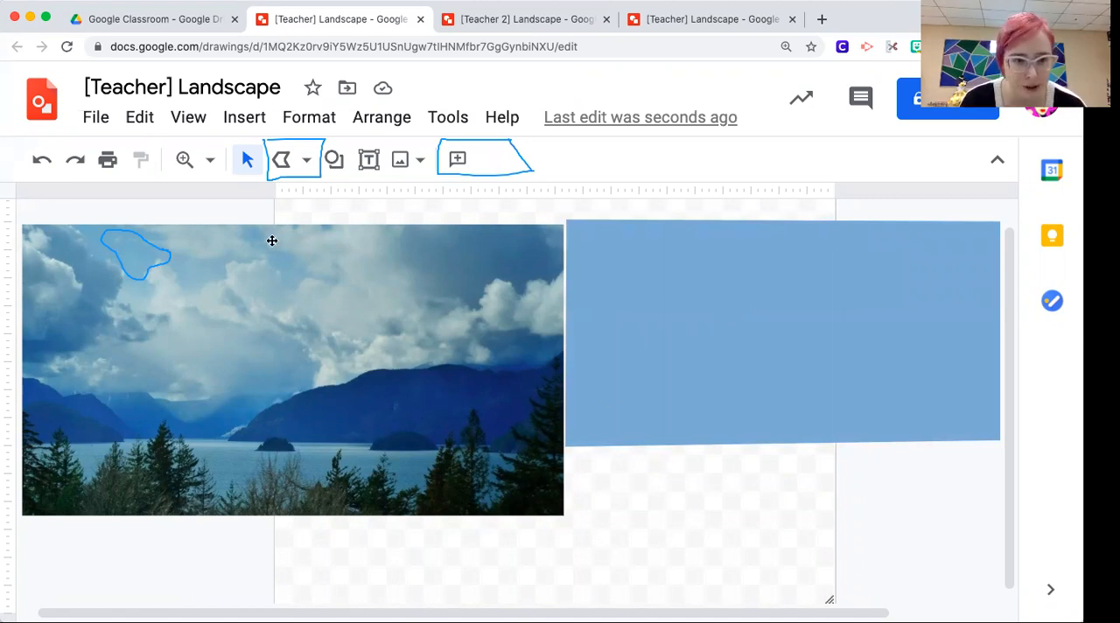
mouse_move(399, 280)
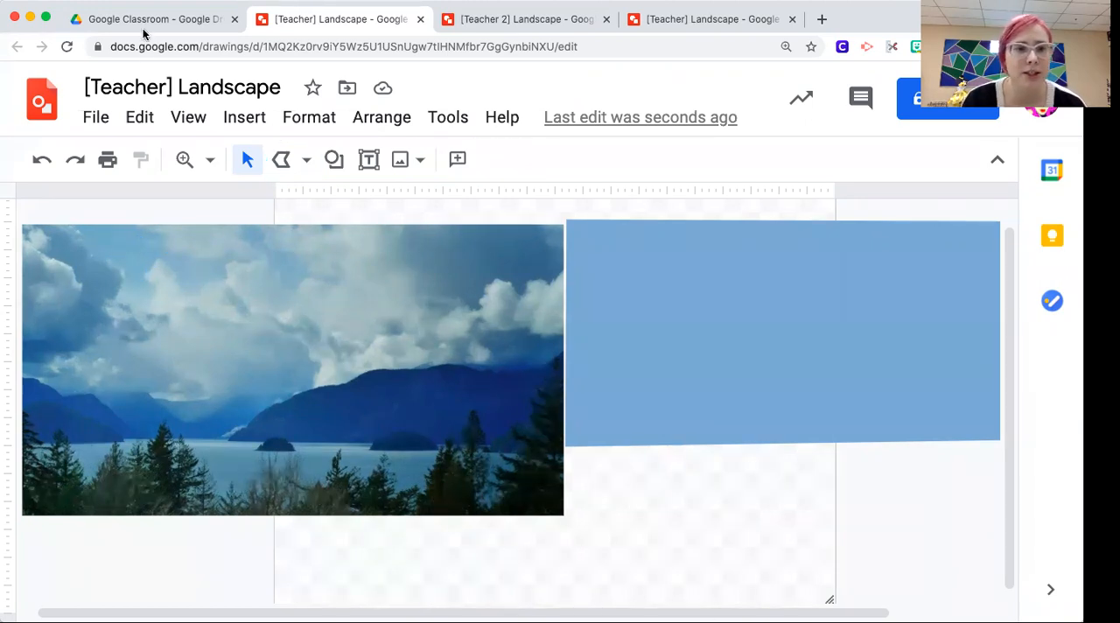
click(184, 159)
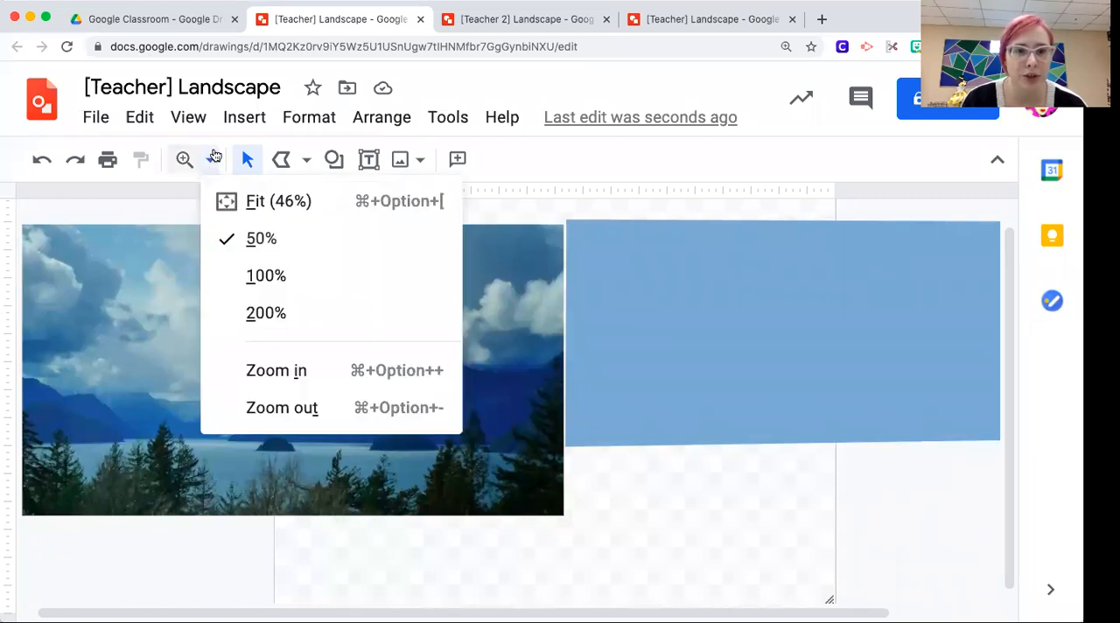
click(265, 275)
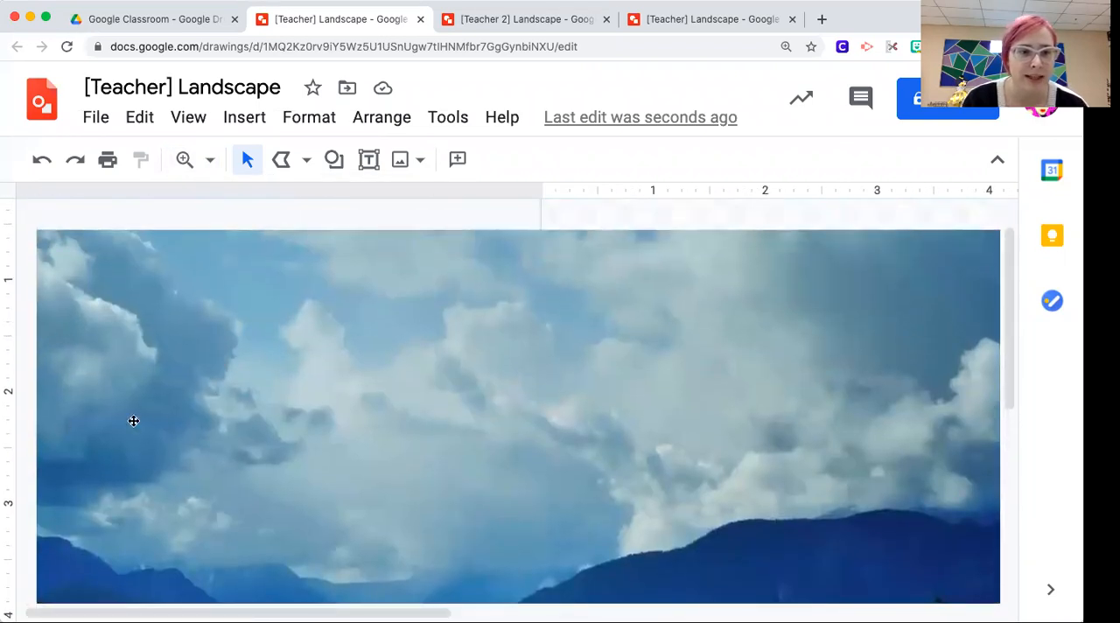
click(209, 159)
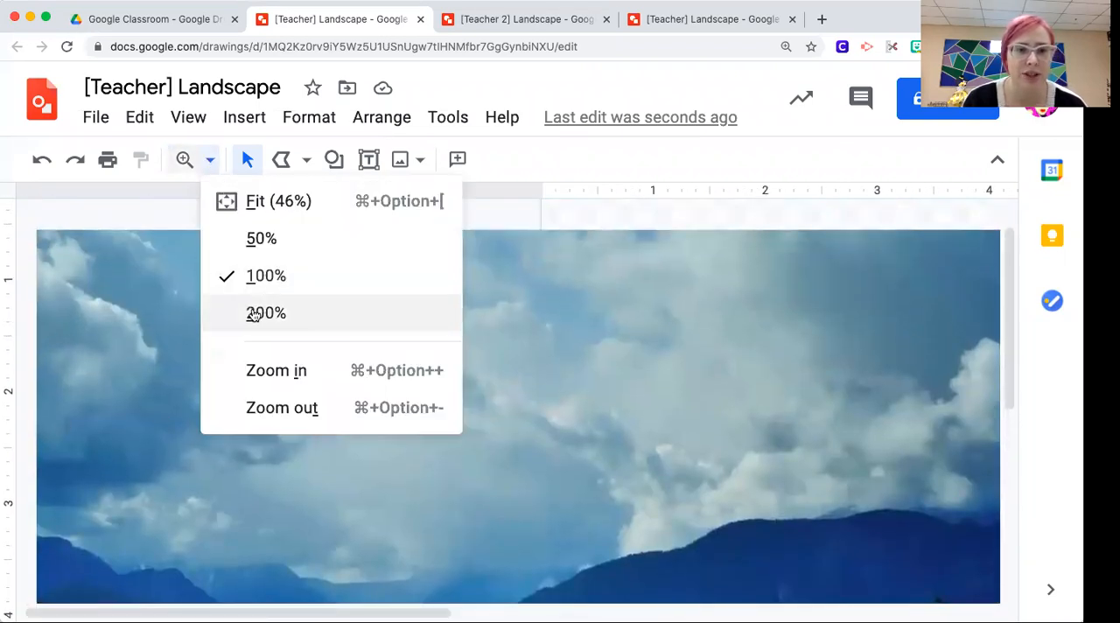
click(266, 314)
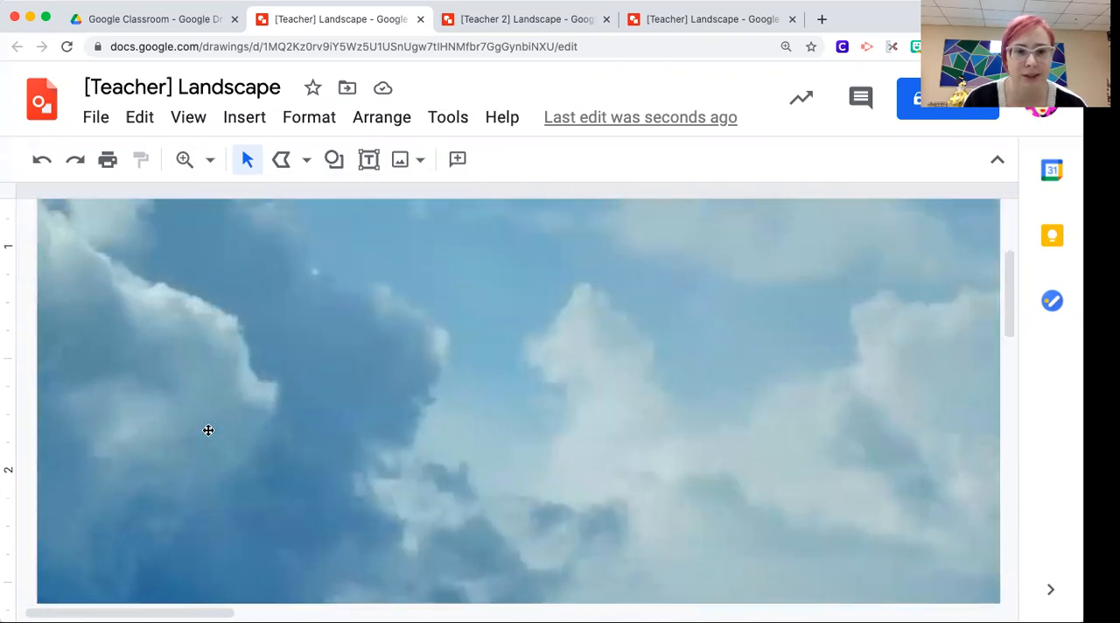
scroll(down, 3)
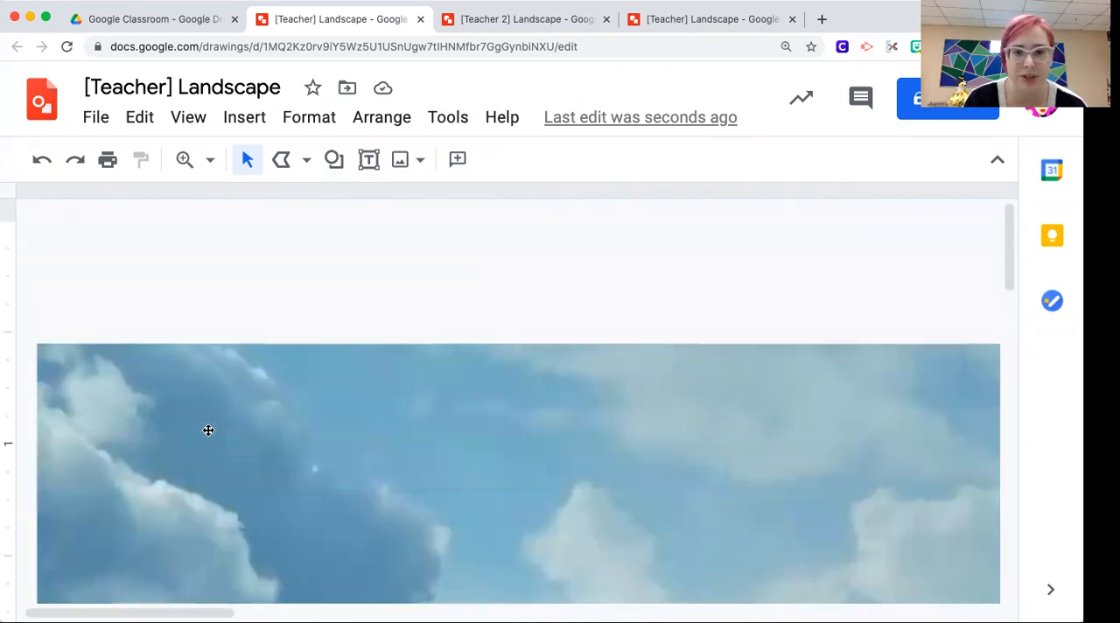
scroll(down, 3)
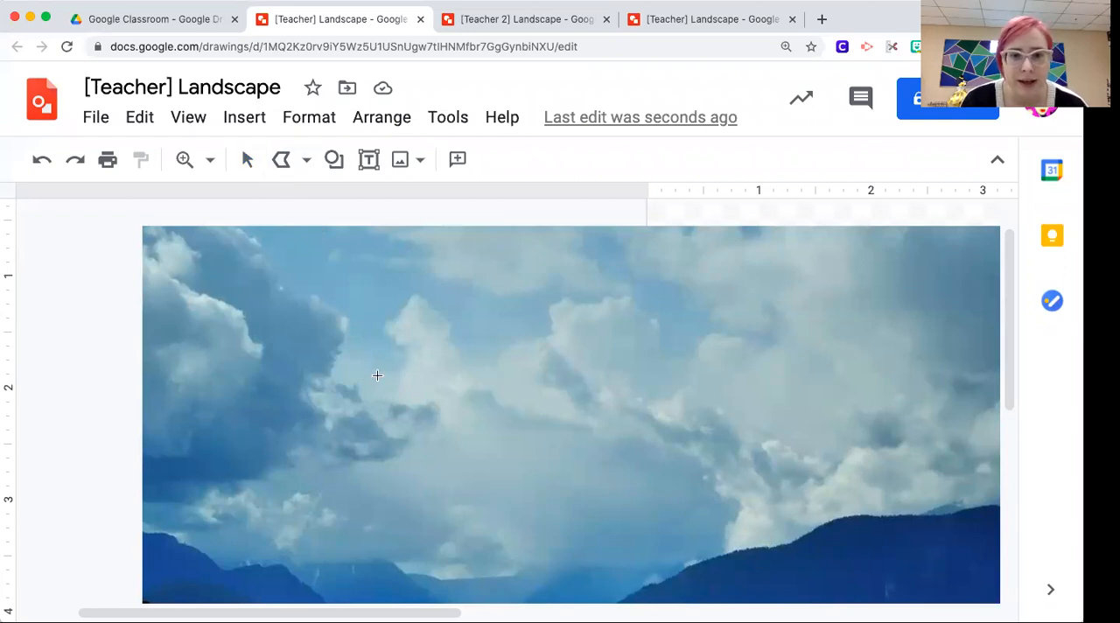
drag(371, 378, 399, 348)
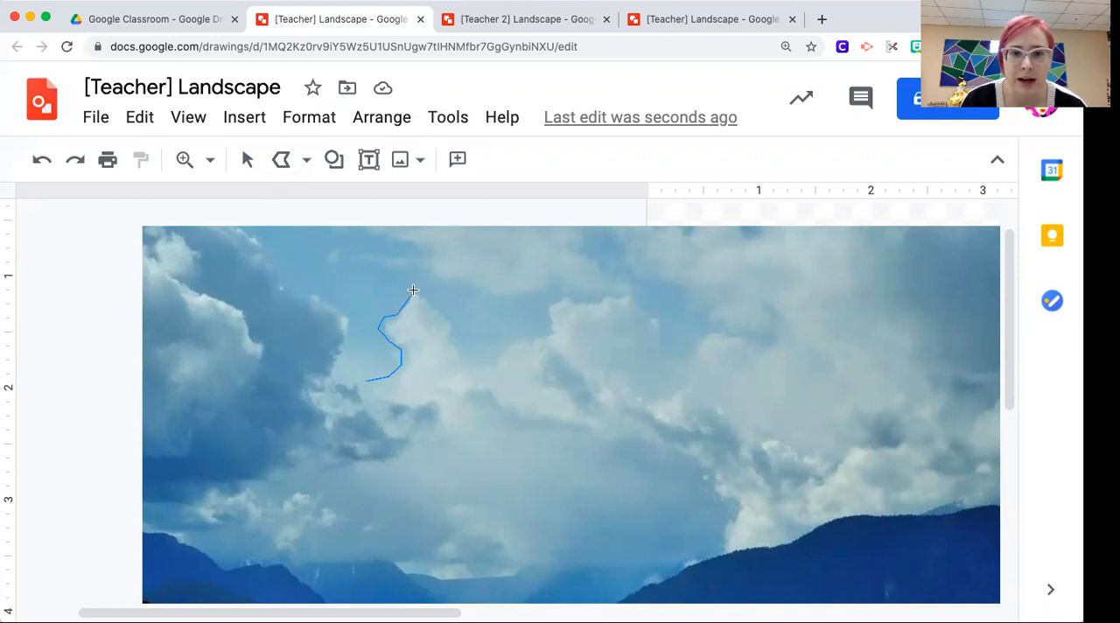
drag(413, 290, 449, 316)
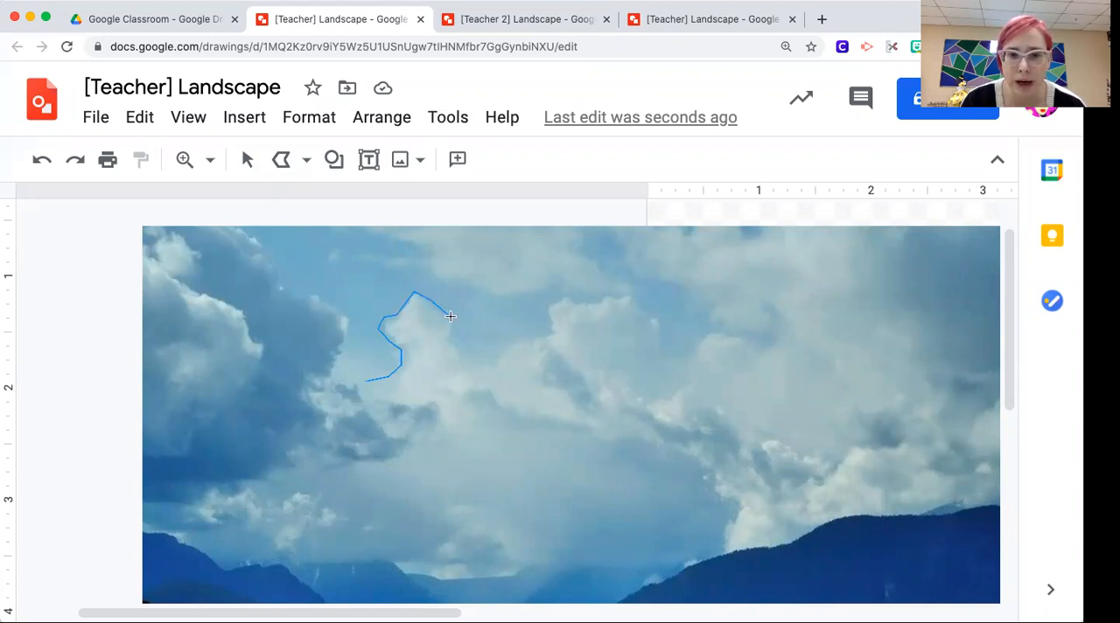
drag(451, 315, 464, 352)
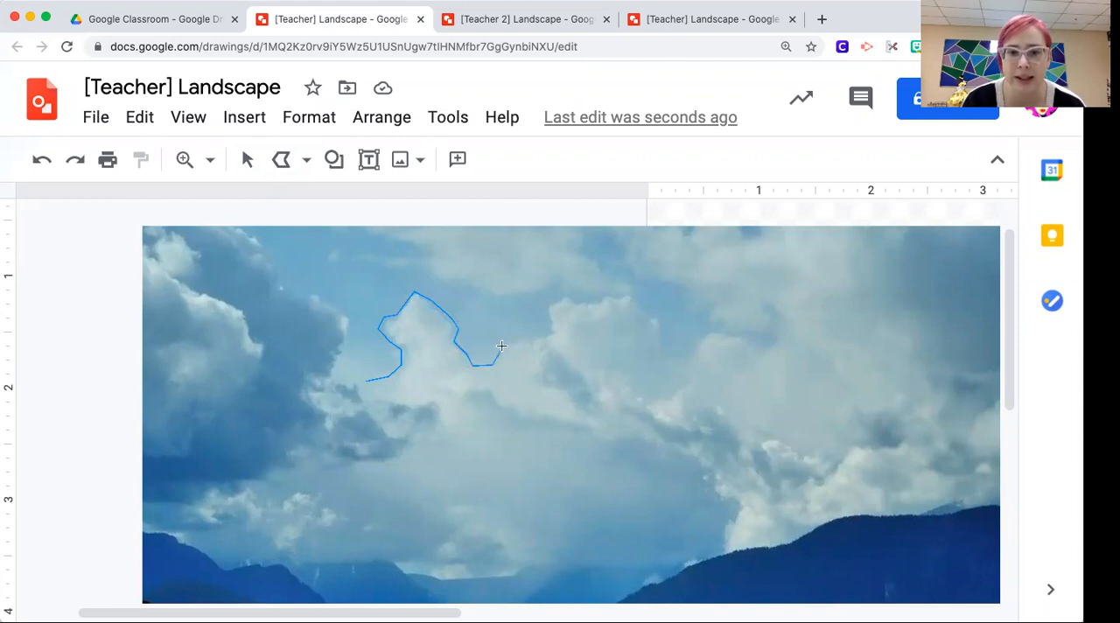
drag(498, 346, 547, 319)
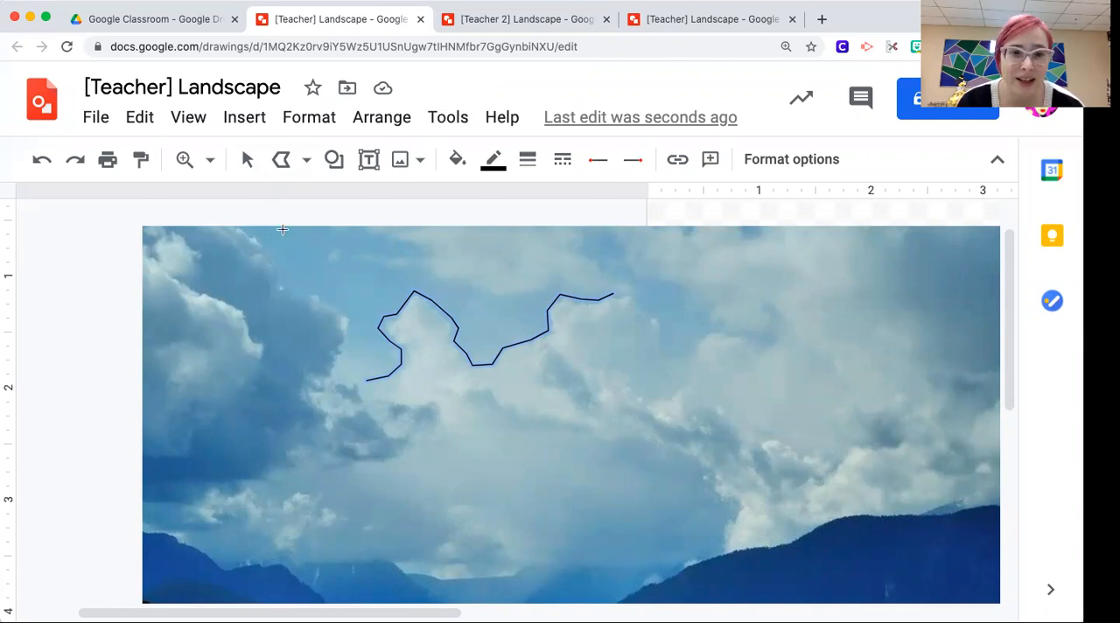
click(246, 160)
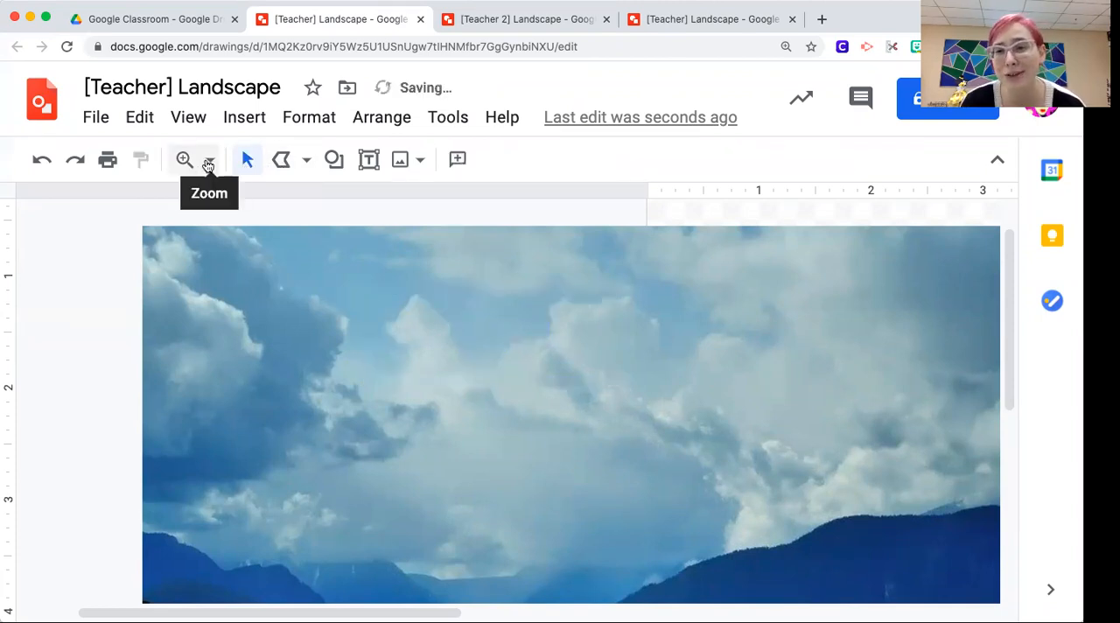
At 200% zoom, trace a polyline along the cloud tops and down the mountain ridge
click(209, 160)
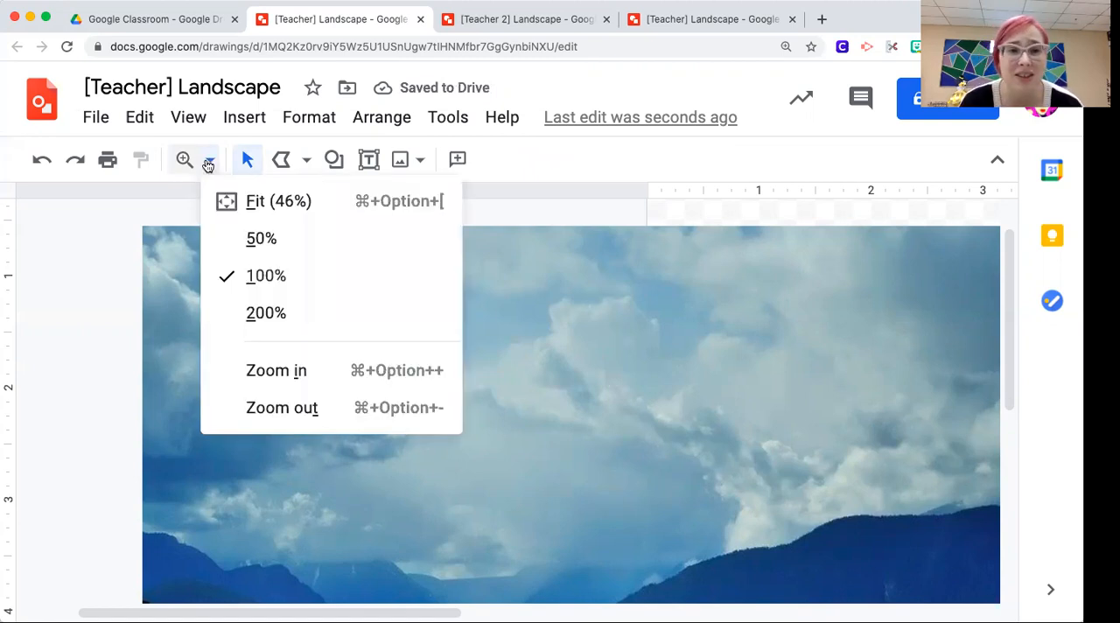
click(266, 312)
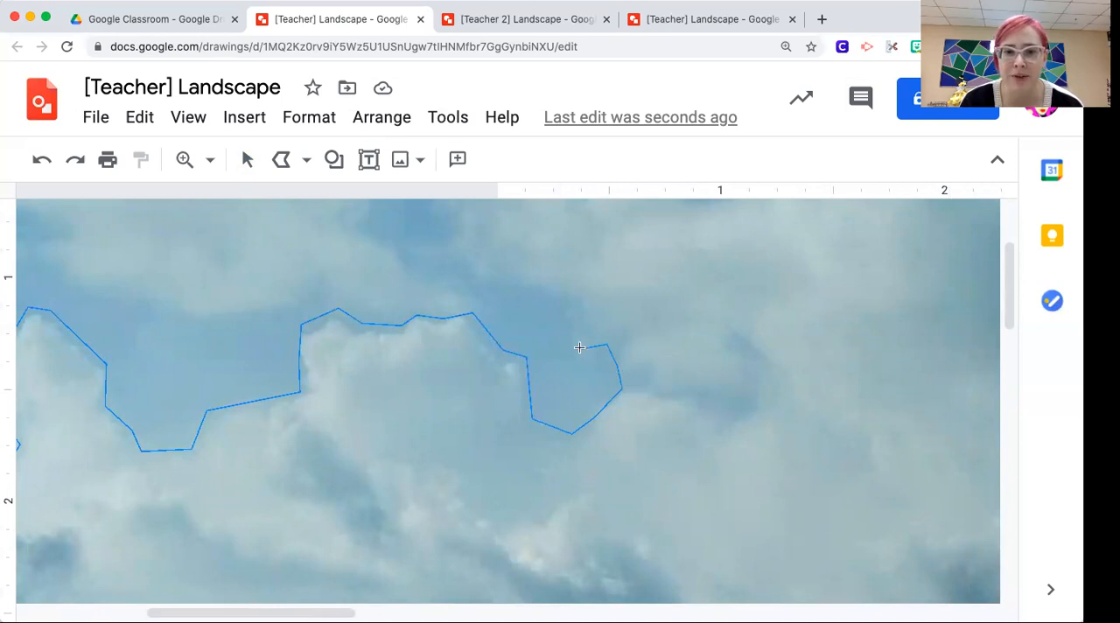
drag(578, 348, 451, 245)
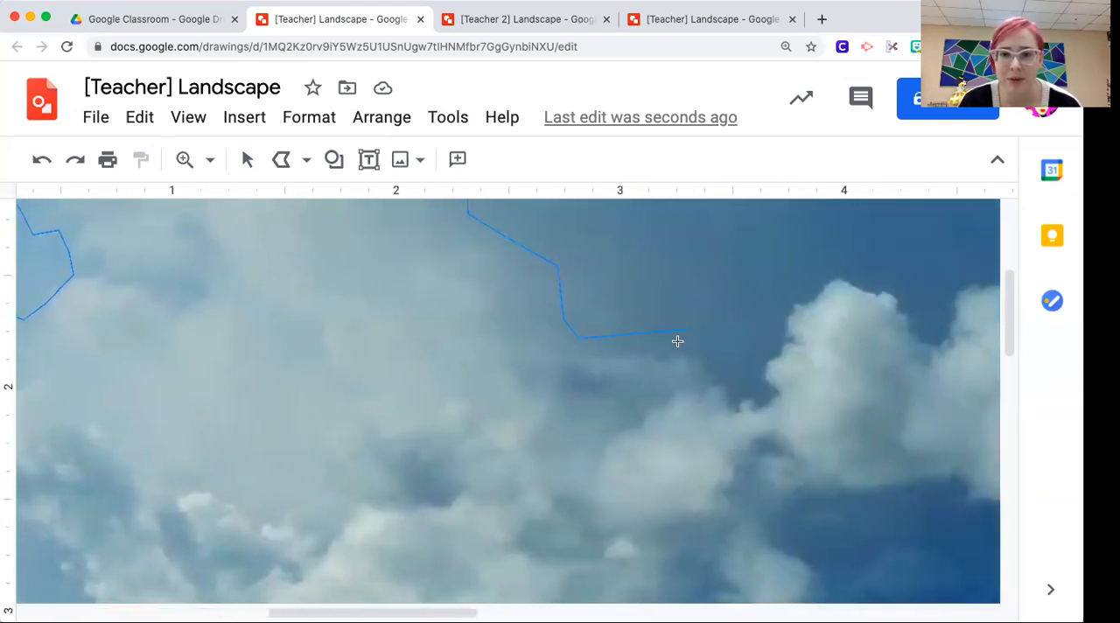
click(761, 376)
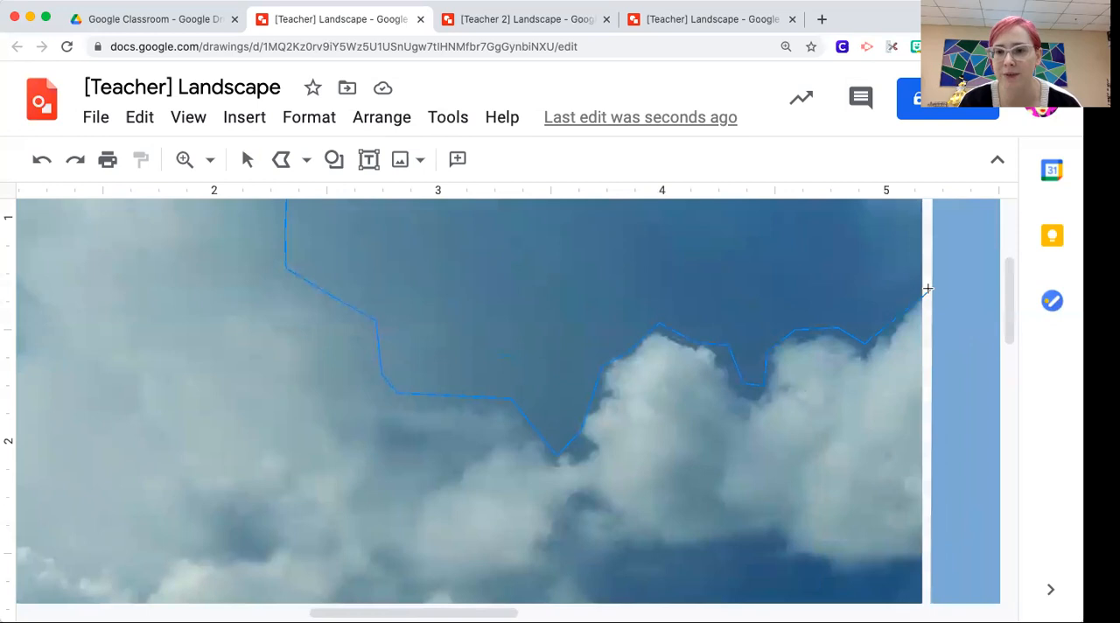
scroll(down, 3)
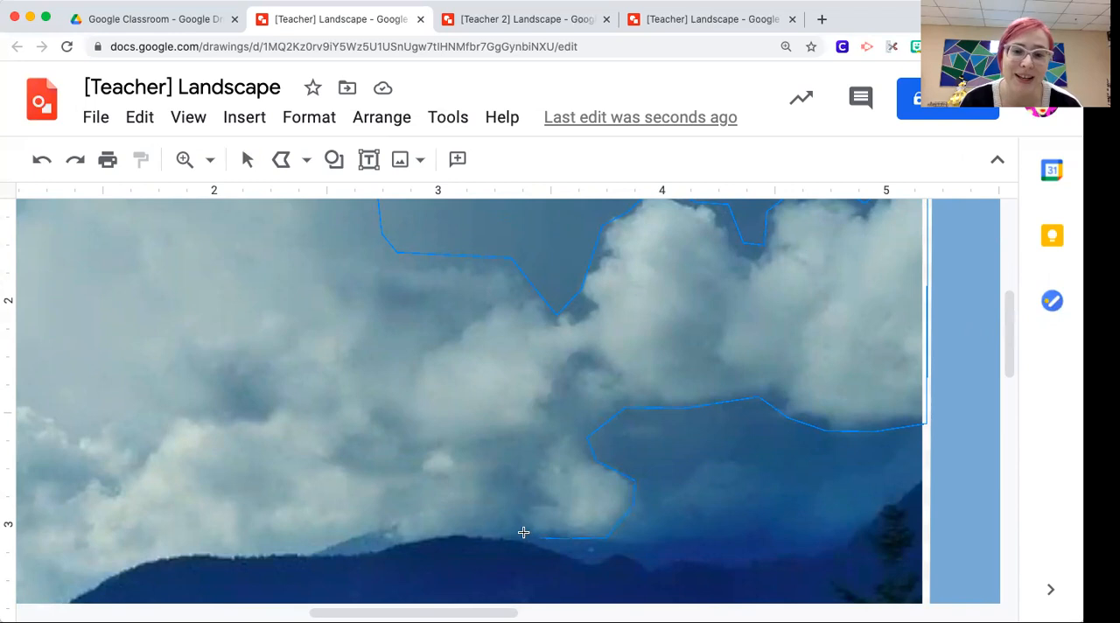
mouse_move(395, 545)
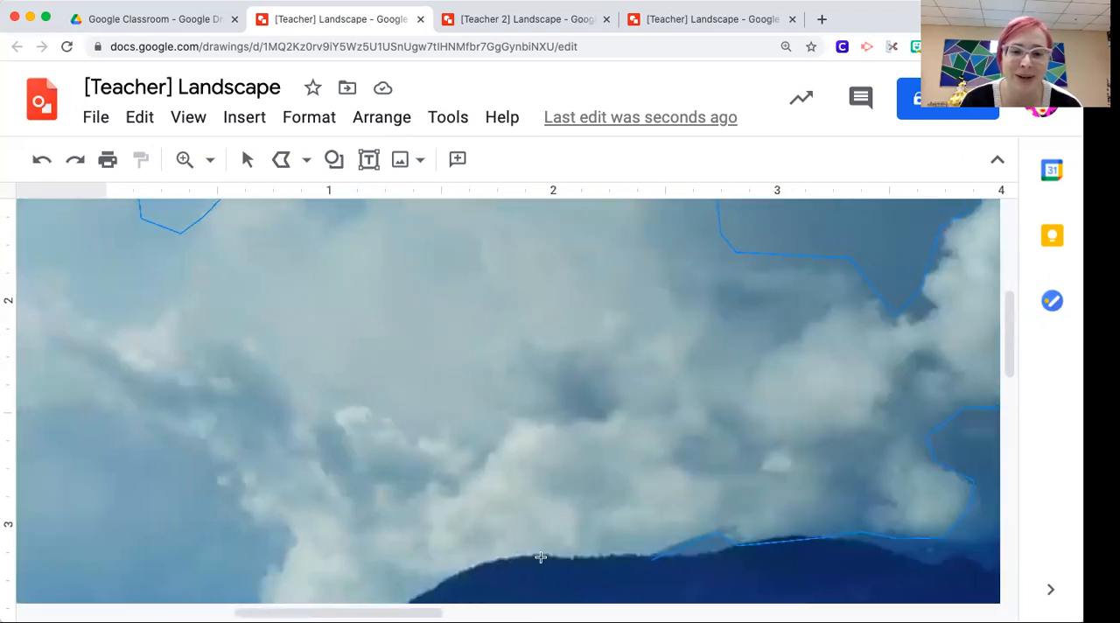
scroll(down, 3)
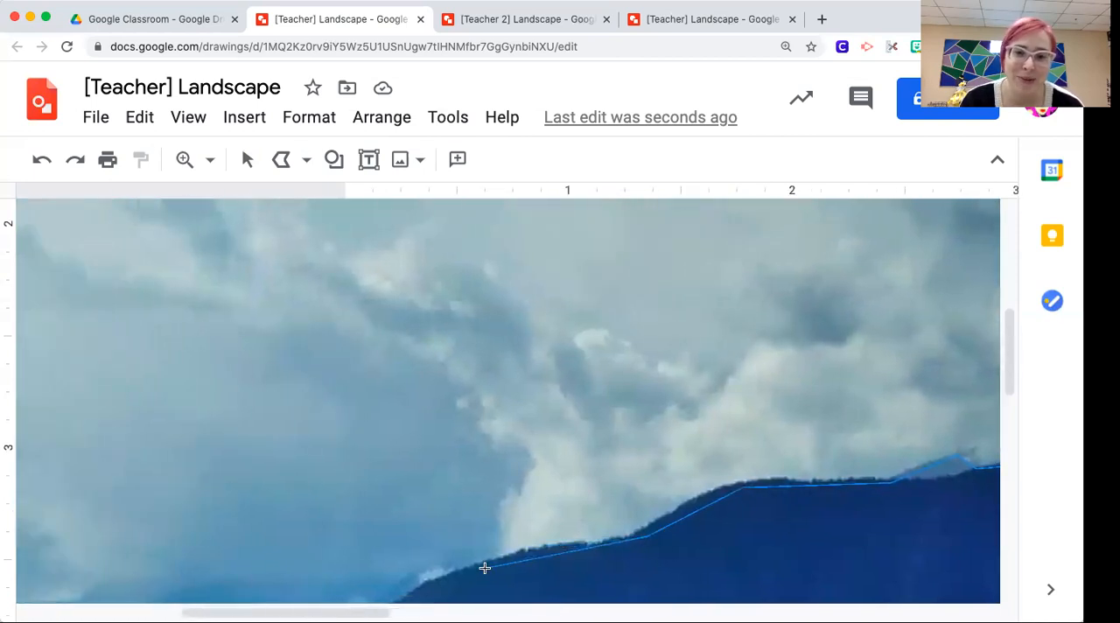
scroll(down, 3)
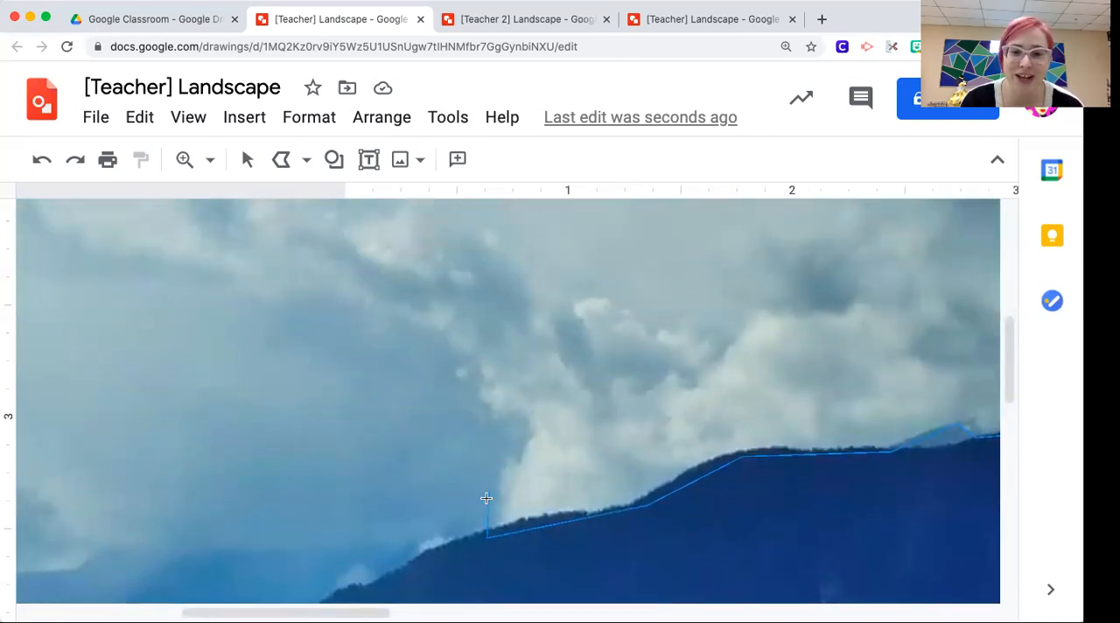
click(471, 403)
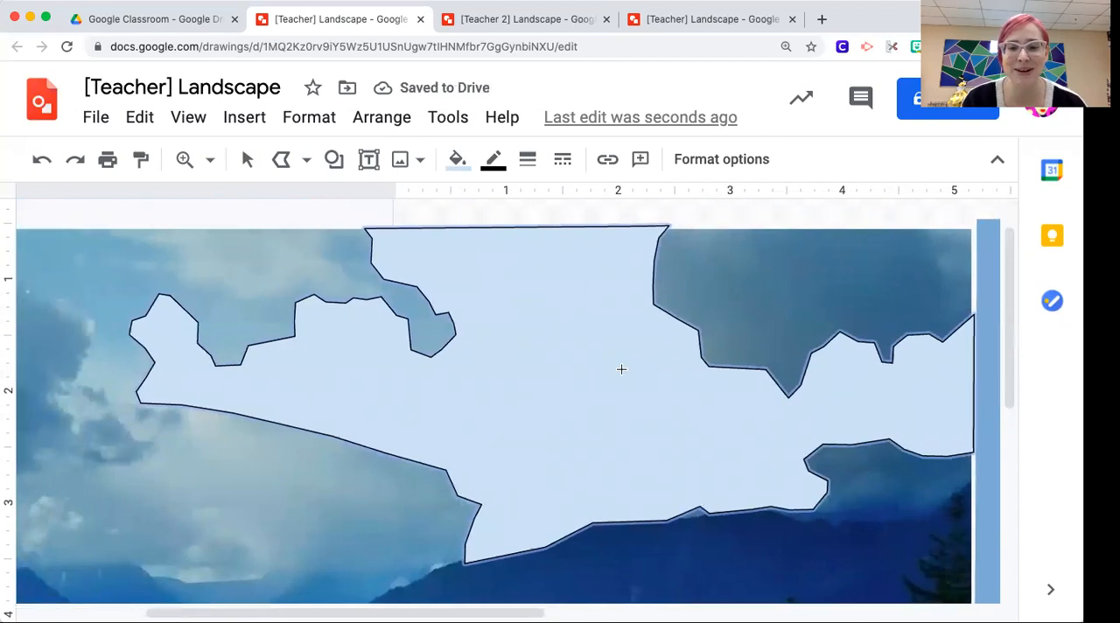
Make the cloud shape's custom fill partly transparent
click(493, 159)
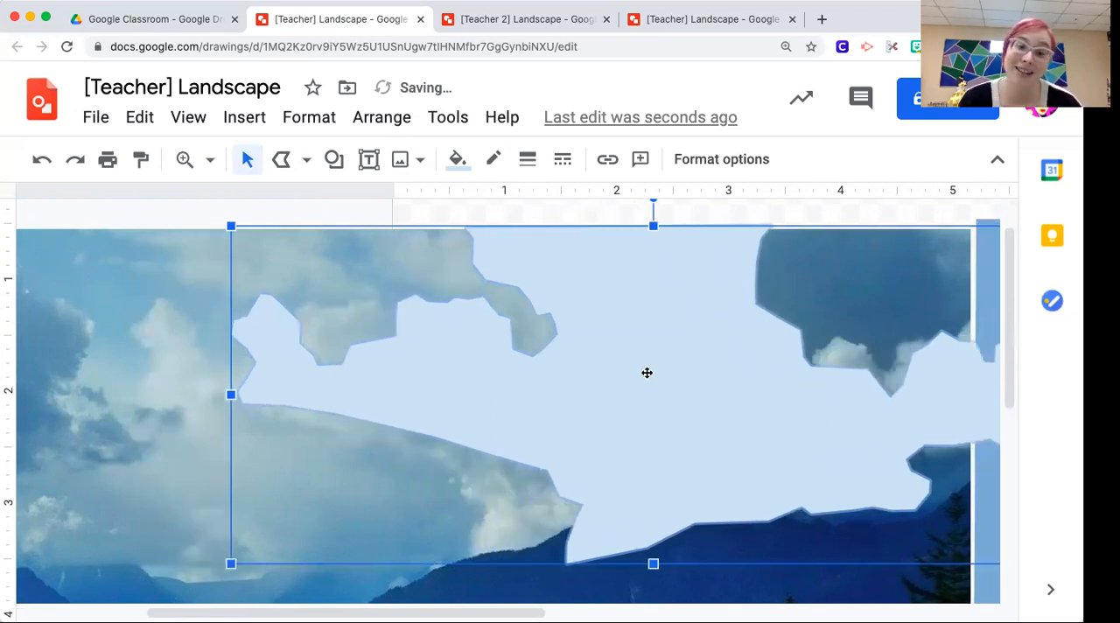
click(456, 159)
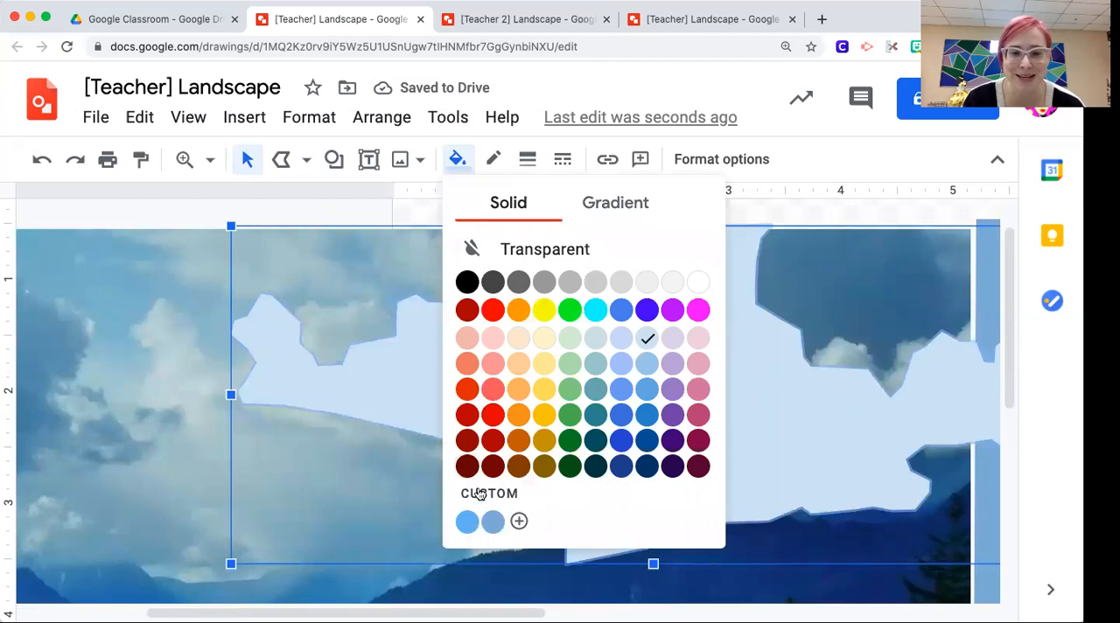
click(518, 520)
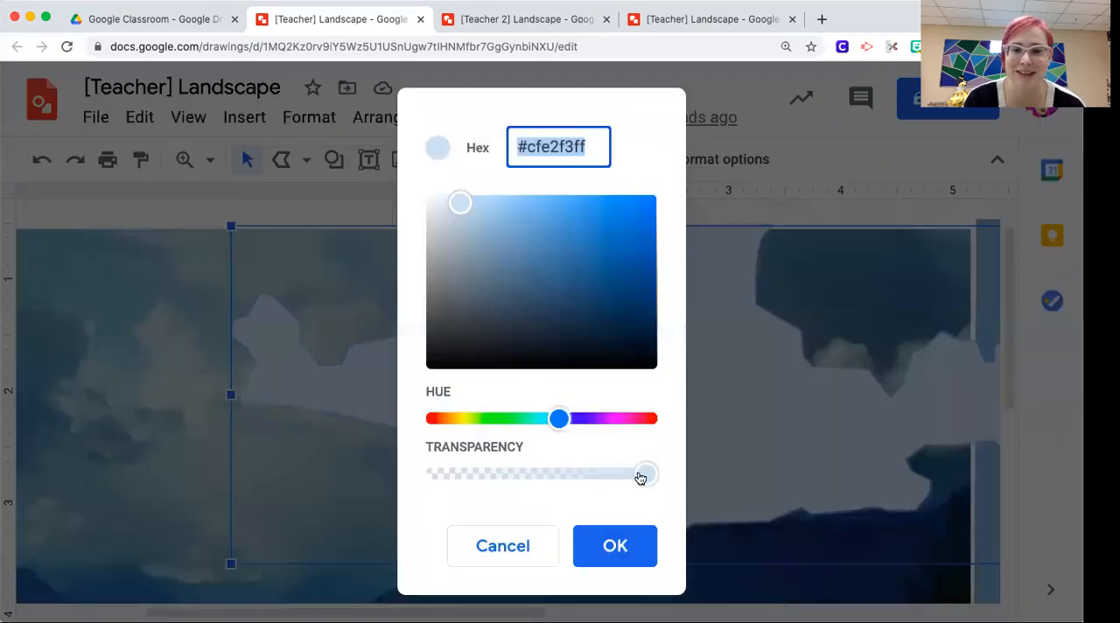
drag(643, 473, 586, 474)
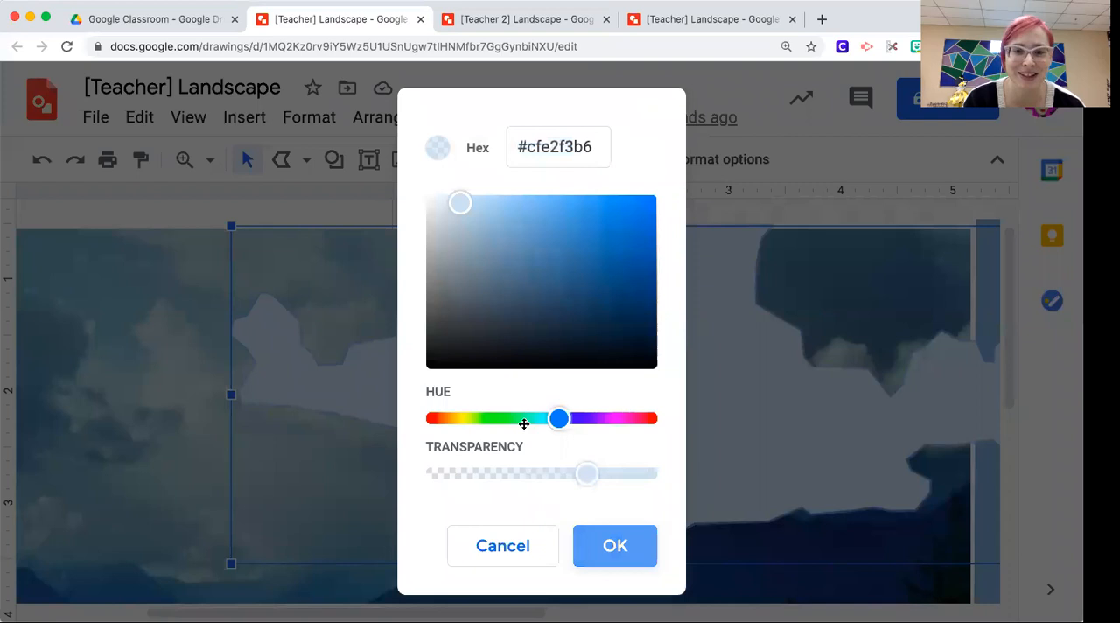
click(615, 545)
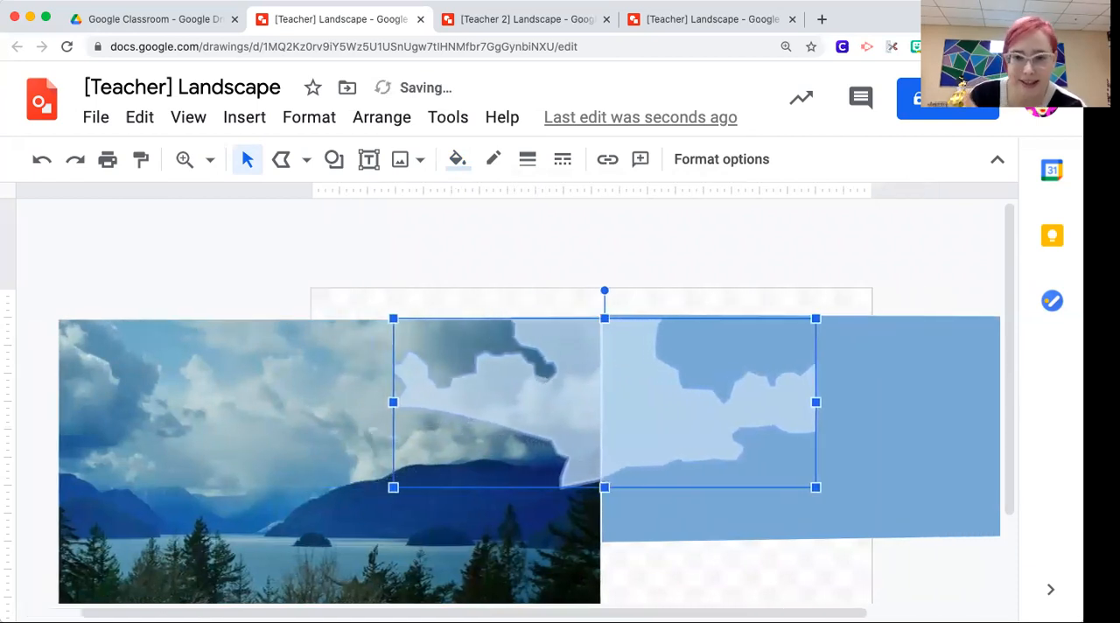
Move the cloud shape over the blue rectangle and deselect it
drag(603, 402, 712, 402)
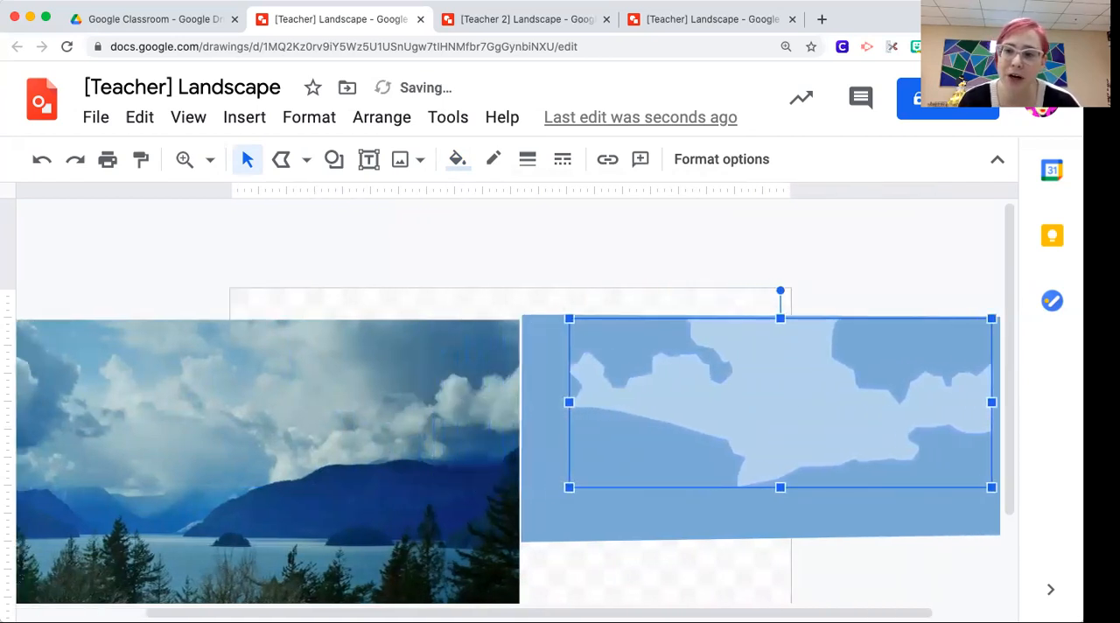
drag(779, 402, 790, 402)
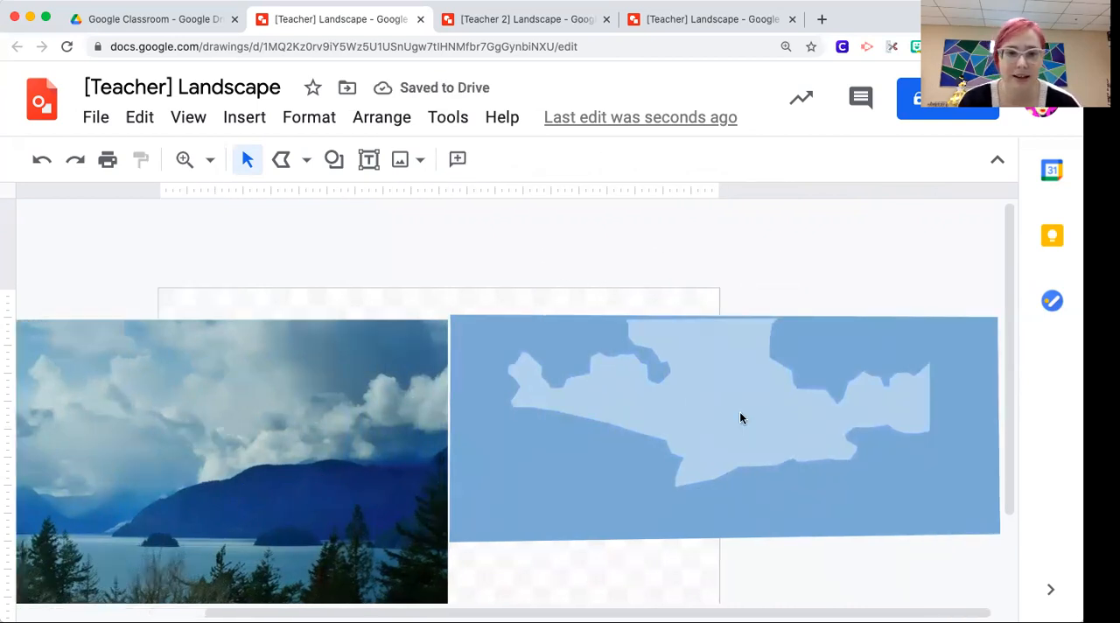
click(741, 418)
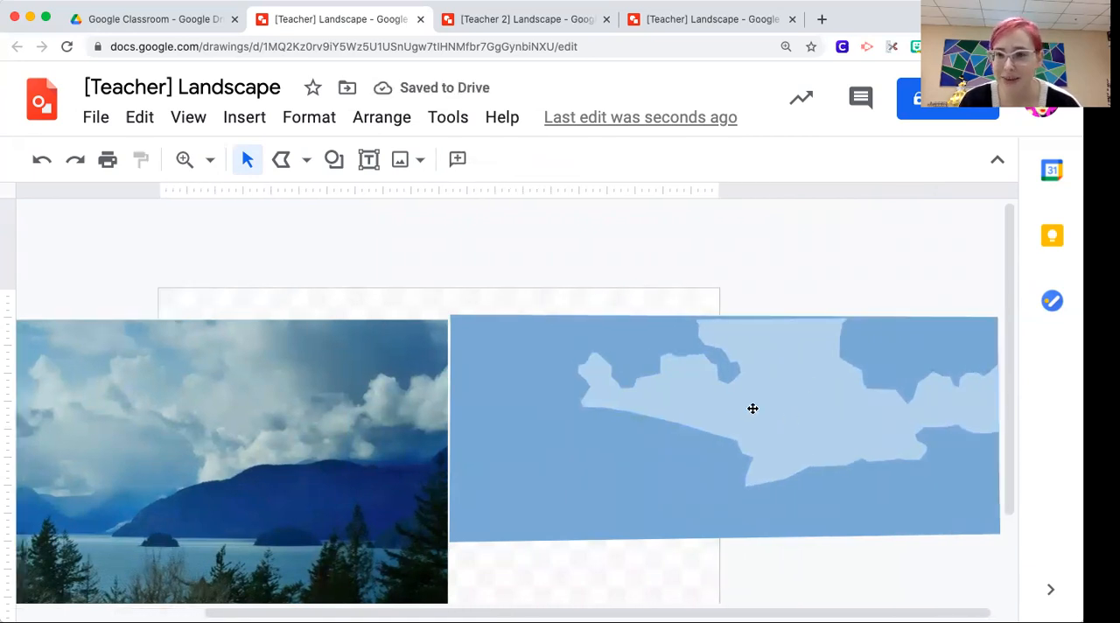
Zoom to 200% and trace a polyline cloud shape over the top-left dark cloud
click(210, 159)
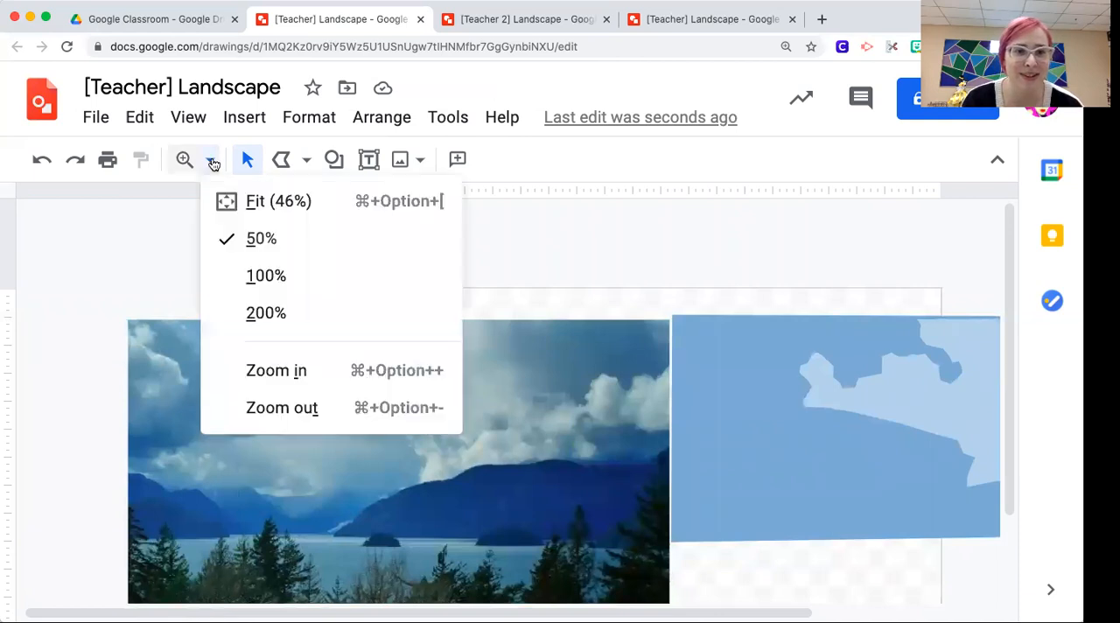
click(265, 275)
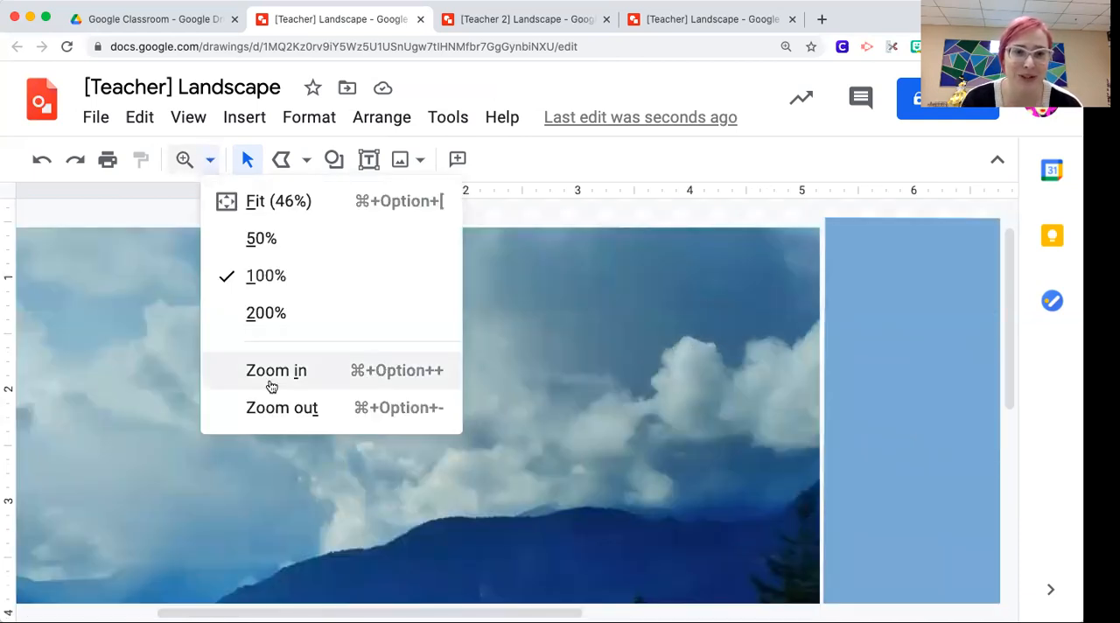
click(261, 238)
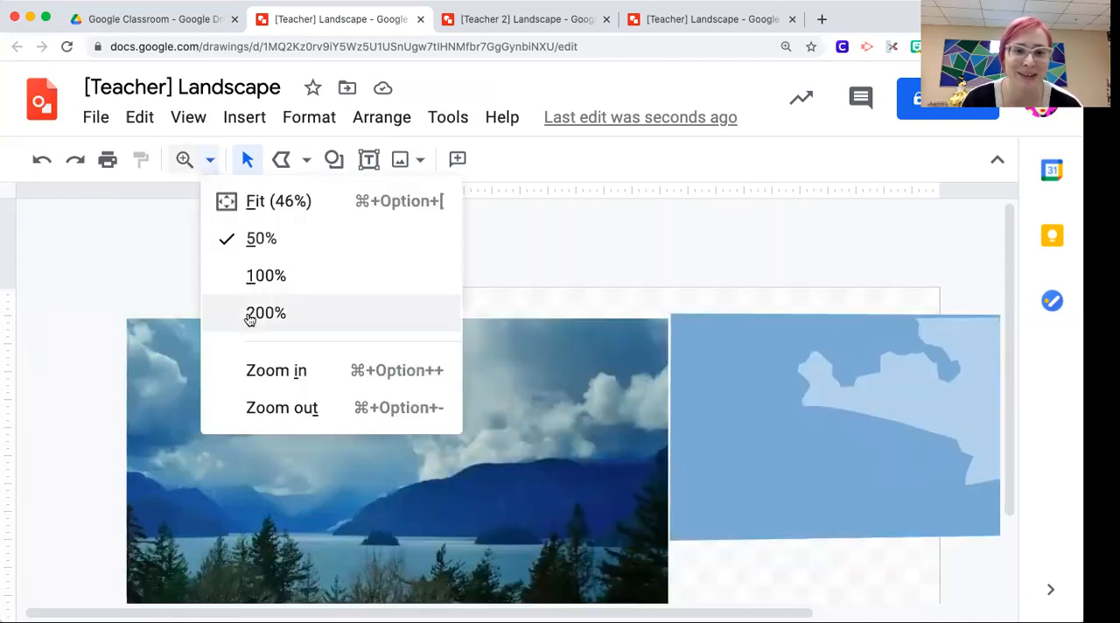
click(265, 313)
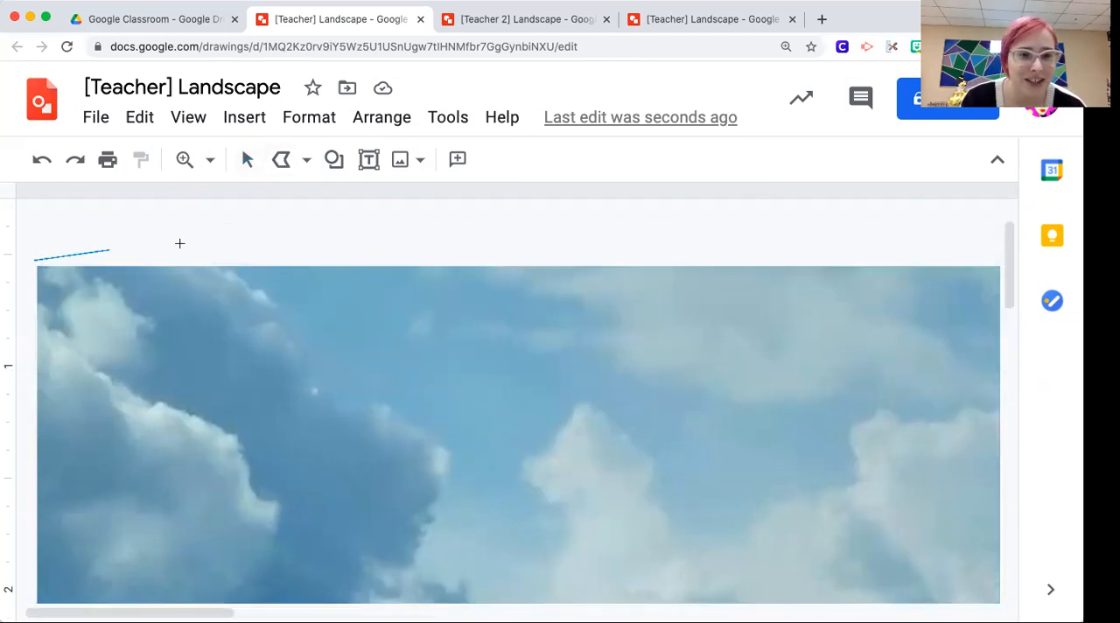
drag(232, 261, 313, 341)
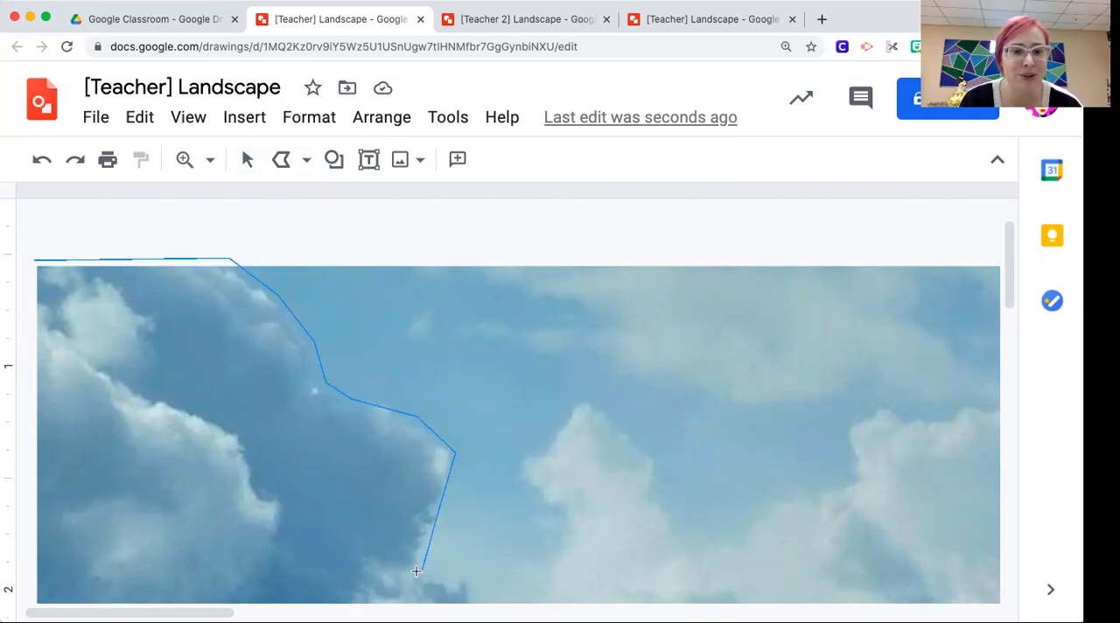
click(30, 429)
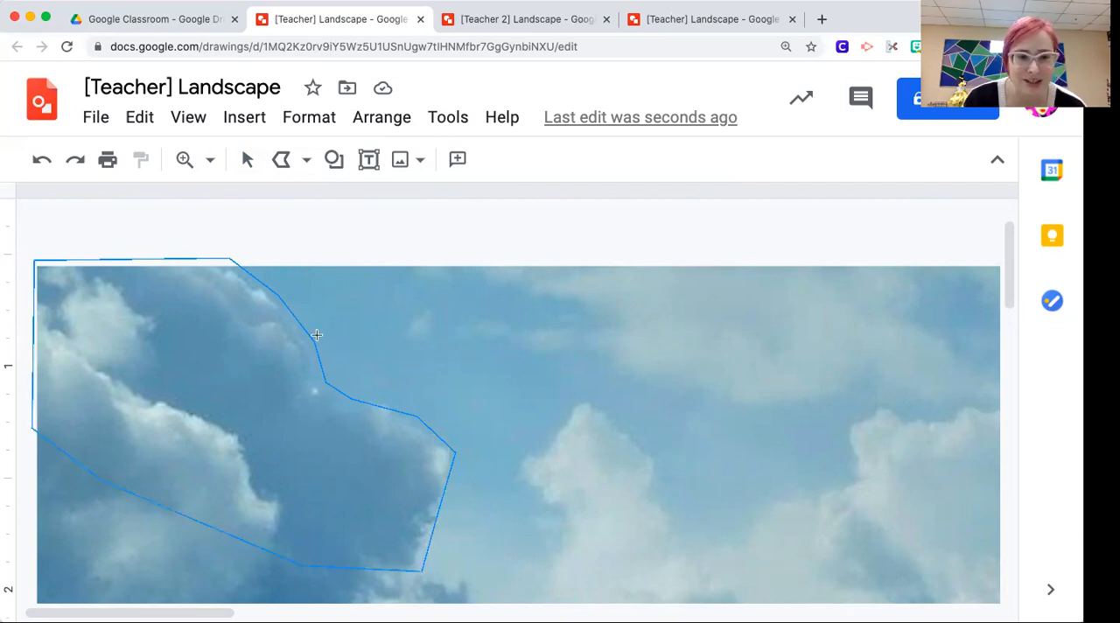
click(457, 158)
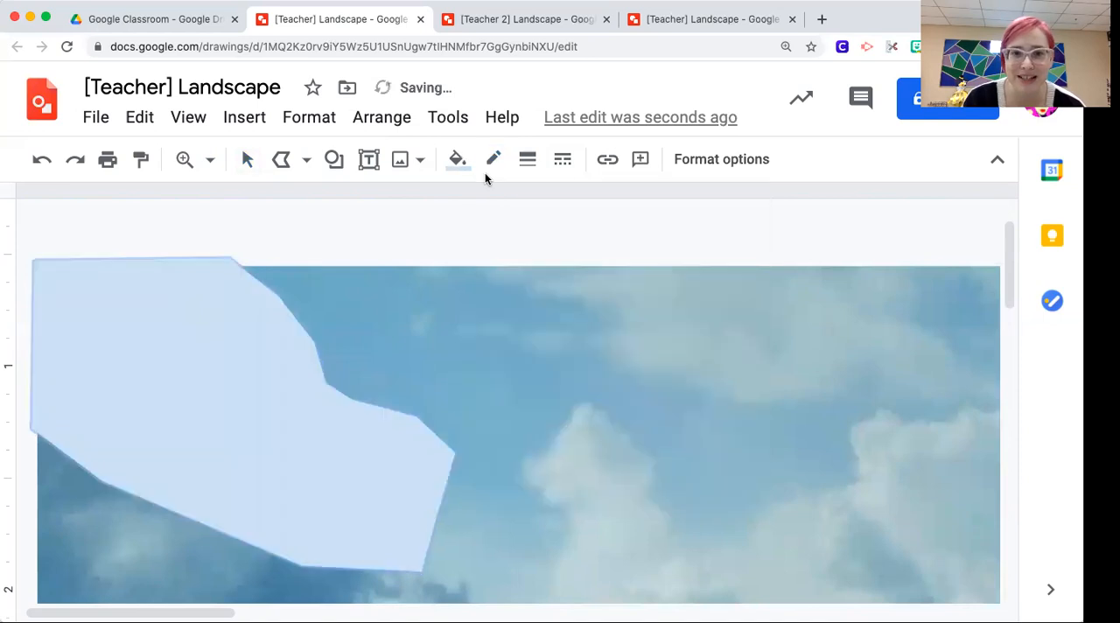
click(456, 159)
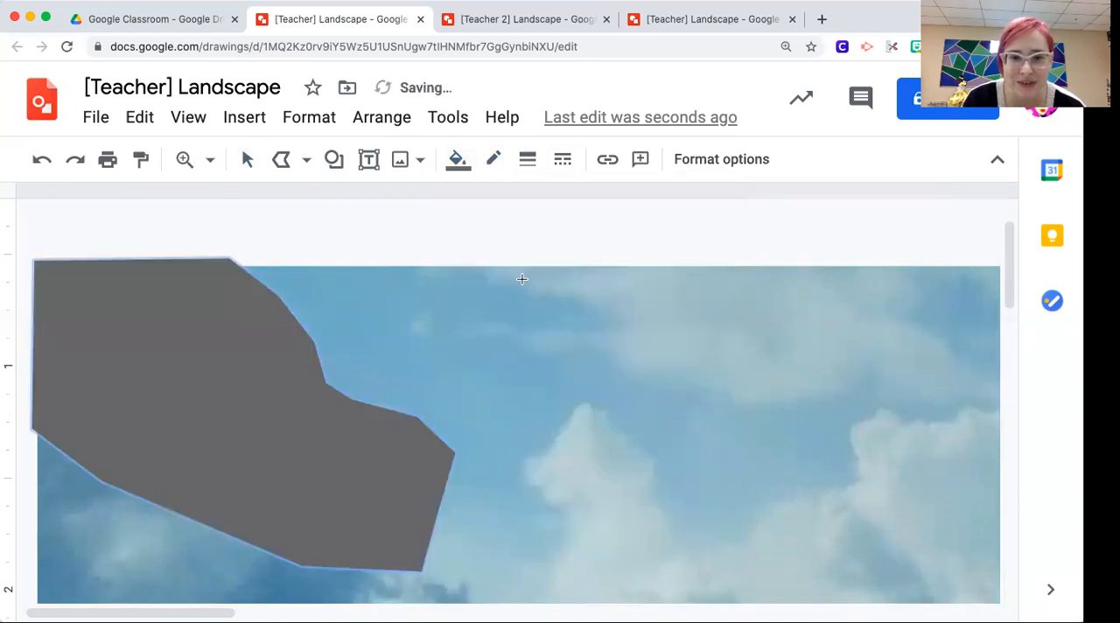
Trace a second polyline cloud shape below the first one
scroll(down, 3)
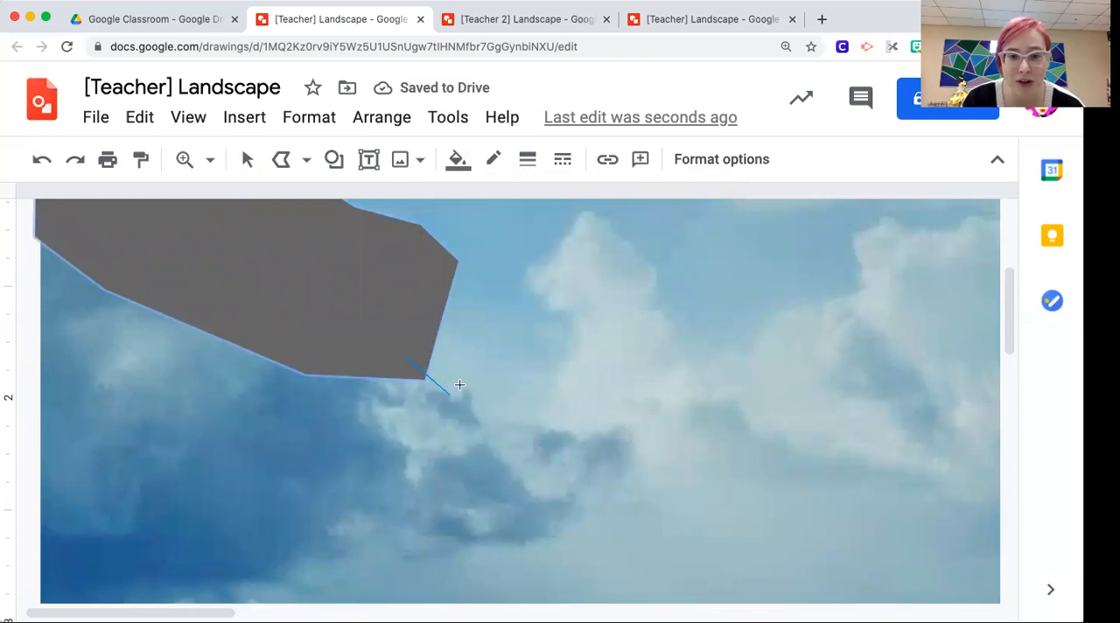
drag(412, 363, 503, 412)
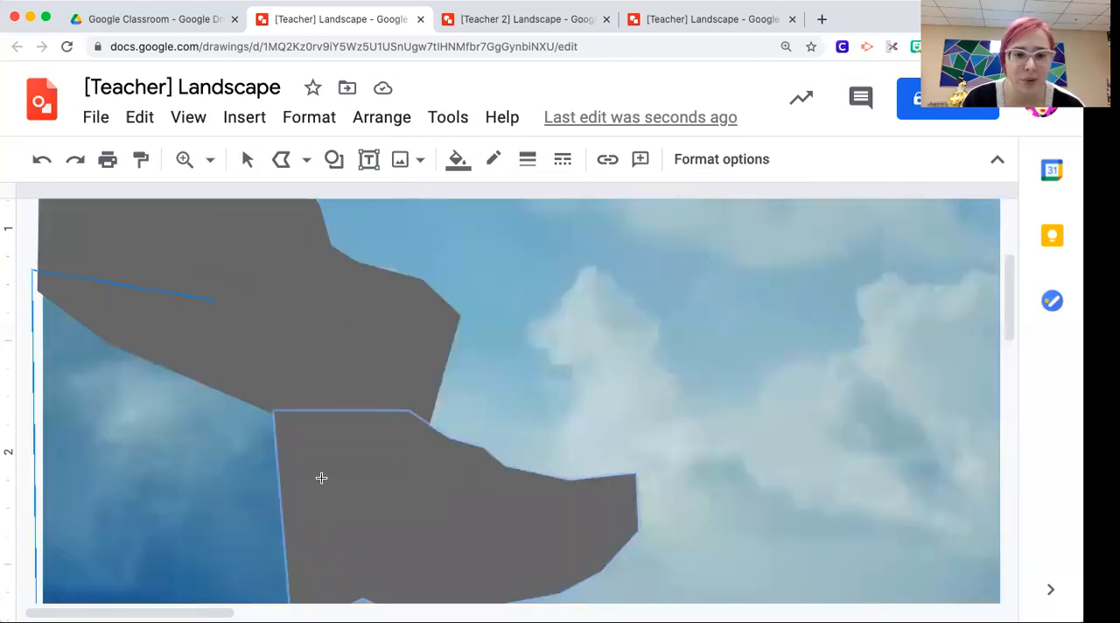
scroll(down, 3)
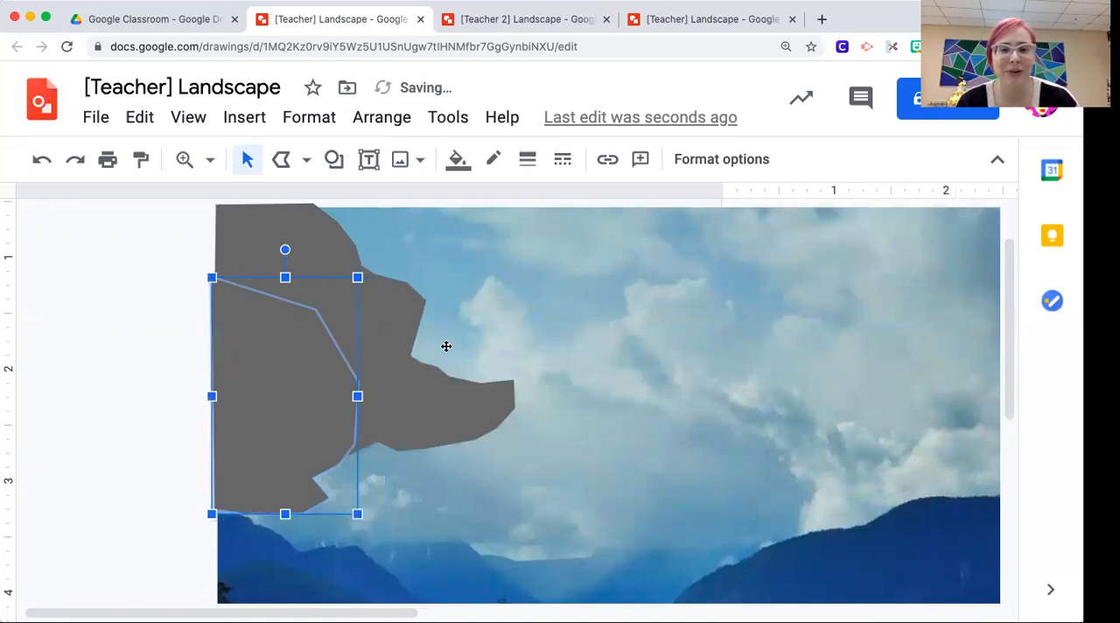
mouse_move(466, 491)
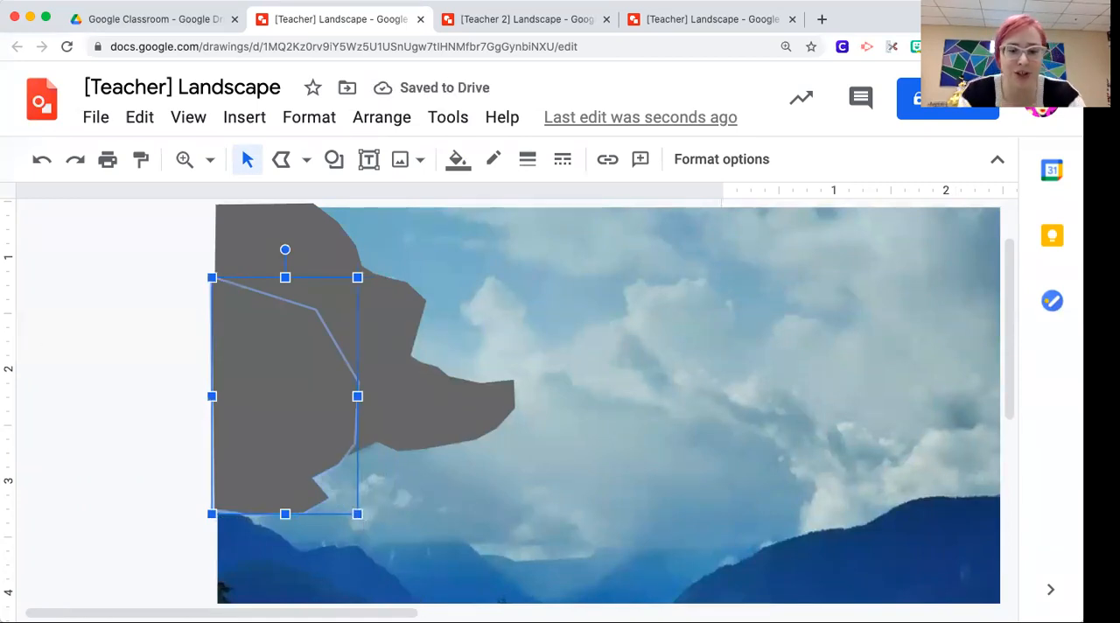
key(shift)
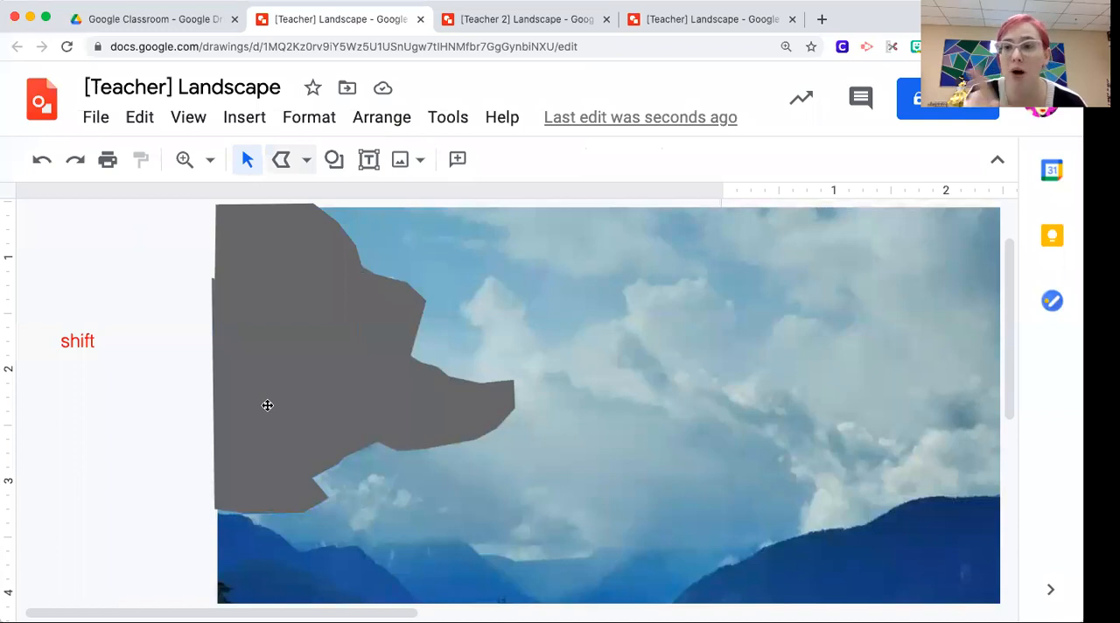
Shift both cloud shapes right and give them a custom light grey-blue fill
click(267, 405)
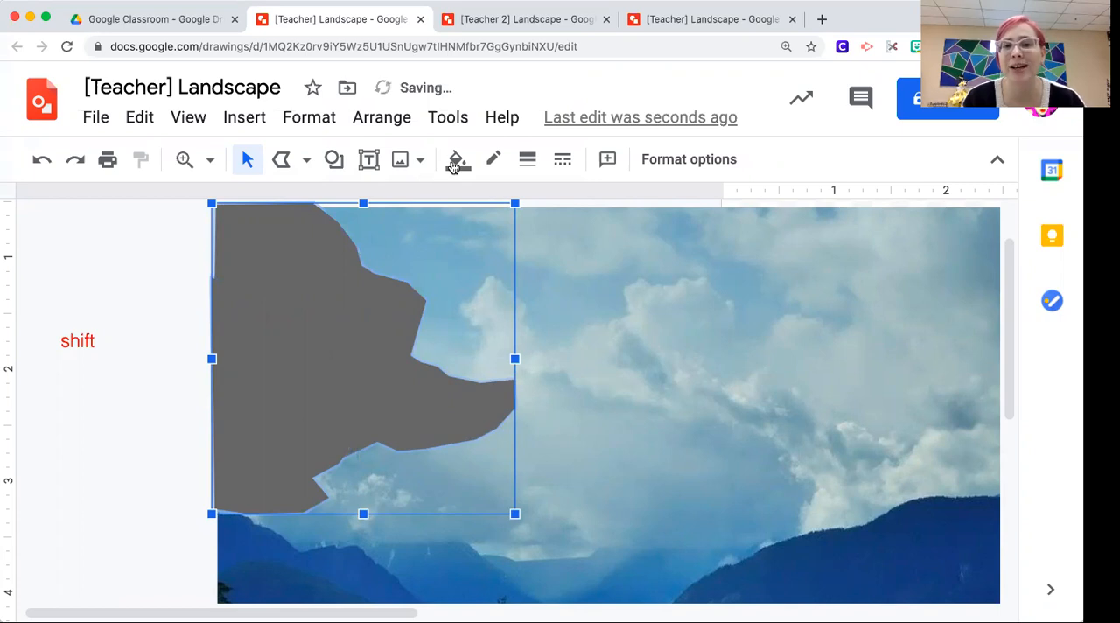
mouse_move(456, 159)
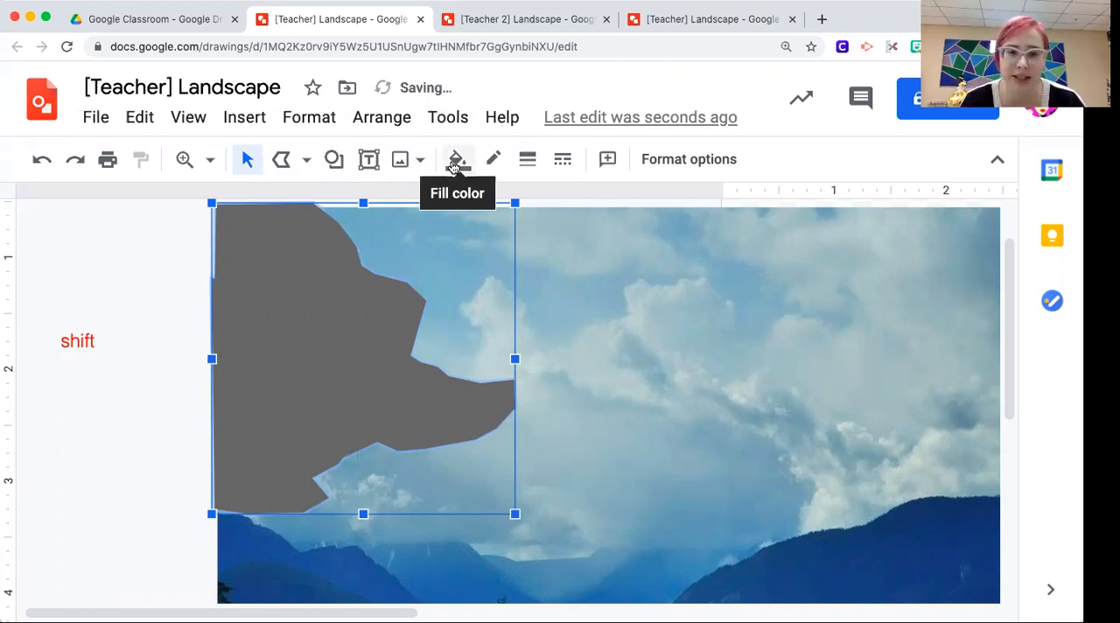
drag(363, 359, 410, 359)
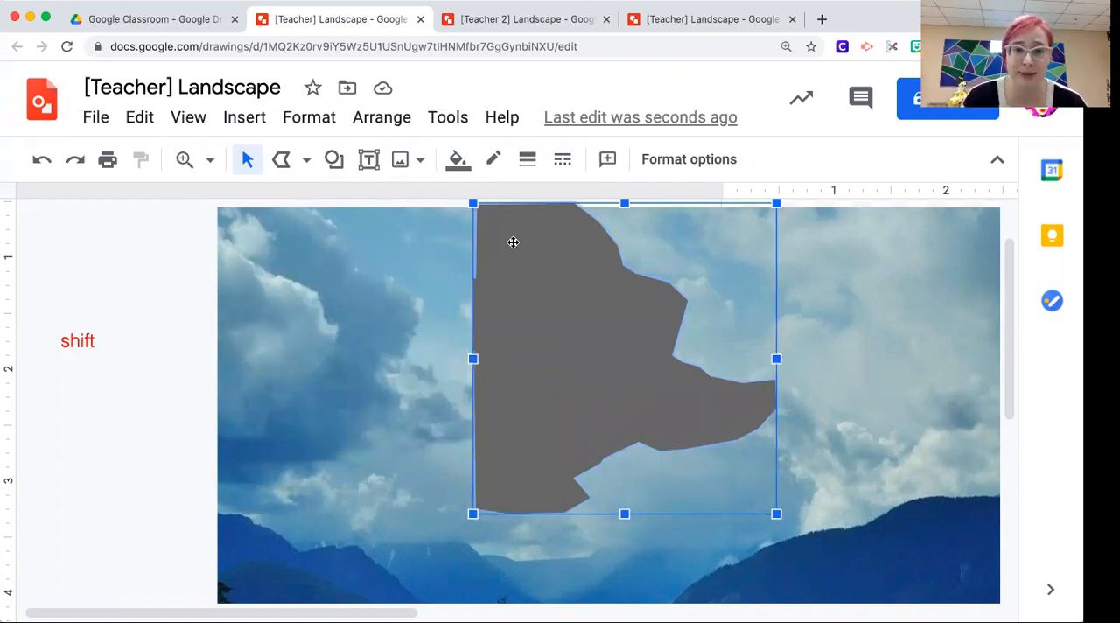
click(457, 159)
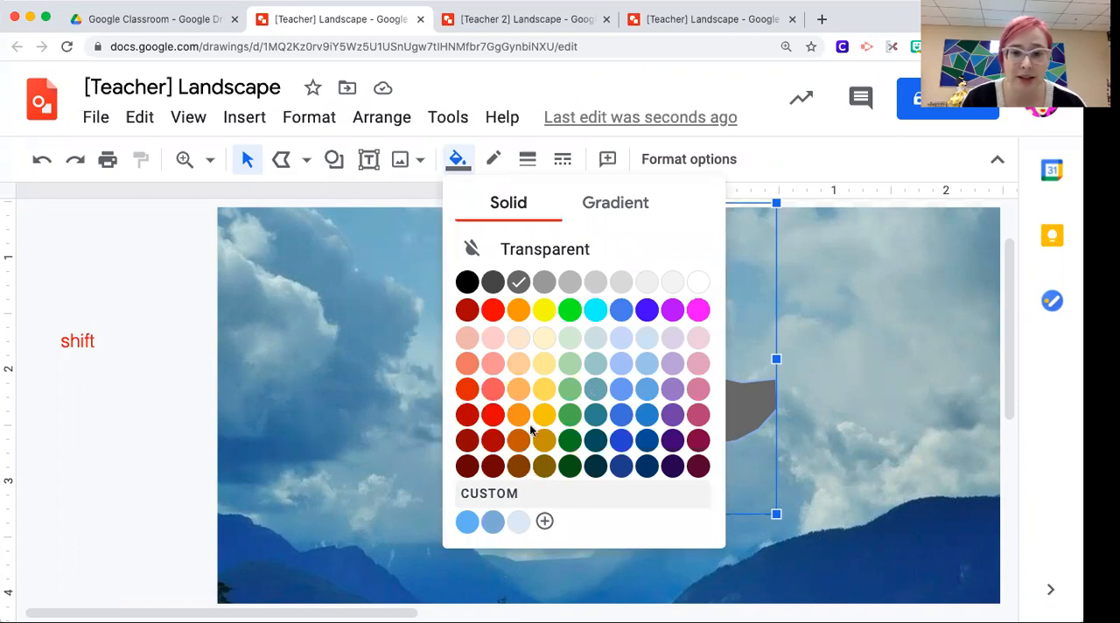
click(544, 520)
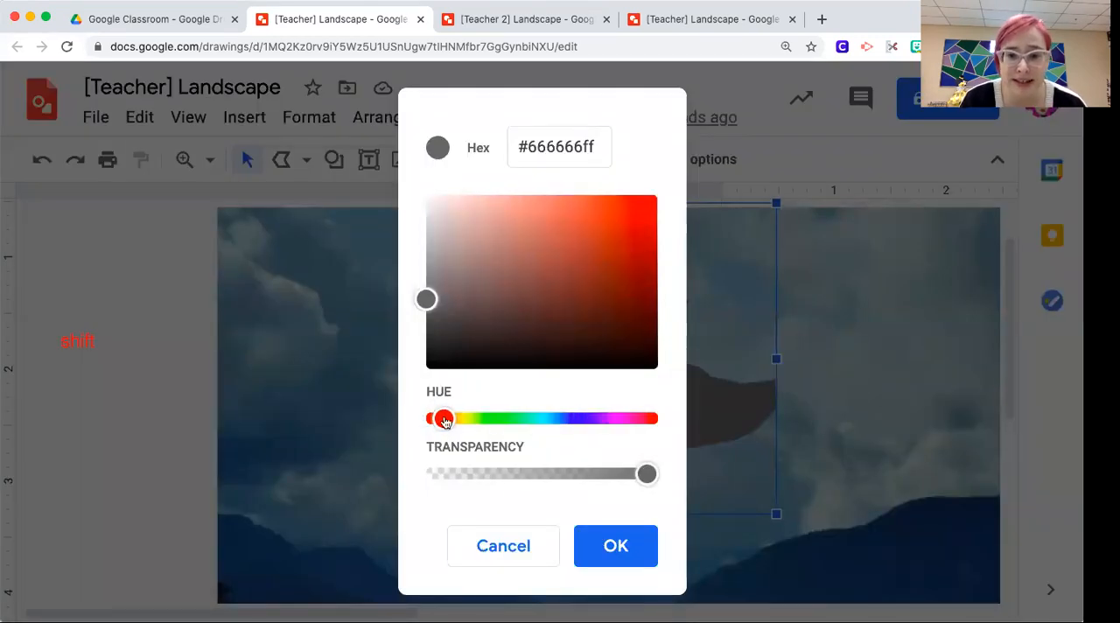
drag(442, 418, 558, 418)
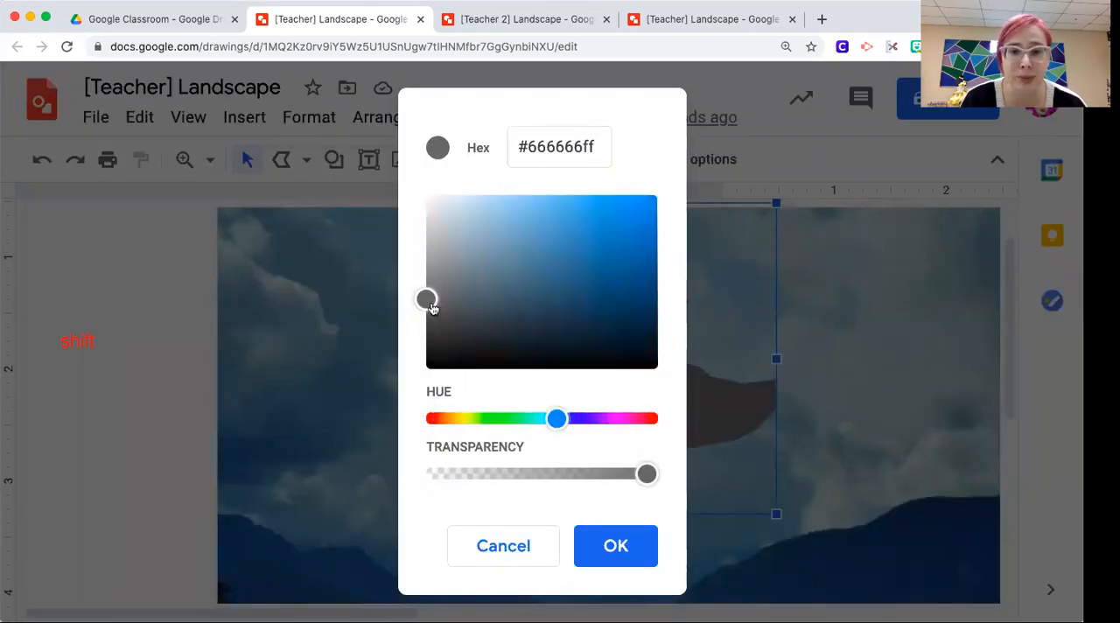
click(544, 256)
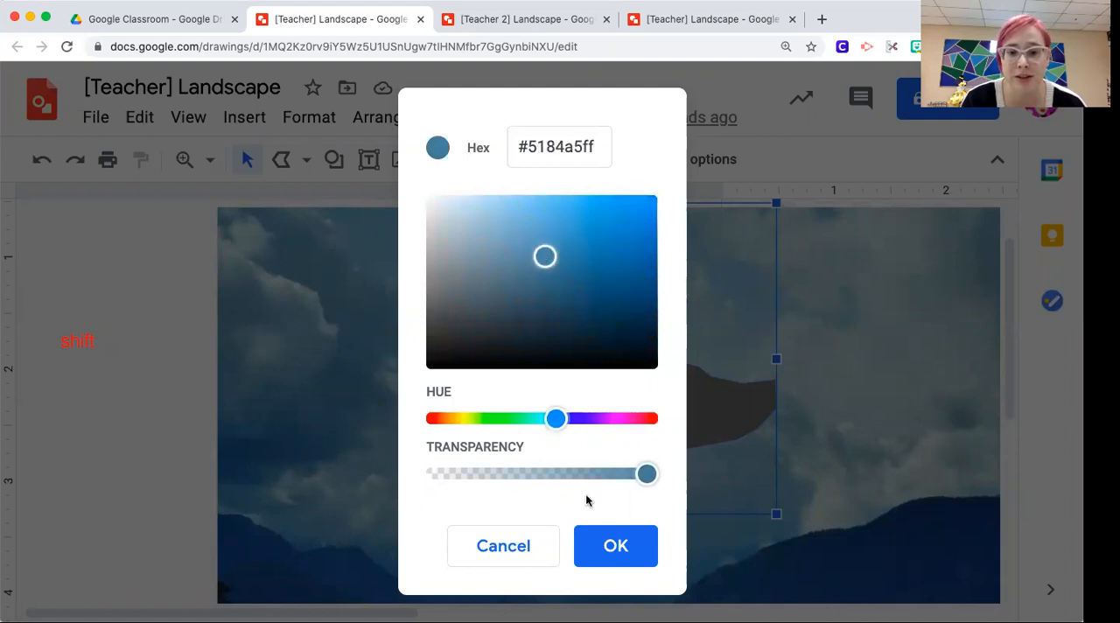
click(615, 545)
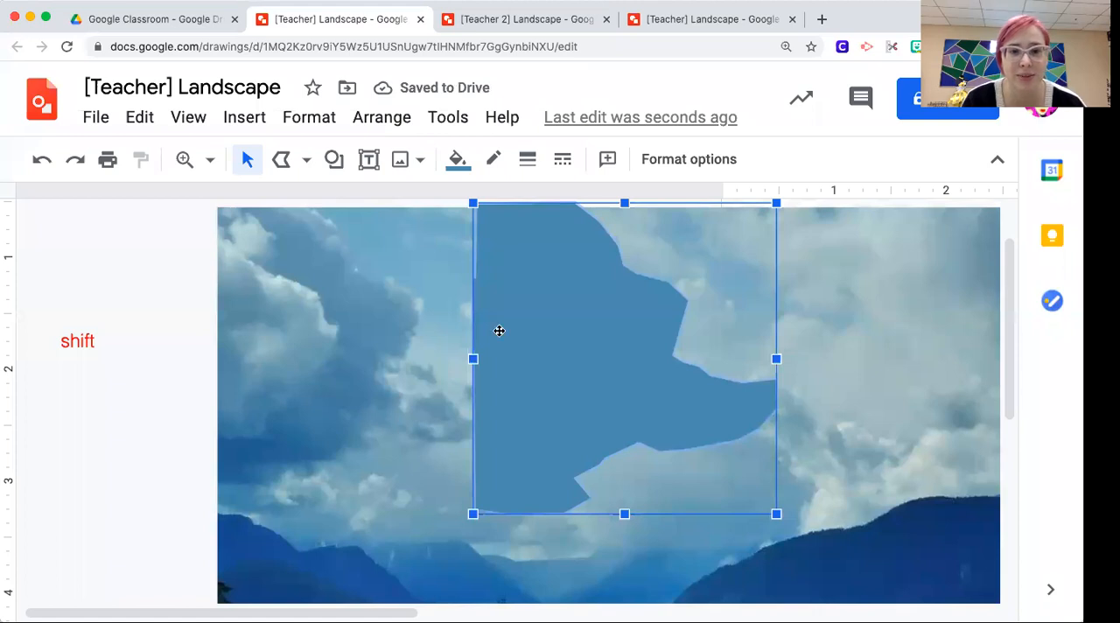
mouse_move(472, 181)
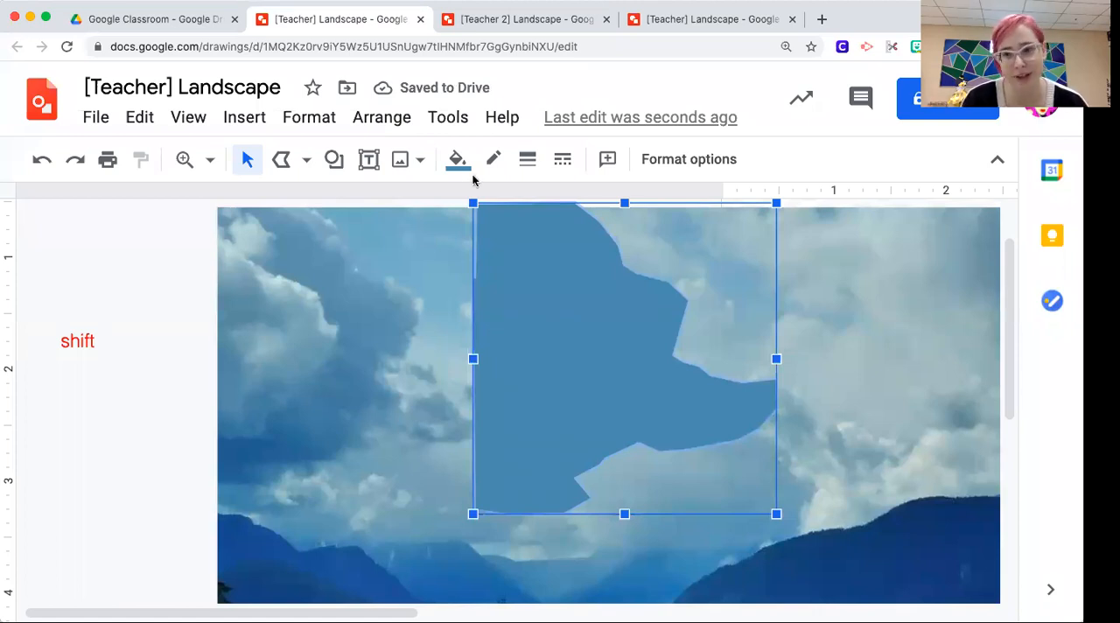
click(457, 159)
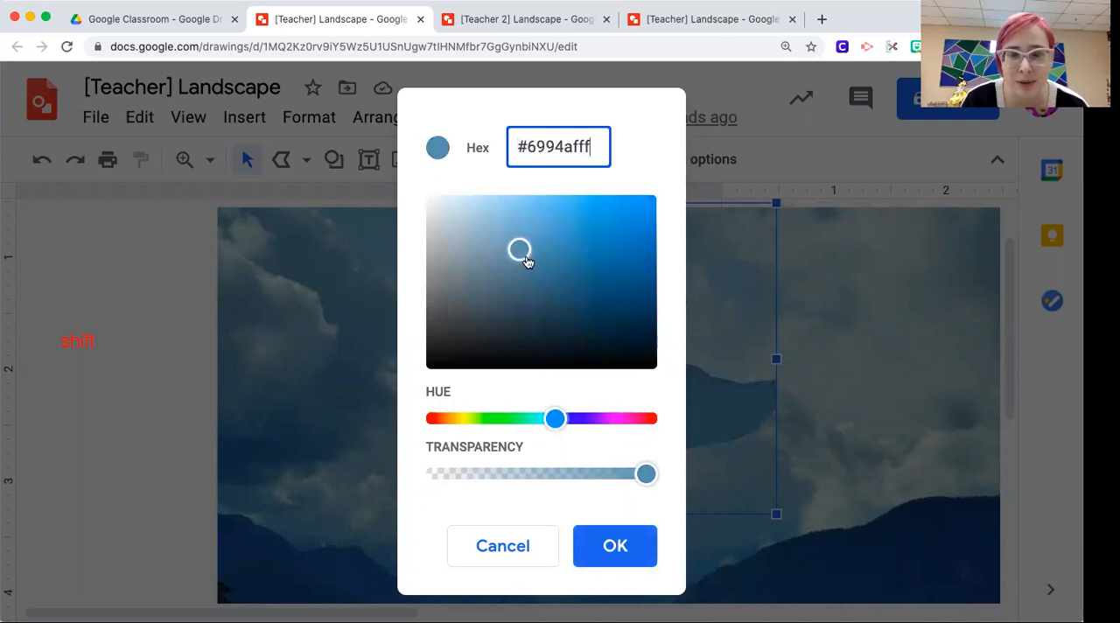
click(614, 545)
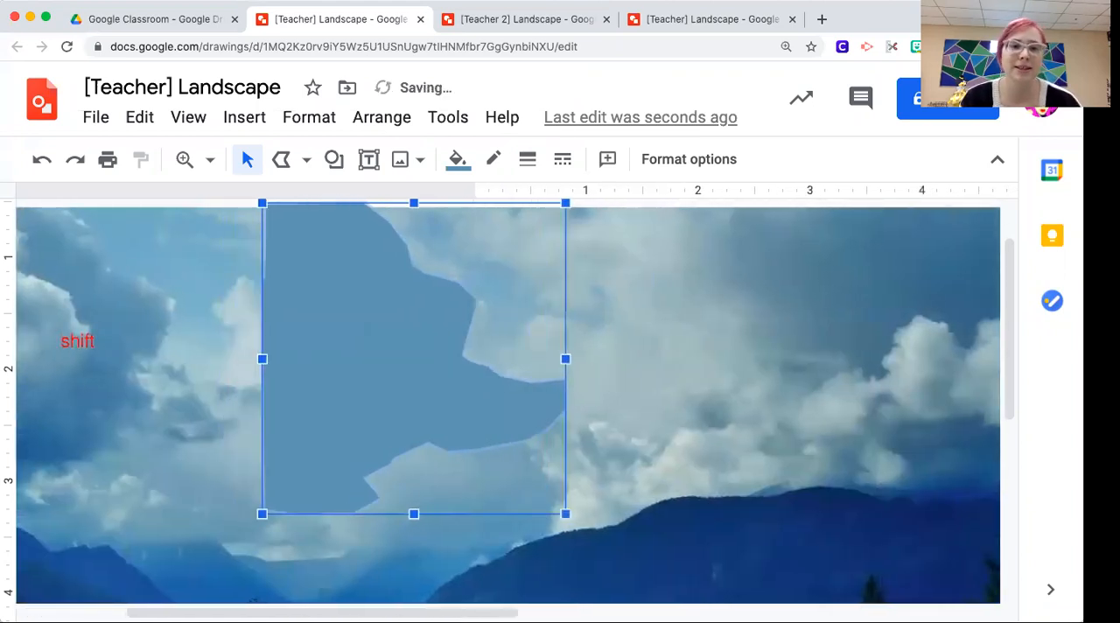
Zoom out to 50% and drag the grey-blue clouds onto the blue collage
click(184, 159)
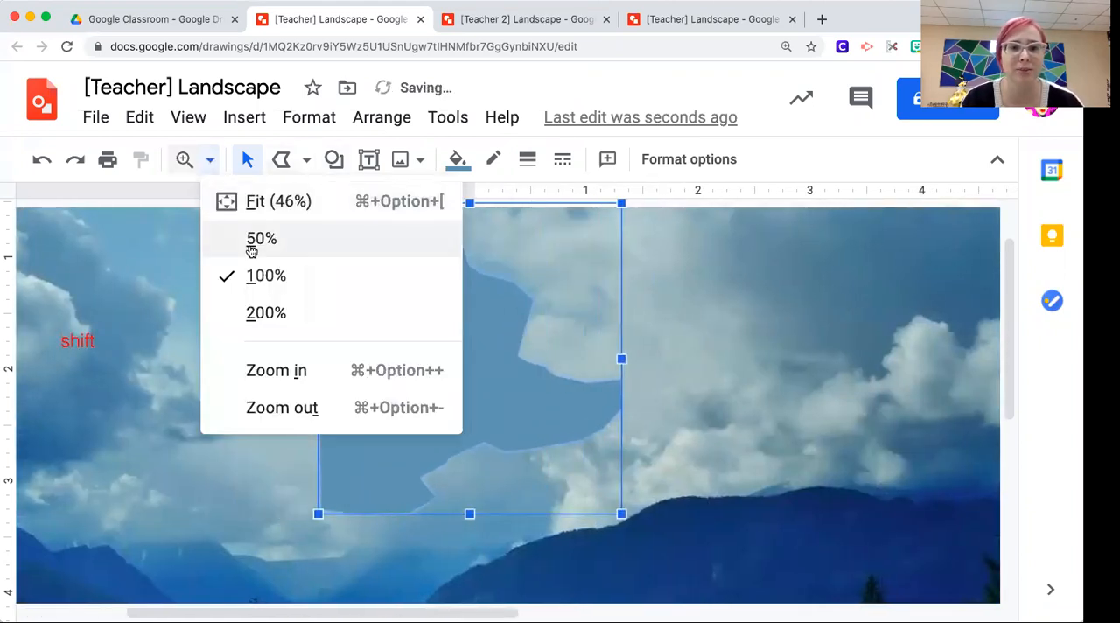
click(261, 238)
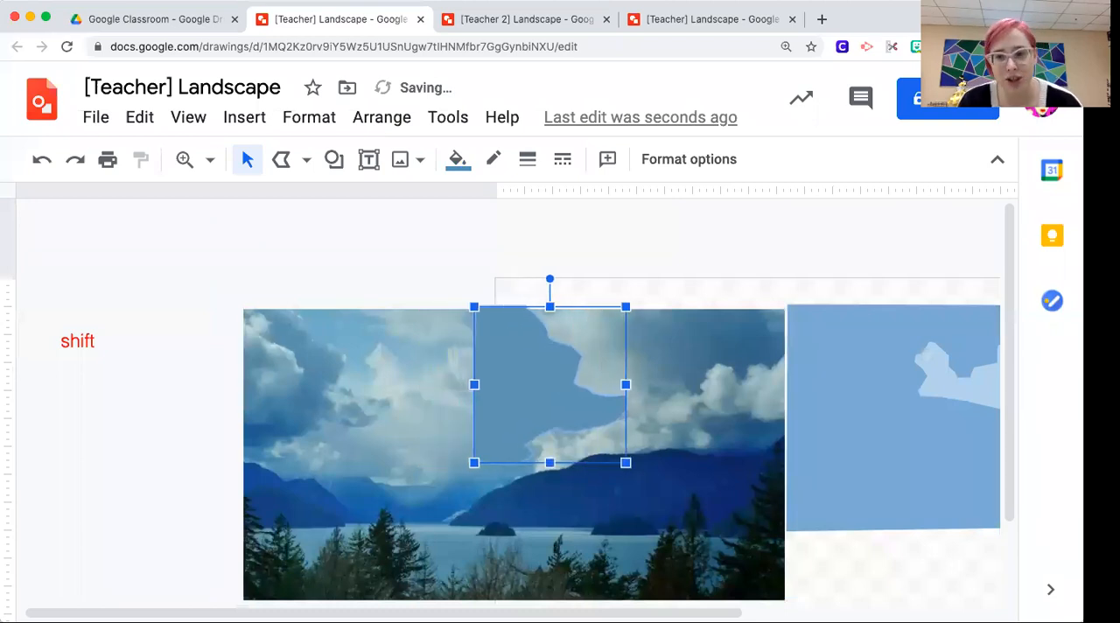
drag(549, 385, 661, 385)
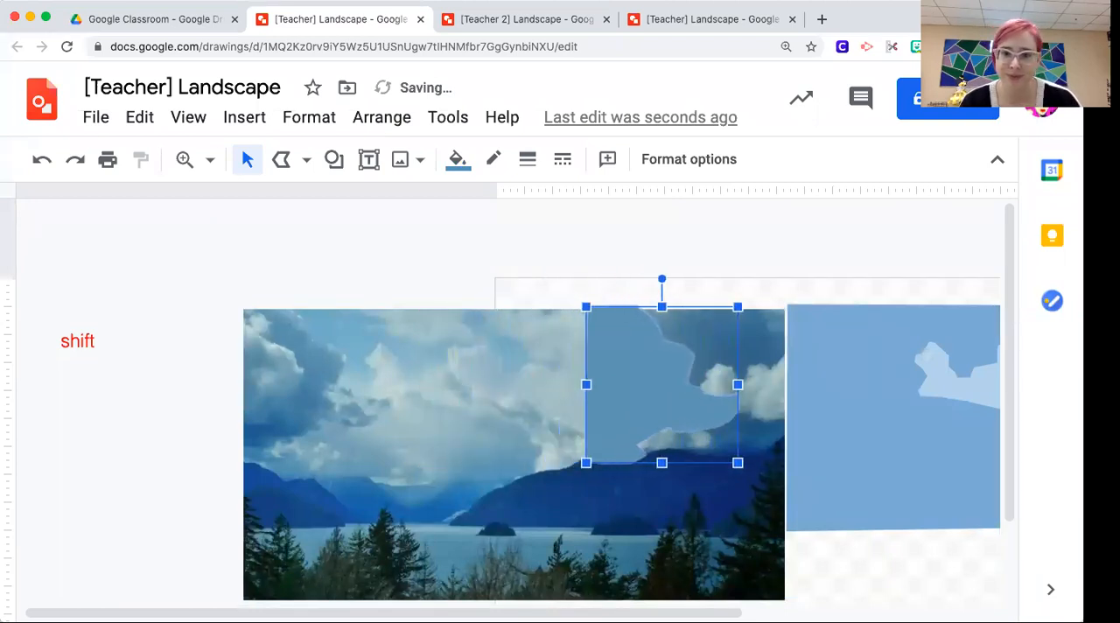
drag(661, 385, 773, 385)
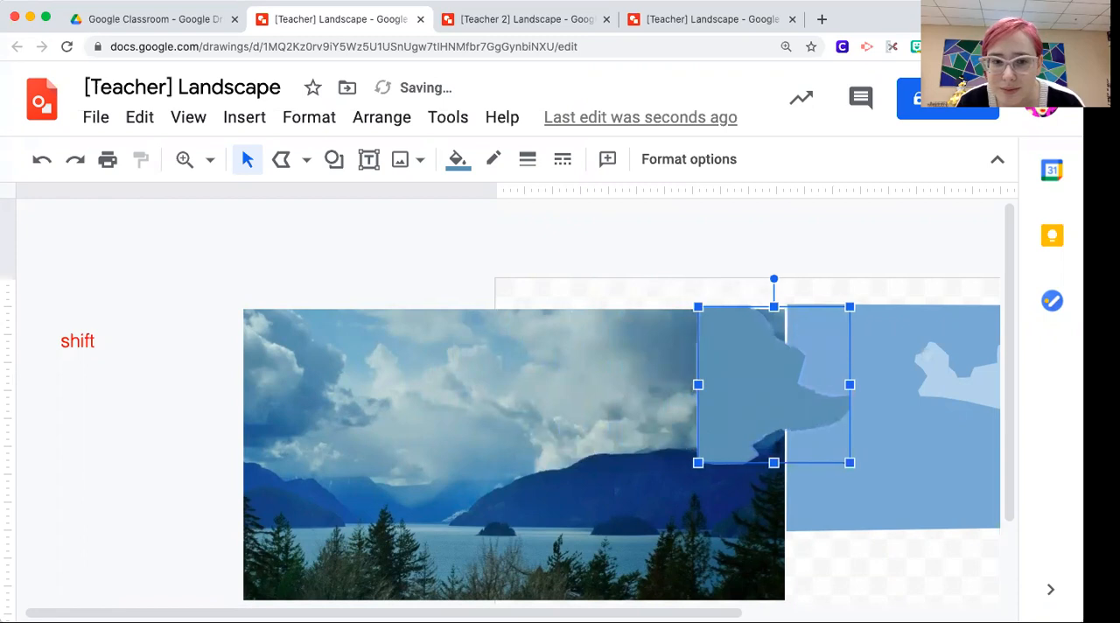
drag(773, 385, 862, 385)
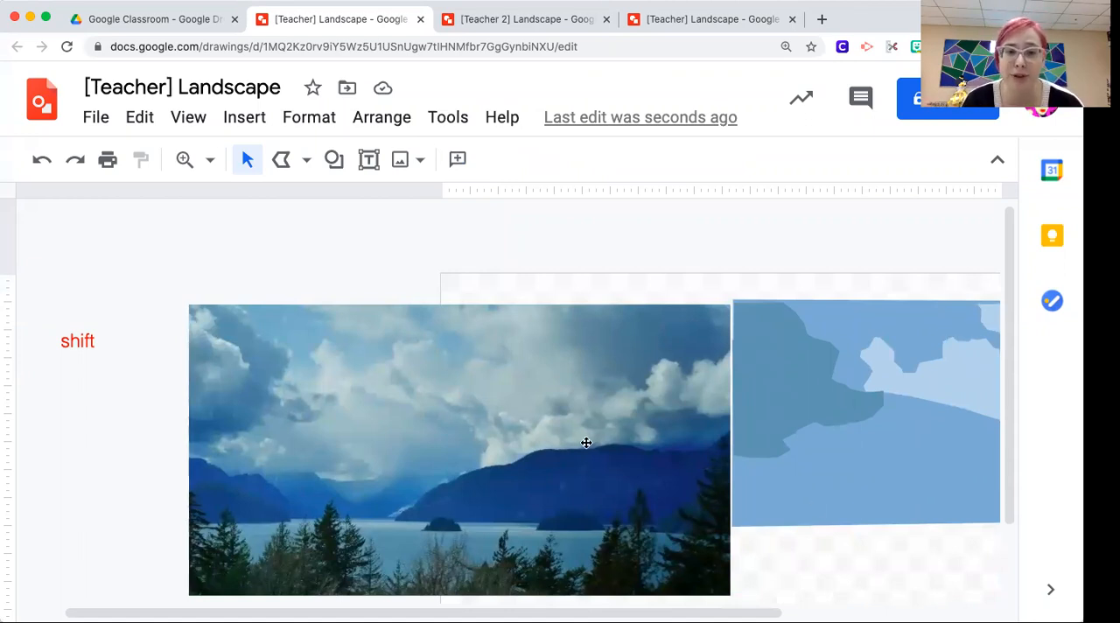
mouse_move(689, 452)
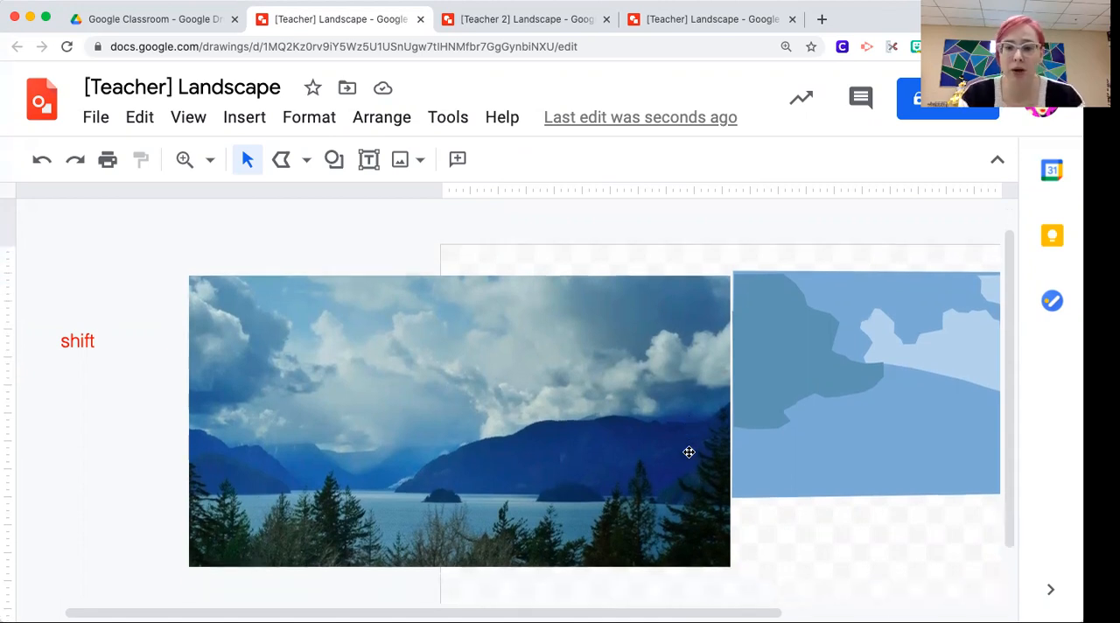
Zoom in, trace a right-side cloud, and make it borderless with near-white fill
click(209, 159)
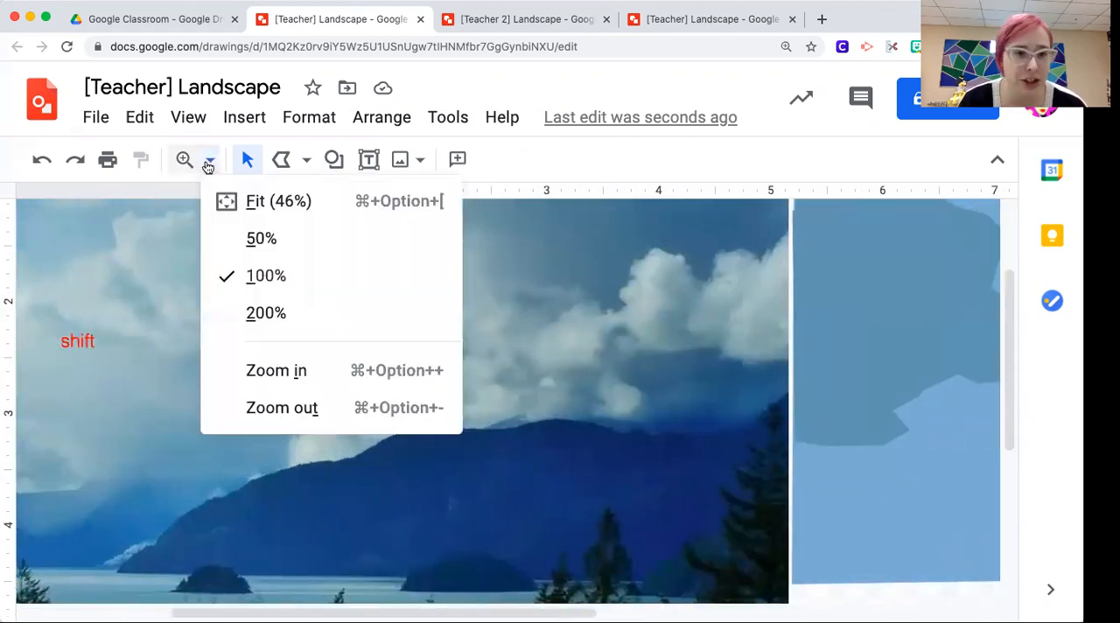
click(266, 313)
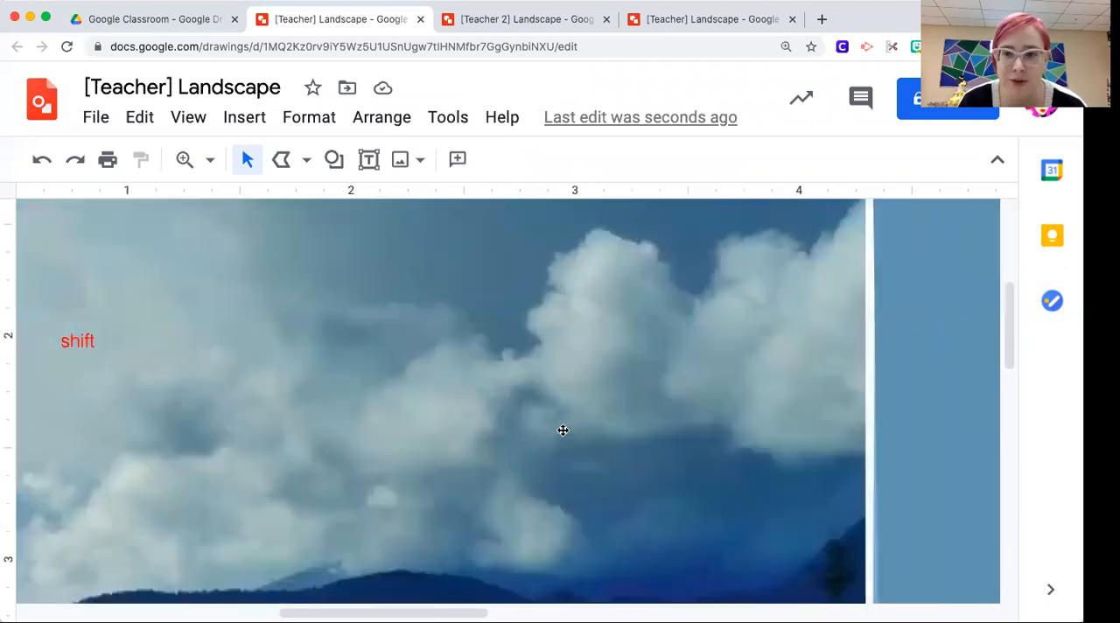
scroll(right, 3)
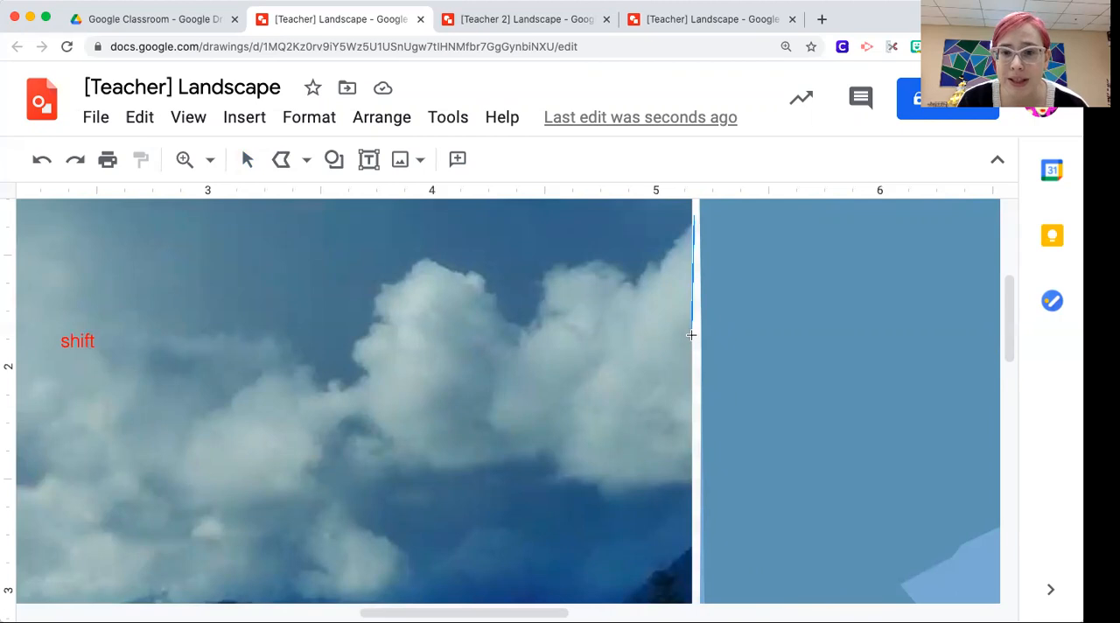
drag(691, 335, 666, 486)
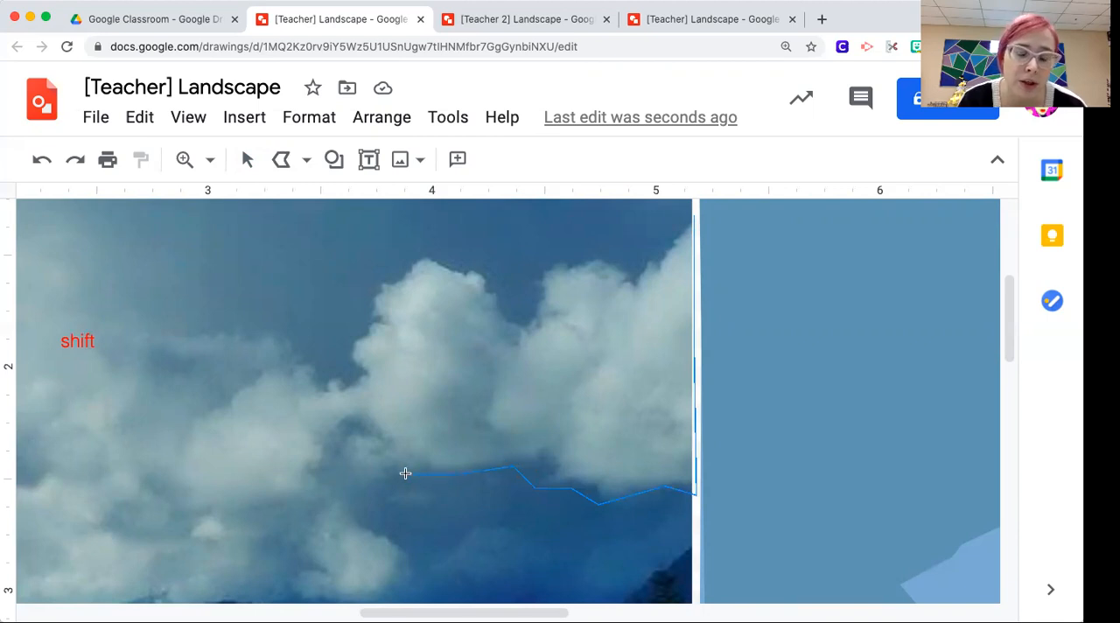
drag(405, 472, 533, 337)
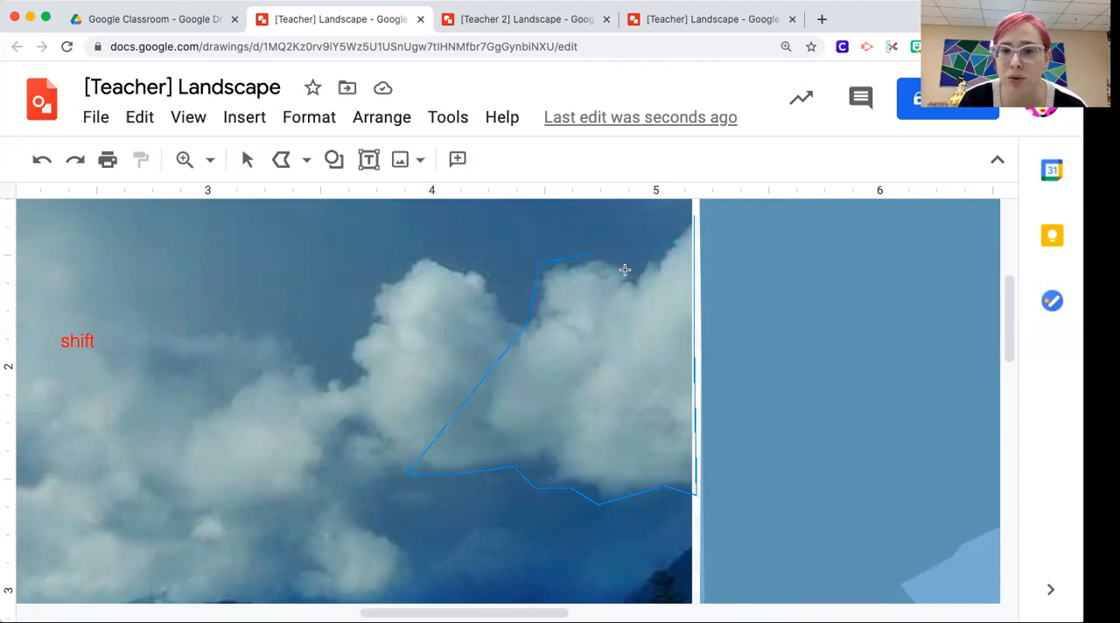
click(691, 216)
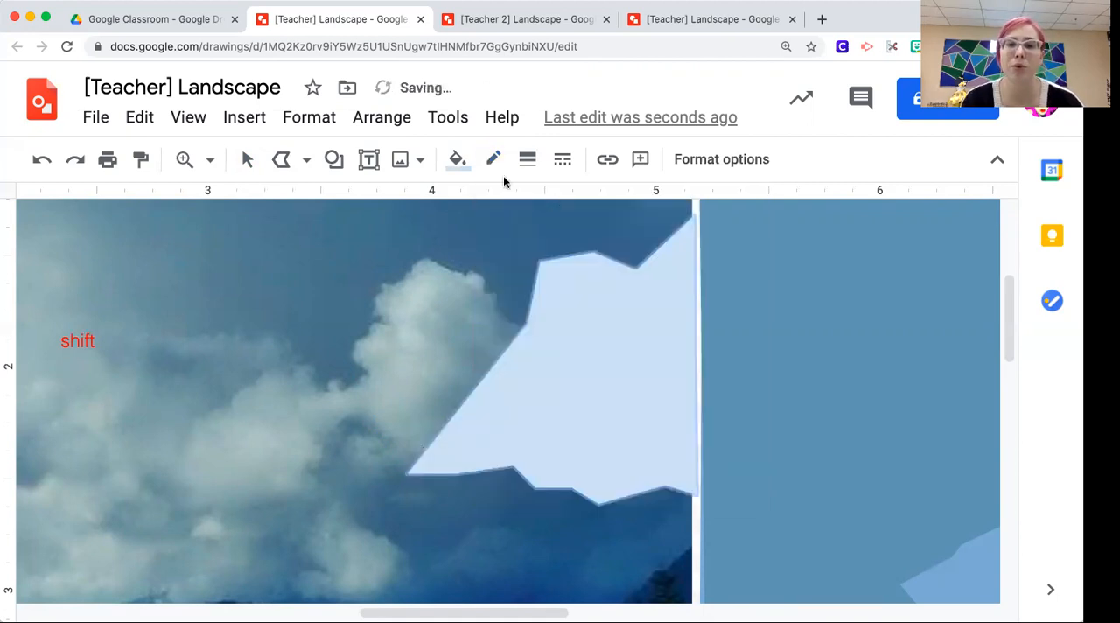
click(493, 158)
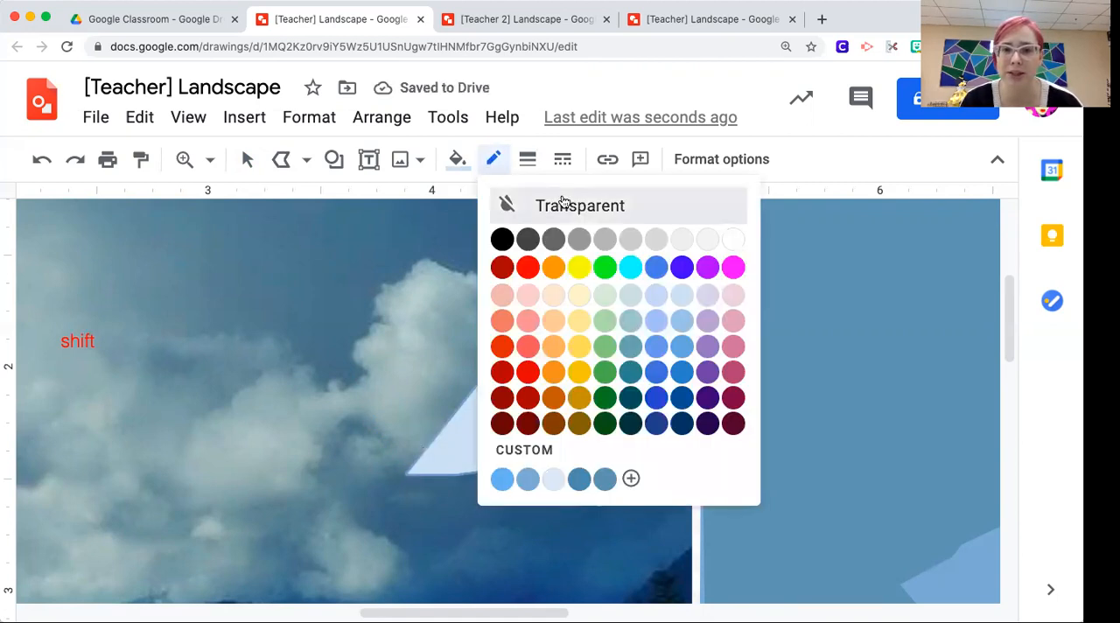
click(458, 159)
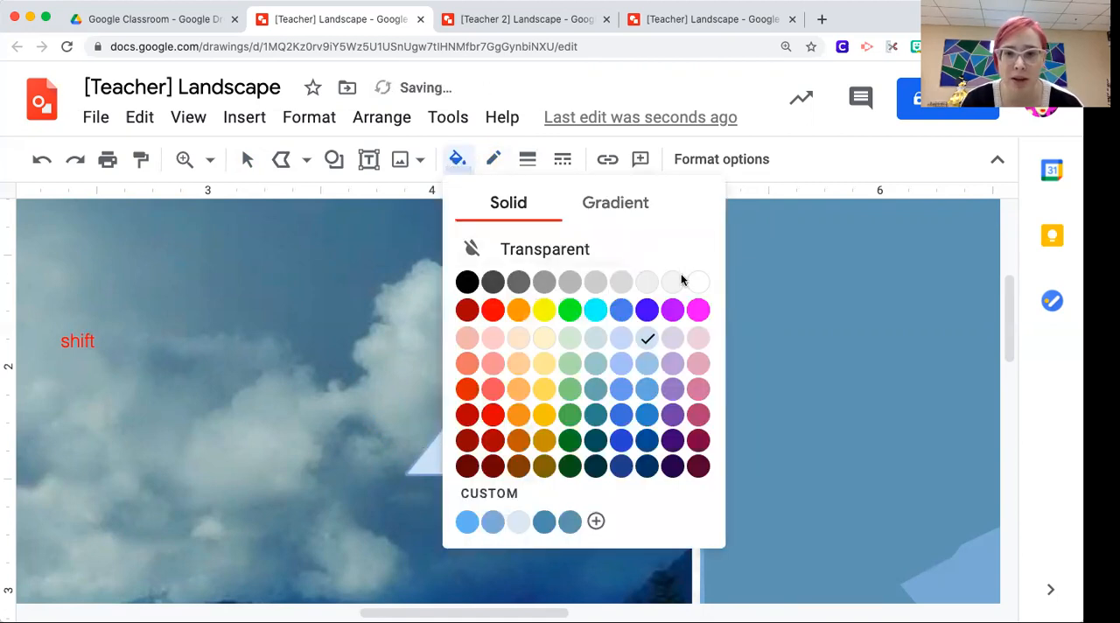
click(699, 281)
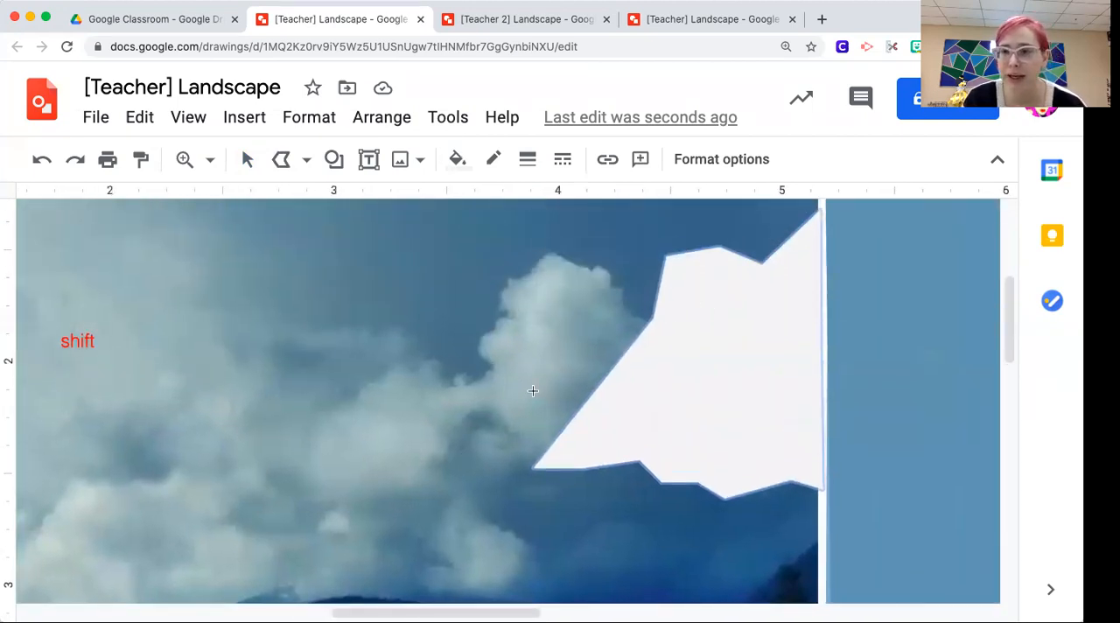
Trace three more cloud pieces over the bright clouds, including a small lower one
drag(637, 229, 665, 328)
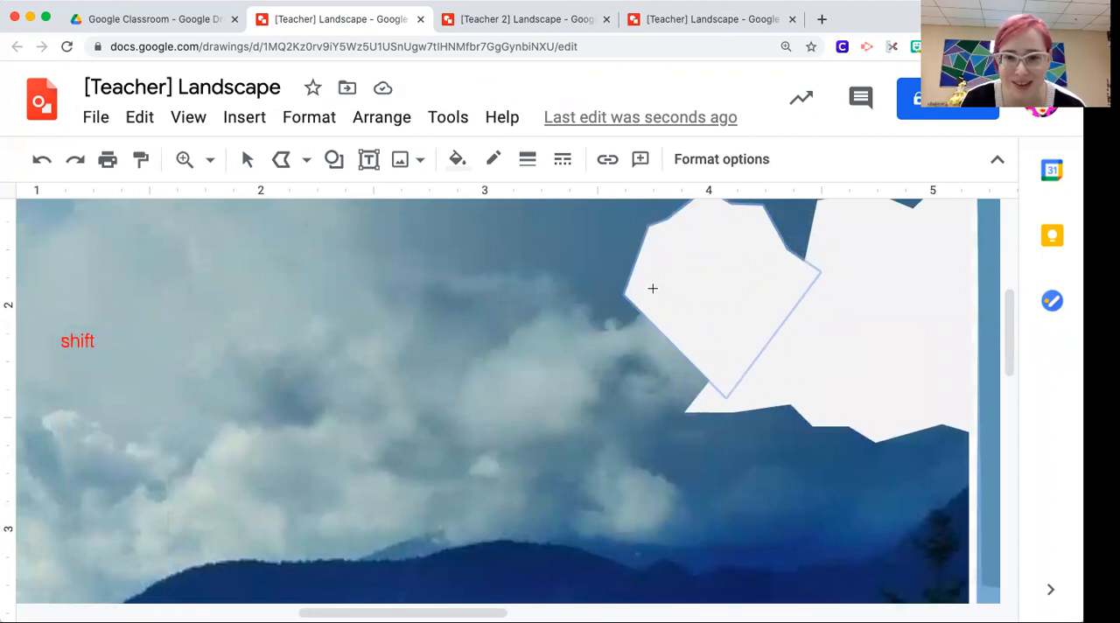
drag(652, 289, 459, 355)
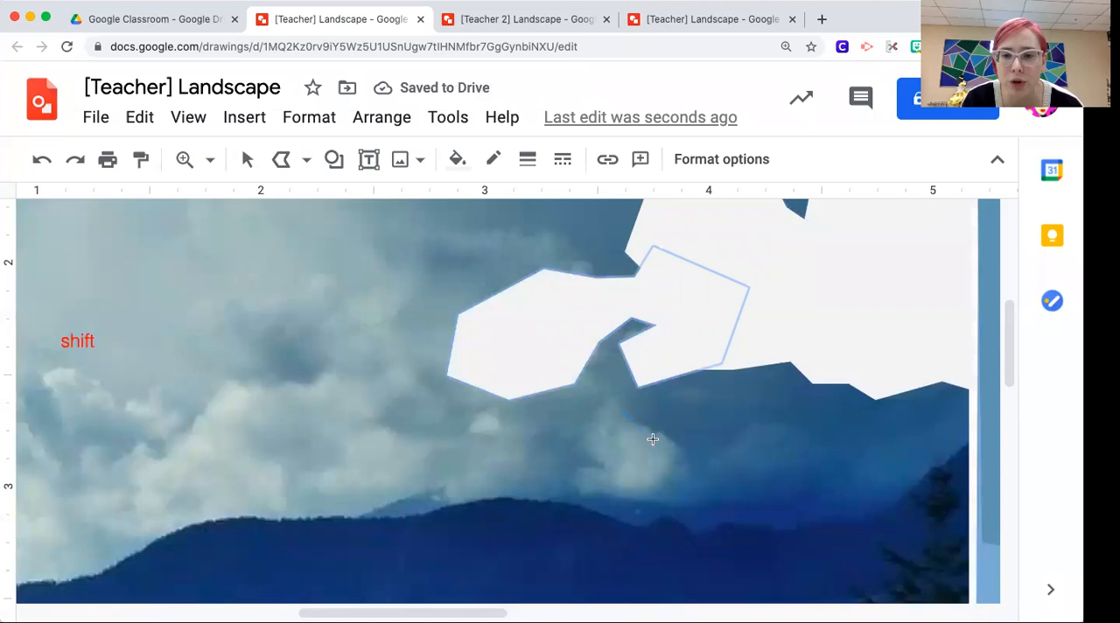
drag(651, 438, 629, 490)
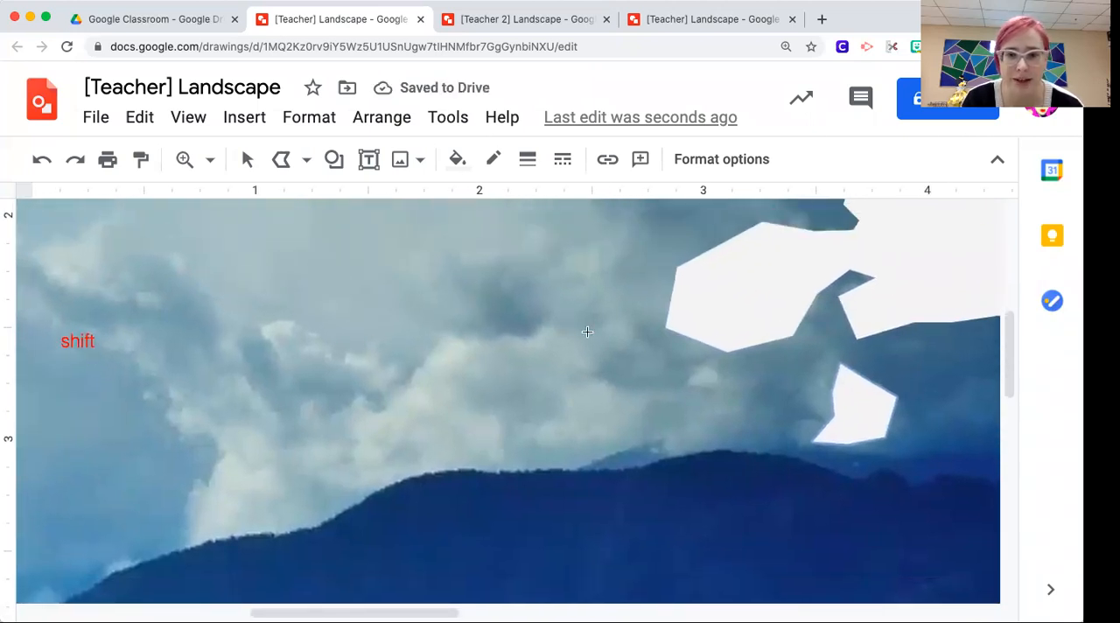
Trace a large polyline cloud over the bright clouds just above the mountain ridge
drag(442, 332, 600, 335)
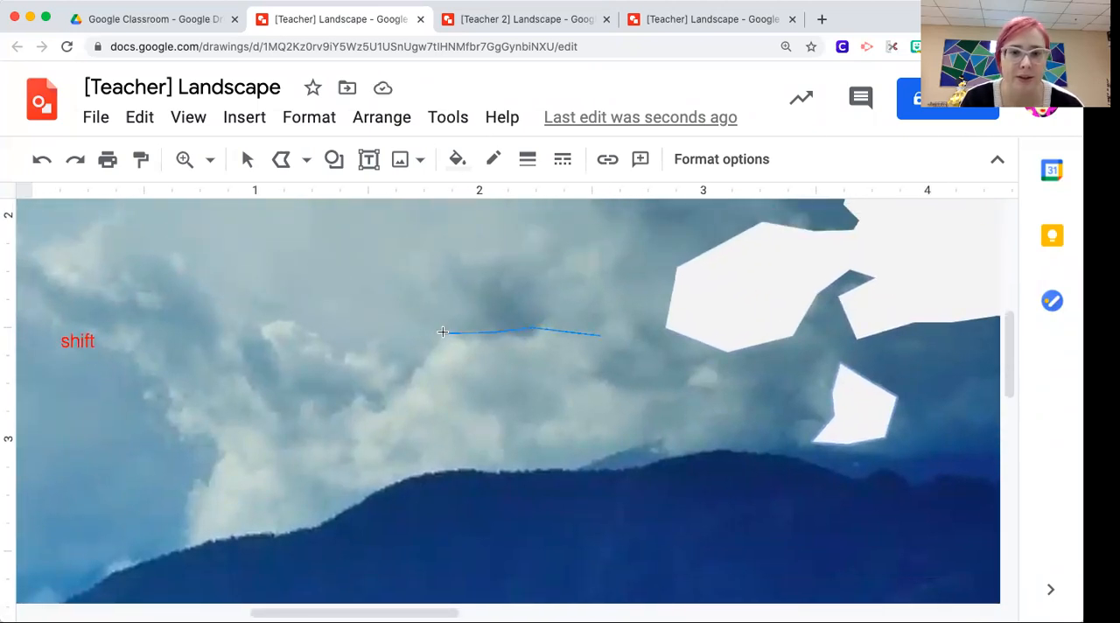
drag(442, 333, 307, 439)
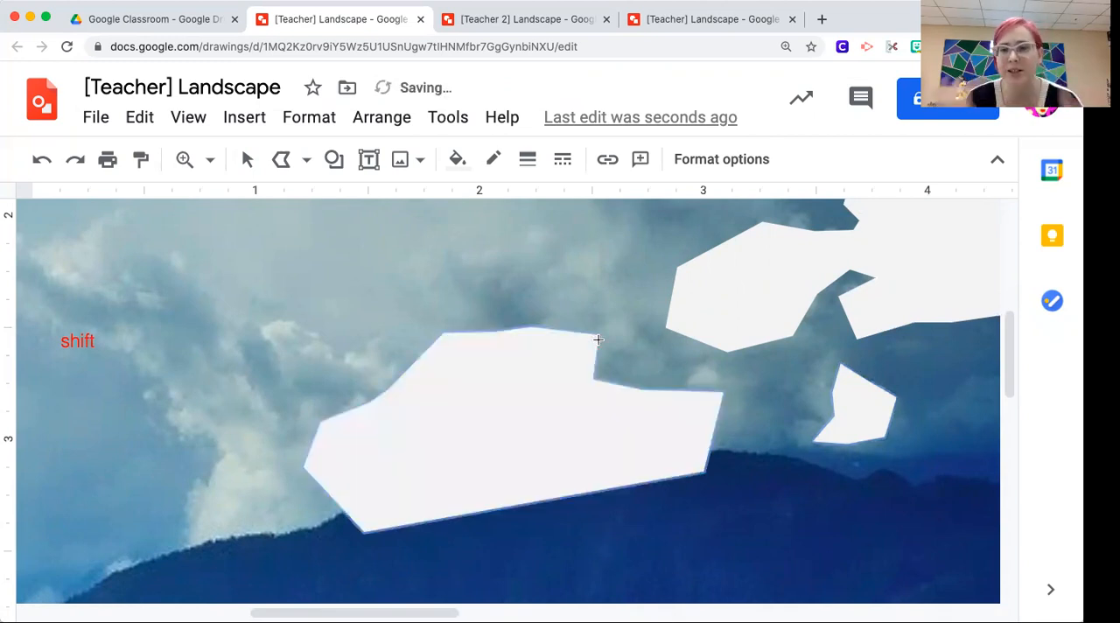
scroll(right, 3)
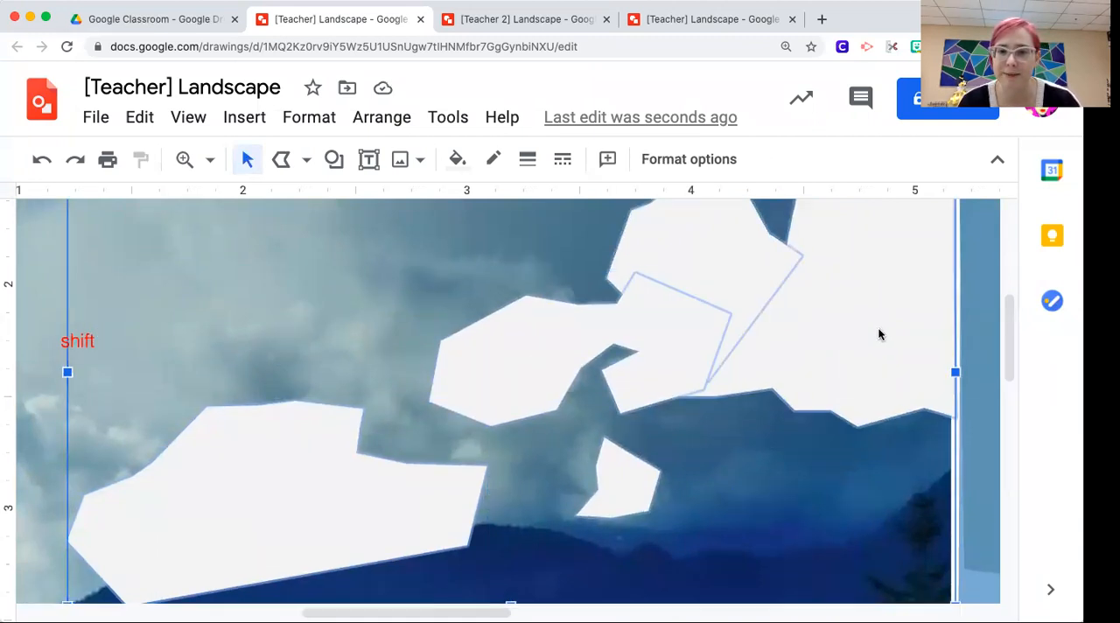
Set the cloud shapes' border to transparent and apply a semi-transparent pale fill
click(493, 159)
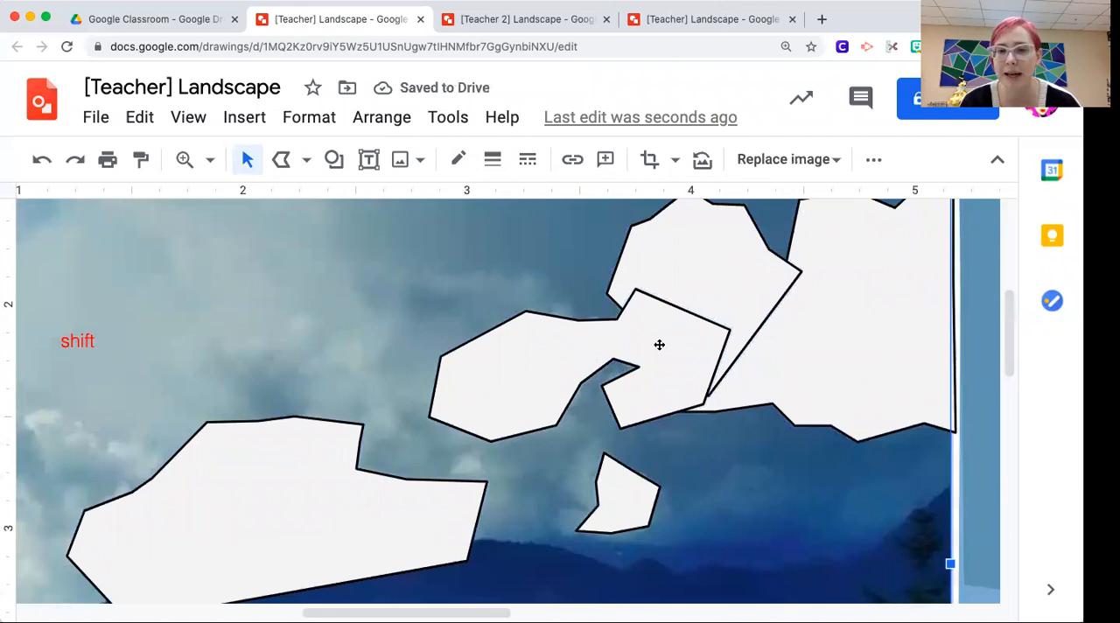
mouse_move(367, 413)
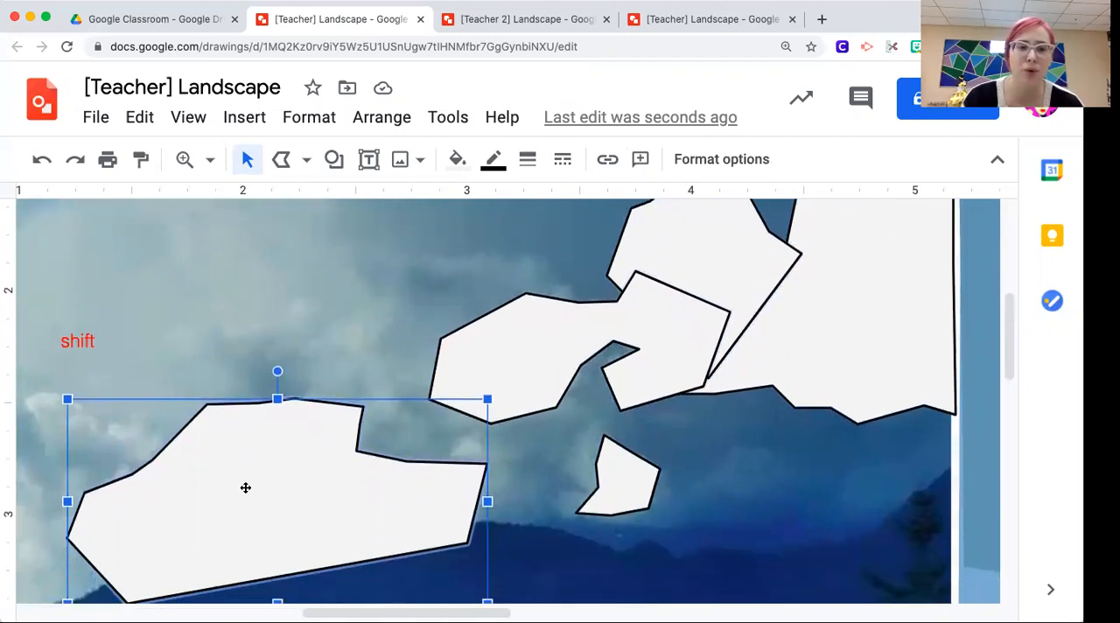
mouse_move(491, 364)
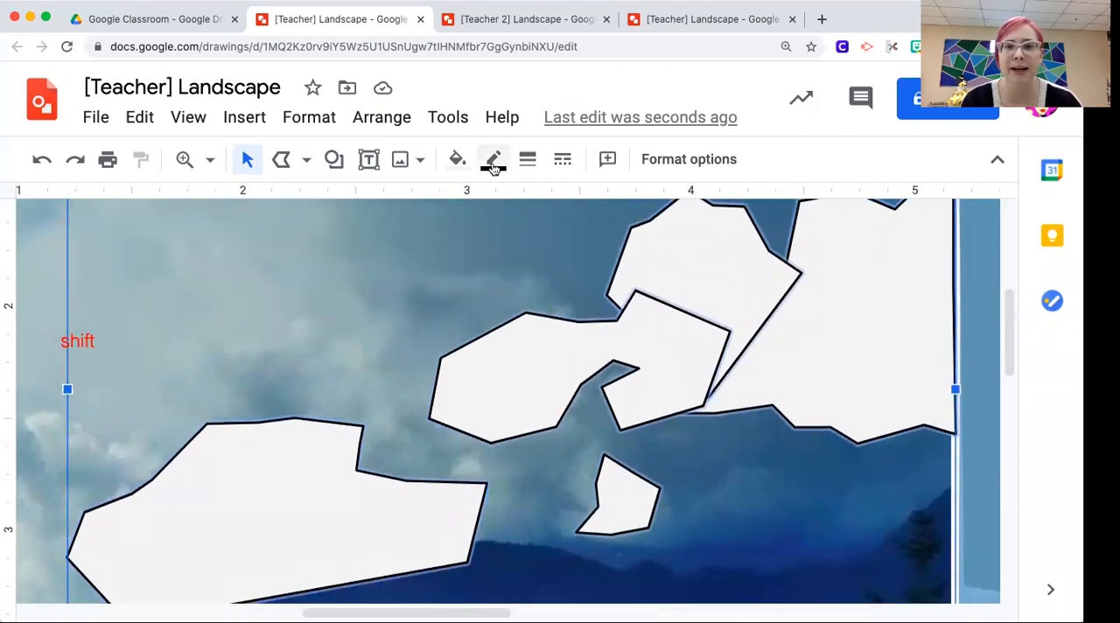
click(492, 160)
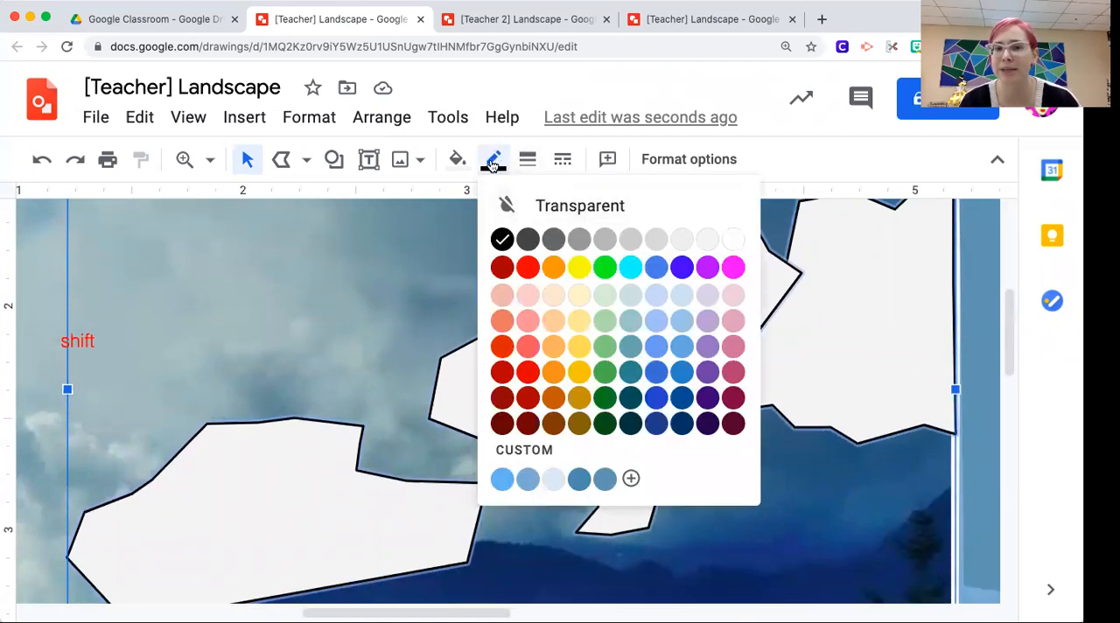
click(505, 203)
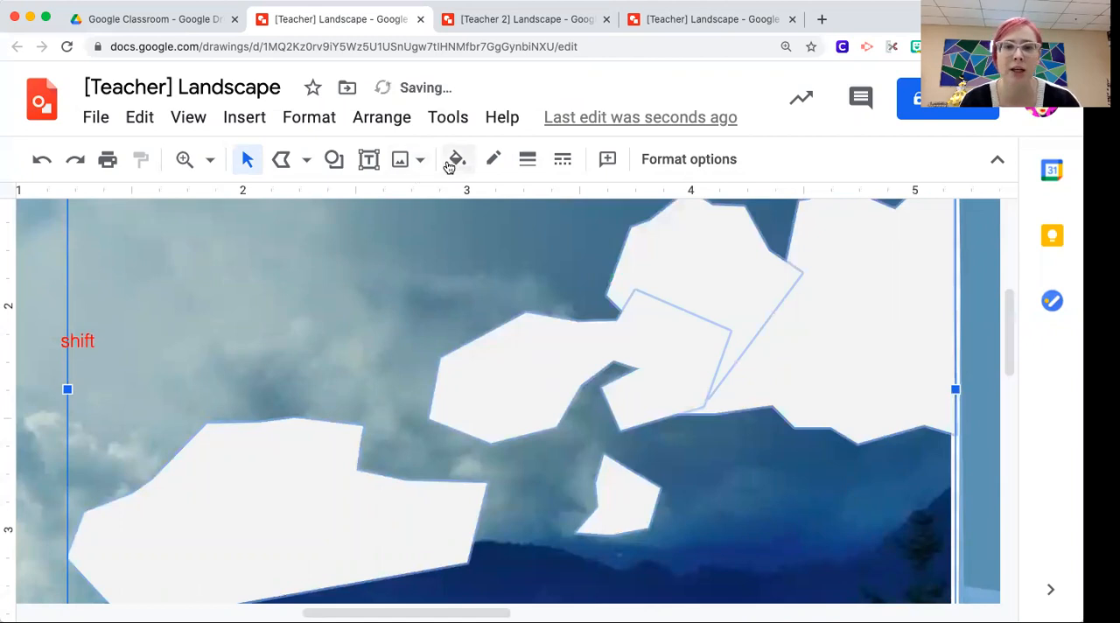
click(455, 159)
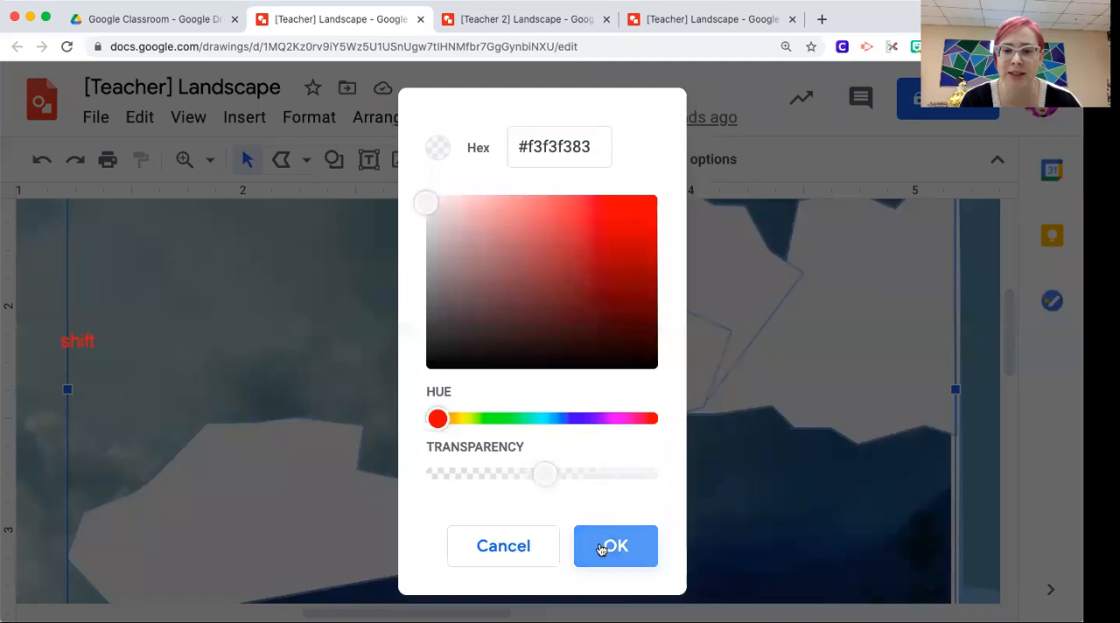
click(615, 545)
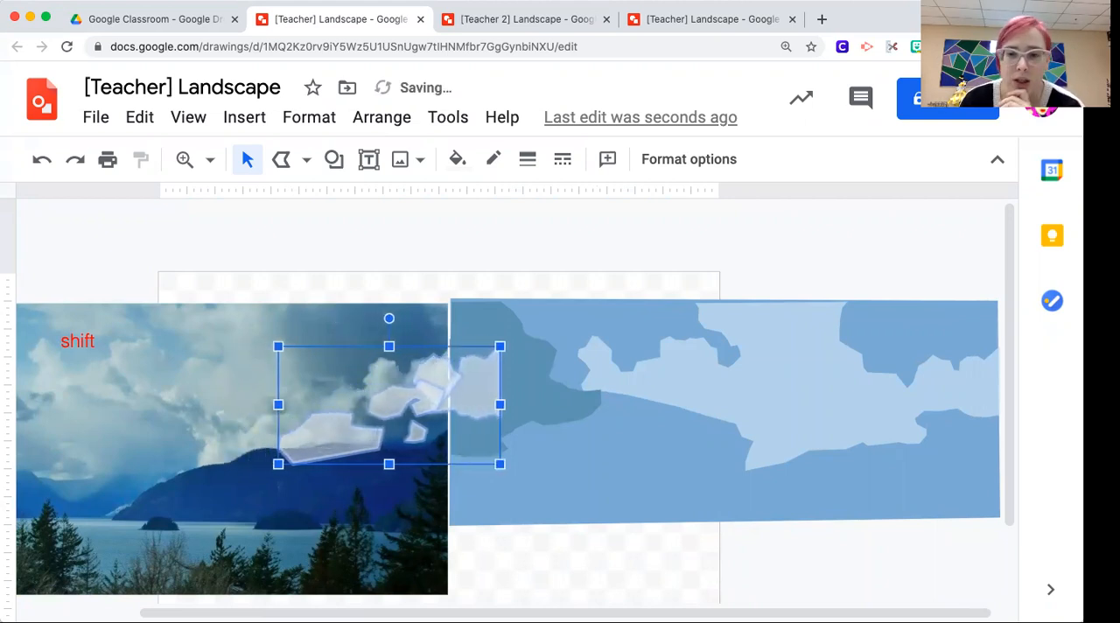
Drag the clouds into the right half of the blue sky drawing
drag(390, 404, 500, 404)
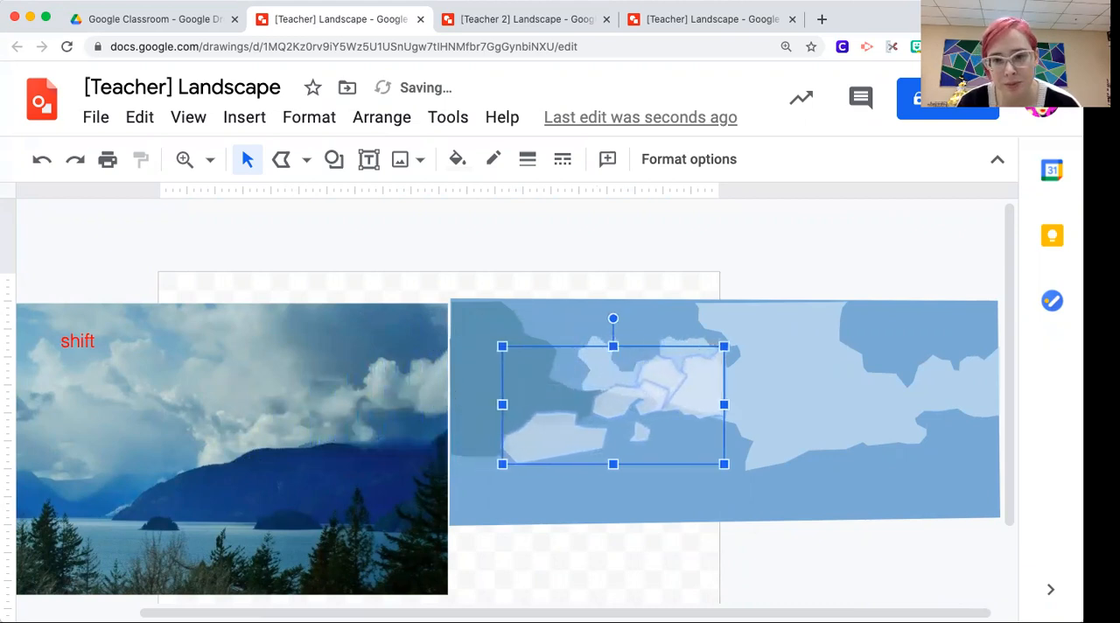
drag(613, 404, 725, 404)
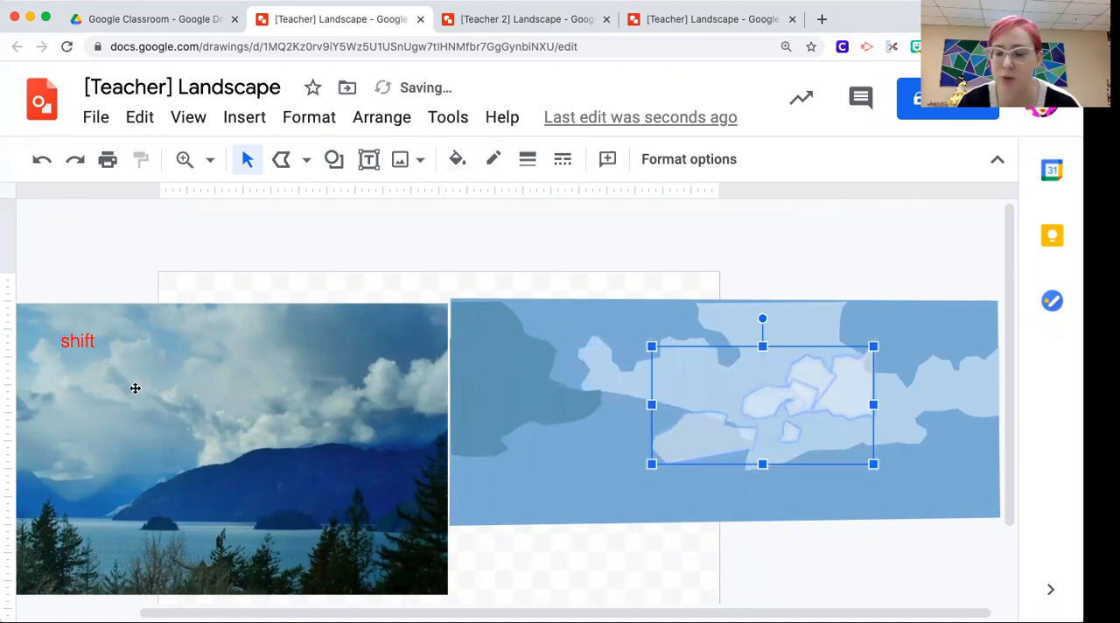
drag(762, 404, 851, 405)
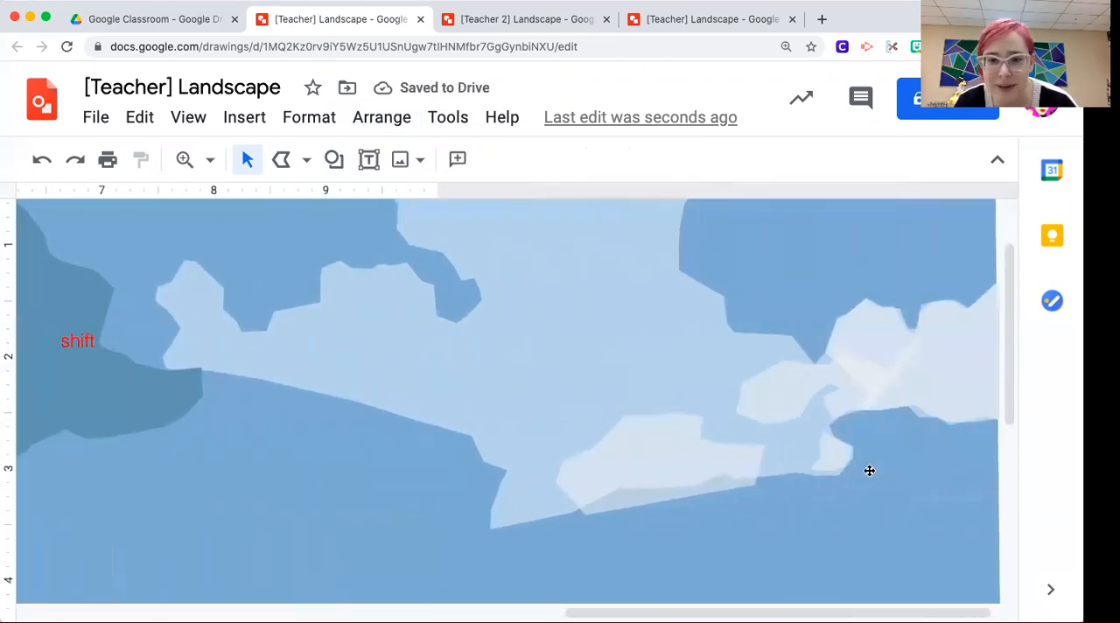
Select the cloud group and try fill swatches until a solid light grey is applied
click(869, 471)
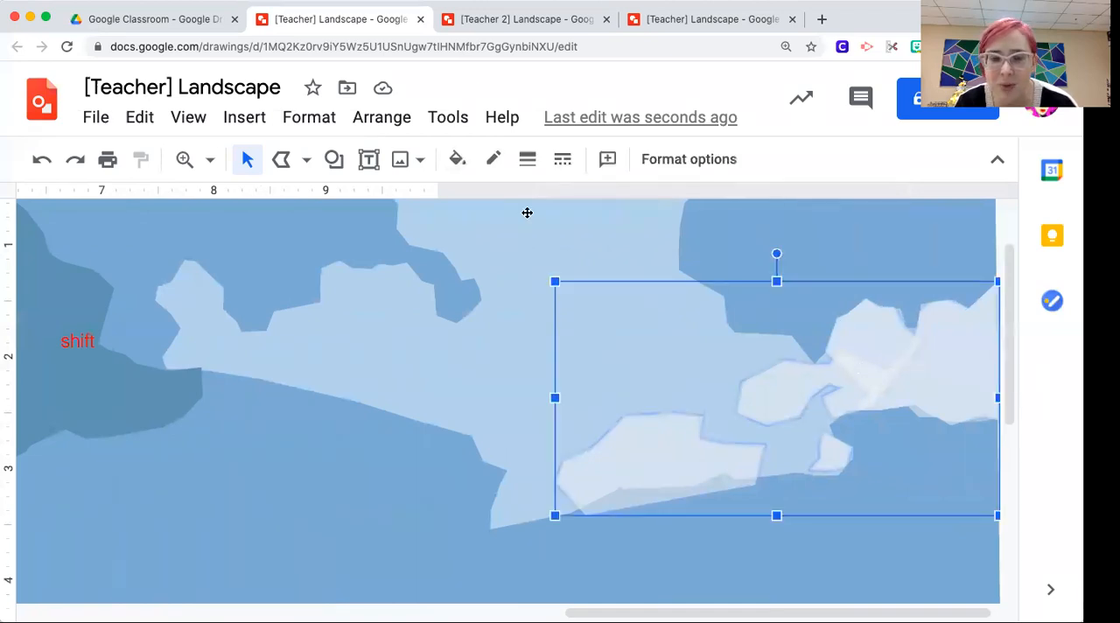
click(456, 158)
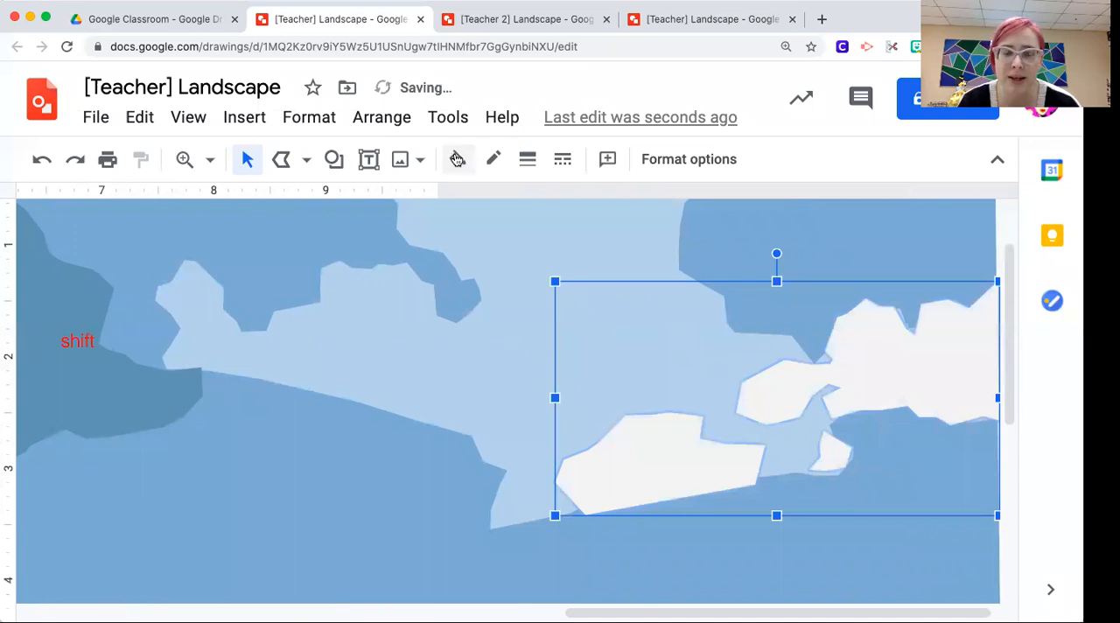
click(456, 158)
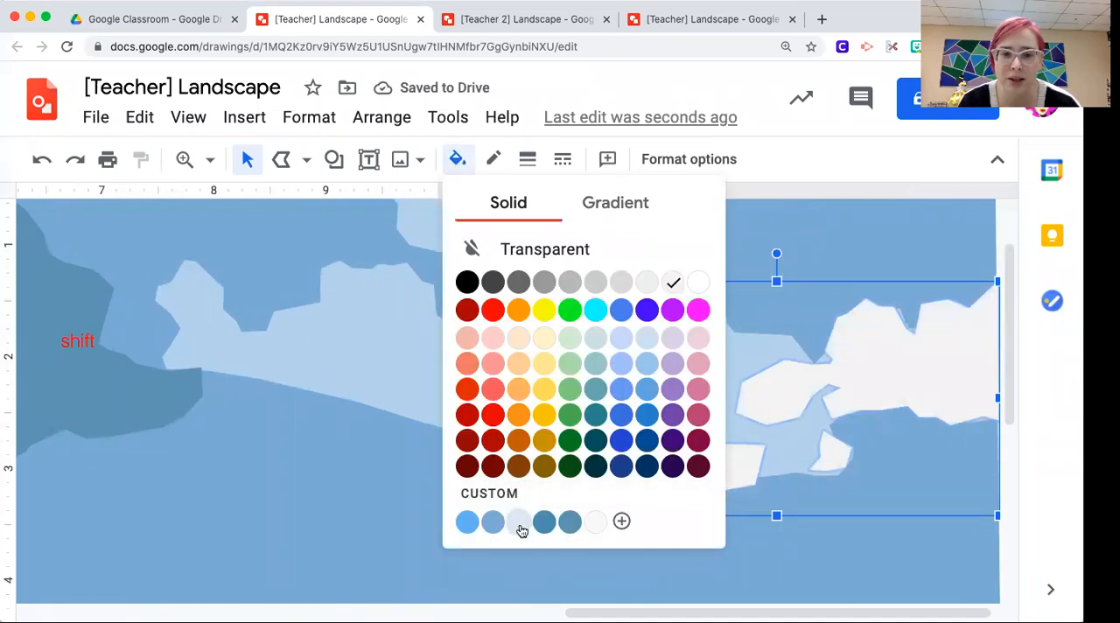
click(493, 522)
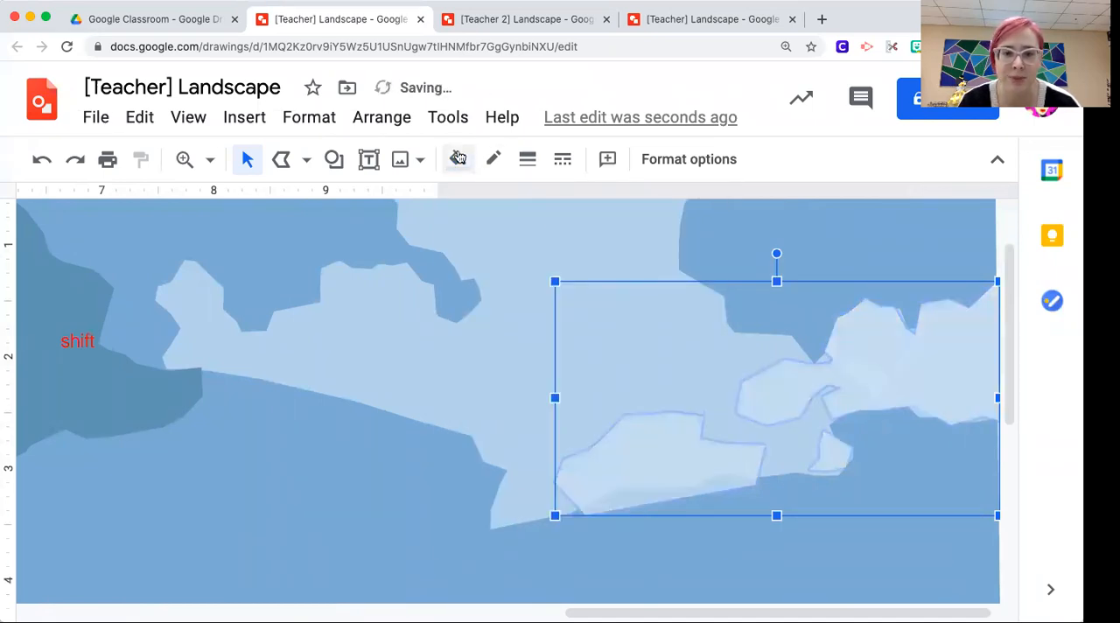
click(457, 158)
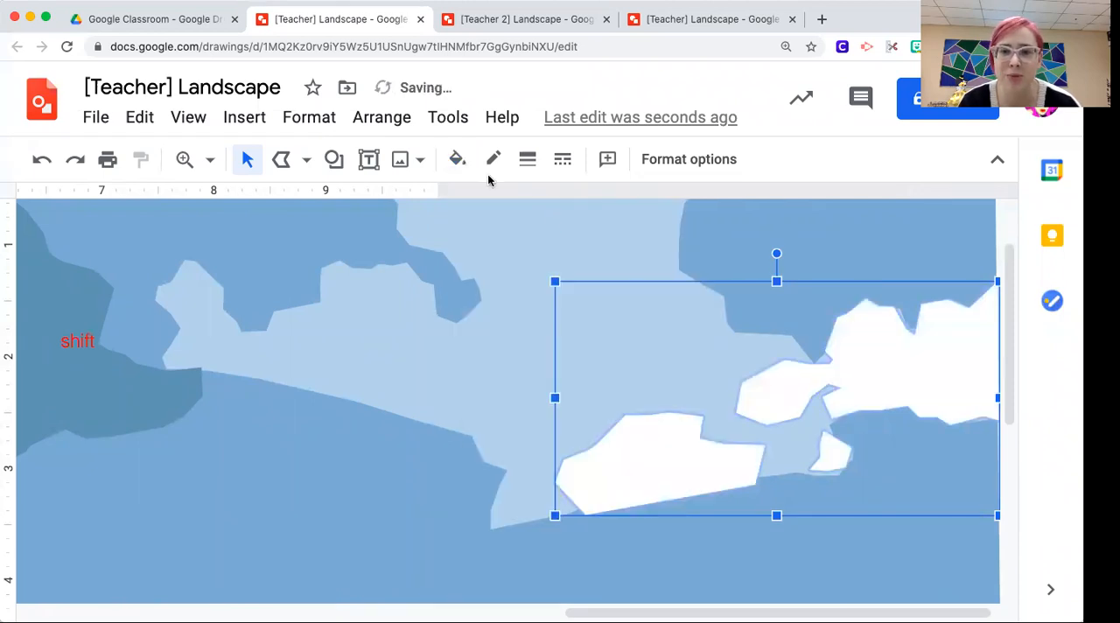
click(457, 159)
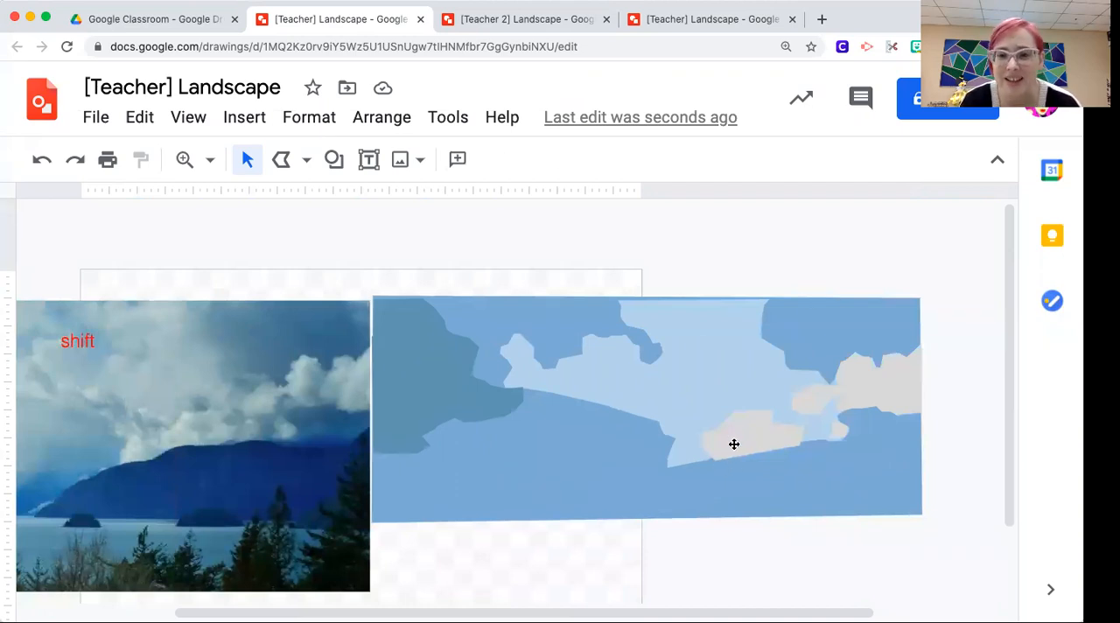
Apply a custom light grey-blue fill (#b2ccd8) to the grouped clouds
click(457, 159)
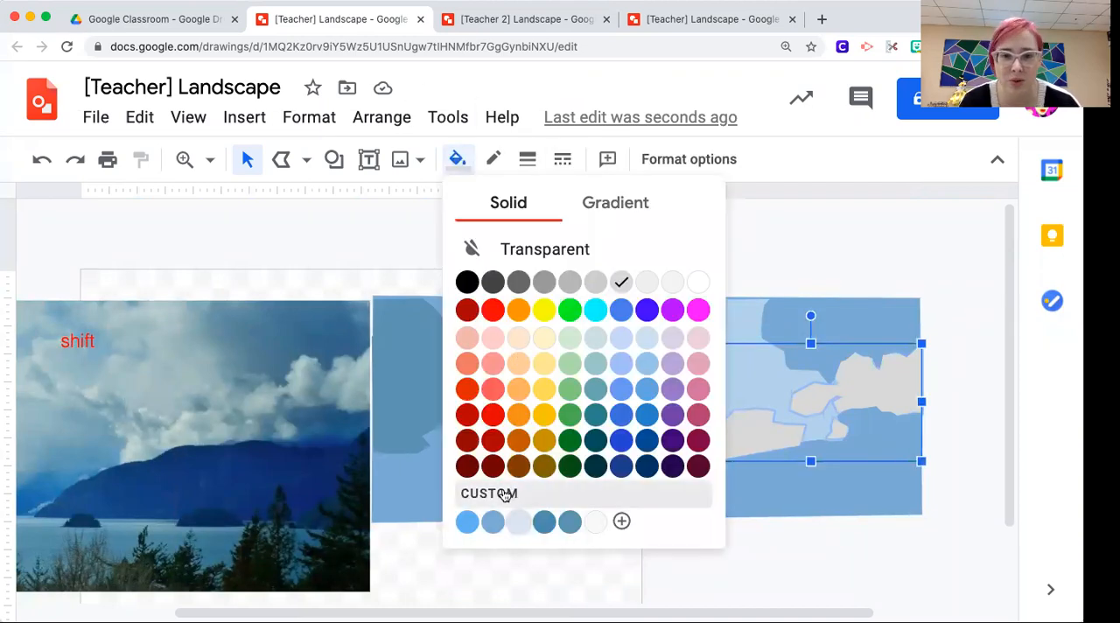
click(489, 494)
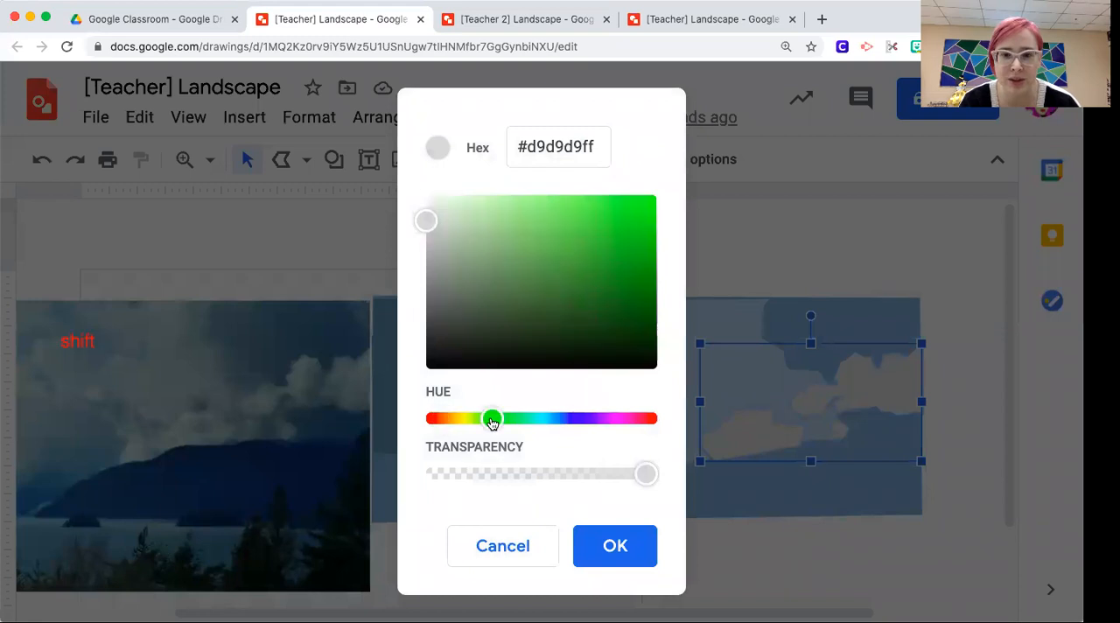
drag(493, 418, 552, 418)
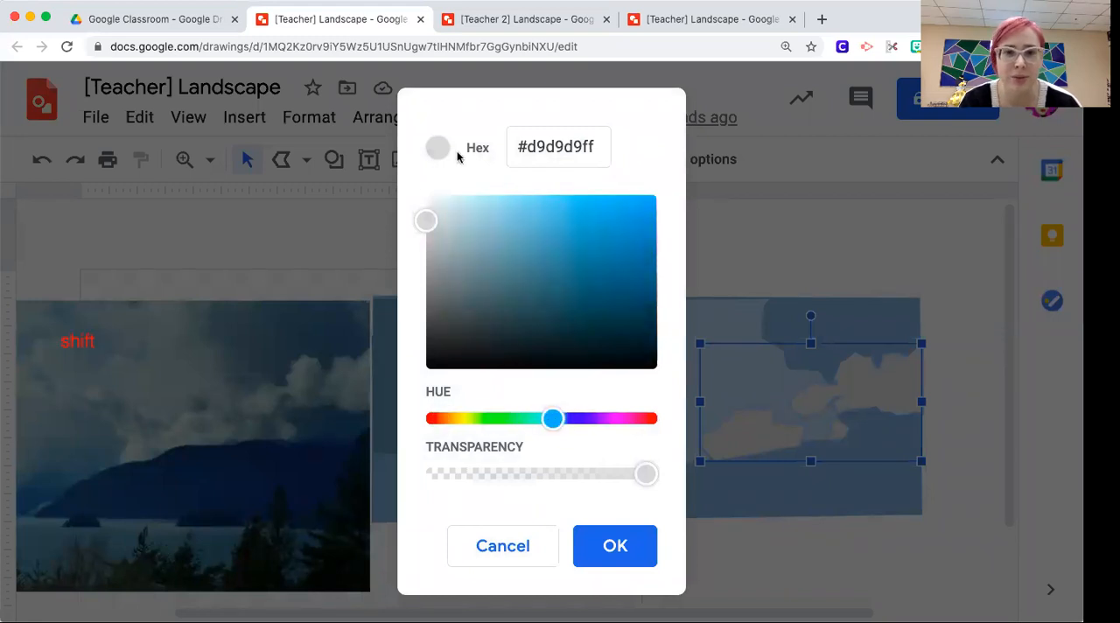
click(466, 221)
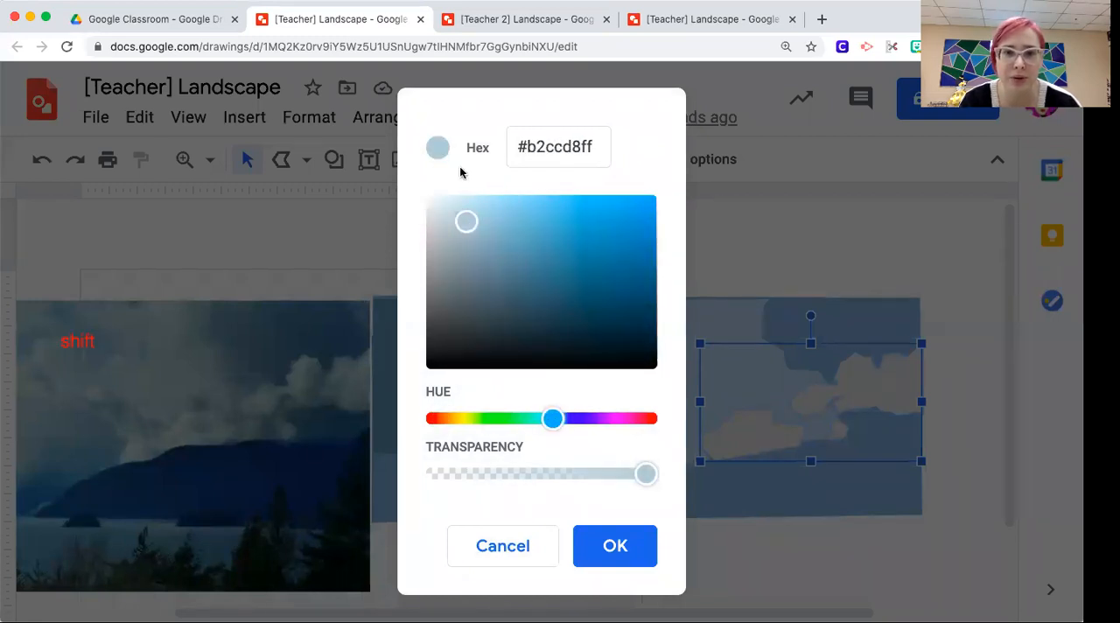
click(615, 546)
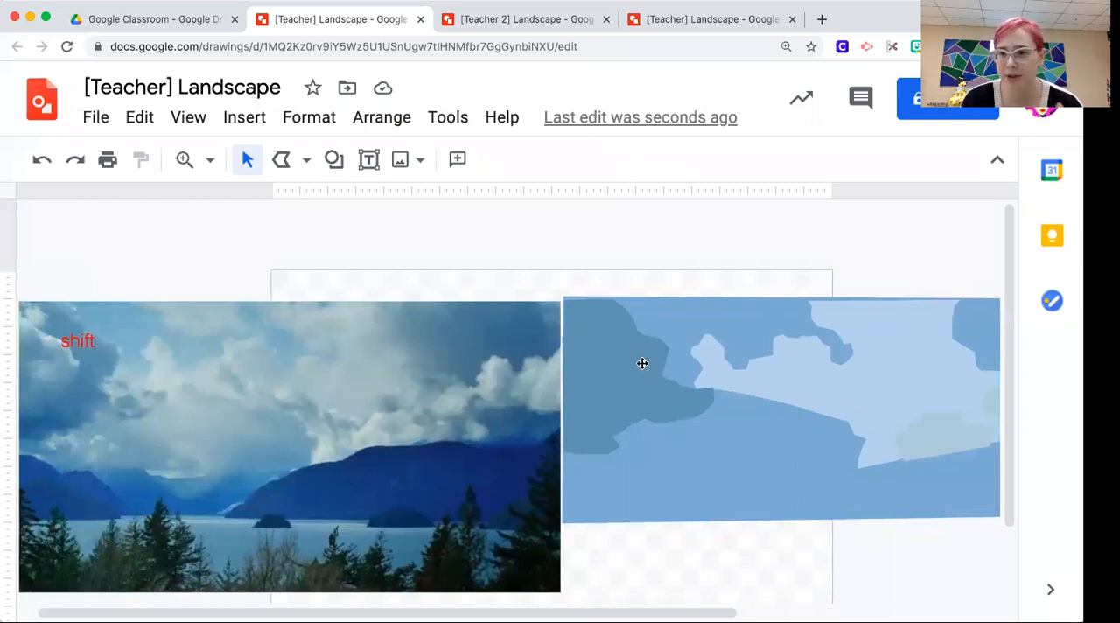
mouse_move(585, 394)
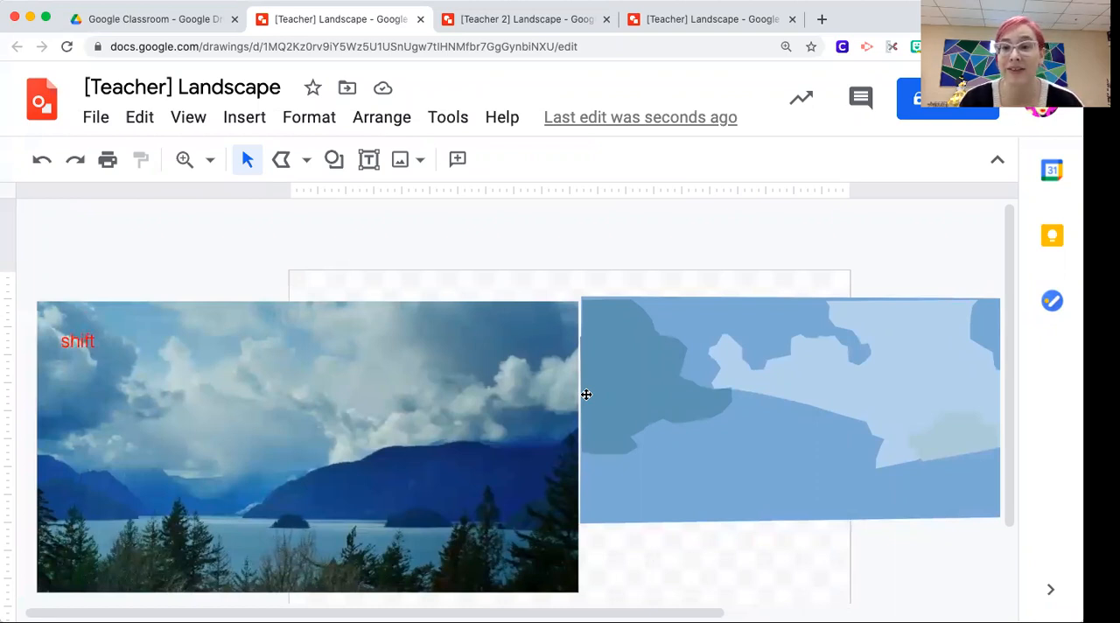
mouse_move(704, 353)
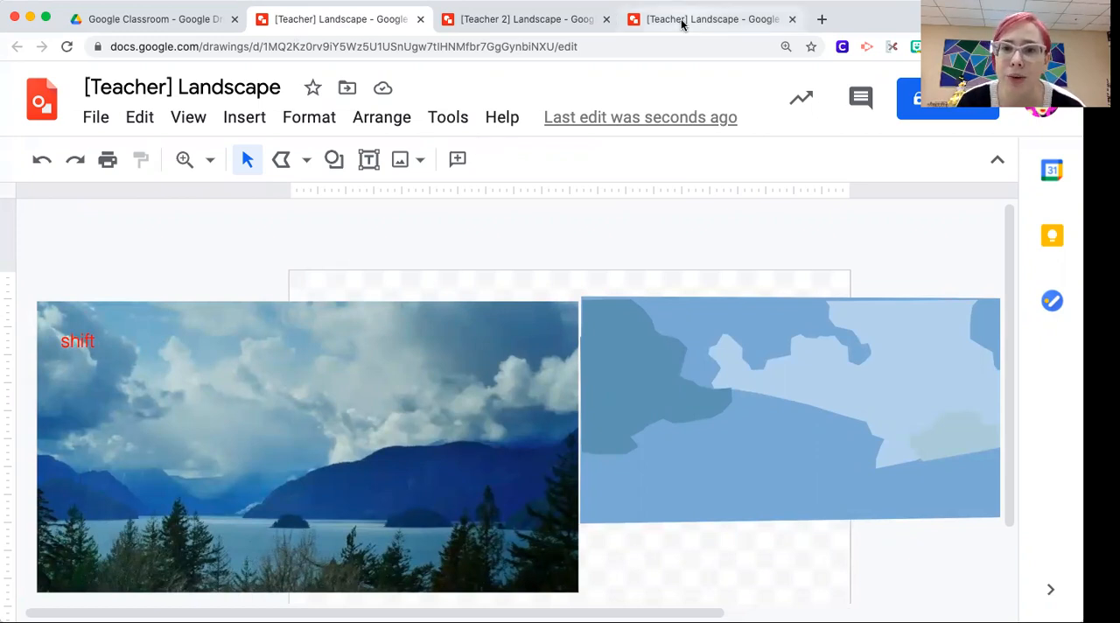
click(709, 18)
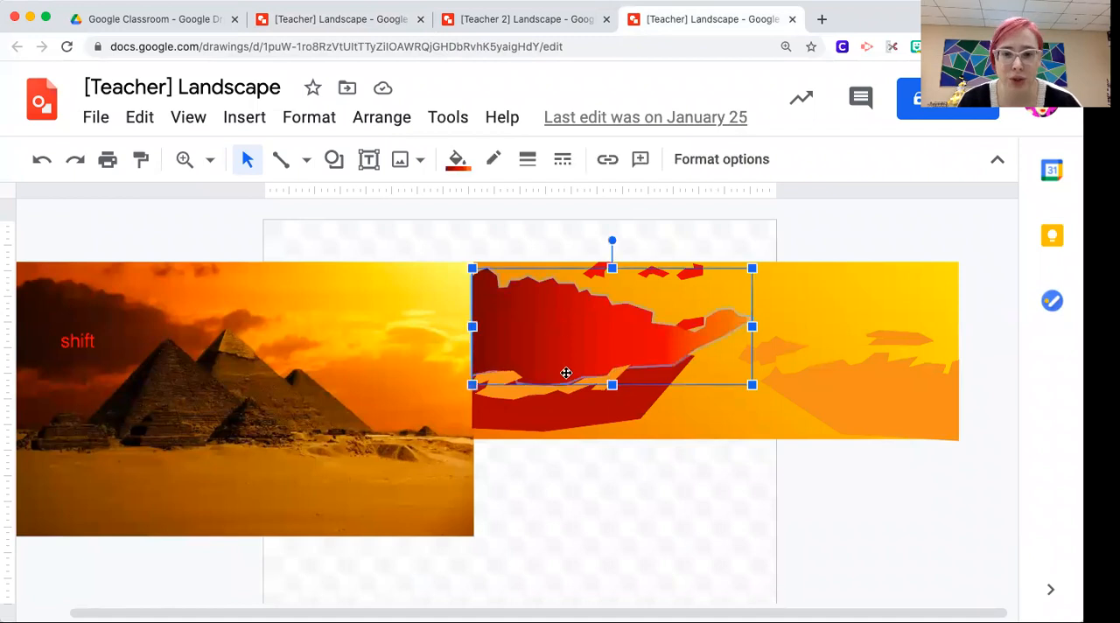
mouse_move(738, 484)
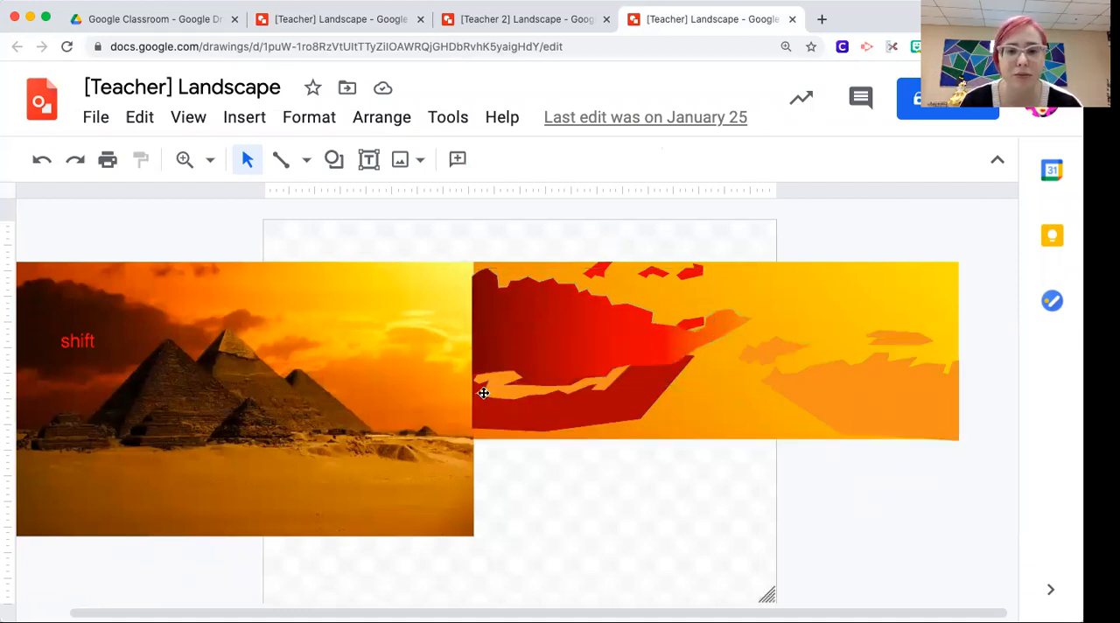
drag(483, 392, 704, 362)
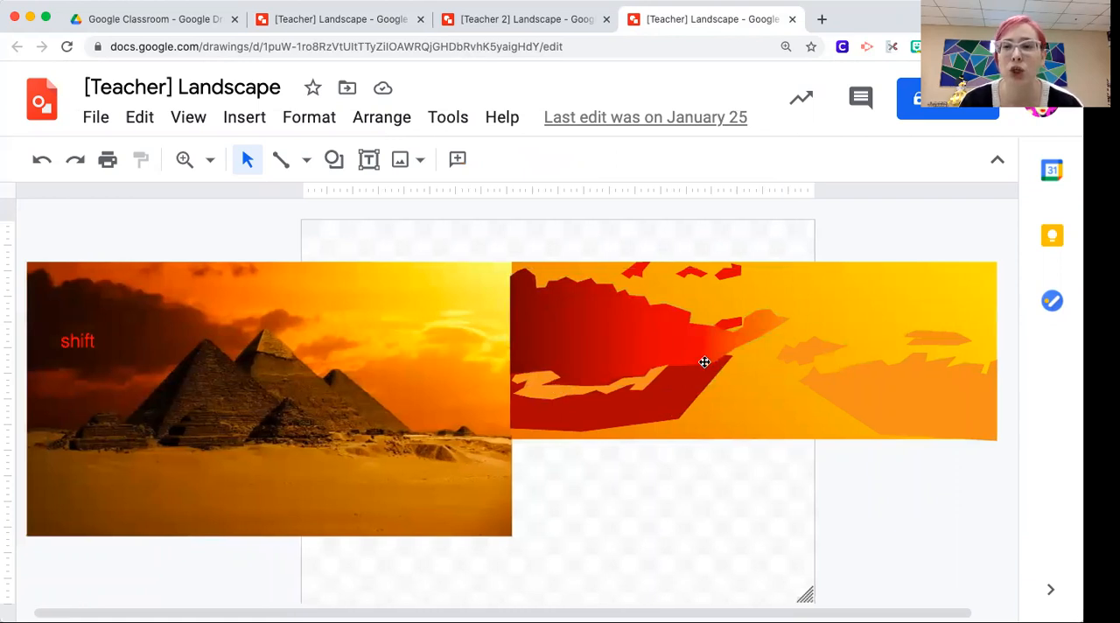
mouse_move(635, 466)
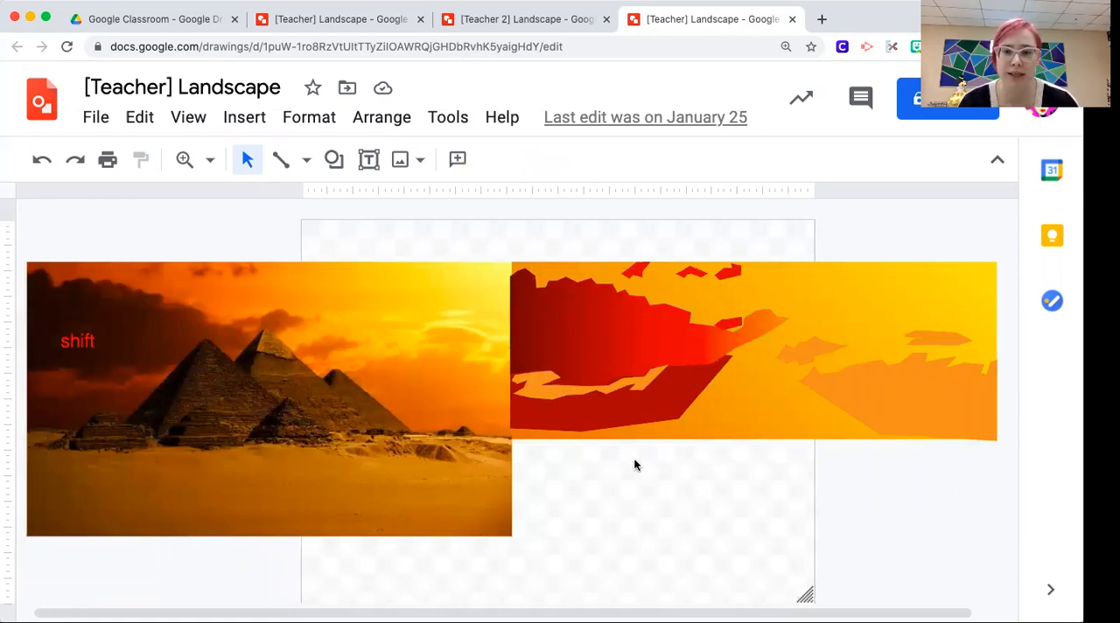
mouse_move(755, 335)
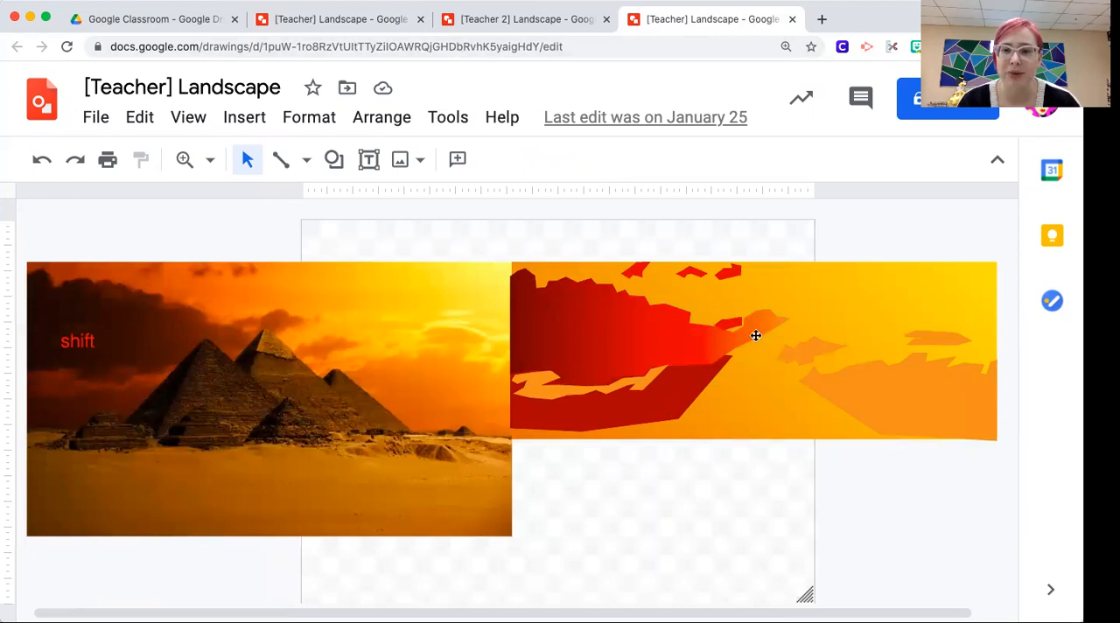
mouse_move(636, 449)
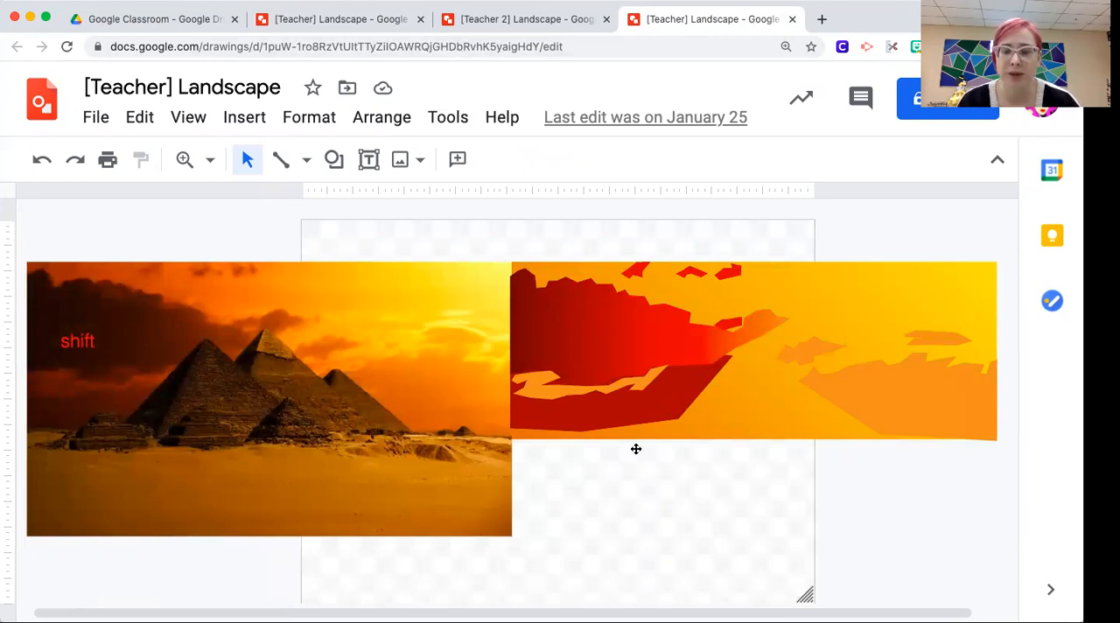
mouse_move(621, 68)
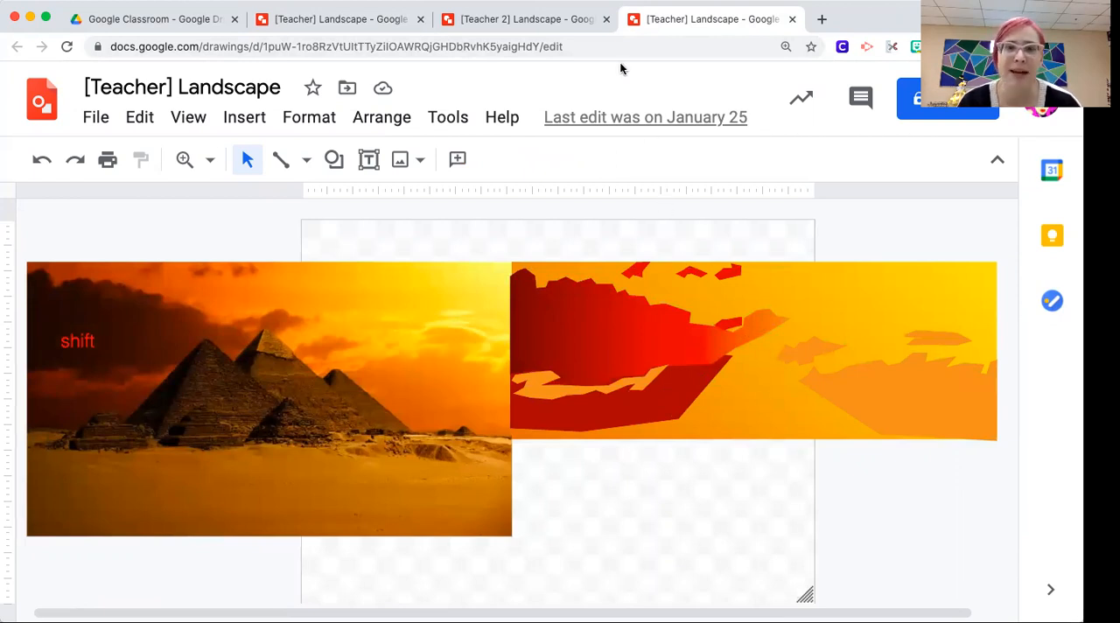
click(521, 19)
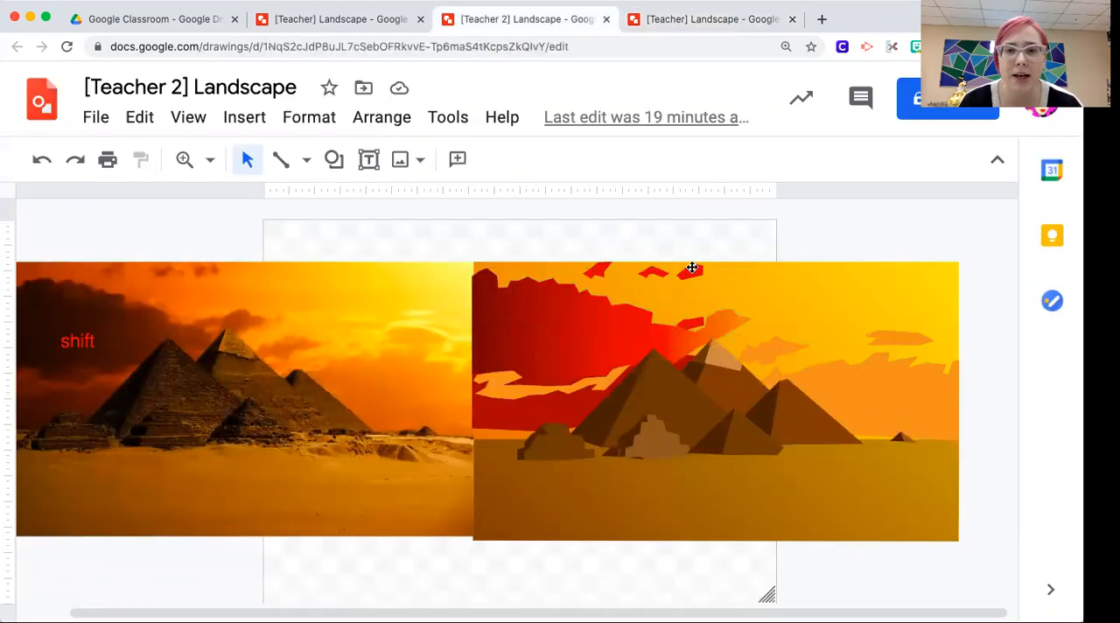
mouse_move(907, 477)
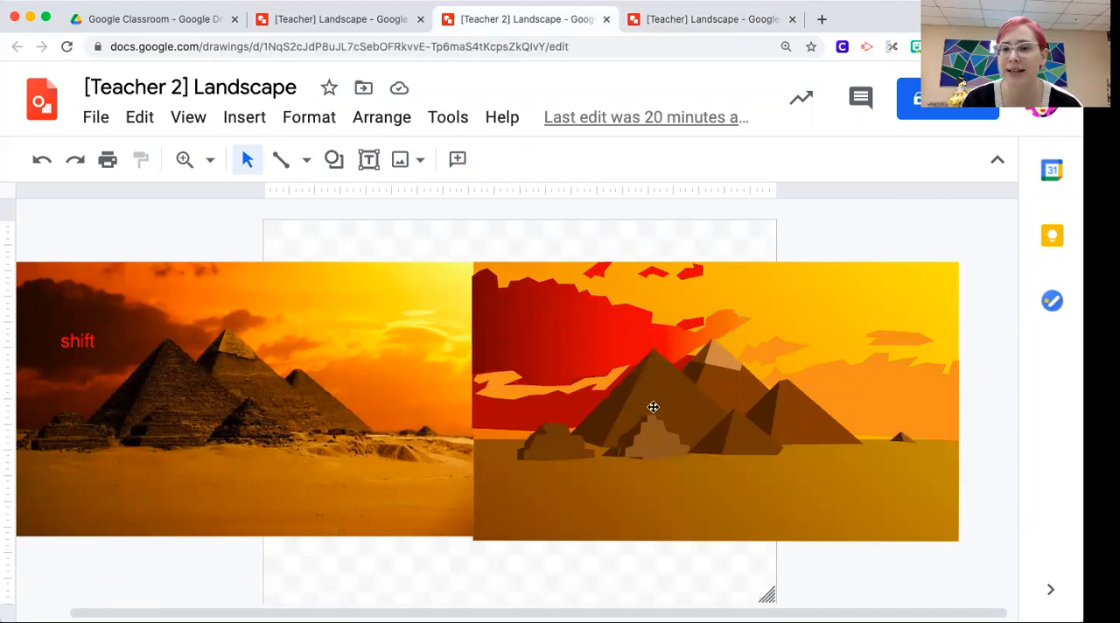
mouse_move(672, 361)
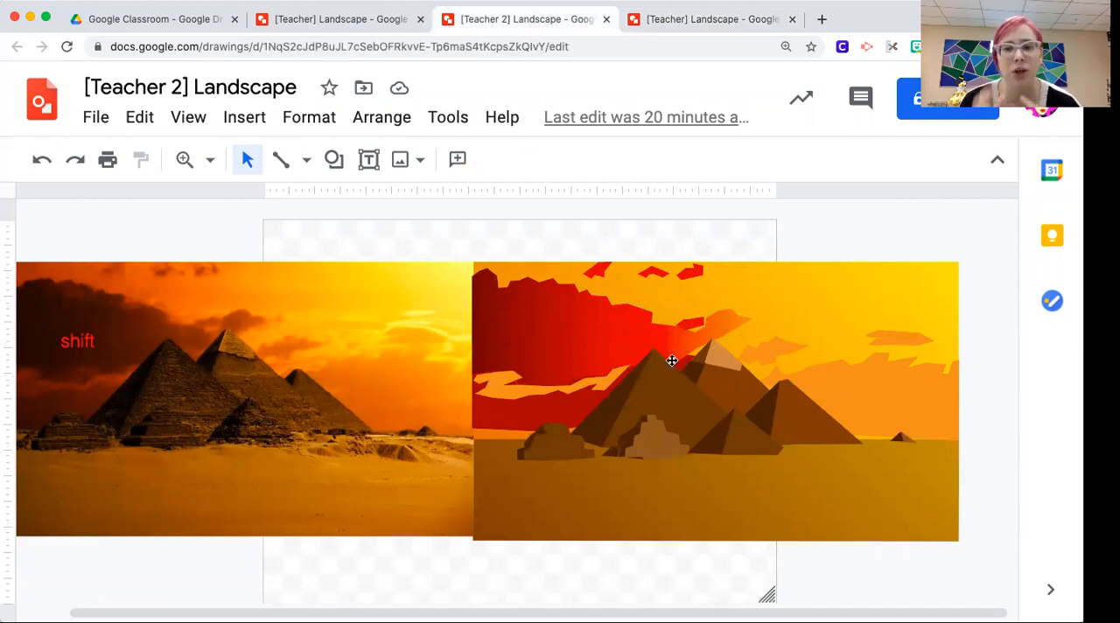
mouse_move(442, 96)
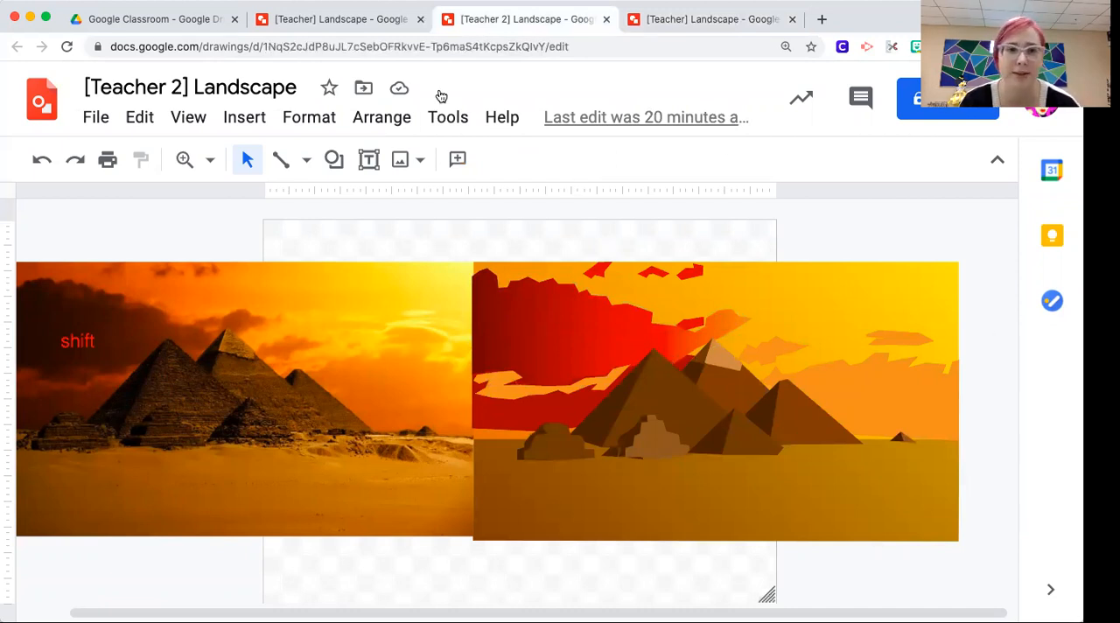
click(337, 19)
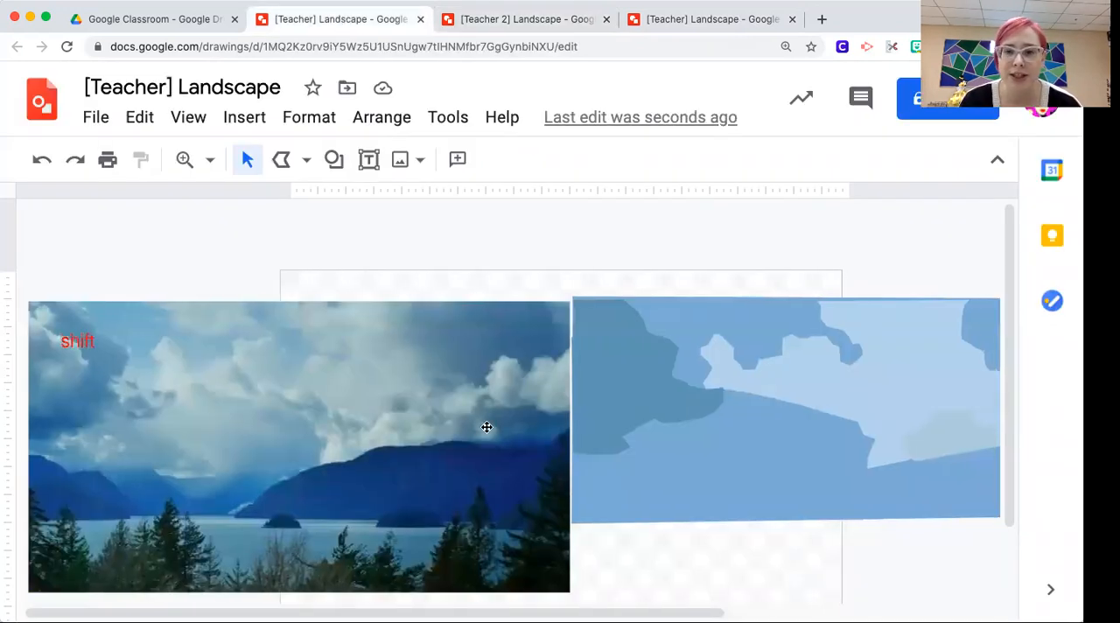
Add a text note: 'solid color background', 'cloud shapes', 'all the cloud shapes!'
click(244, 117)
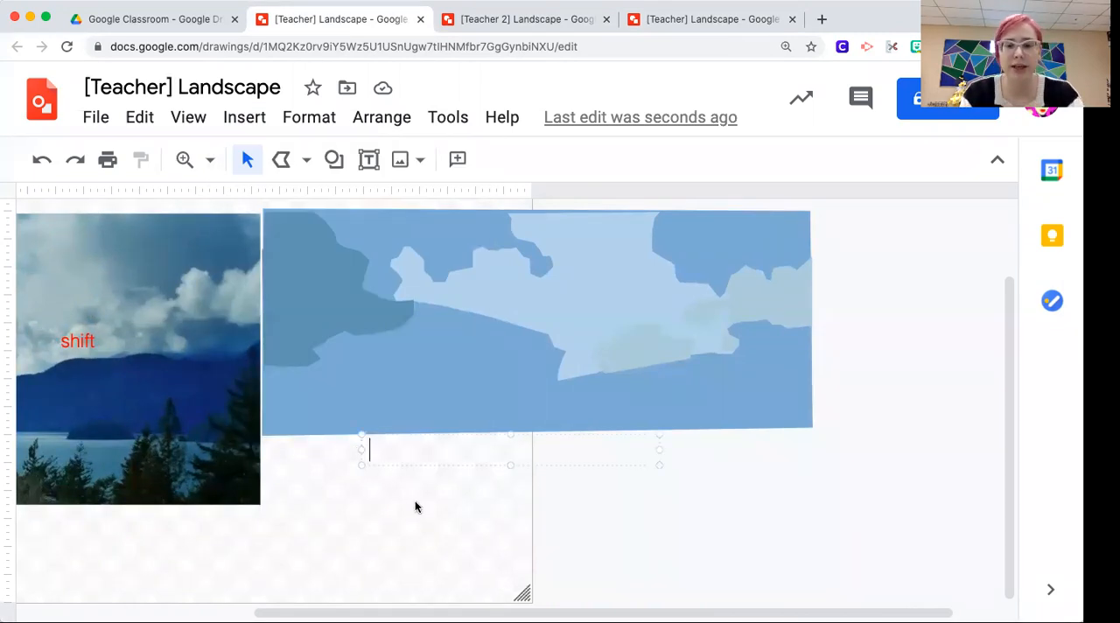
text(solid)
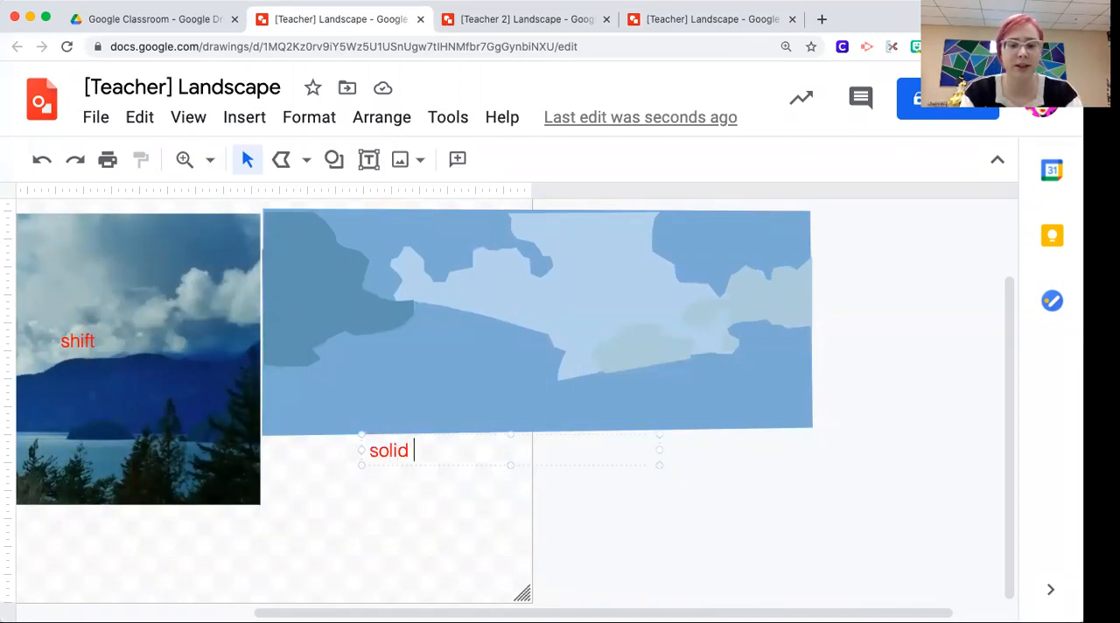
text(color bacgroun)
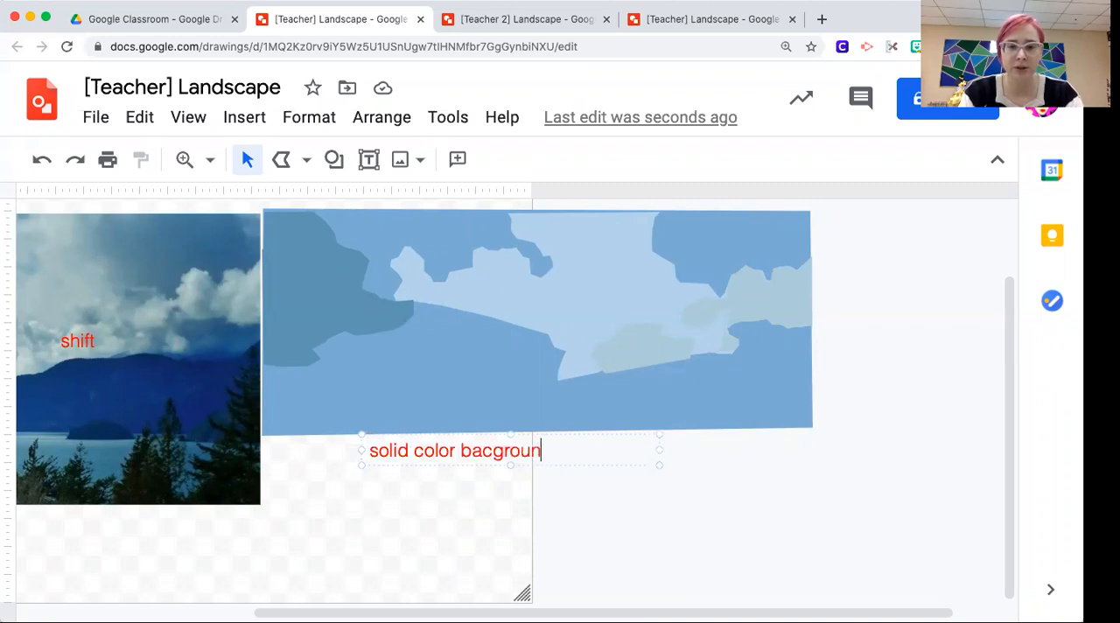
text(kground)
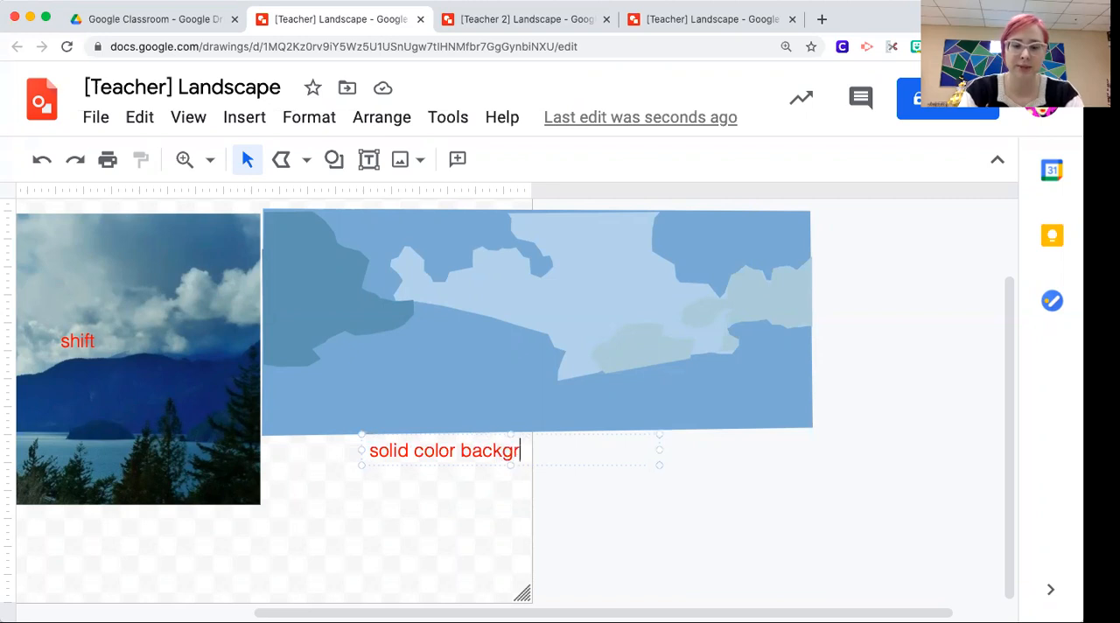
text(ound)
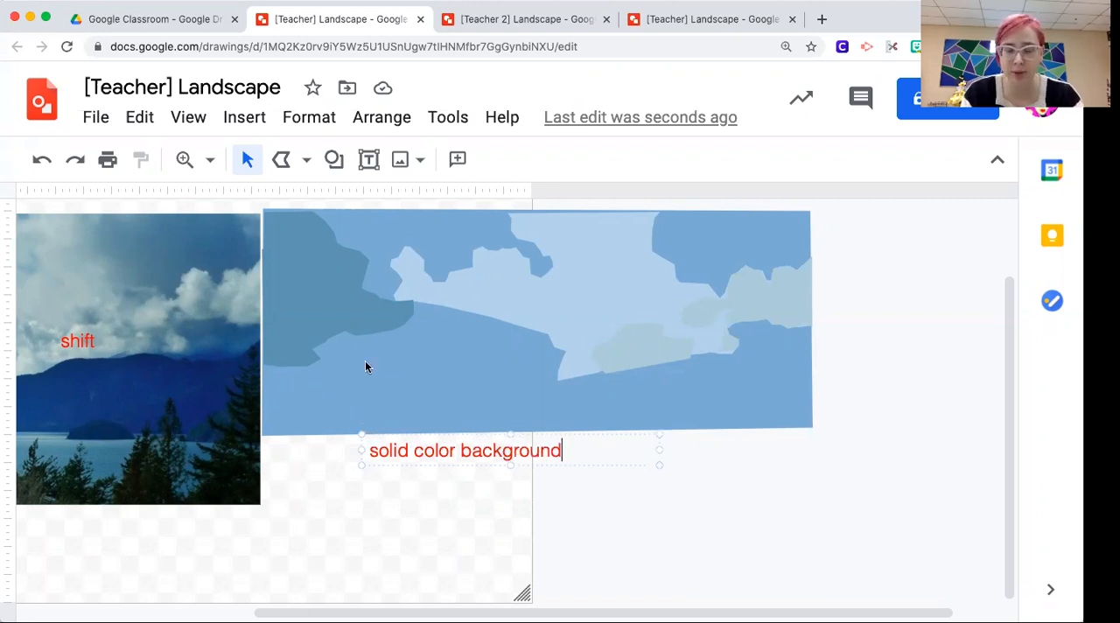
text(cloud)
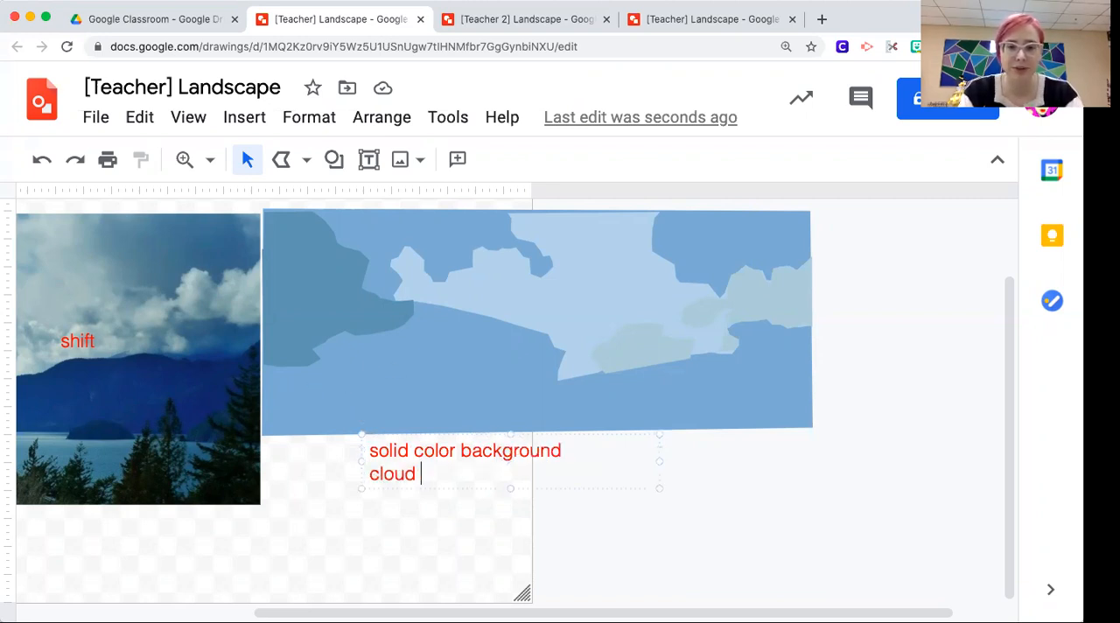
text(shapes)
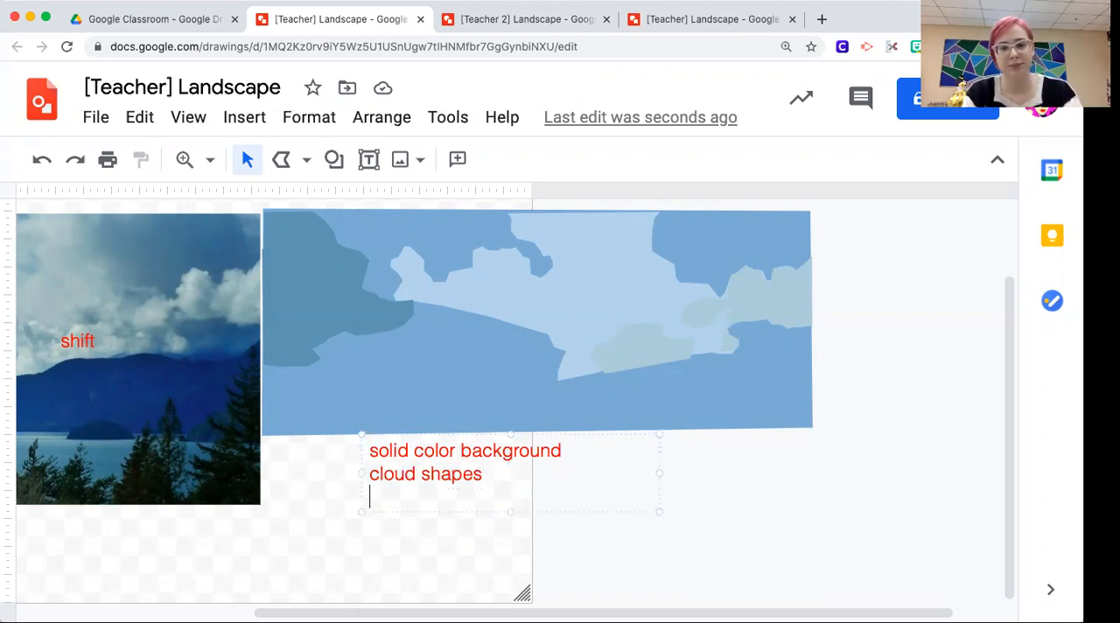
text(all the c)
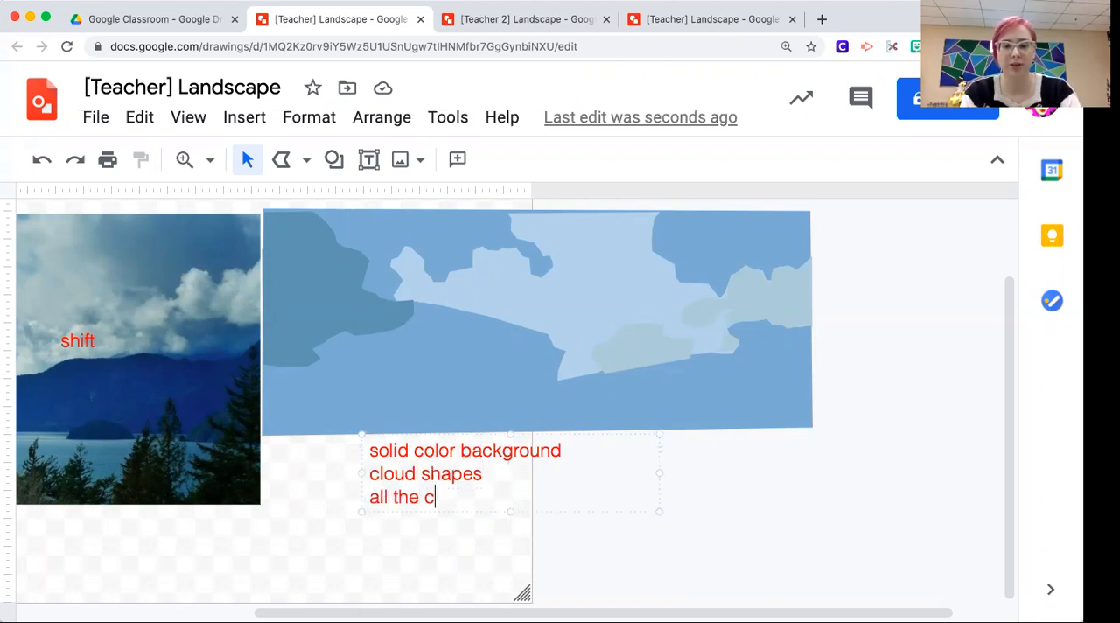
text(loud shapes!)
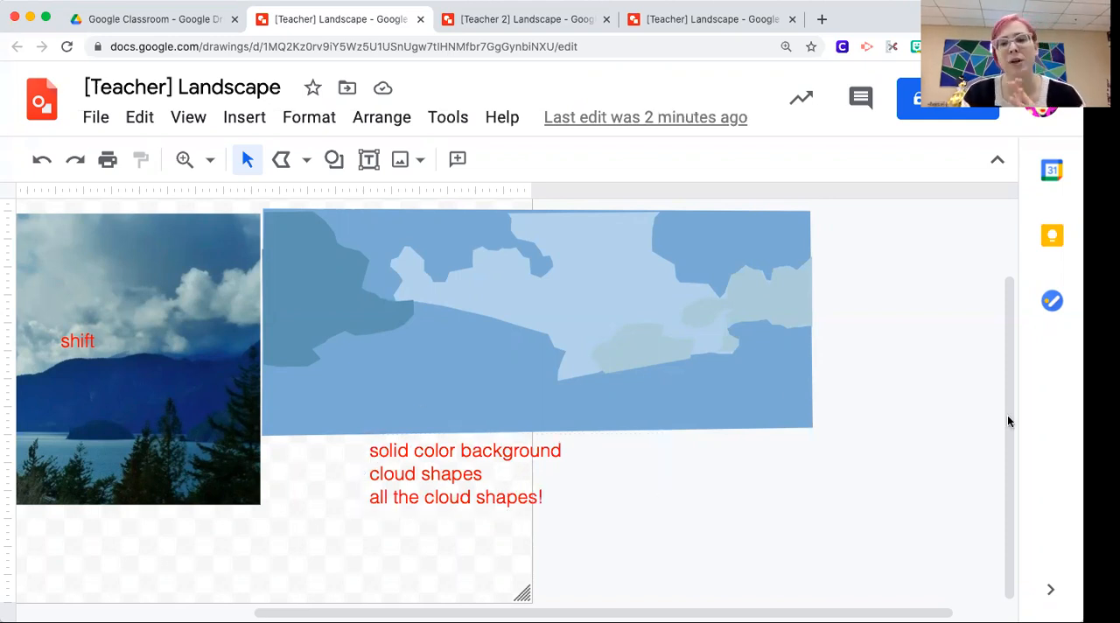
mouse_move(846, 573)
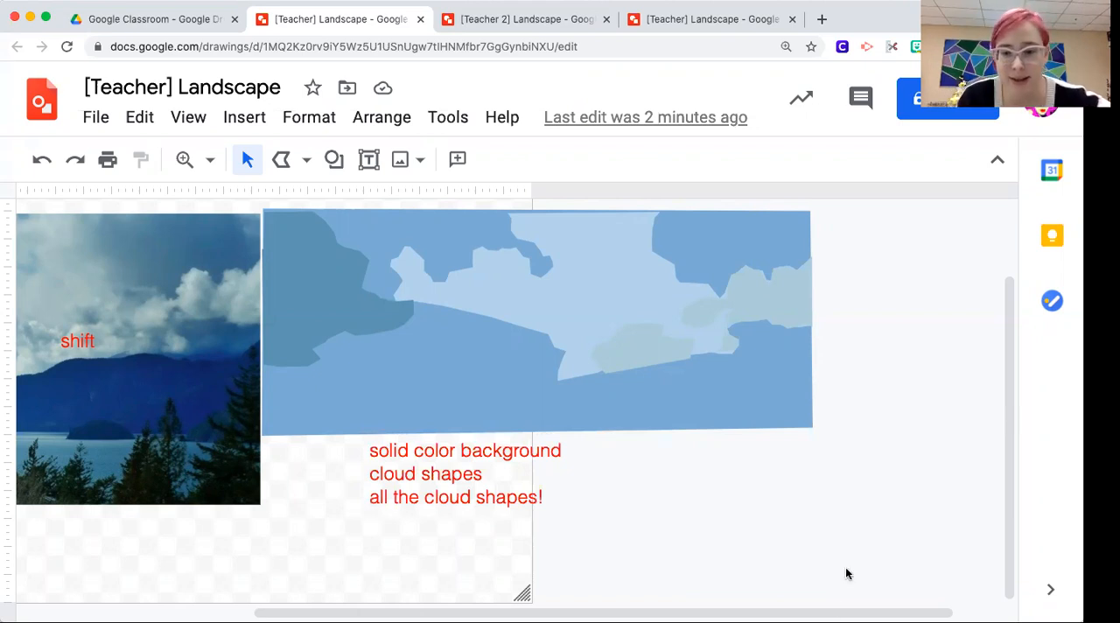